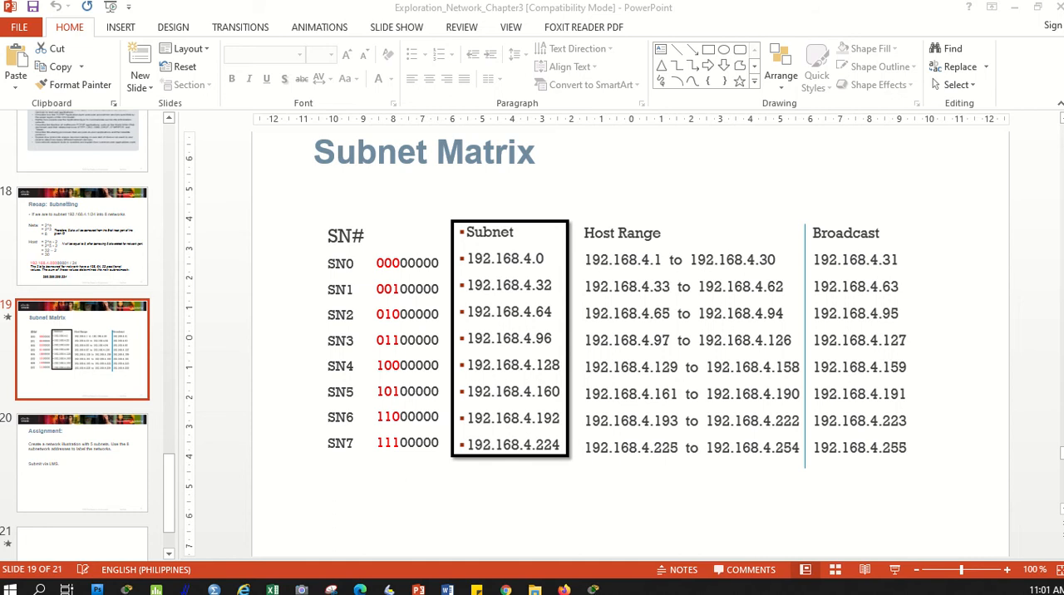
{"action": "mouse_move", "coordinate": [385, 61]}
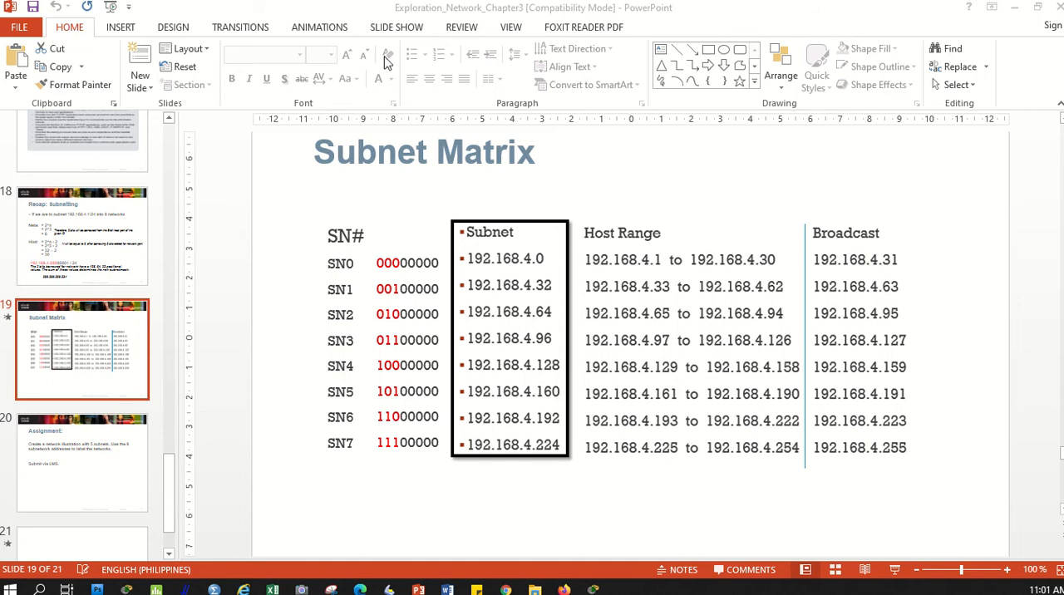
{"action": "mouse_move", "coordinate": [89, 472]}
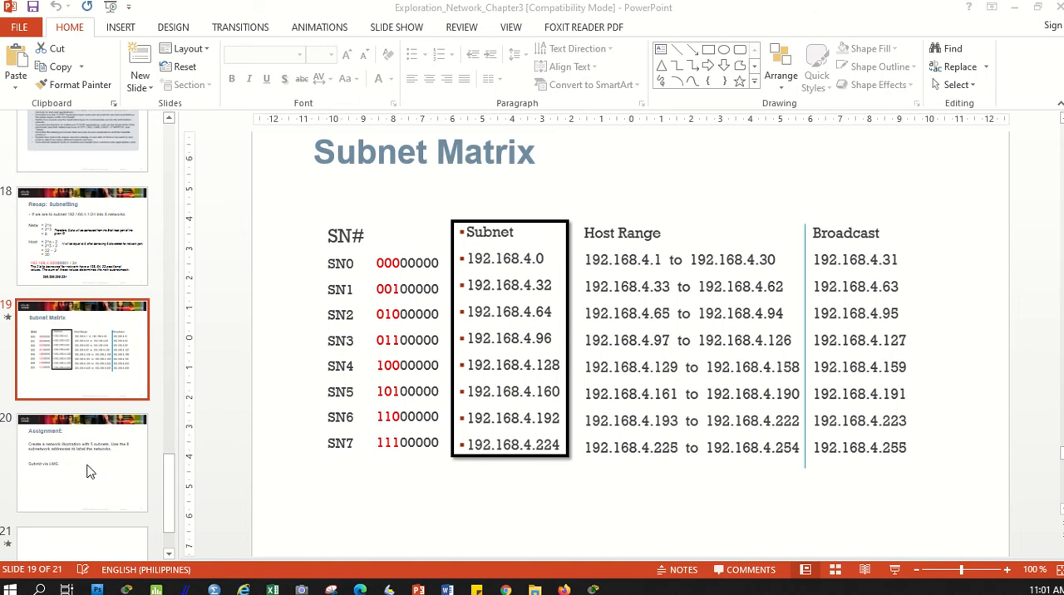
Step: Review the Subnet Matrix and Assignment slides in PowerPoint for the addressing plan
{"action": "left_click", "coordinate": [83, 462]}
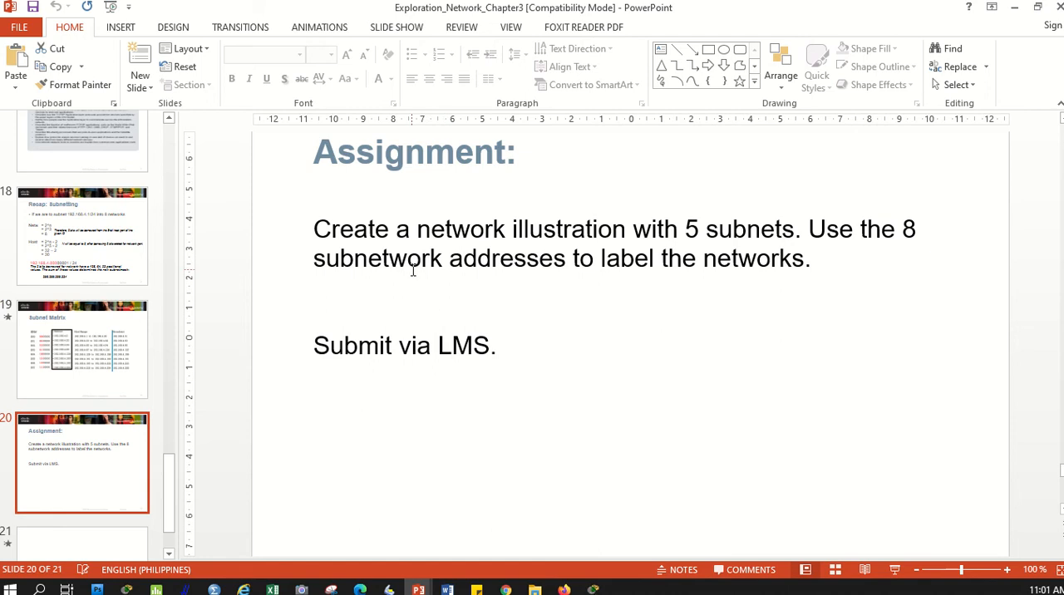
{"action": "left_click", "coordinate": [83, 349]}
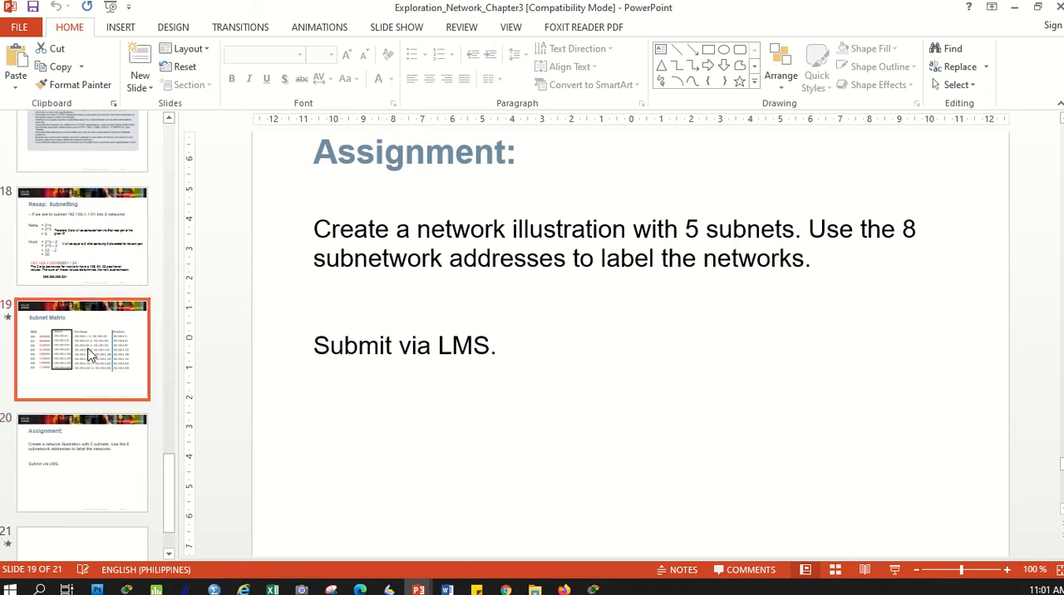
{"action": "left_click", "coordinate": [82, 349]}
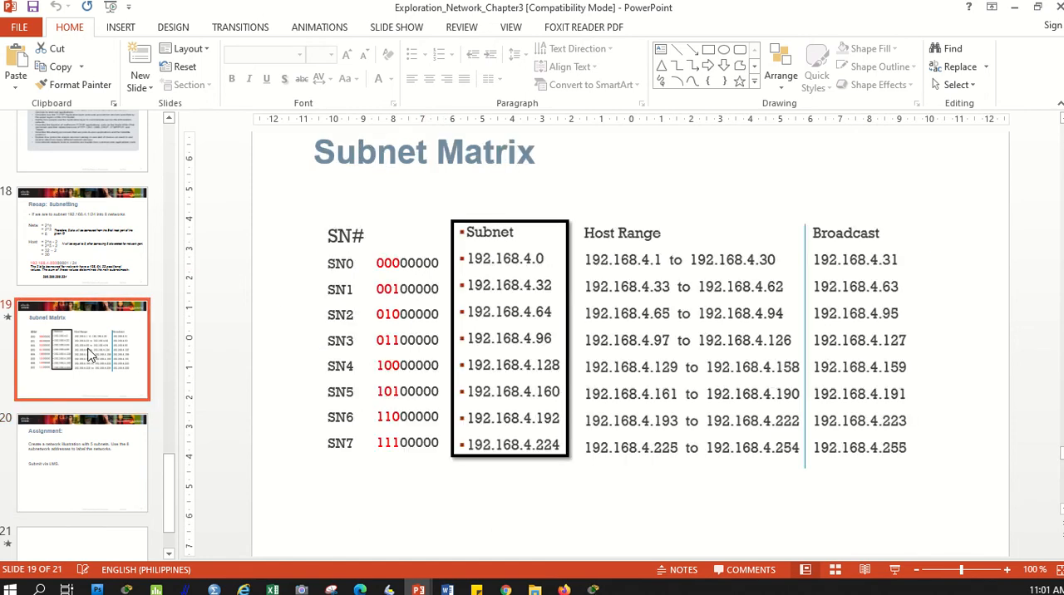
{"action": "left_click", "coordinate": [82, 462]}
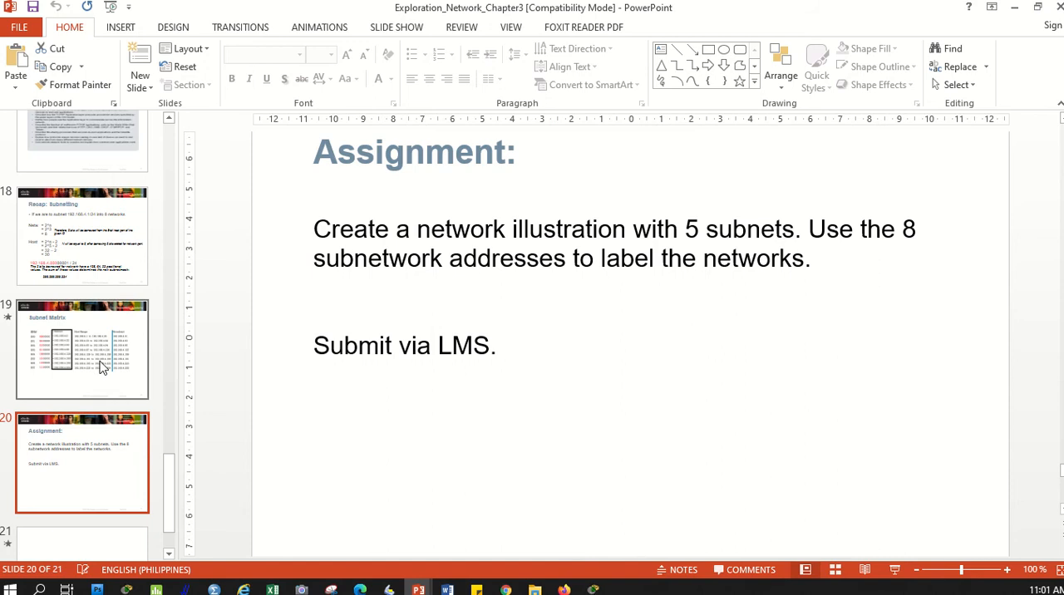
{"action": "left_click", "coordinate": [81, 349]}
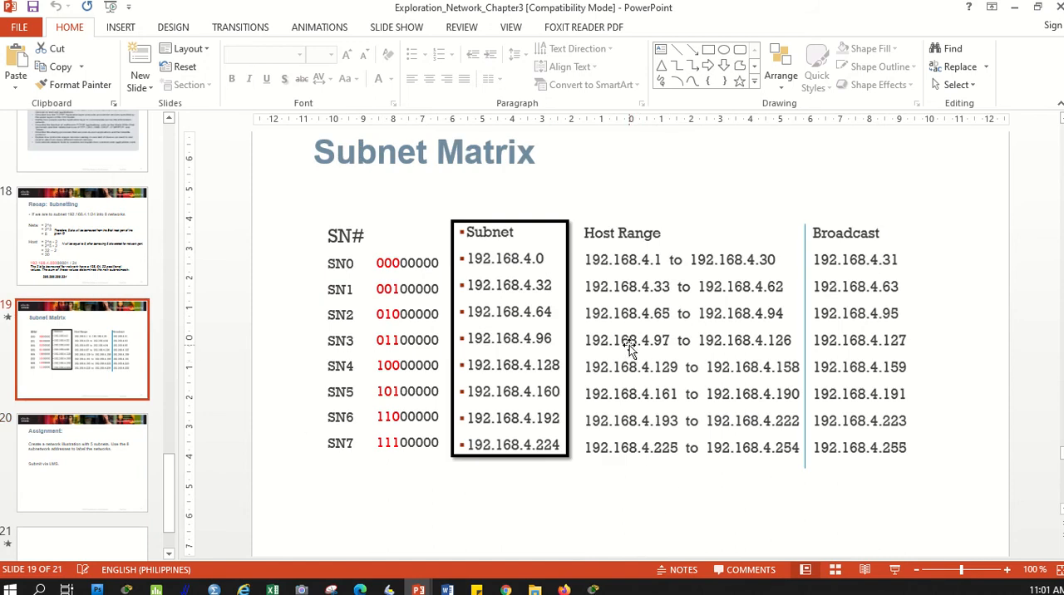
{"action": "left_click", "coordinate": [82, 462]}
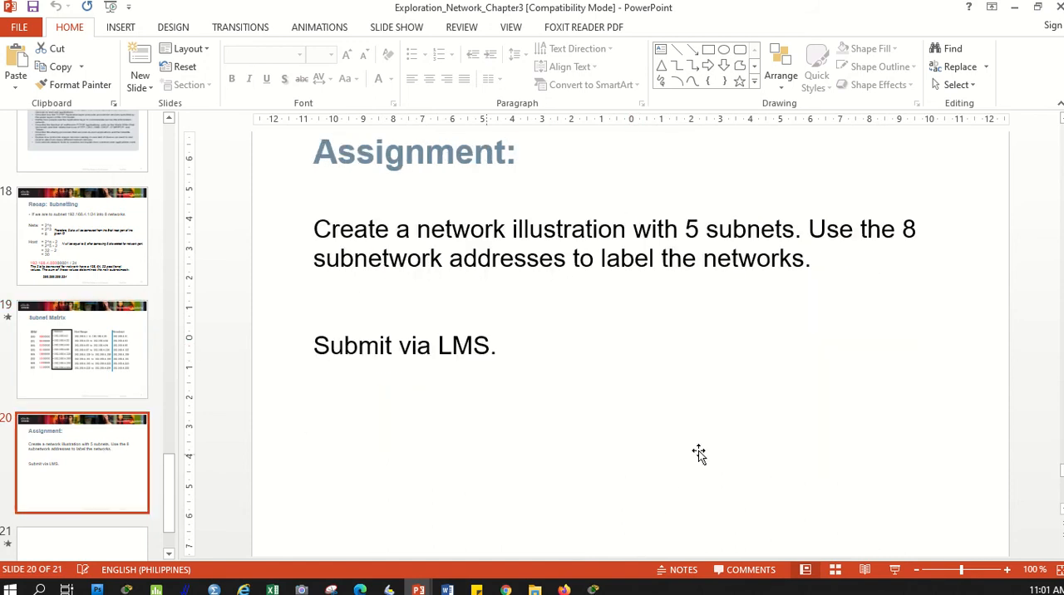
{"action": "mouse_move", "coordinate": [724, 426]}
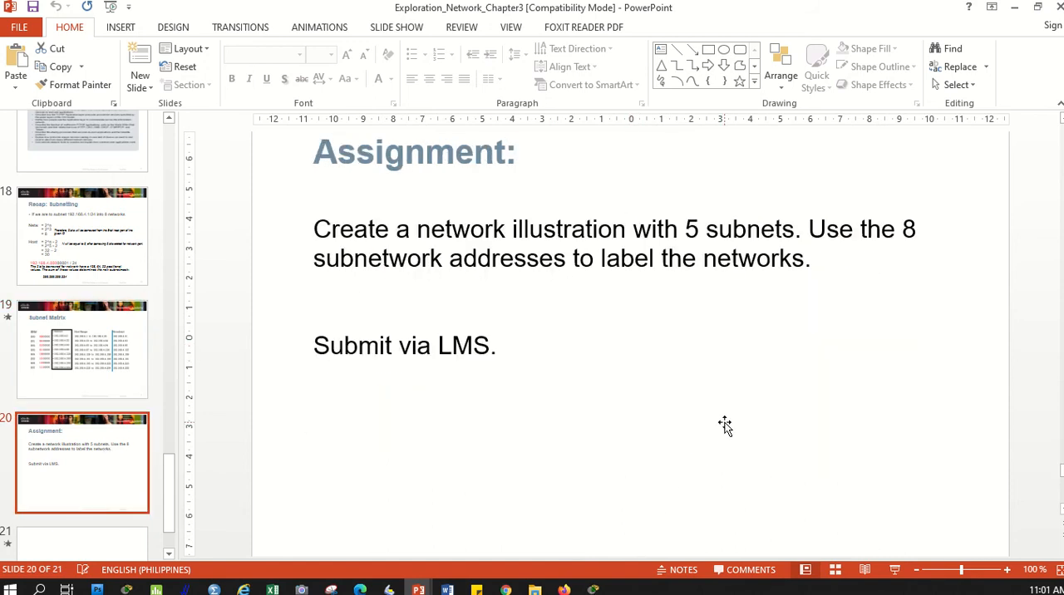
{"action": "mouse_move", "coordinate": [718, 425]}
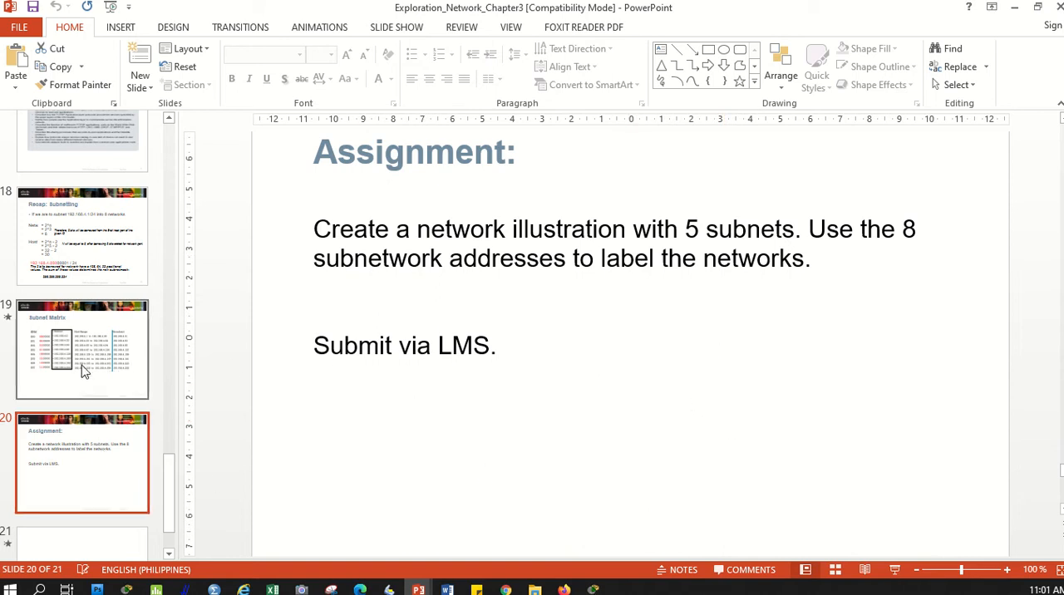
{"action": "left_click", "coordinate": [81, 349]}
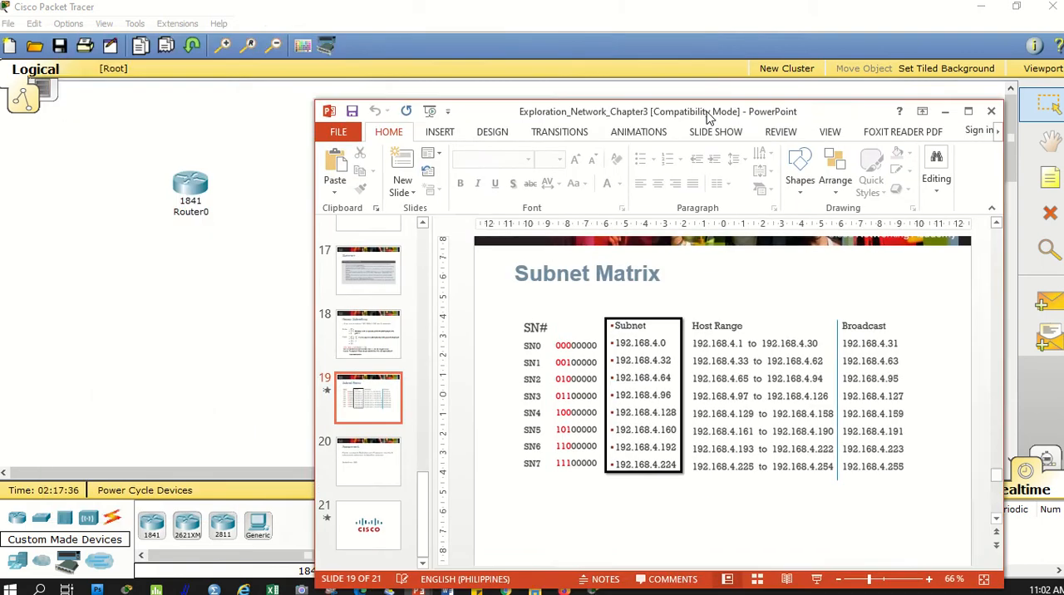
Step: Bring the Packet Tracer workspace forward and move Router0 slightly lower and right
{"action": "left_click", "coordinate": [968, 110]}
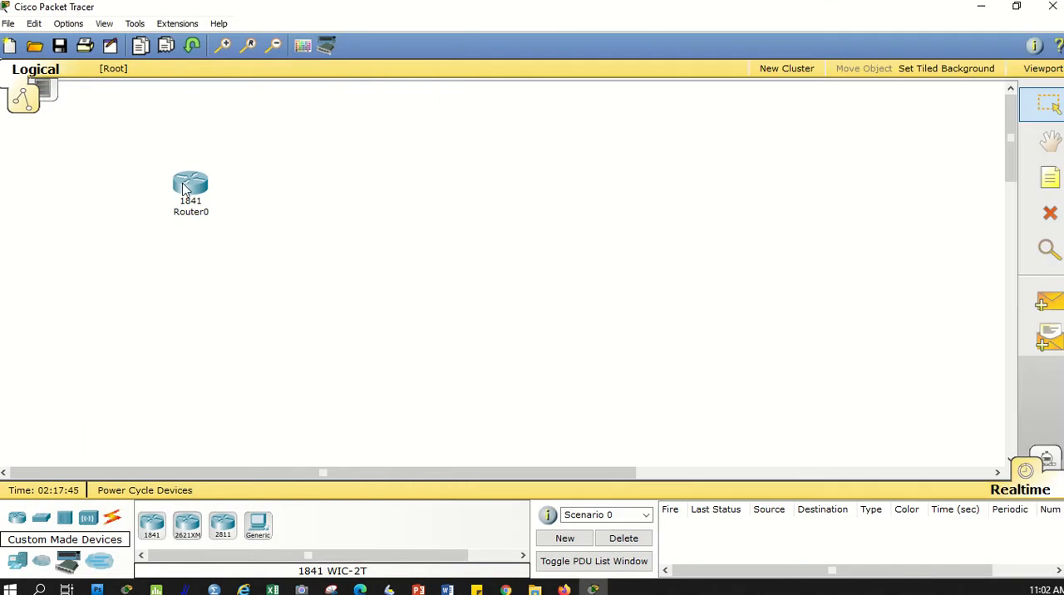
{"action": "left_click_drag", "start_coordinate": [189, 185], "coordinate": [230, 208]}
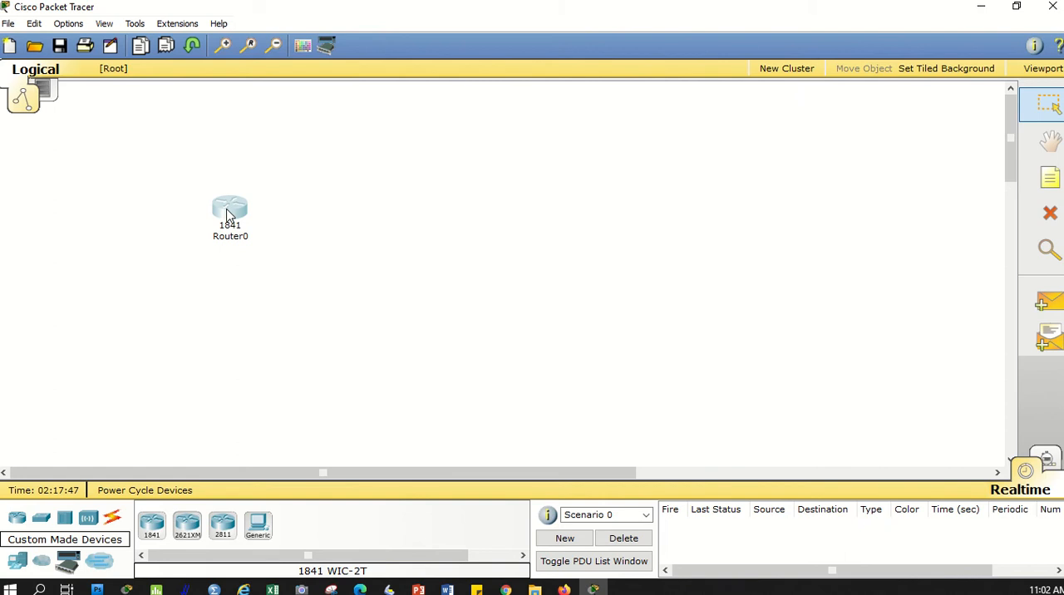
{"action": "mouse_move", "coordinate": [236, 189]}
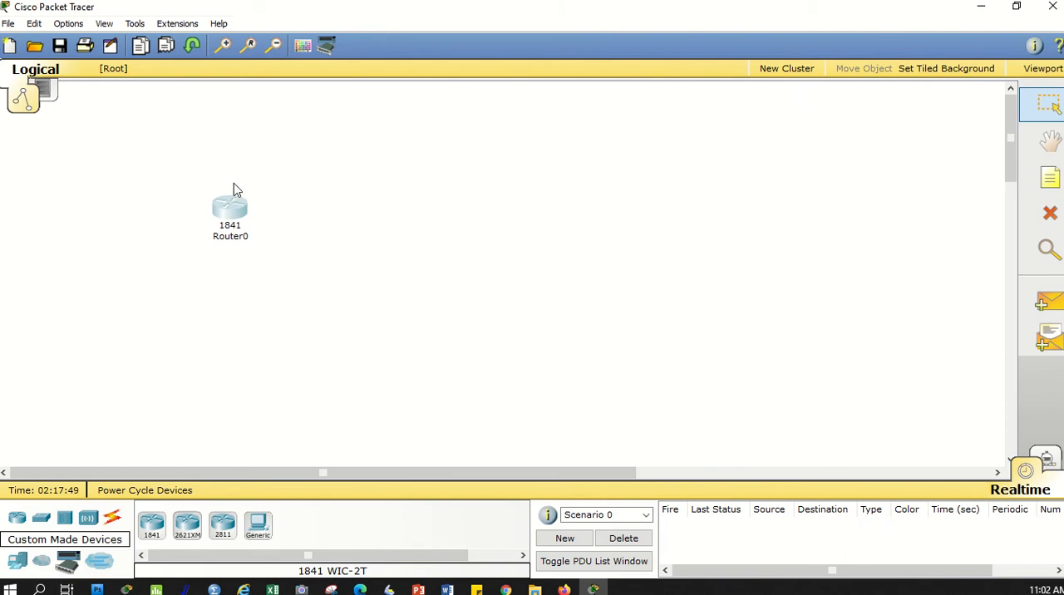
{"action": "mouse_move", "coordinate": [230, 208]}
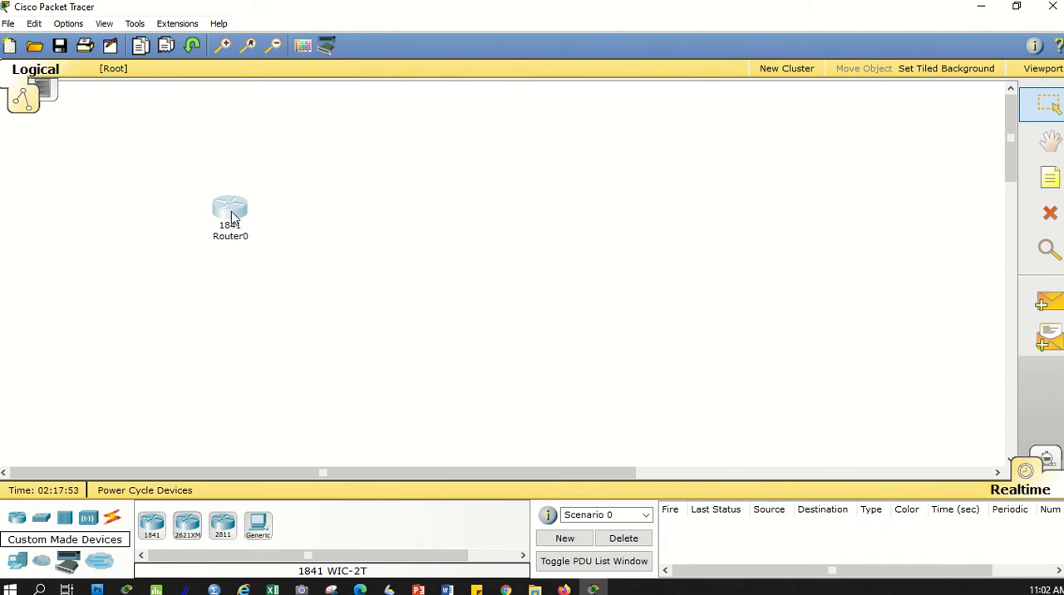
{"action": "double_click", "coordinate": [229, 208]}
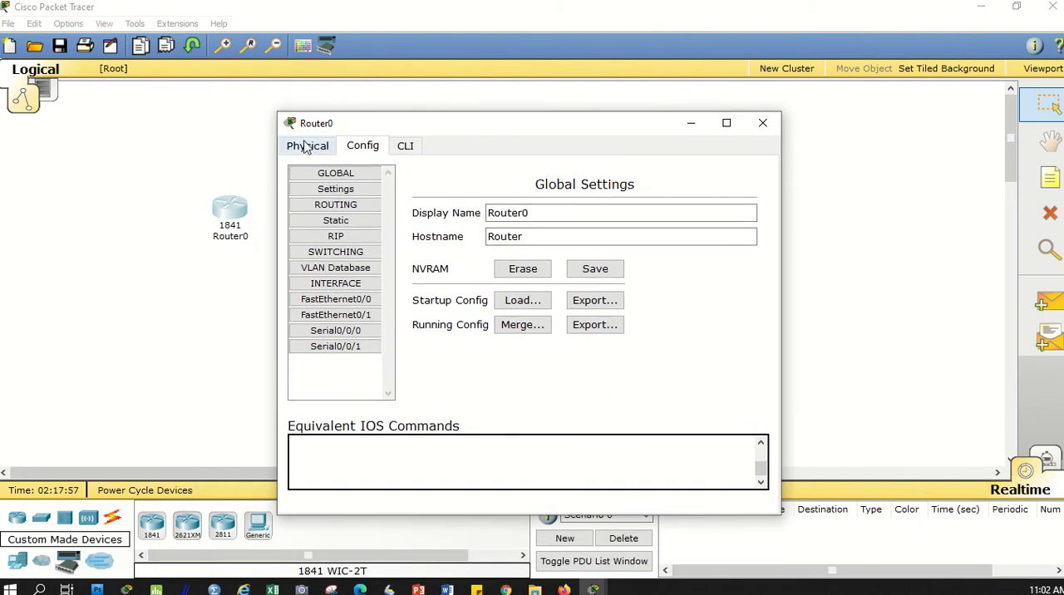
{"action": "left_click", "coordinate": [307, 146]}
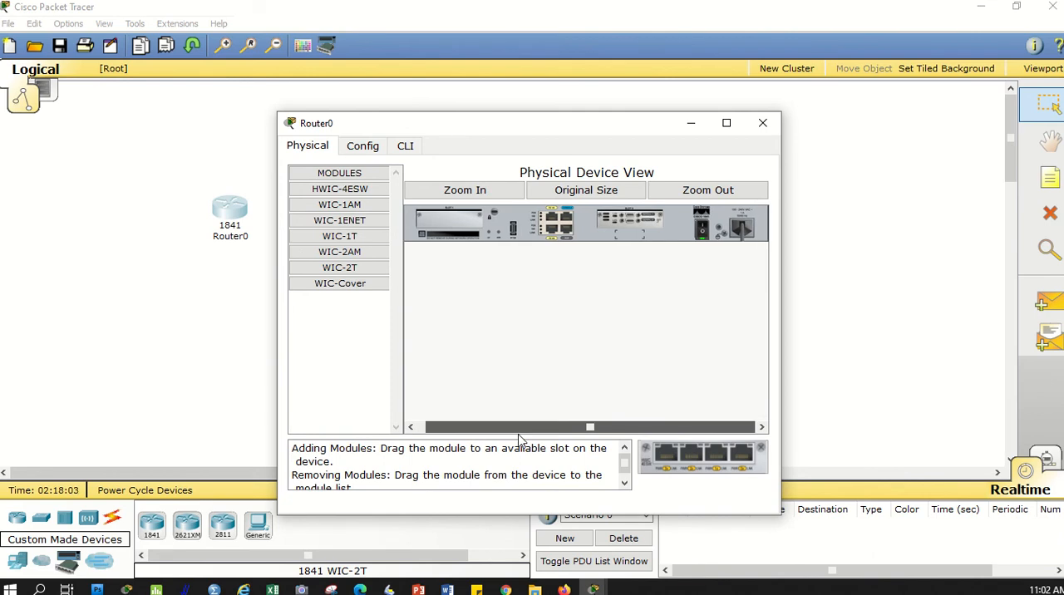
{"action": "mouse_move", "coordinate": [512, 263]}
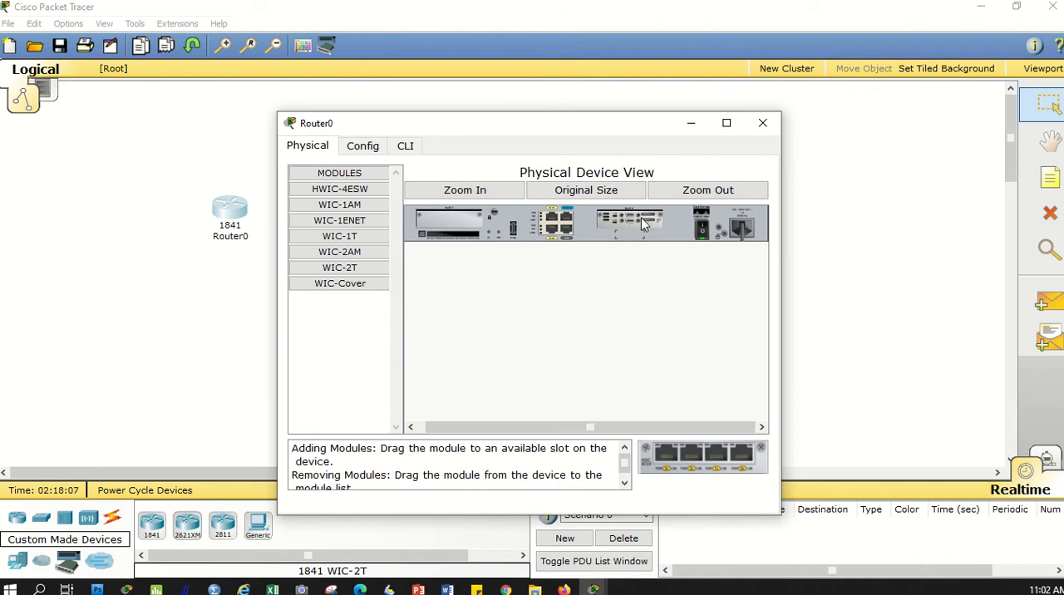
{"action": "mouse_move", "coordinate": [713, 243]}
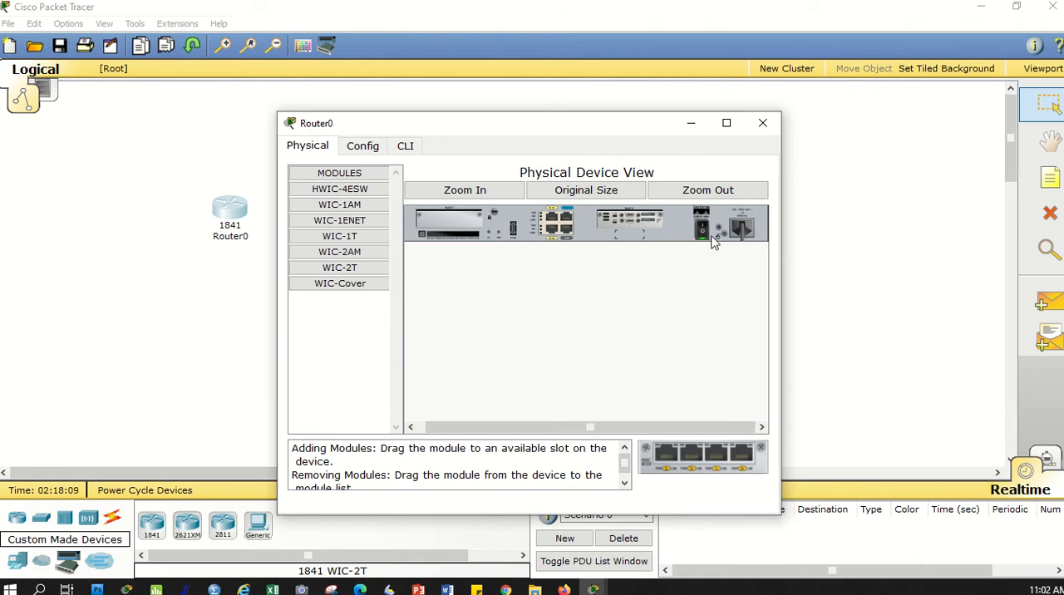
{"action": "left_click", "coordinate": [761, 123]}
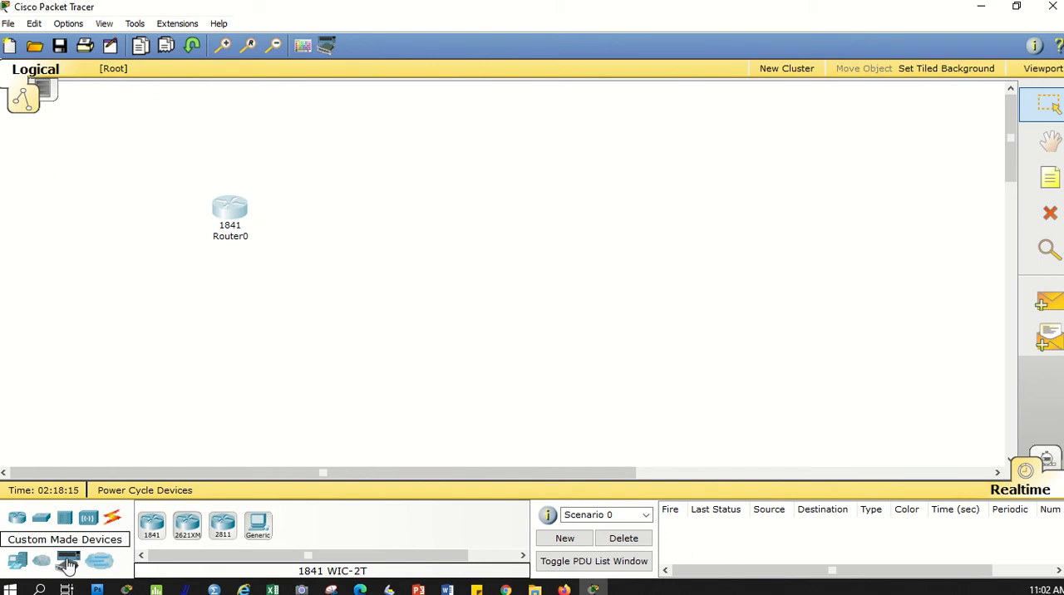
Step: Place a second 1841 router, Router1, and line it up beside Router0
{"action": "left_click", "coordinate": [153, 525]}
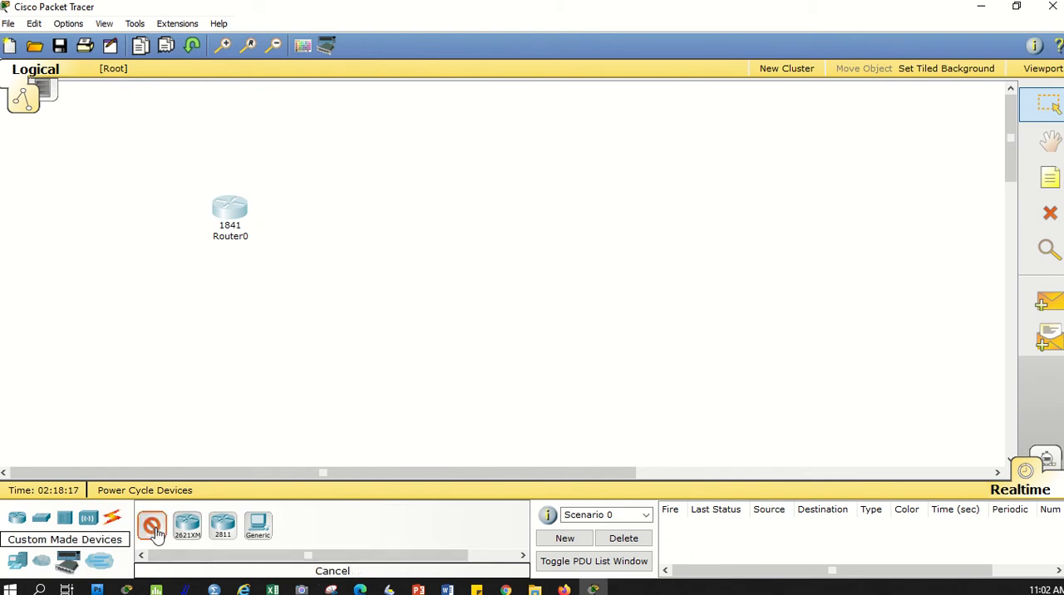
{"action": "left_click", "coordinate": [412, 203]}
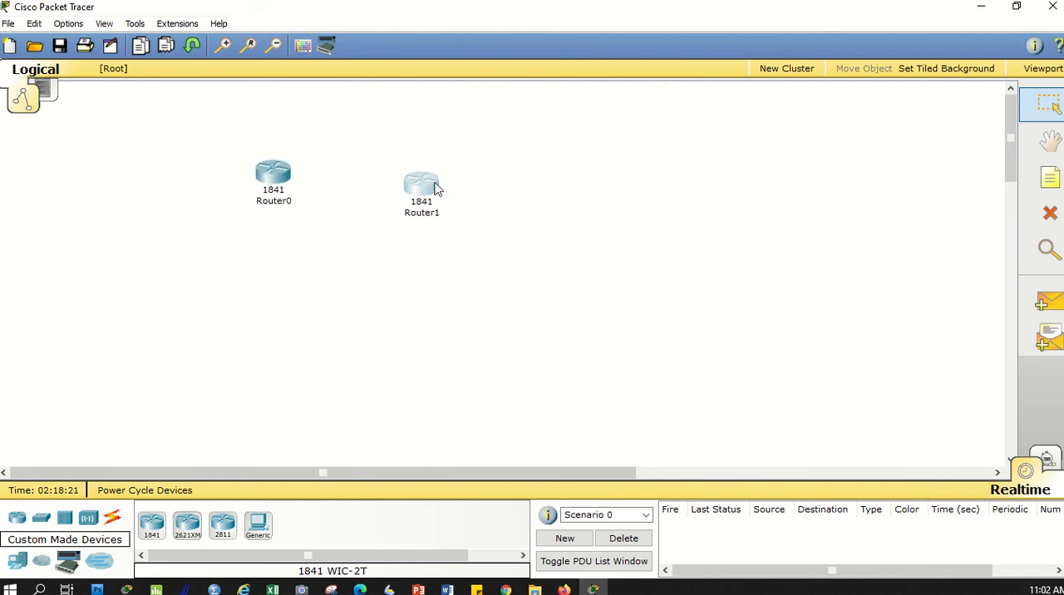
{"action": "left_click_drag", "start_coordinate": [422, 185], "coordinate": [415, 176]}
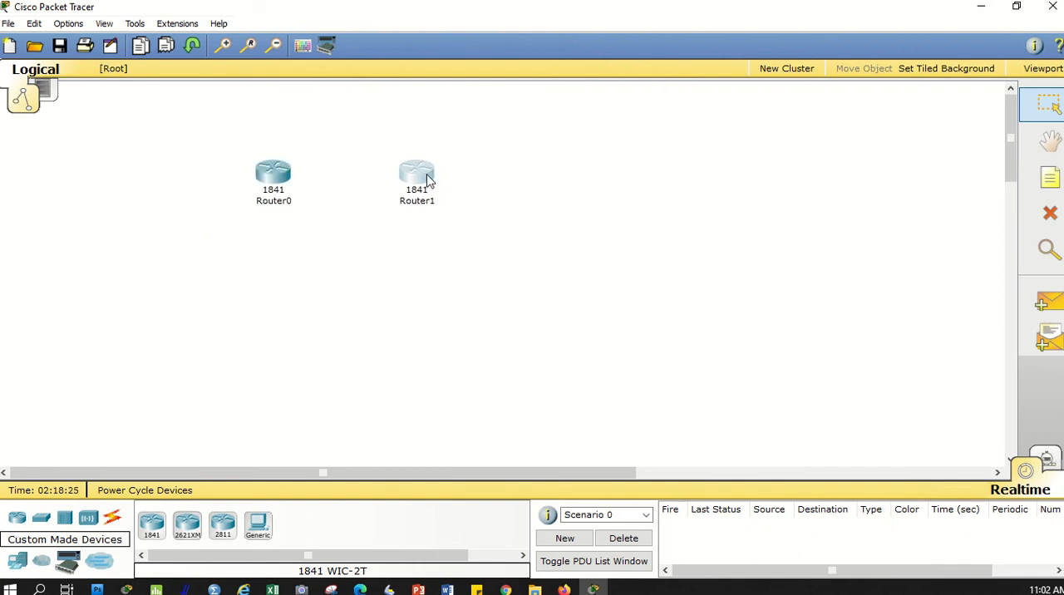
{"action": "mouse_move", "coordinate": [415, 173]}
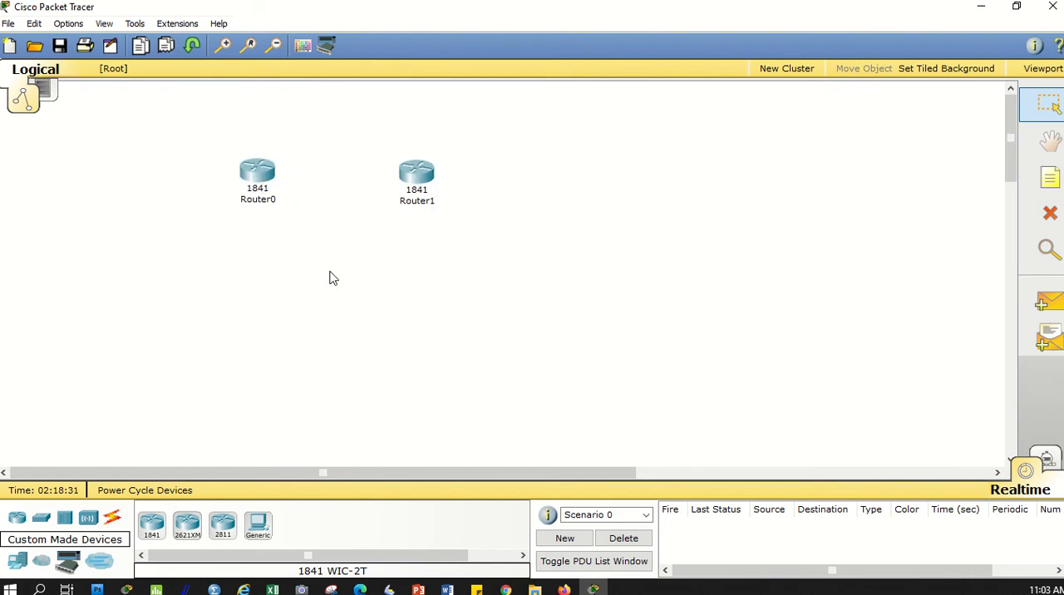
{"action": "mouse_move", "coordinate": [304, 253]}
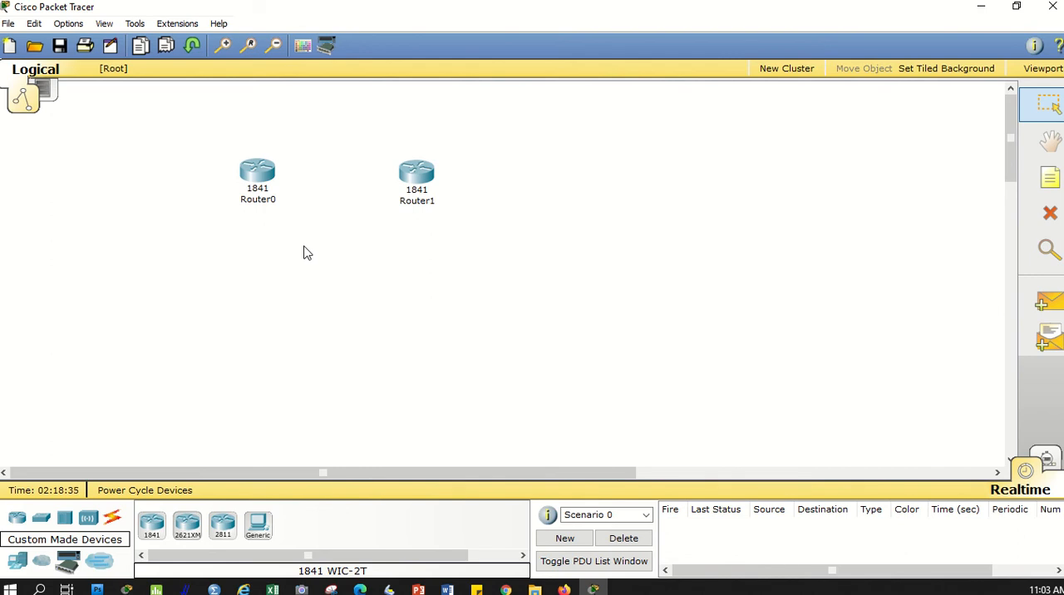
{"action": "mouse_move", "coordinate": [333, 246]}
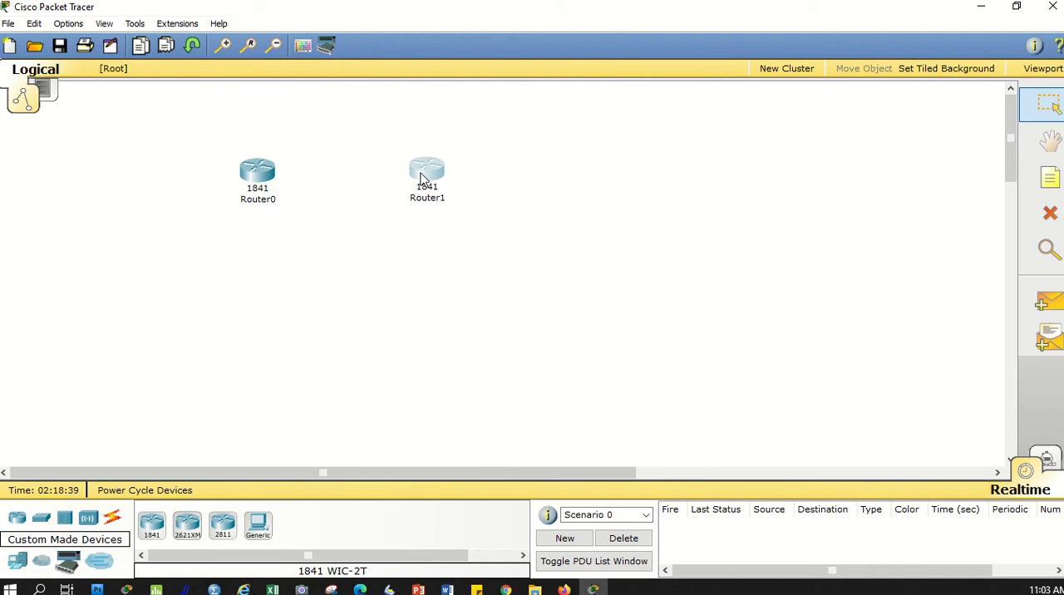
{"action": "mouse_move", "coordinate": [274, 212]}
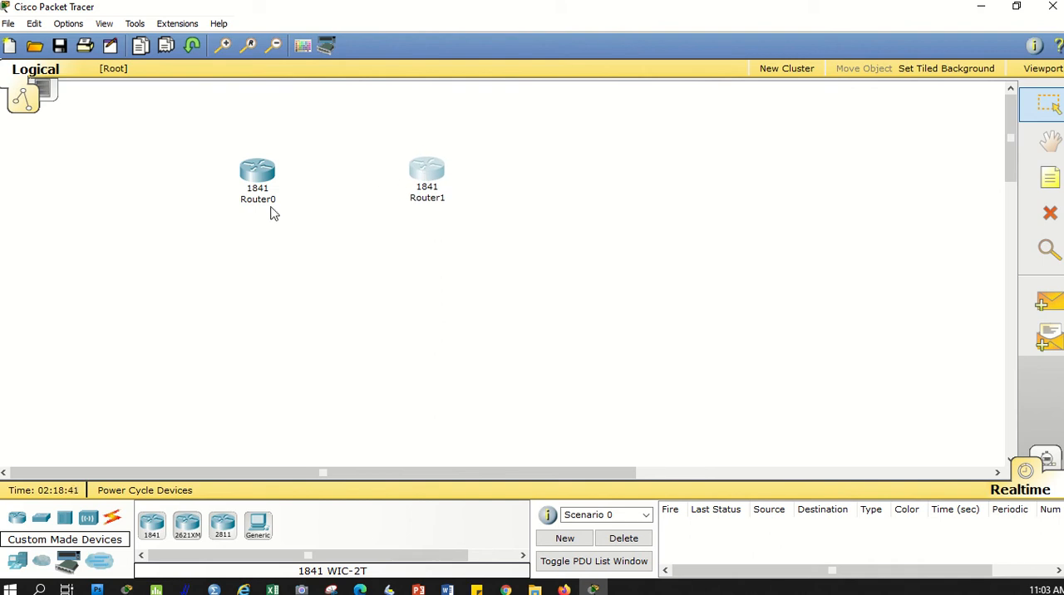
{"action": "left_click_drag", "start_coordinate": [256, 170], "coordinate": [269, 207]}
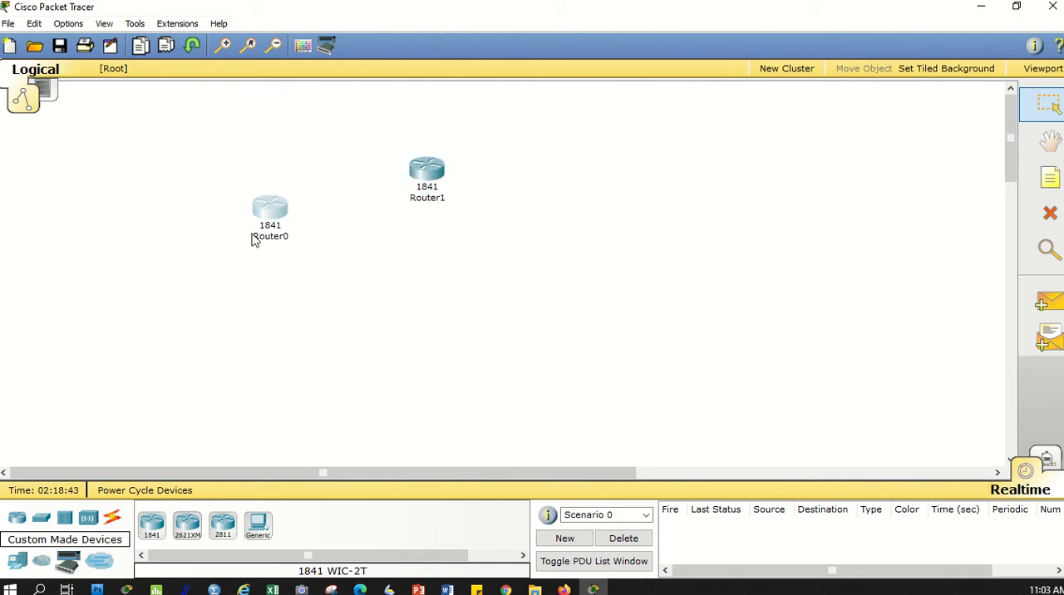
{"action": "mouse_move", "coordinate": [349, 263]}
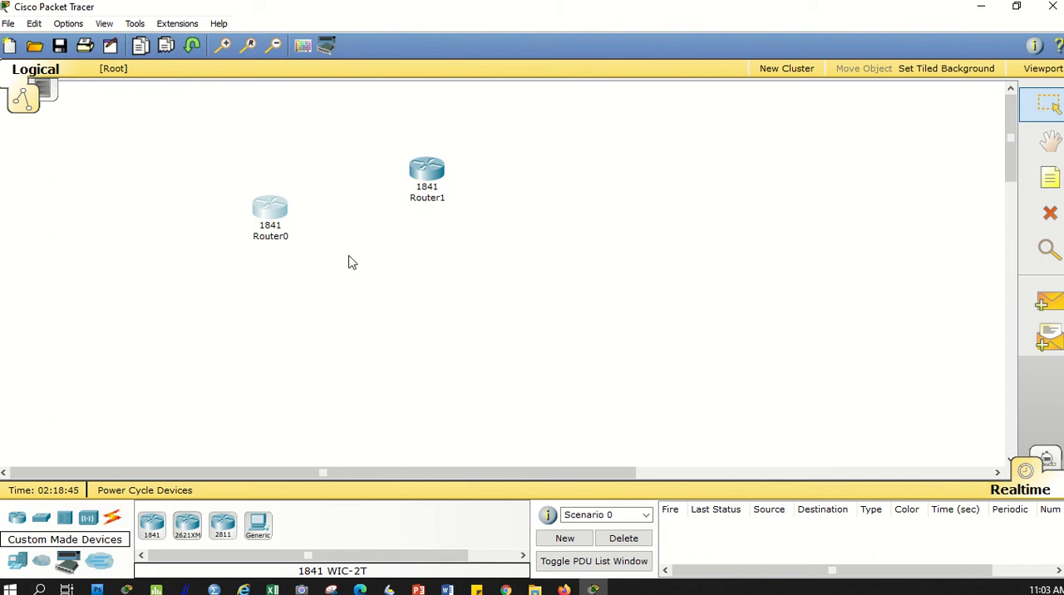
{"action": "left_click_drag", "start_coordinate": [270, 206], "coordinate": [273, 181]}
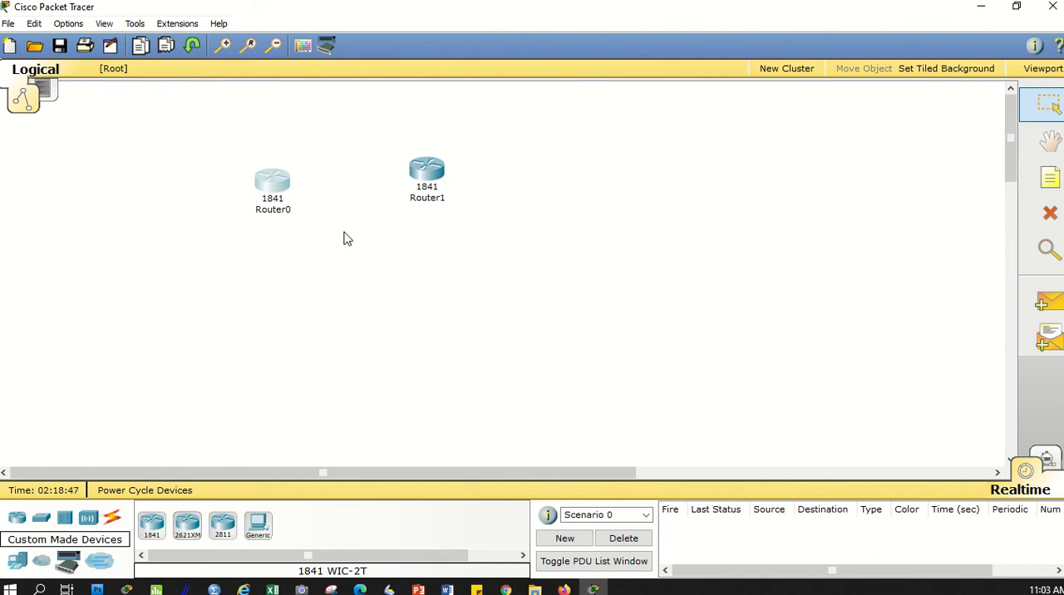
{"action": "mouse_move", "coordinate": [416, 274]}
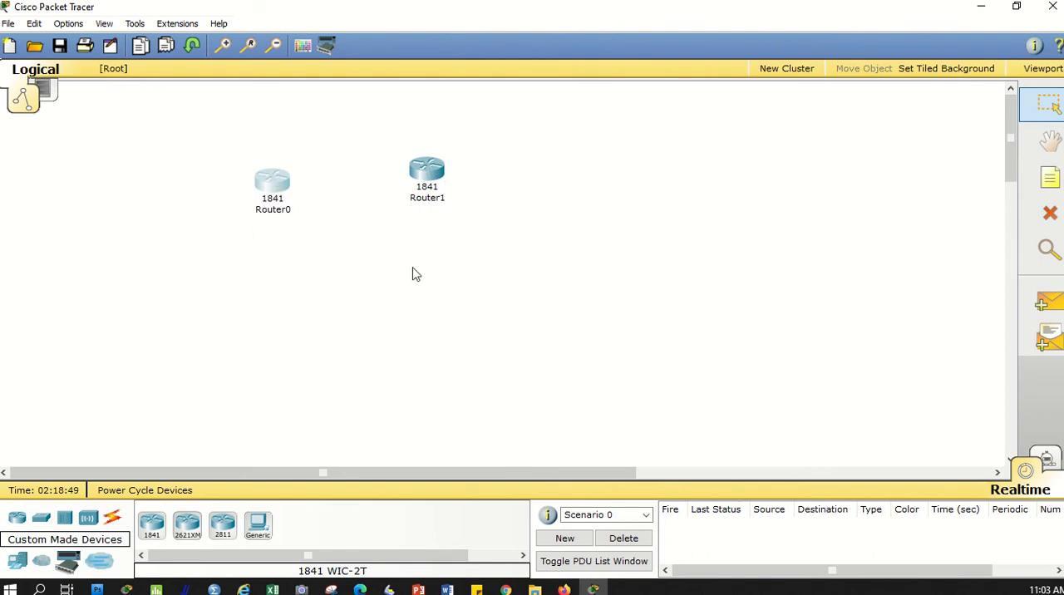
{"action": "mouse_move", "coordinate": [431, 226]}
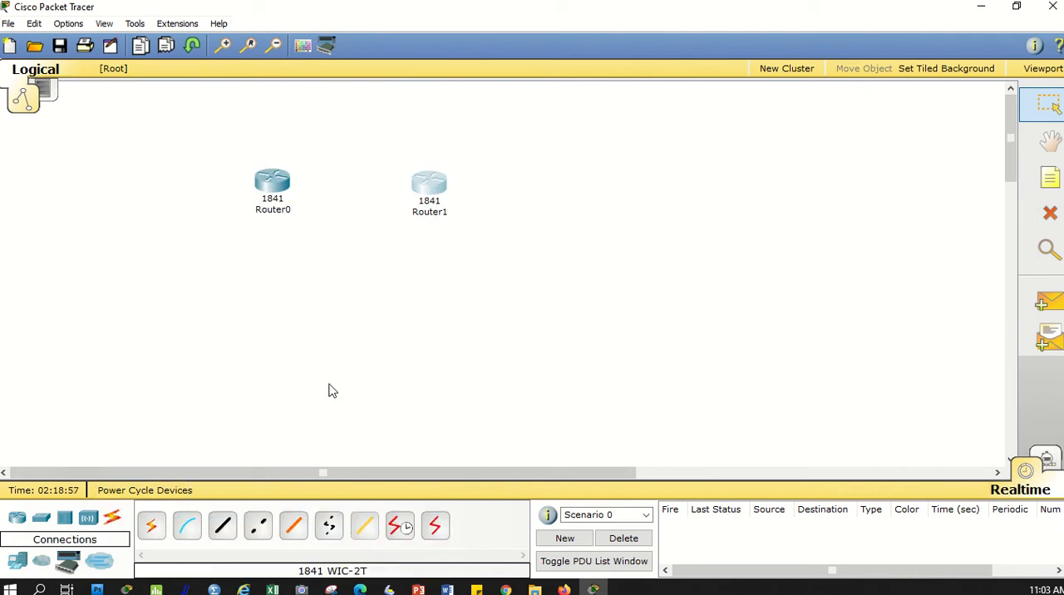
Step: Link Router0's Serial0/0/0 to Router1's Serial0/0/0 with a serial DCE cable
{"action": "left_click_drag", "start_coordinate": [429, 183], "coordinate": [439, 170]}
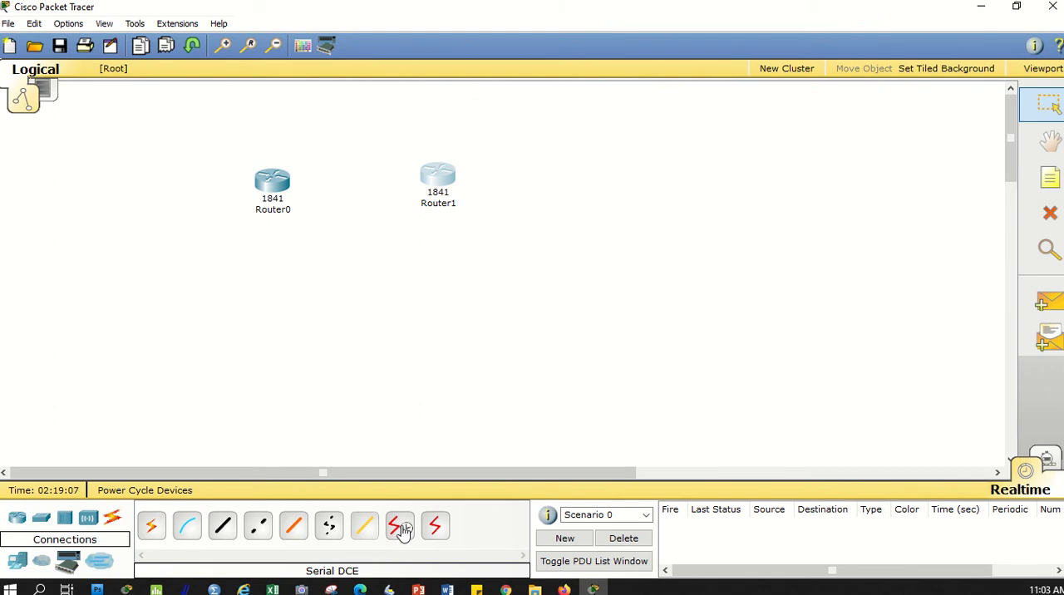
{"action": "left_click", "coordinate": [398, 525]}
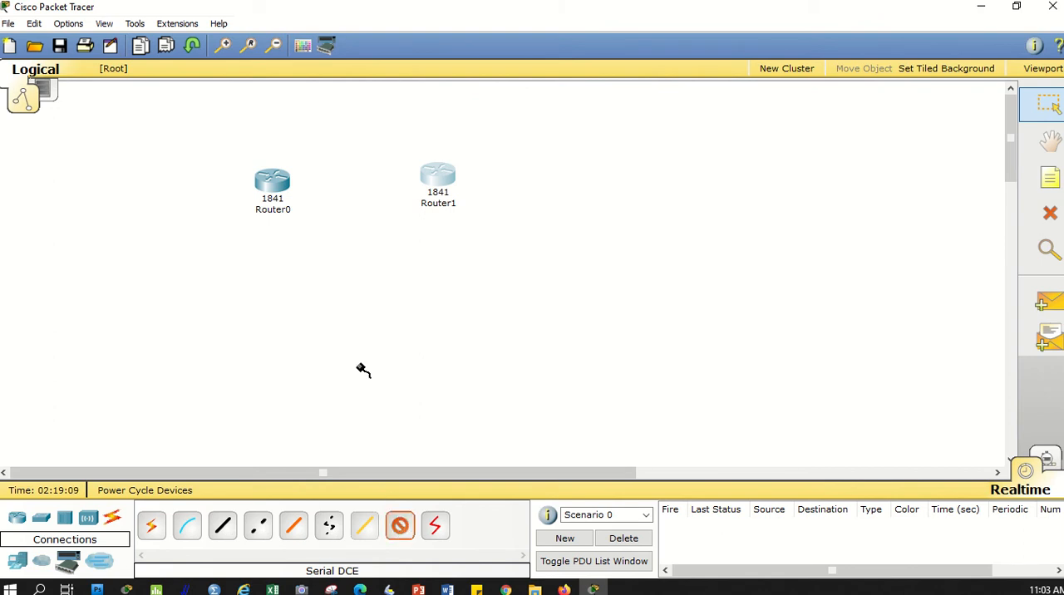
{"action": "left_click", "coordinate": [273, 181]}
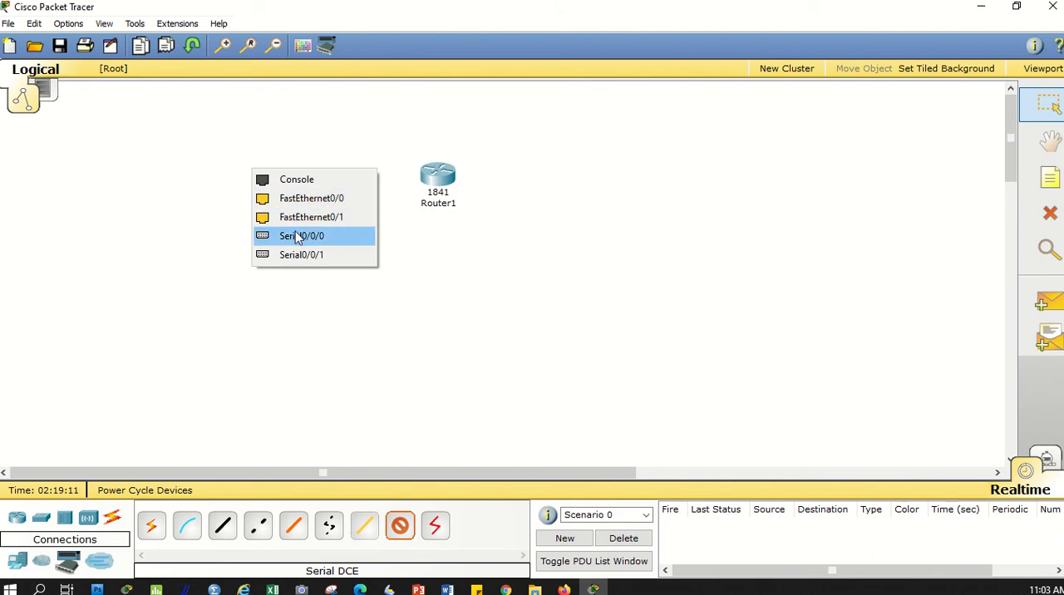
{"action": "left_click", "coordinate": [301, 236]}
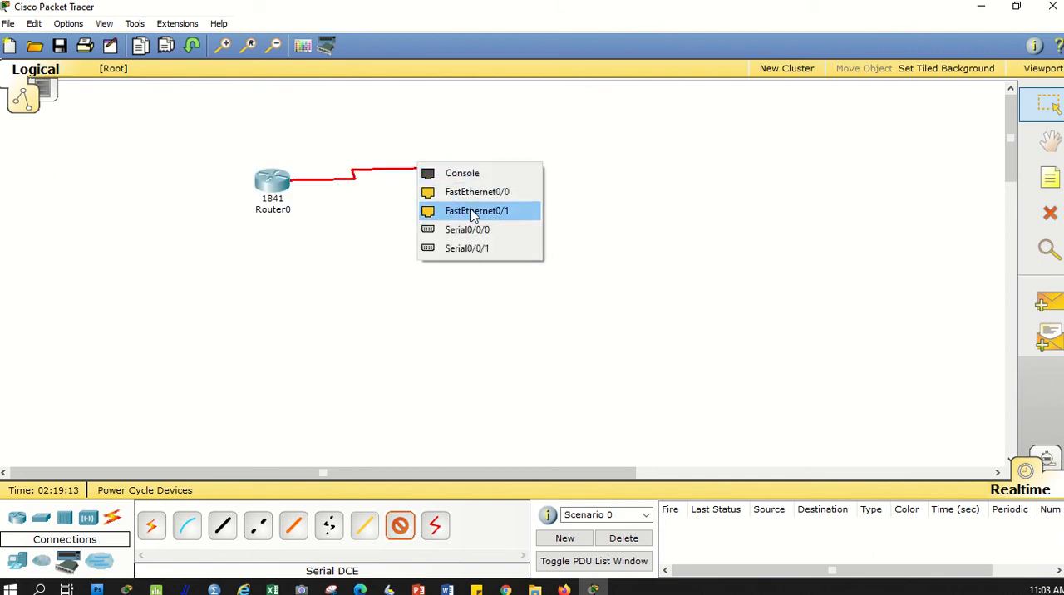
{"action": "left_click", "coordinate": [476, 209]}
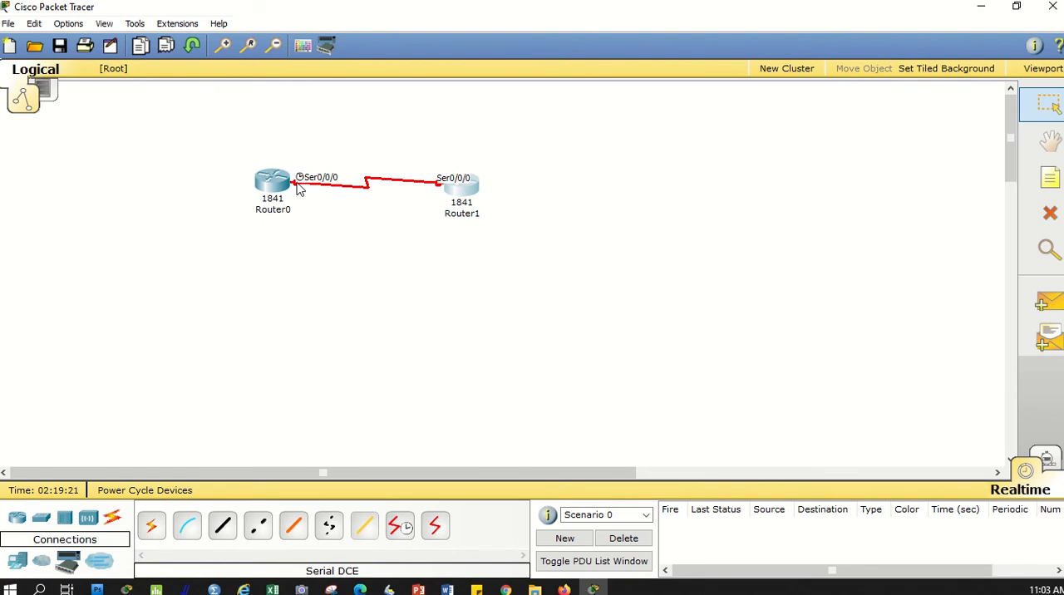
{"action": "mouse_move", "coordinate": [302, 201]}
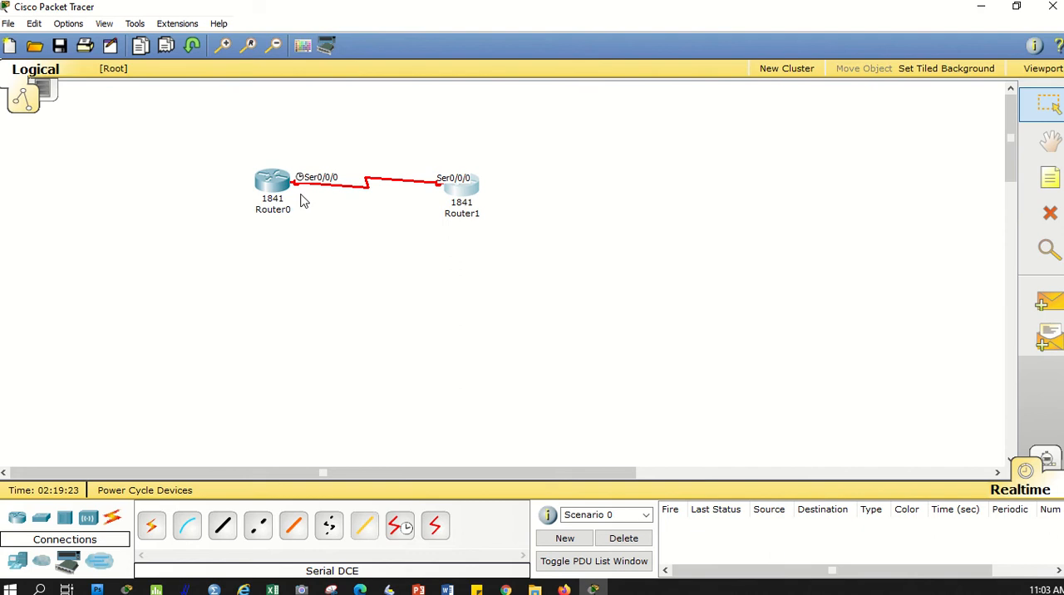
{"action": "mouse_move", "coordinate": [319, 302]}
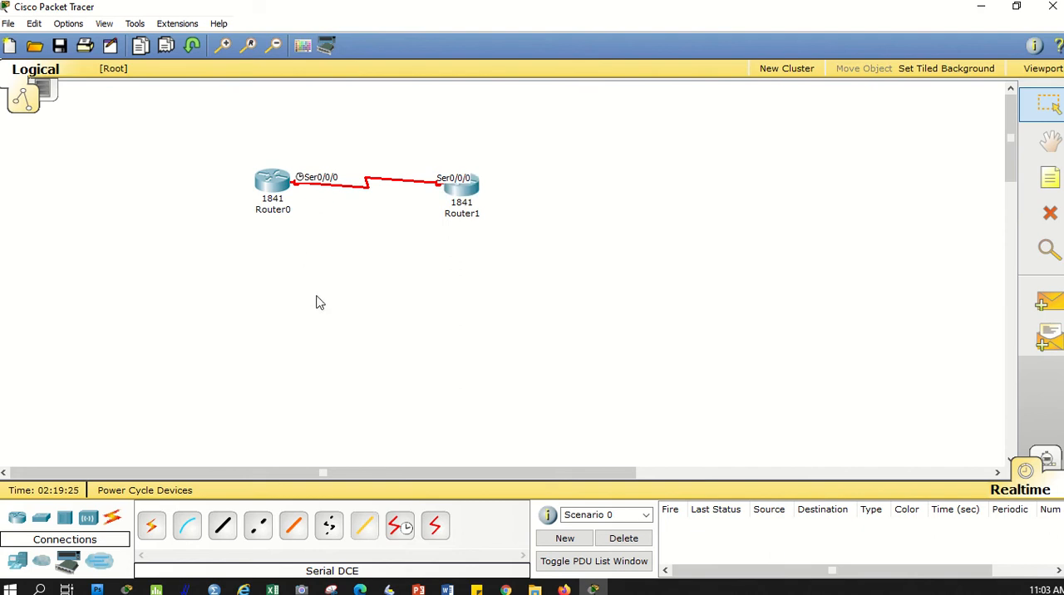
{"action": "mouse_move", "coordinate": [1044, 209]}
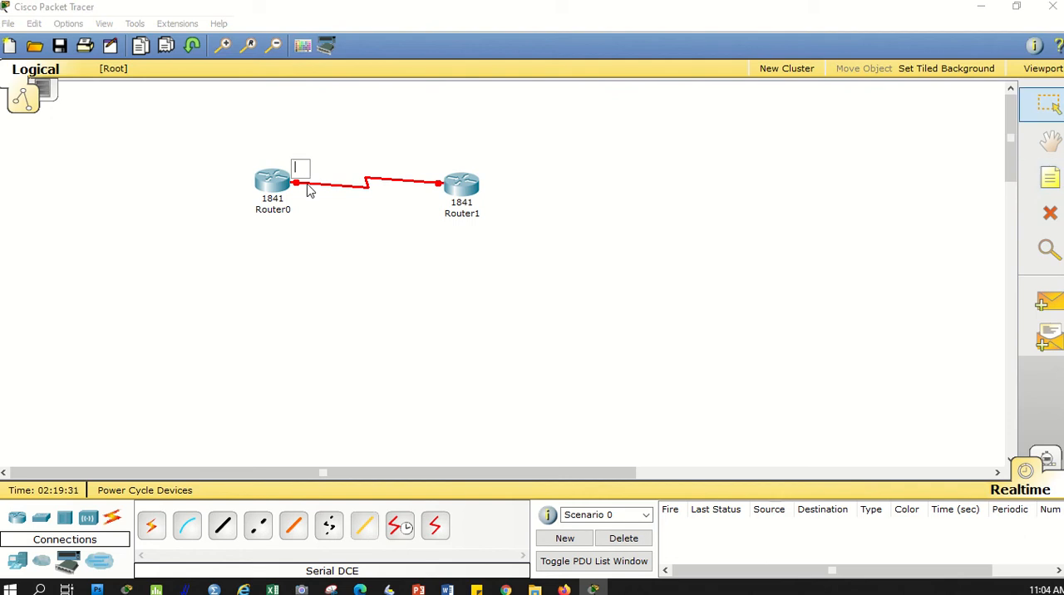
Step: Add se0/0/0 text notes beside Router0's and Router1's ends of the serial link
{"action": "type", "text": "se0/0/0"}
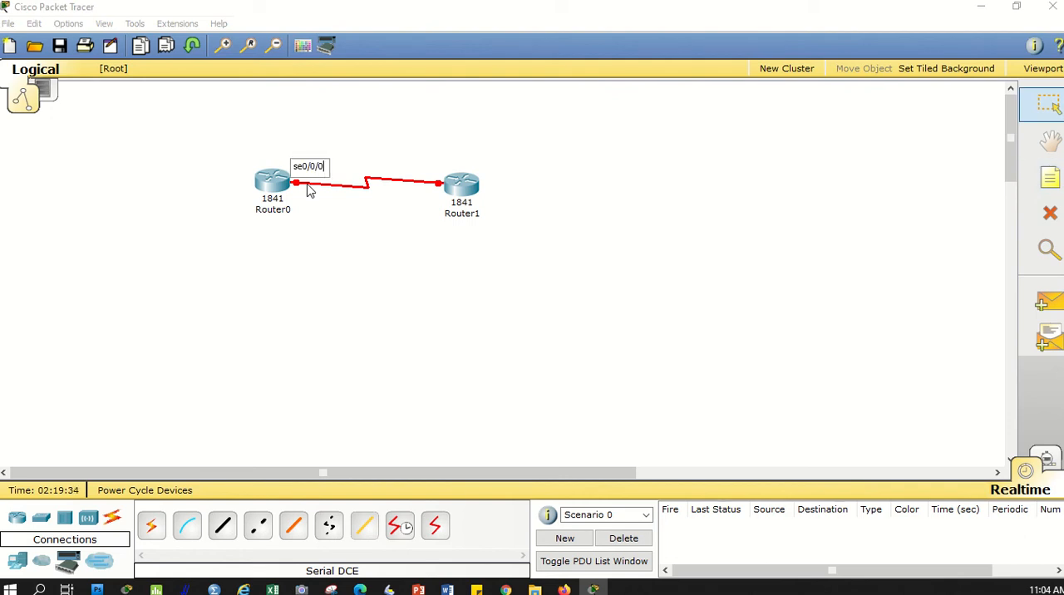
{"action": "mouse_move", "coordinate": [349, 257]}
{"action": "type", "text": "s"}
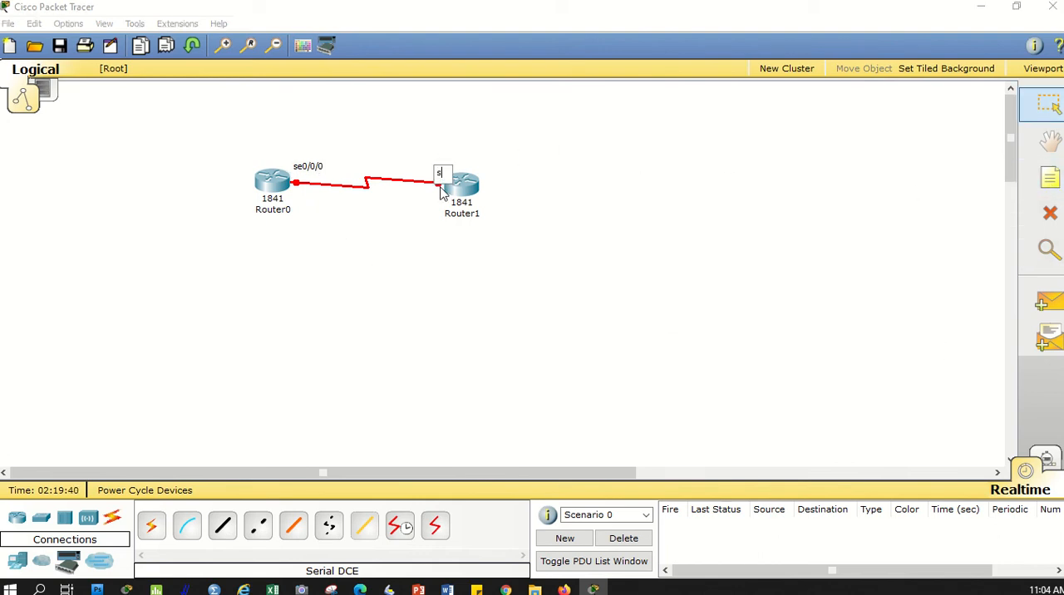
{"action": "type", "text": "e0/0/0"}
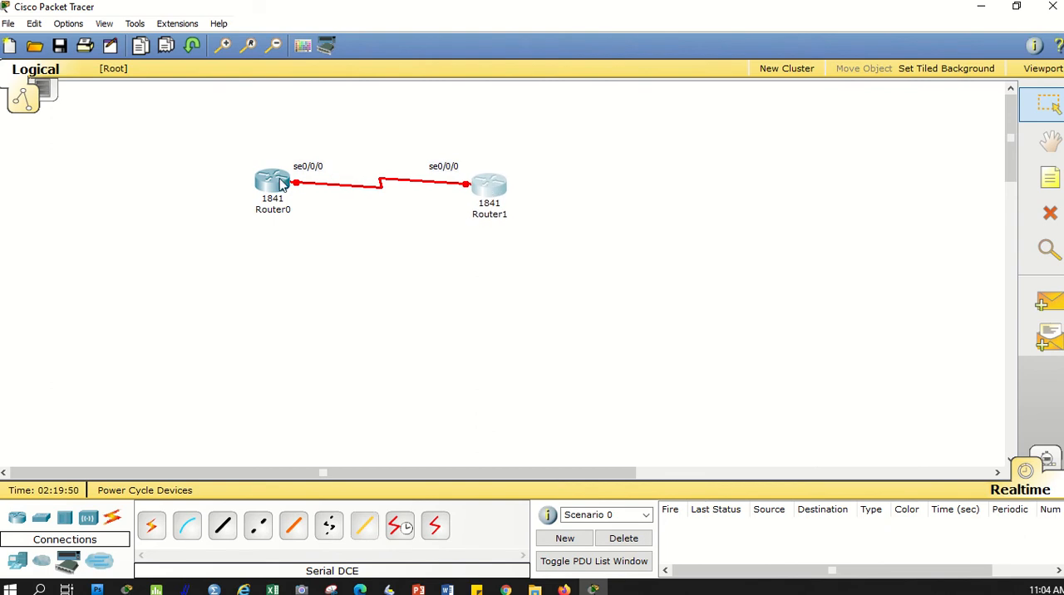
{"action": "mouse_move", "coordinate": [292, 189]}
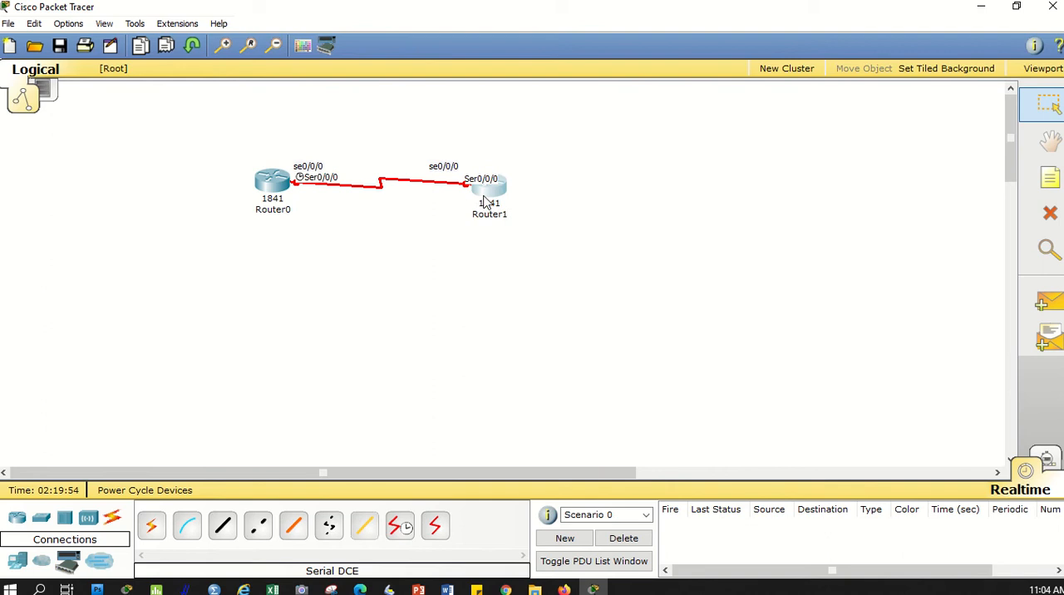
{"action": "mouse_move", "coordinate": [486, 187]}
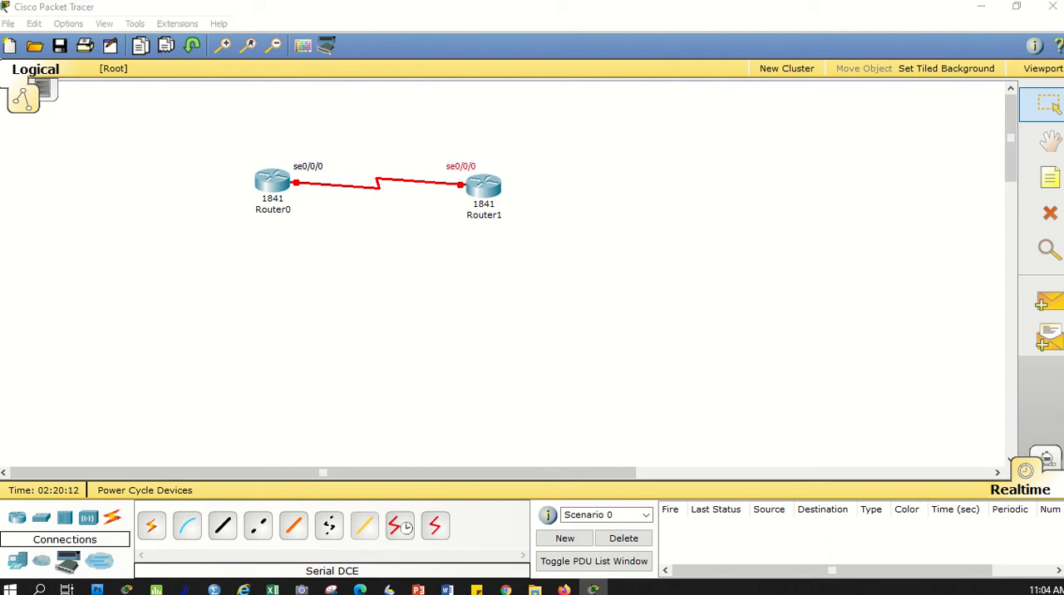
{"action": "left_click", "coordinate": [419, 590]}
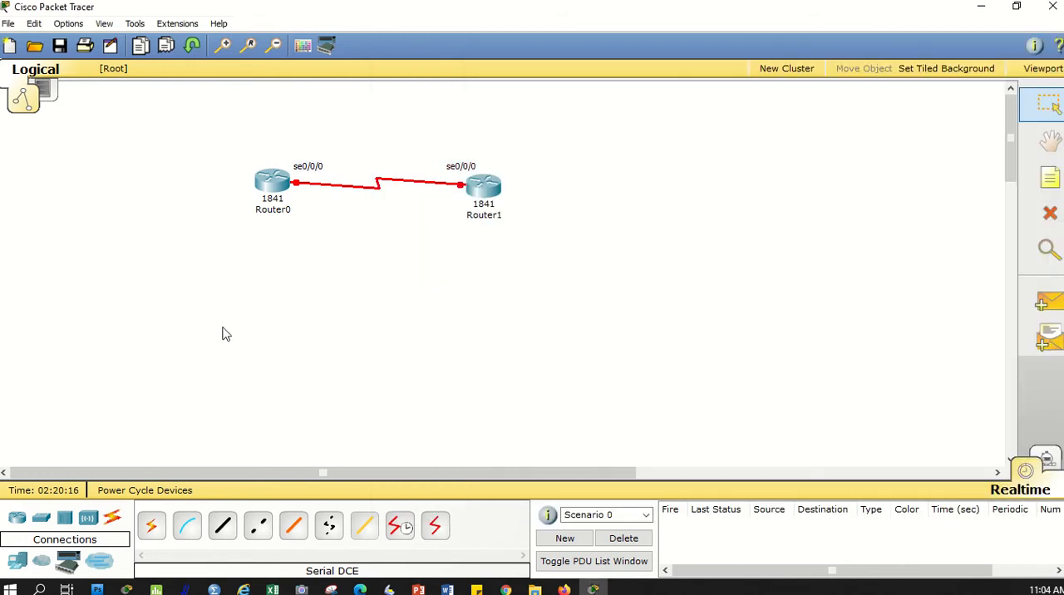
{"action": "mouse_move", "coordinate": [582, 195]}
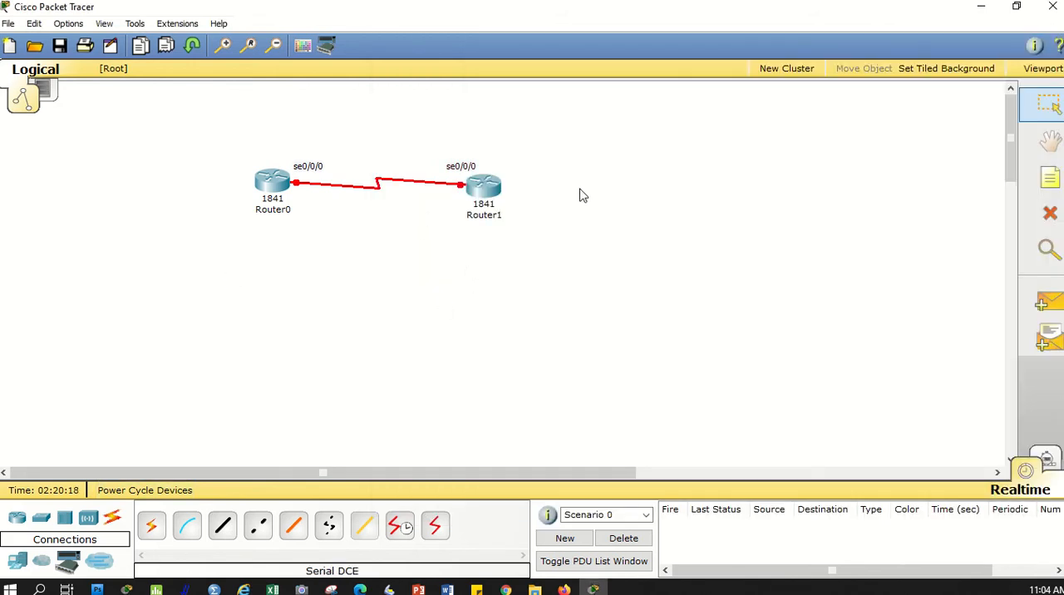
{"action": "mouse_move", "coordinate": [628, 242]}
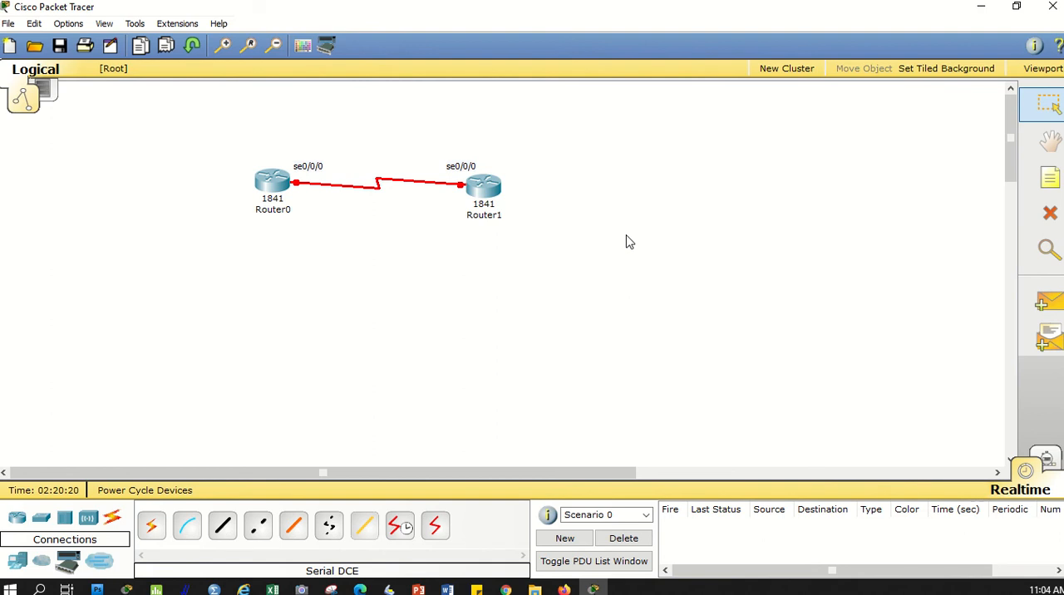
{"action": "mouse_move", "coordinate": [625, 246]}
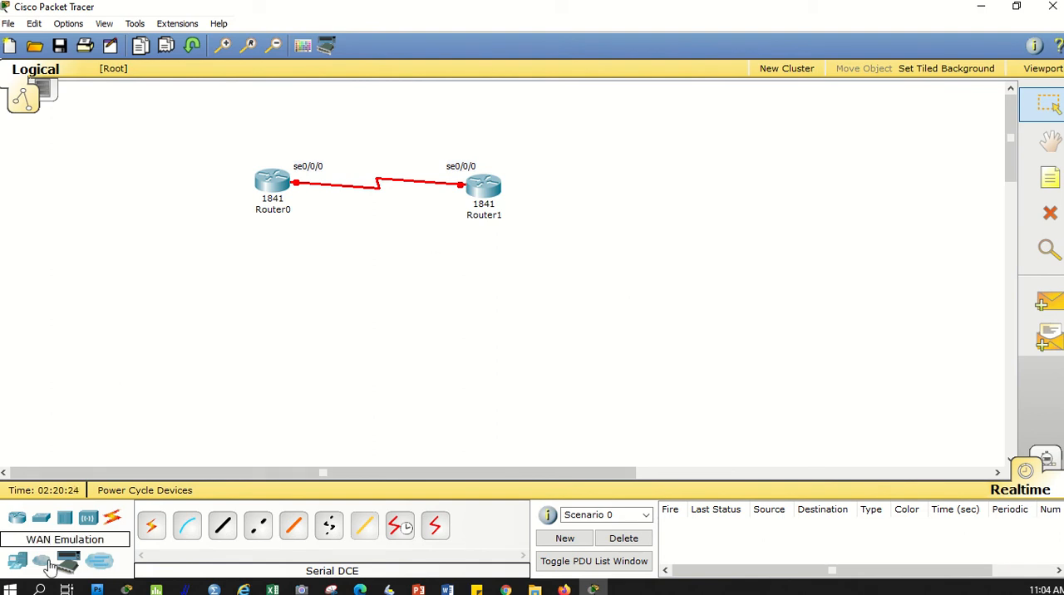
Step: Place two 2950-24 switches below the routers and a third 1841 router, Router2, right of Router1
{"action": "left_click", "coordinate": [40, 519]}
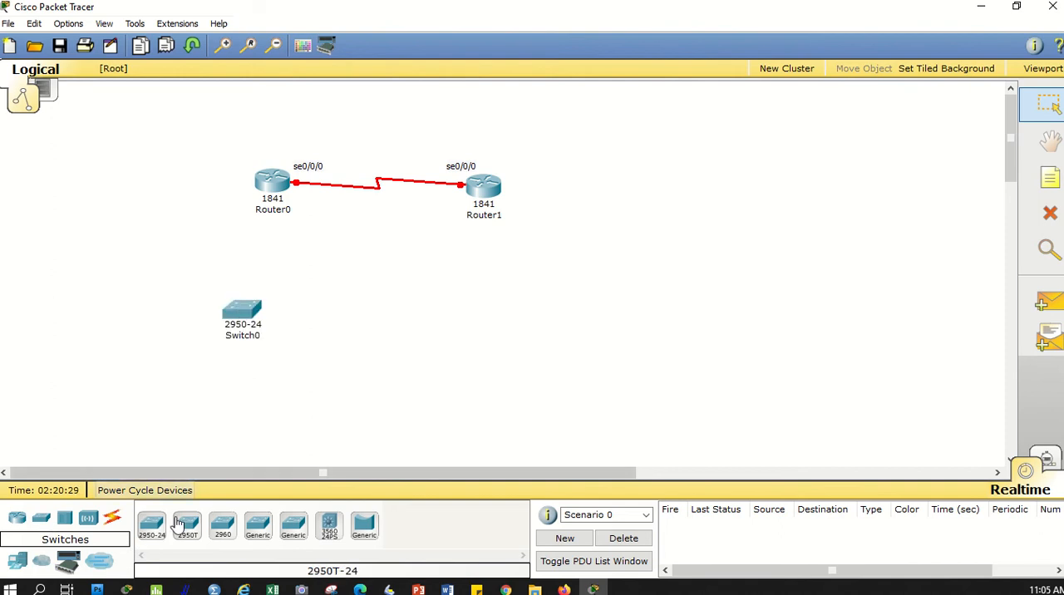
{"action": "left_click", "coordinate": [485, 316]}
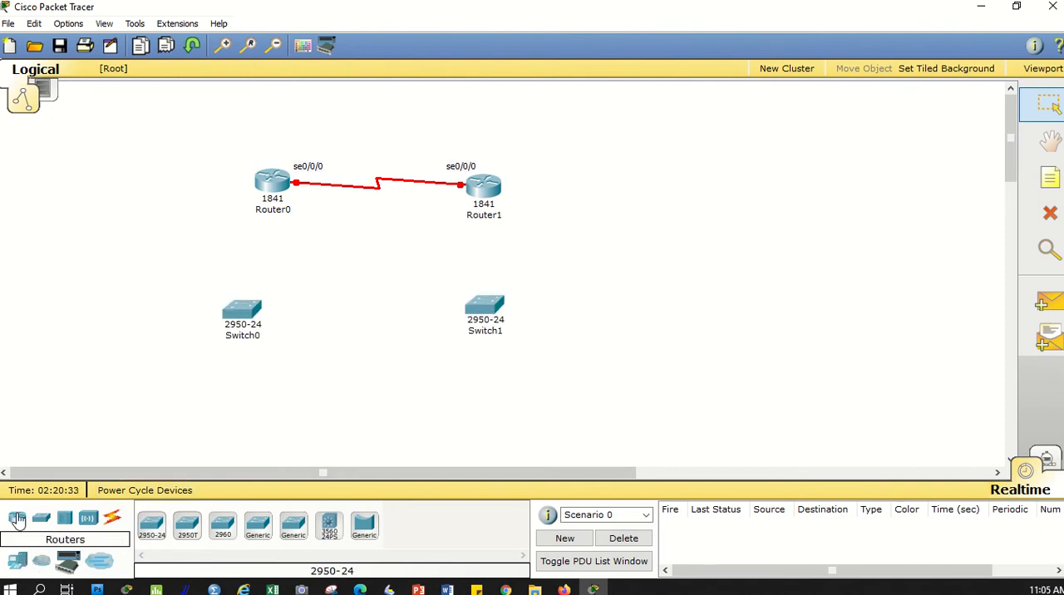
{"action": "left_click", "coordinate": [19, 519]}
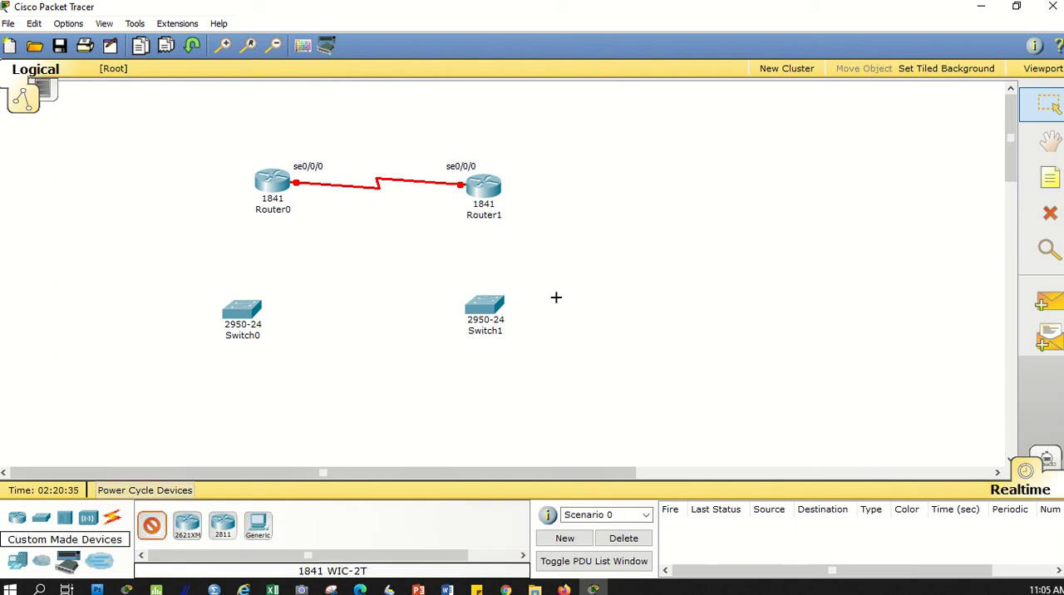
{"action": "left_click", "coordinate": [650, 219]}
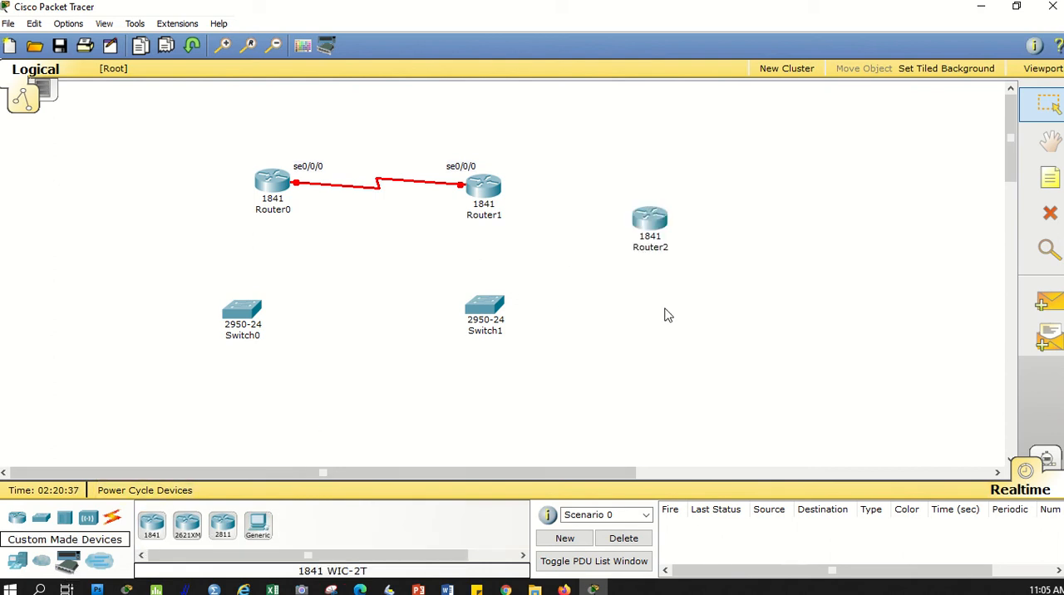
{"action": "left_click", "coordinate": [113, 517]}
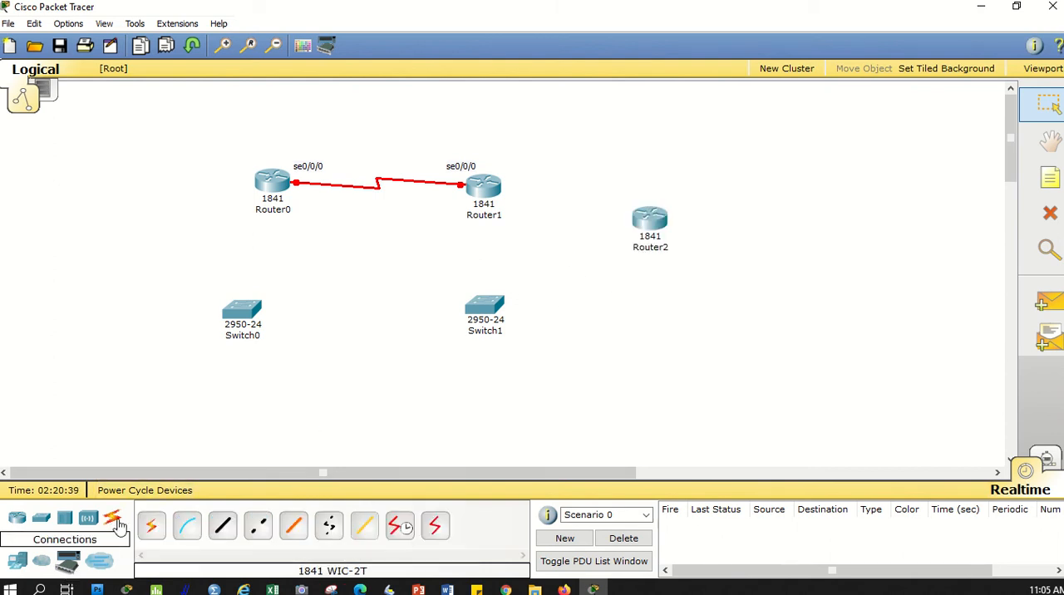
{"action": "left_click", "coordinate": [399, 525]}
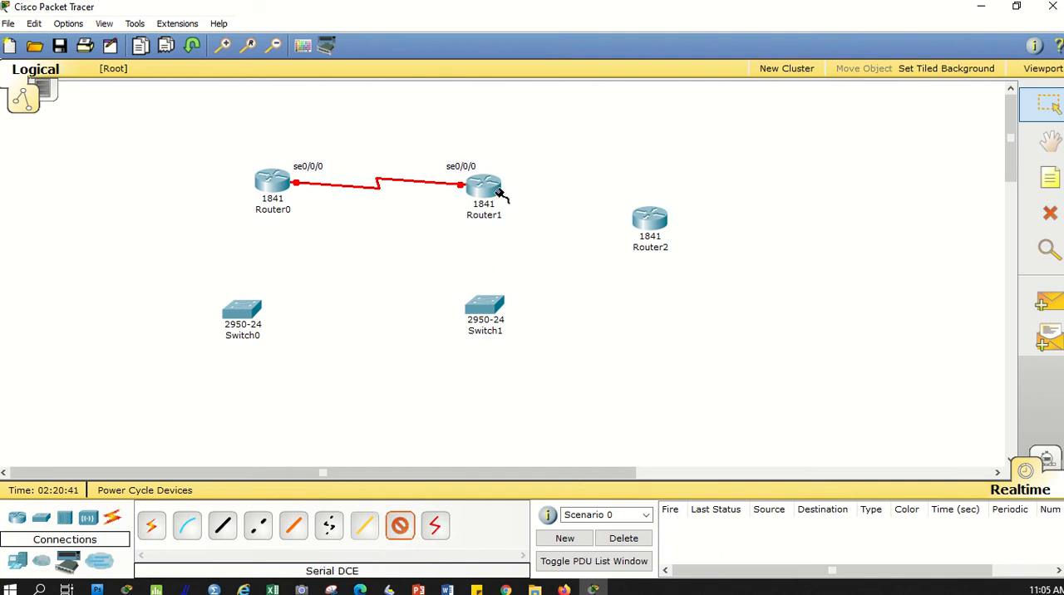
Step: Run a serial DCE cable from Router1's Serial0/0/1 to Router2's Serial0/0/1
{"action": "left_click", "coordinate": [484, 185]}
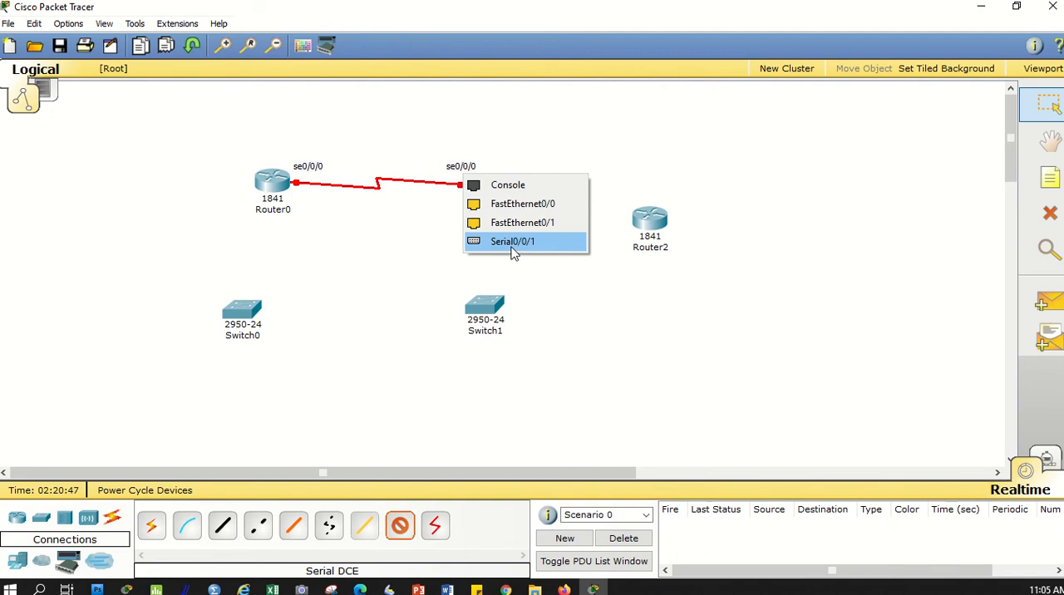
{"action": "mouse_move", "coordinate": [288, 157]}
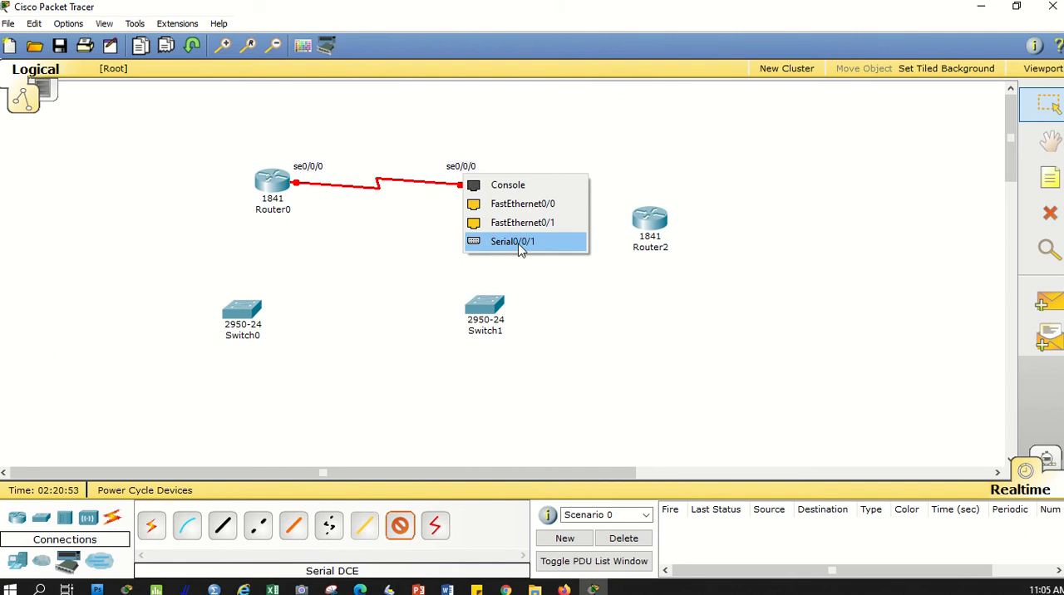
{"action": "mouse_move", "coordinate": [532, 249]}
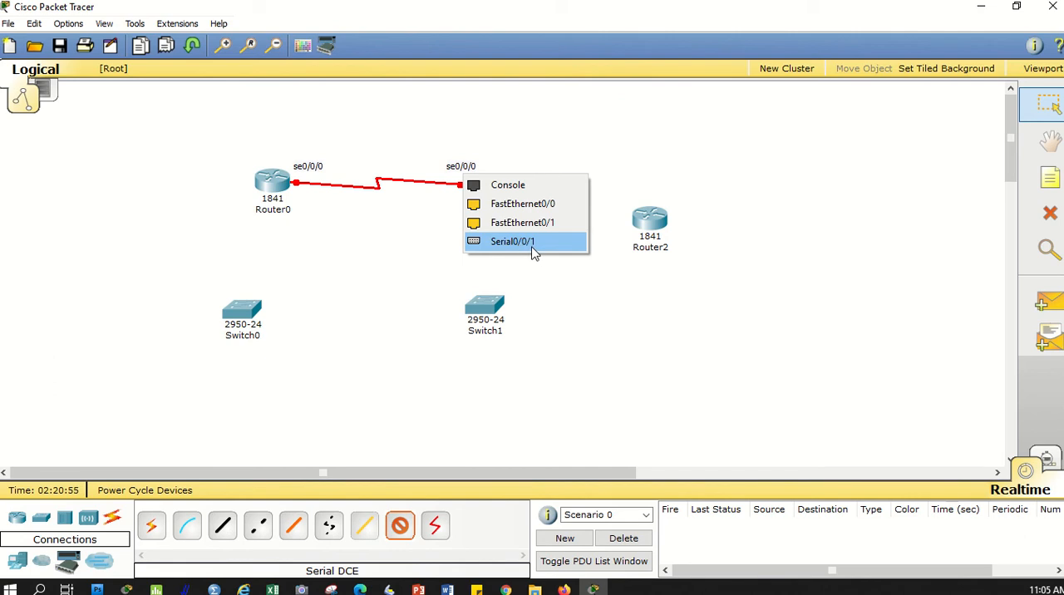
{"action": "left_click", "coordinate": [512, 241]}
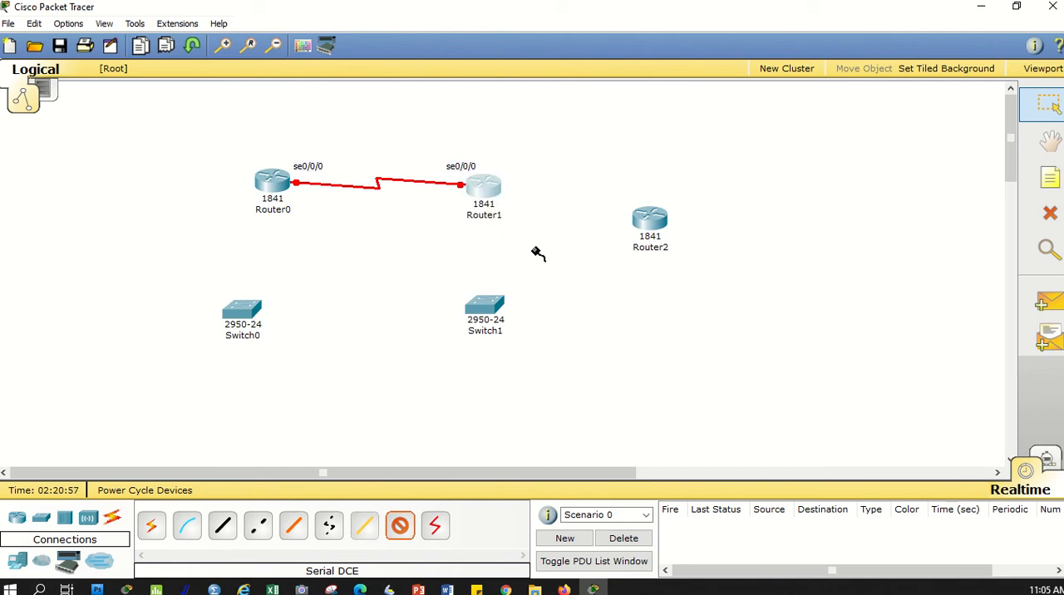
{"action": "left_click", "coordinate": [648, 219]}
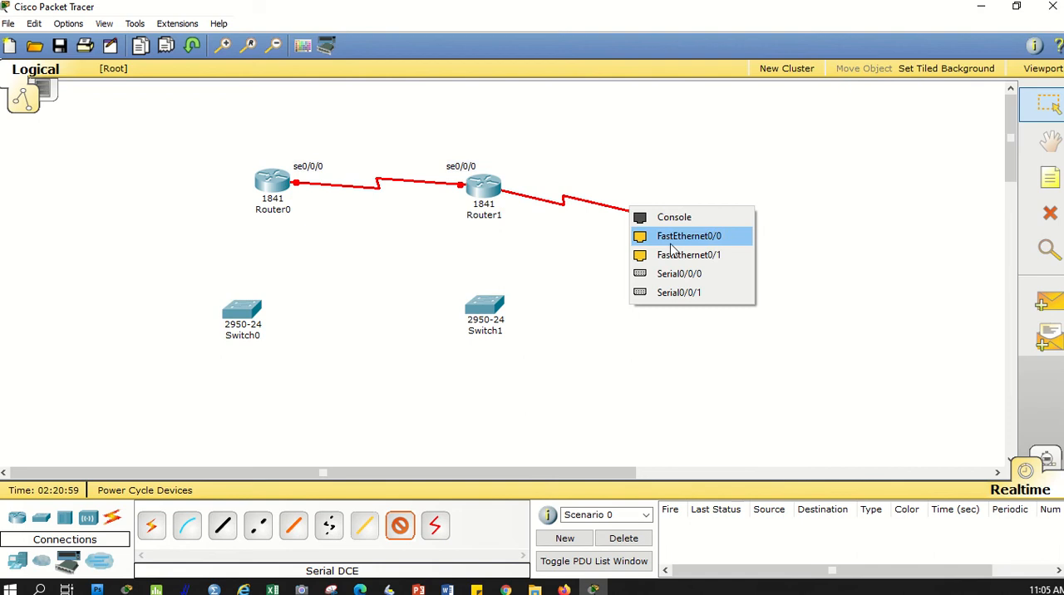
{"action": "mouse_move", "coordinate": [678, 293]}
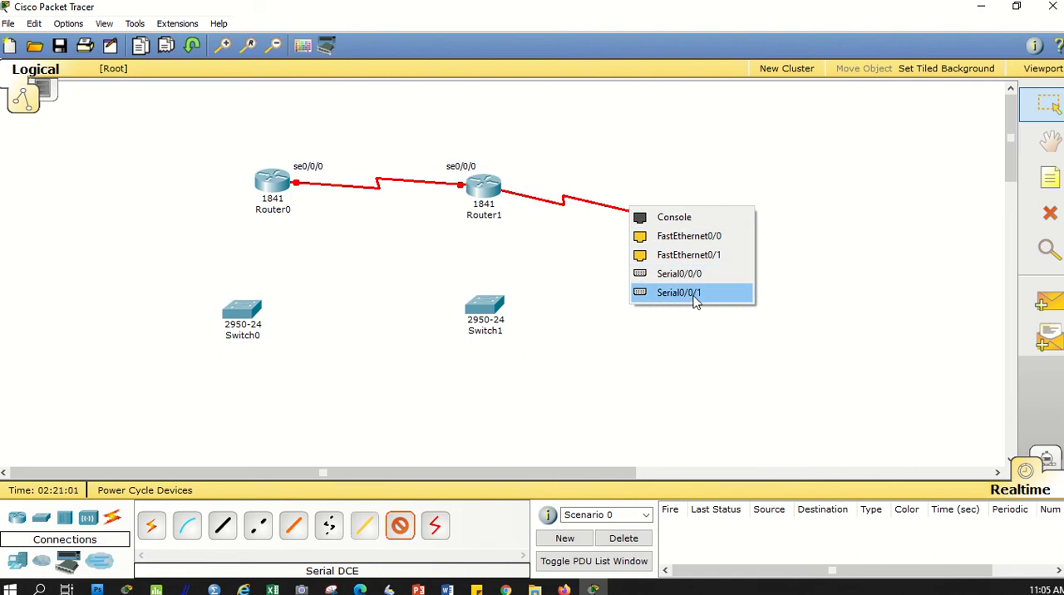
{"action": "mouse_move", "coordinate": [678, 273]}
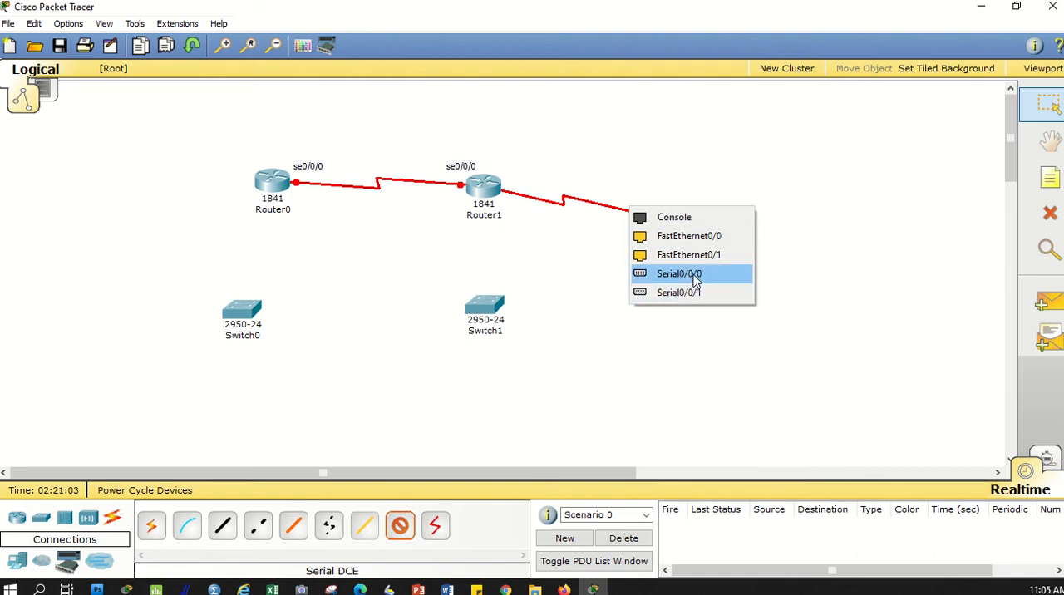
{"action": "mouse_move", "coordinate": [678, 292]}
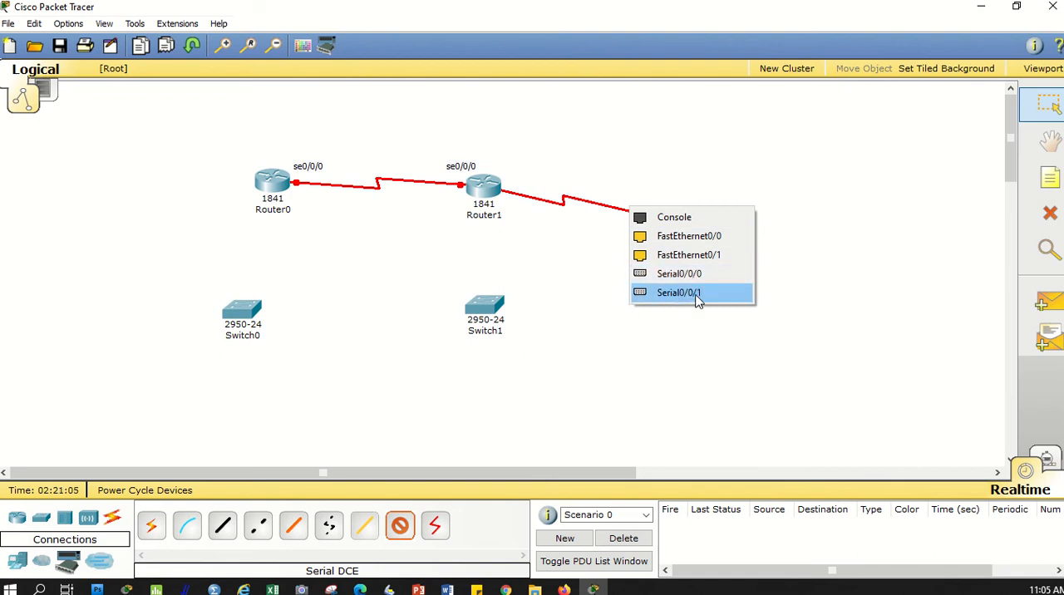
{"action": "left_click", "coordinate": [678, 293]}
{"action": "type", "text": "se0/0/1"}
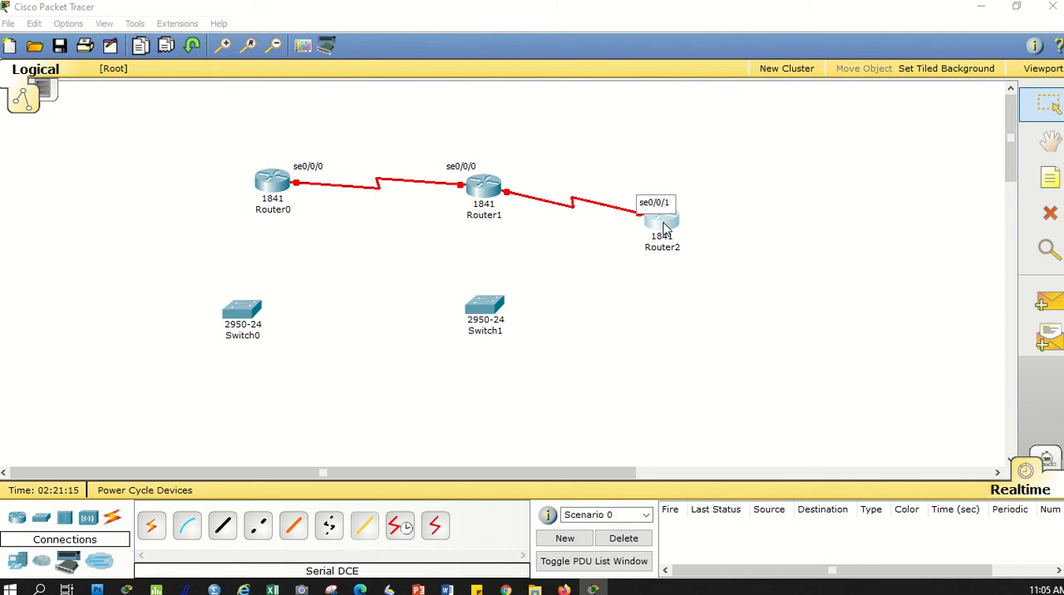
Step: Add an se0/0/1 text note at the end of the Router1–Router2 serial link
{"action": "double_click", "coordinate": [655, 203]}
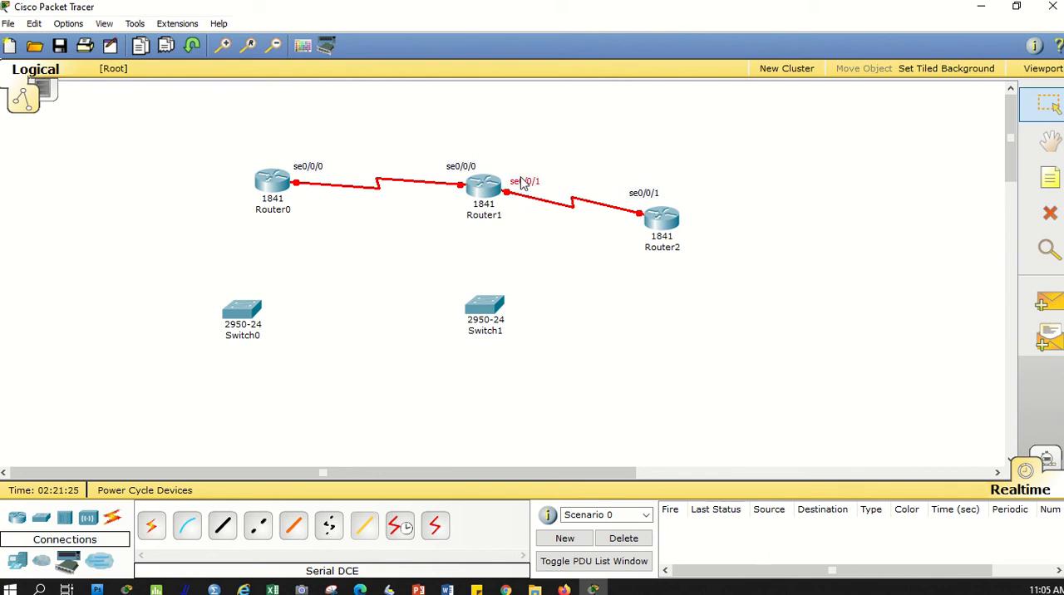
{"action": "mouse_move", "coordinate": [415, 233]}
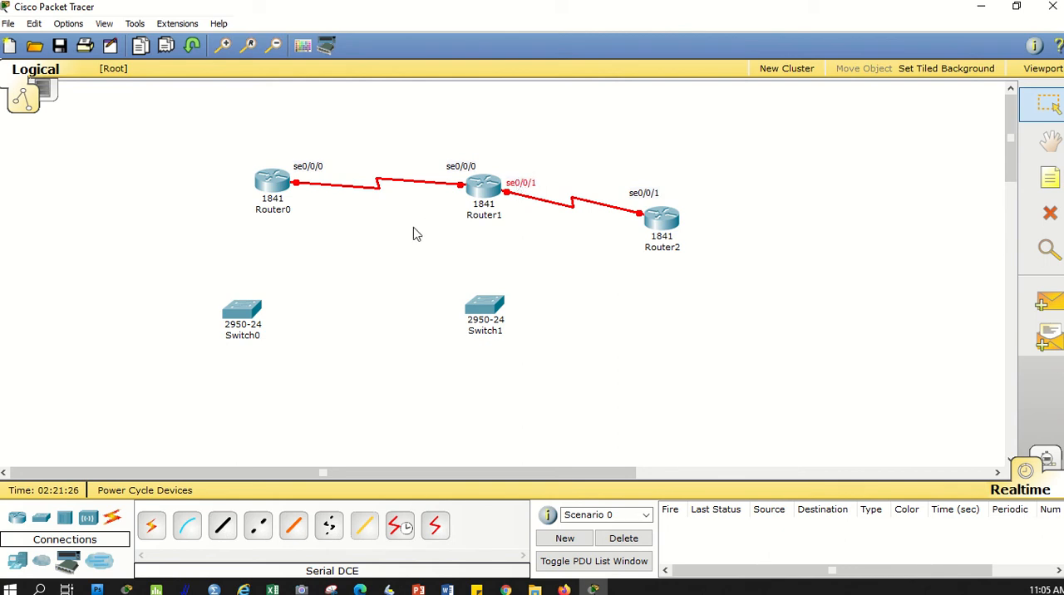
{"action": "mouse_move", "coordinate": [578, 246]}
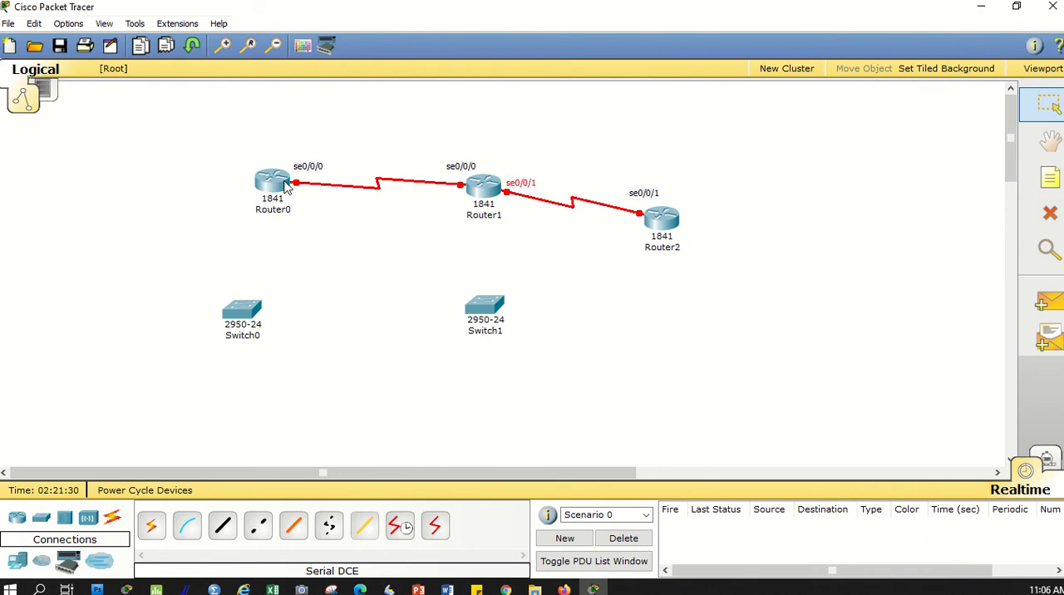
{"action": "mouse_move", "coordinate": [308, 181]}
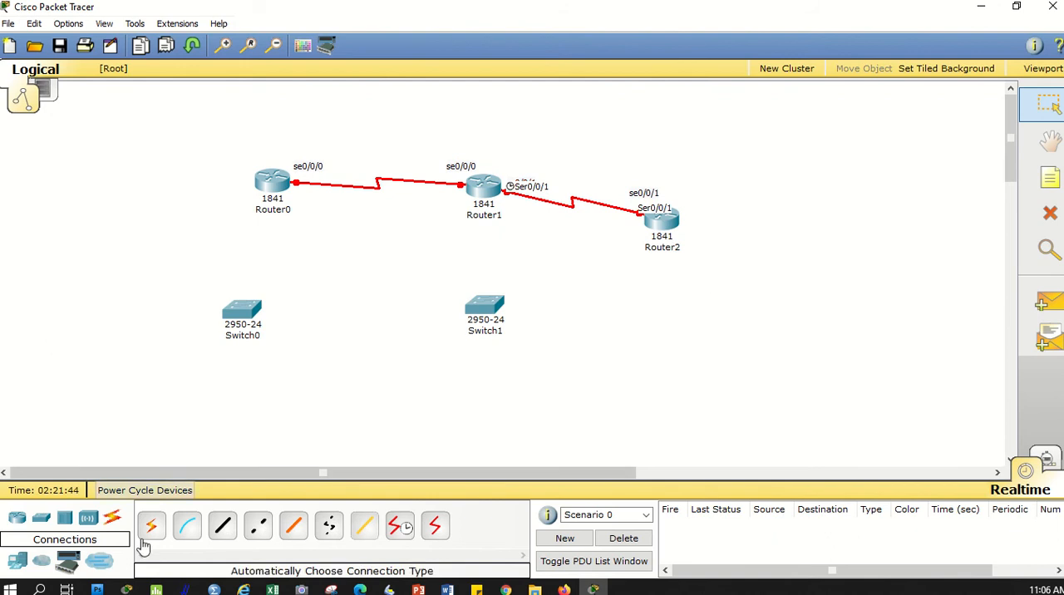
Step: Cable Router0 FastEthernet0/0 to Switch0 and Router1 FastEthernet0/0 to Switch1 with copper straight-through
{"action": "left_click", "coordinate": [222, 525]}
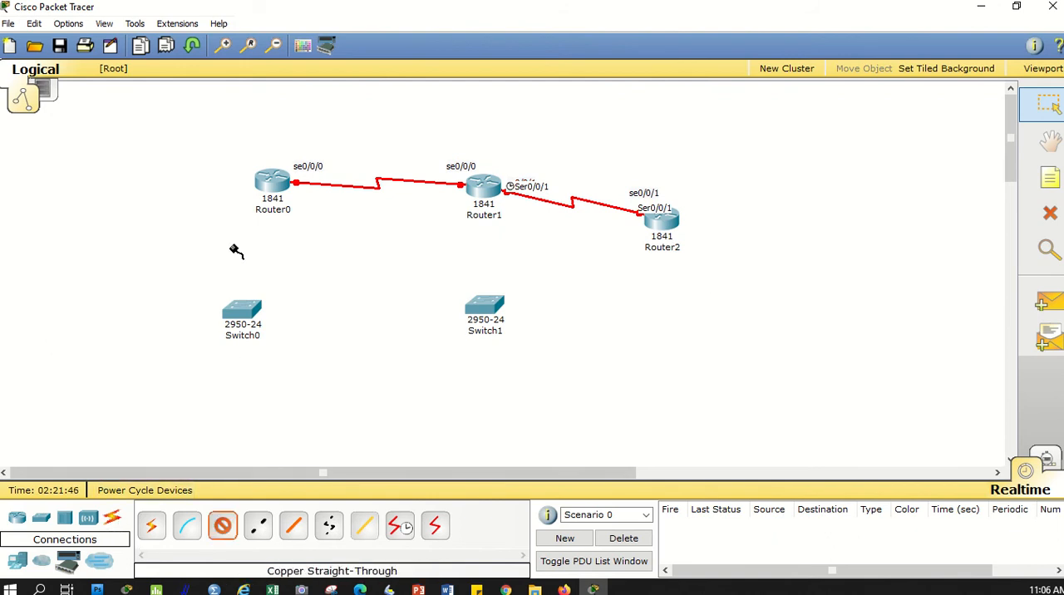
{"action": "left_click", "coordinate": [273, 181]}
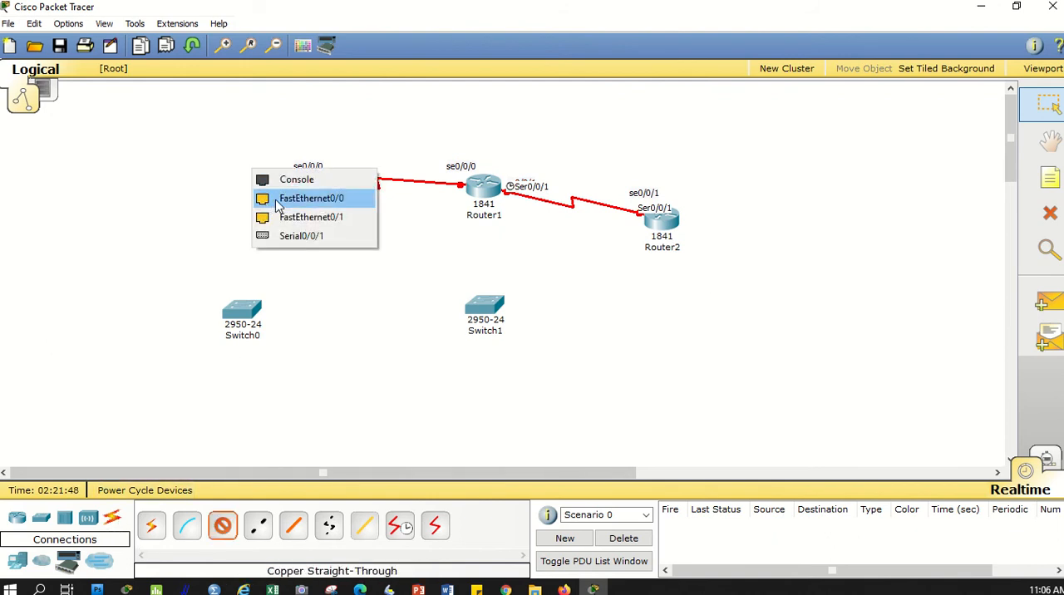
{"action": "left_click", "coordinate": [310, 198]}
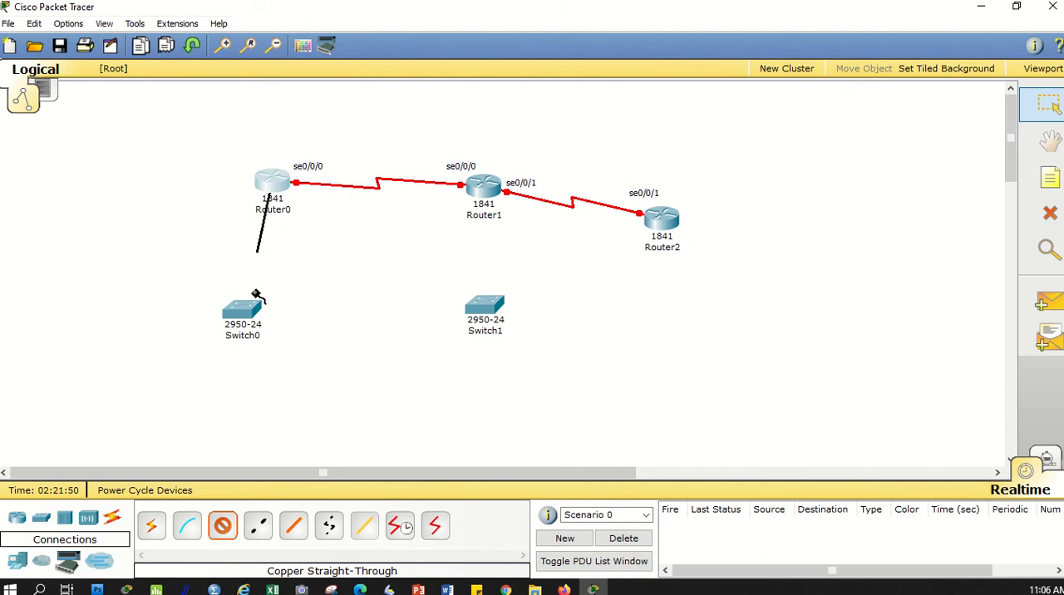
{"action": "left_click", "coordinate": [243, 308]}
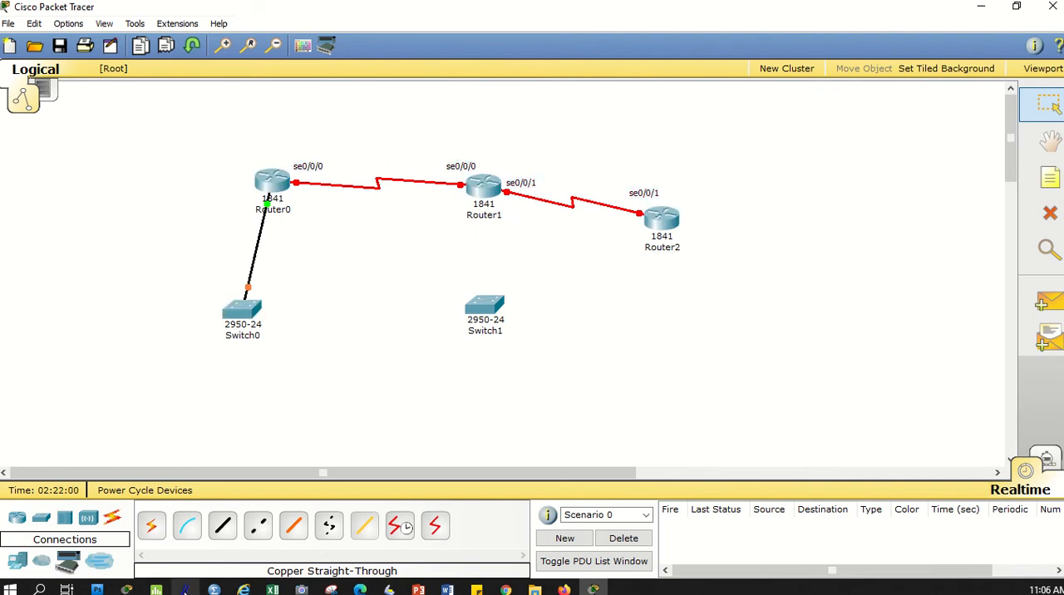
{"action": "left_click", "coordinate": [482, 186]}
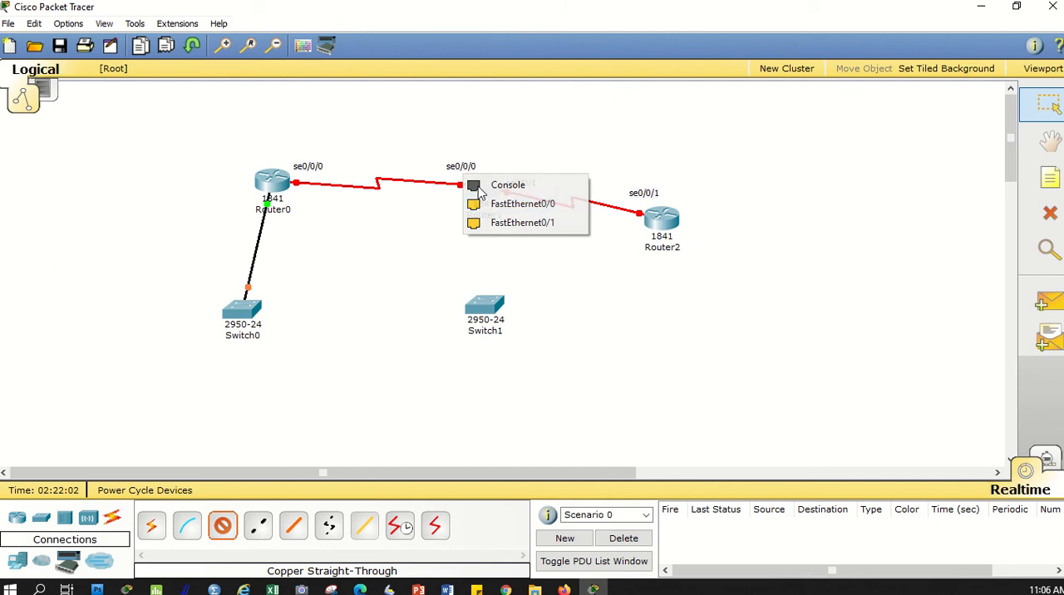
{"action": "left_click", "coordinate": [522, 203]}
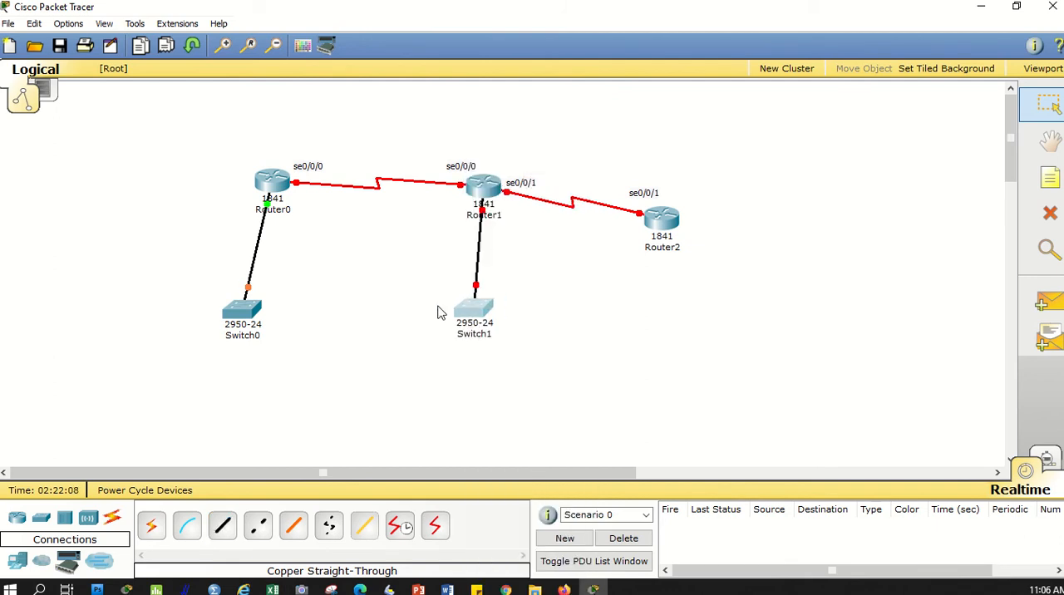
{"action": "mouse_move", "coordinate": [199, 260]}
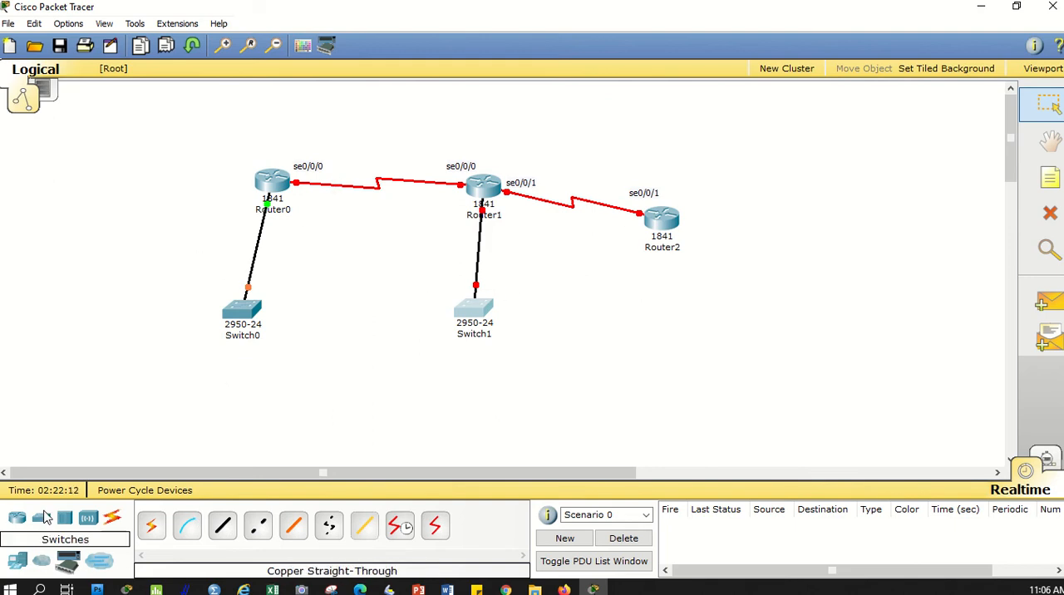
Step: Add a 2950-24 switch, Switch2, cabled to Router2 by copper straight-through on FastEthernet0/1
{"action": "left_click", "coordinate": [153, 525]}
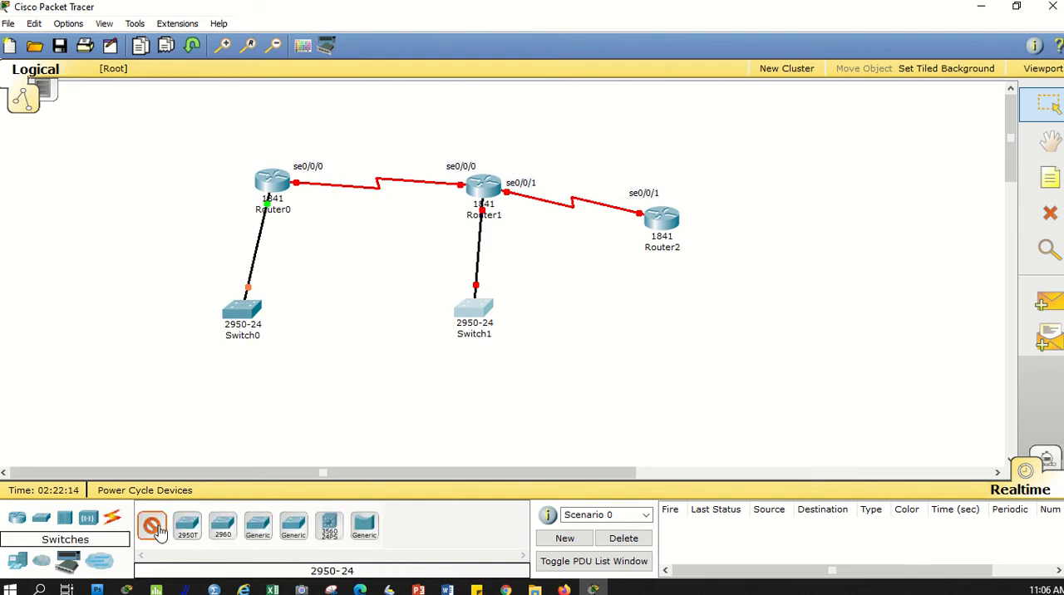
{"action": "left_click", "coordinate": [658, 312]}
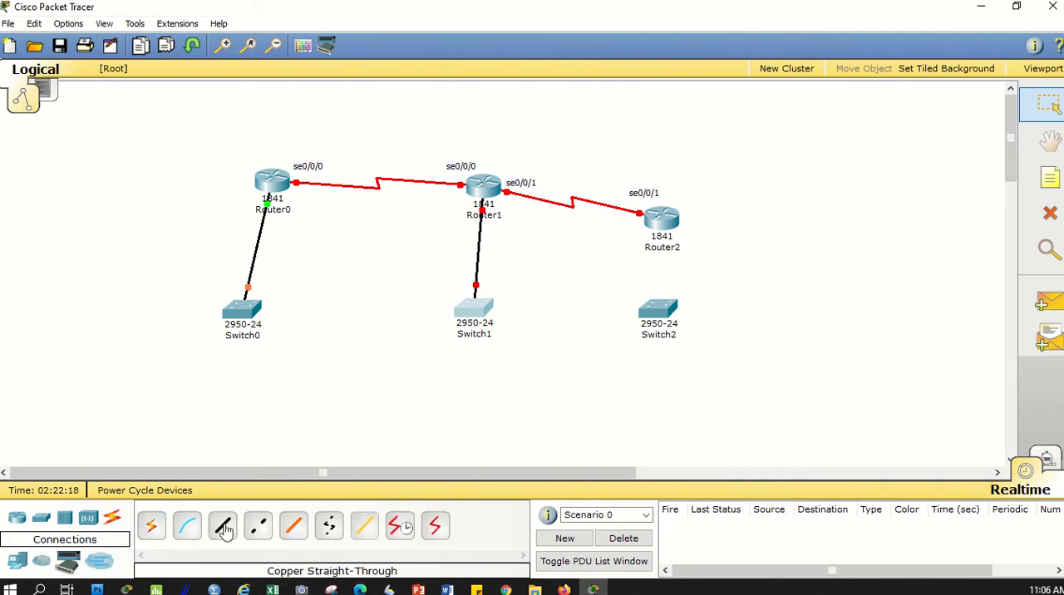
{"action": "left_click", "coordinate": [662, 220]}
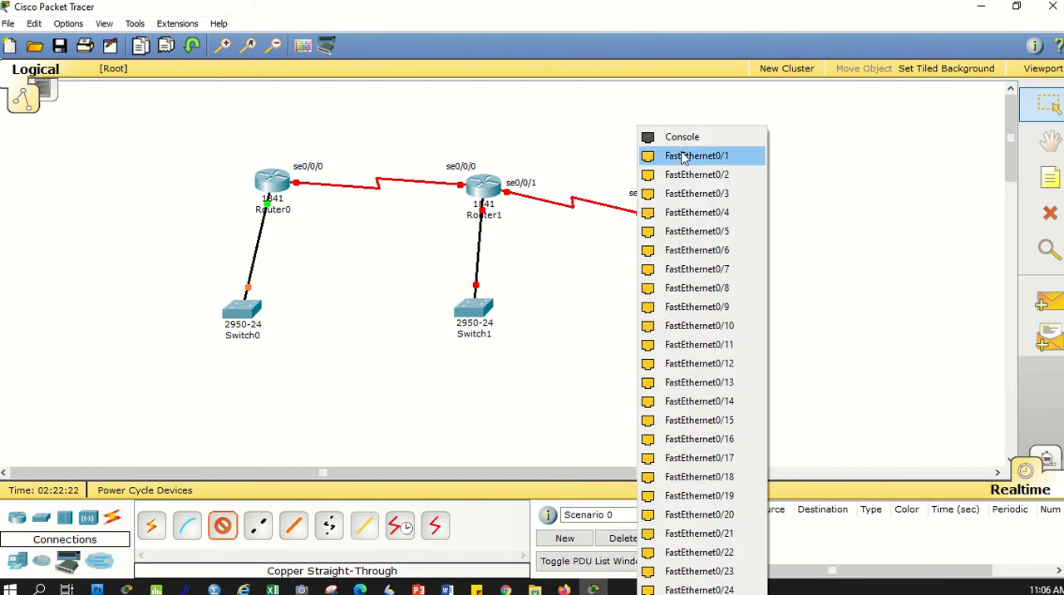
{"action": "left_click", "coordinate": [696, 156]}
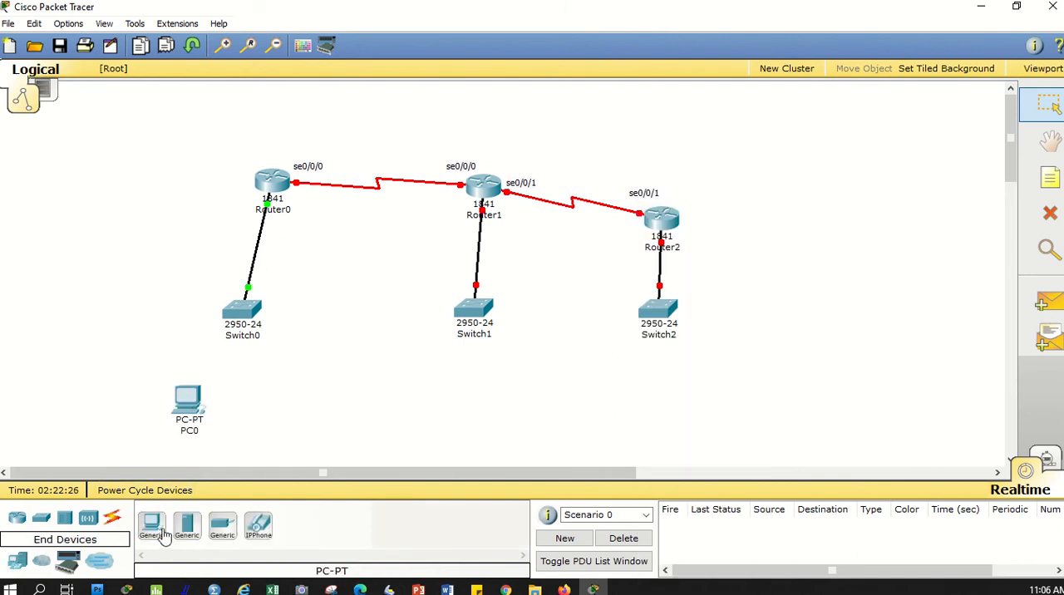
Step: Place generic PCs PC0 to PC3 below the switches
{"action": "left_click", "coordinate": [442, 416]}
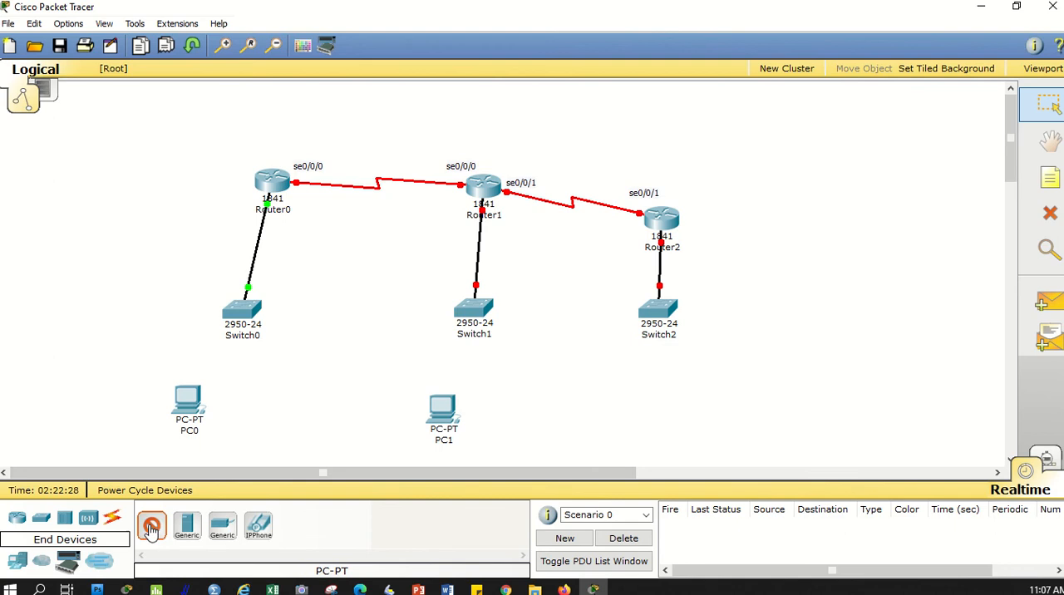
{"action": "left_click", "coordinate": [642, 415]}
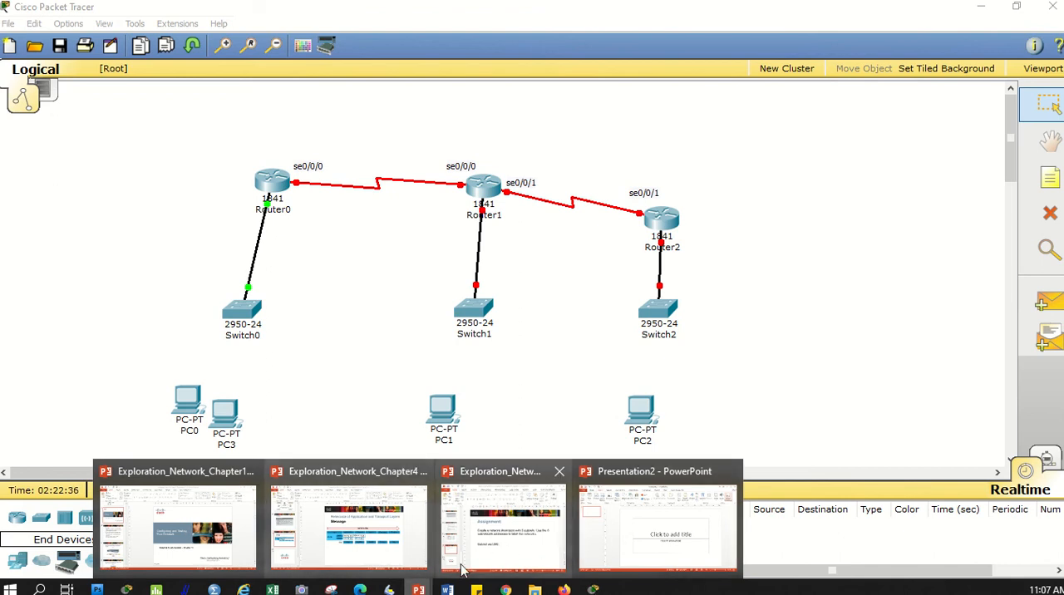
Step: Bring the PowerPoint Subnet Matrix slide forward for the subnet host ranges
{"action": "left_click", "coordinate": [502, 528]}
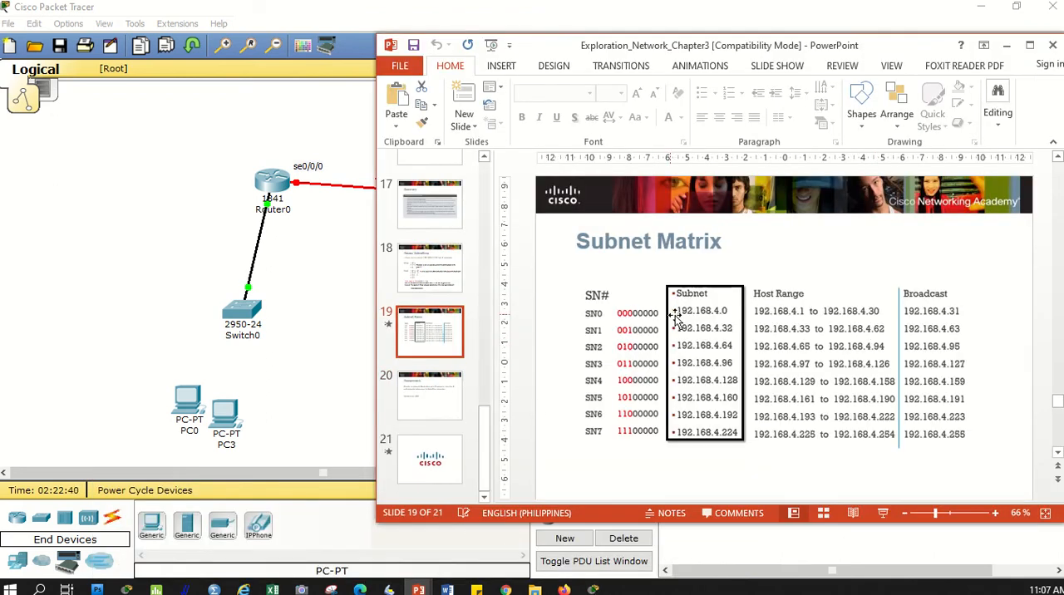
{"action": "mouse_move", "coordinate": [768, 322]}
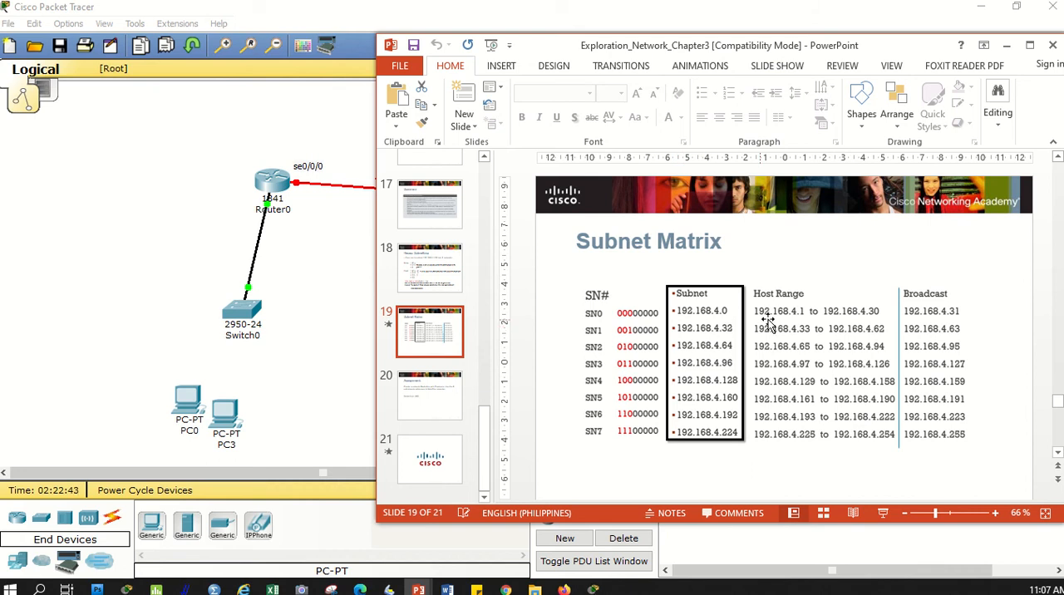
{"action": "mouse_move", "coordinate": [881, 312]}
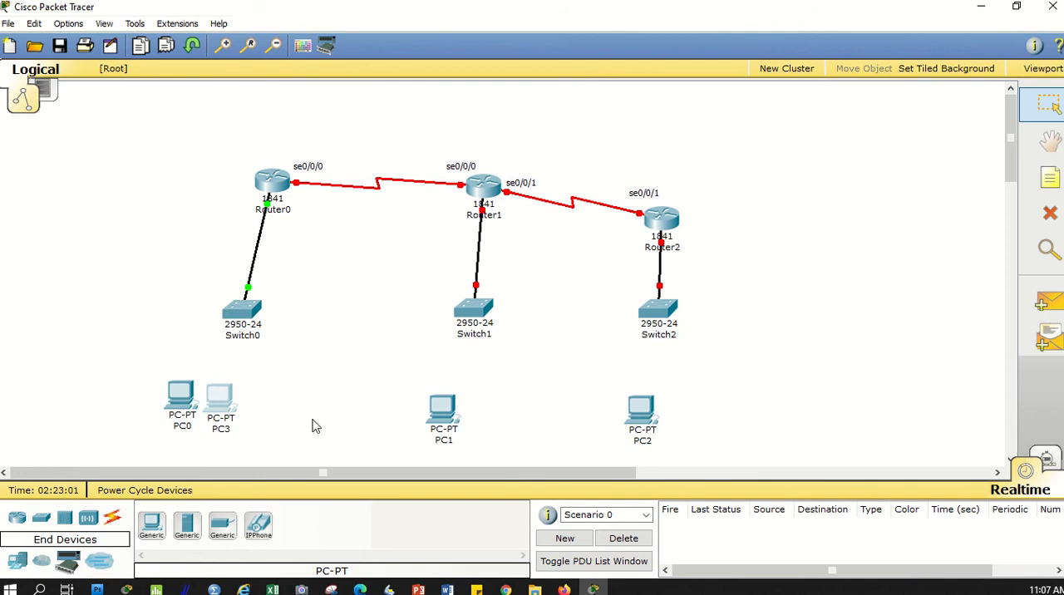
Step: Place PC4 beside PC1 and PC5 beside PC2 on the topology
{"action": "left_click", "coordinate": [253, 408]}
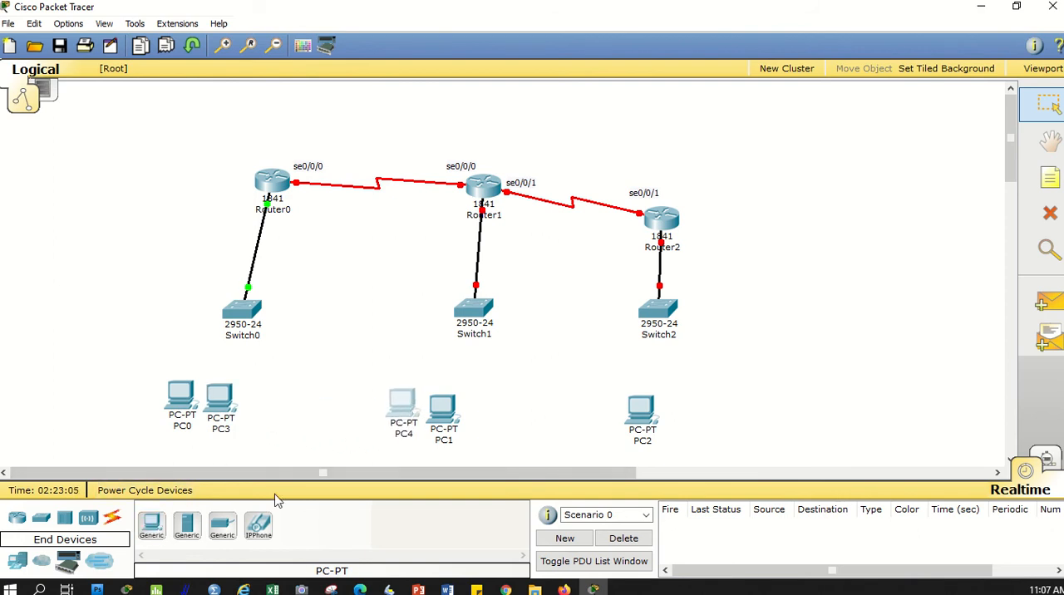
{"action": "left_click", "coordinate": [151, 525]}
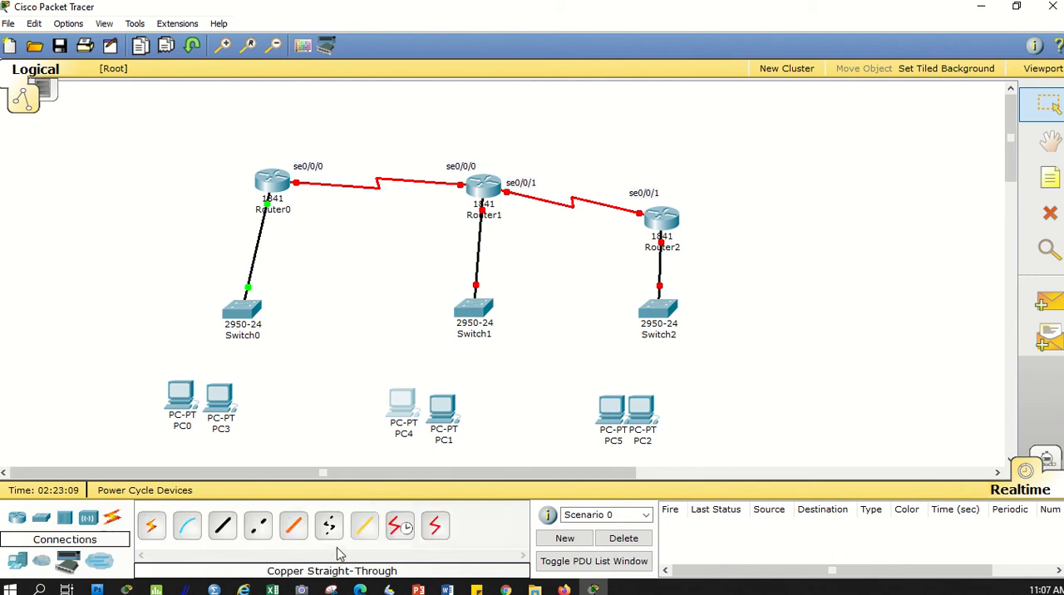
Step: Cable PC0 and PC3 to FastEthernet ports on Switch0 with straight-through copper
{"action": "left_click", "coordinate": [243, 308]}
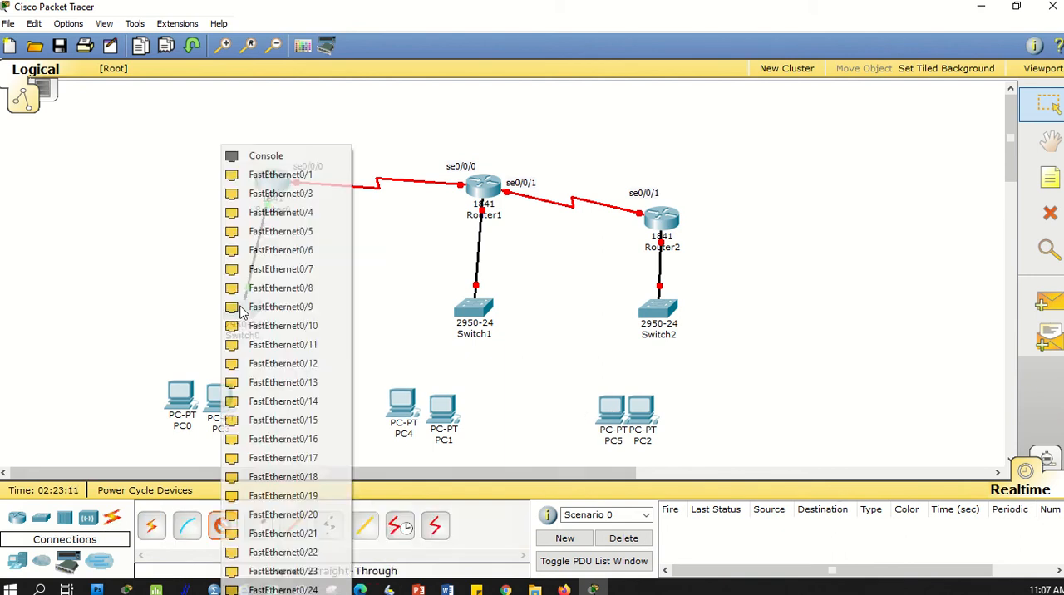
{"action": "left_click", "coordinate": [279, 175]}
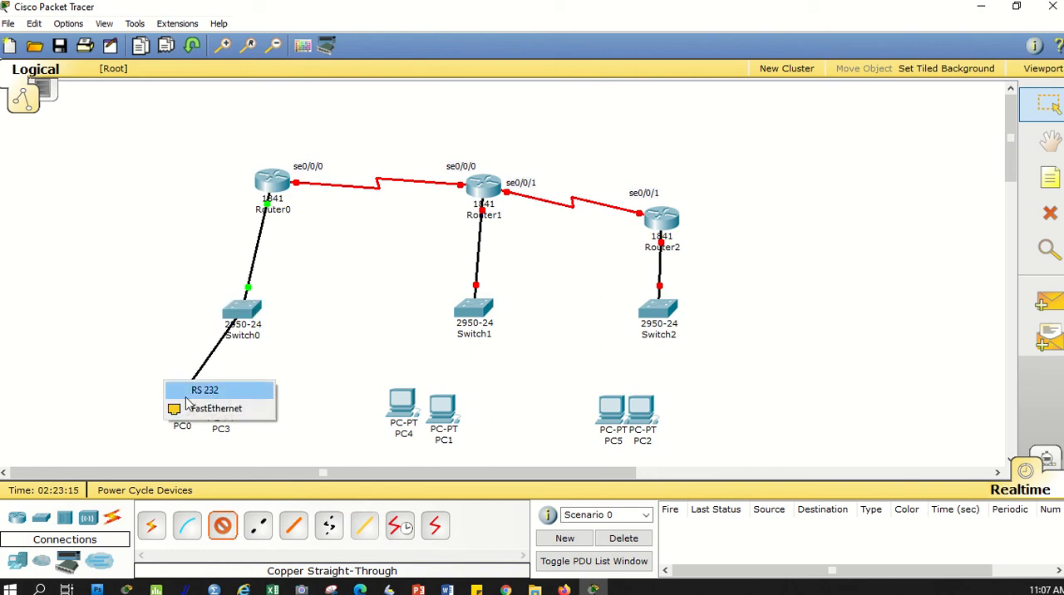
{"action": "left_click", "coordinate": [213, 409]}
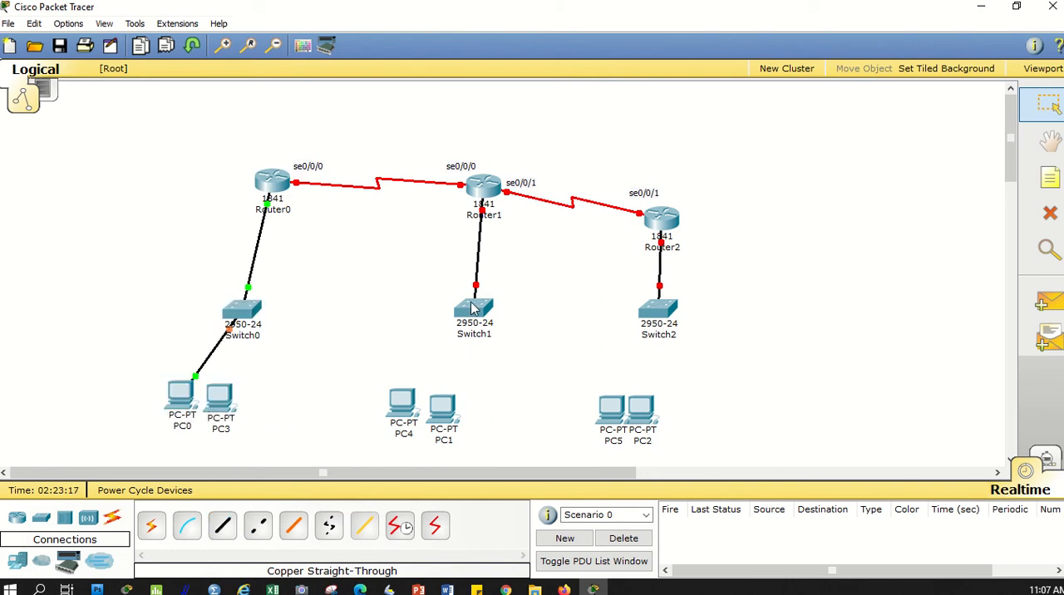
{"action": "mouse_move", "coordinate": [270, 193]}
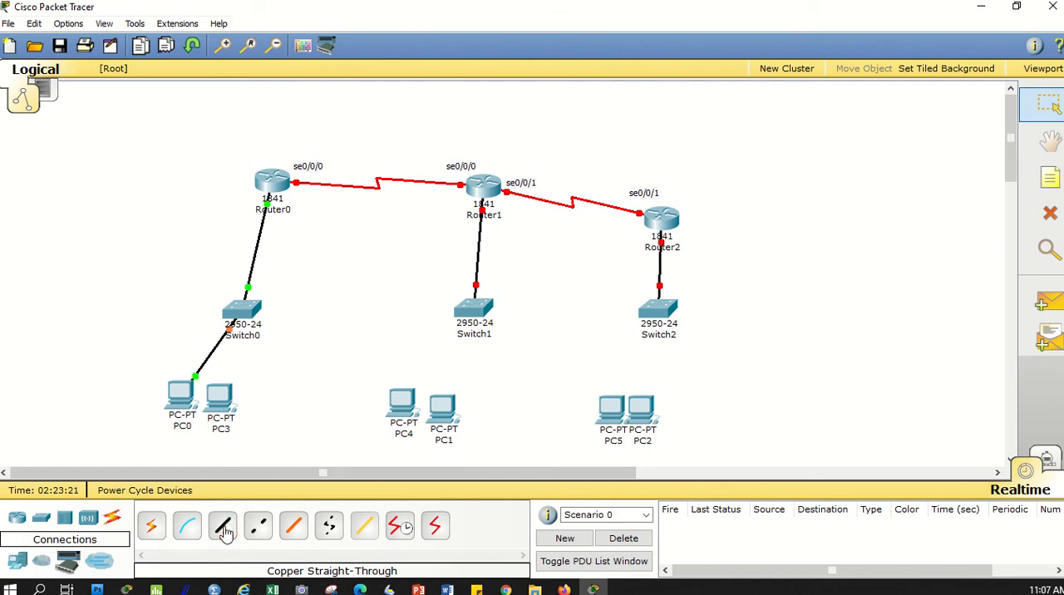
{"action": "left_click", "coordinate": [242, 316]}
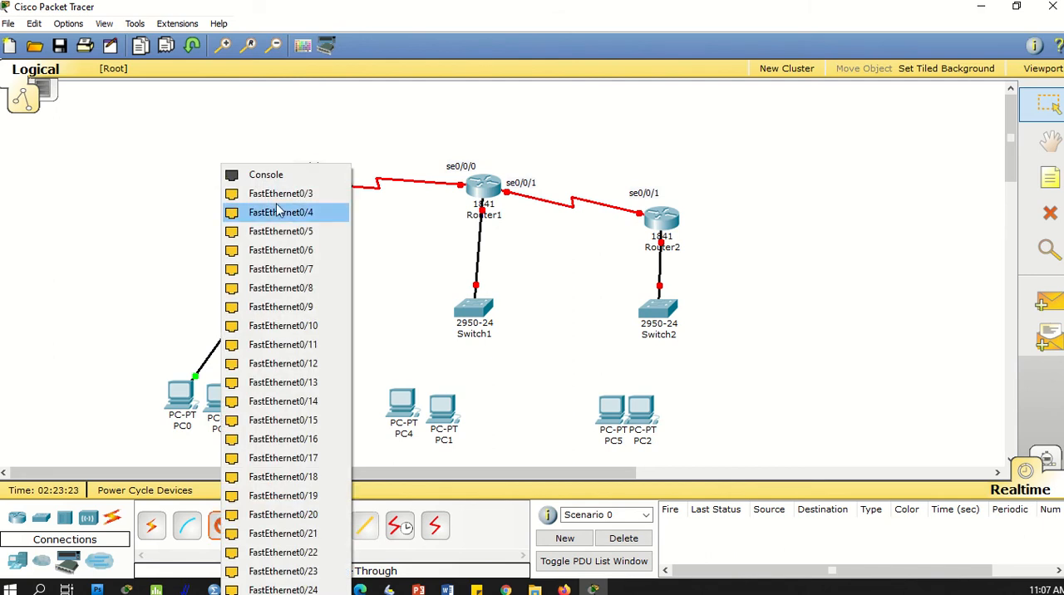
{"action": "left_click", "coordinate": [279, 213]}
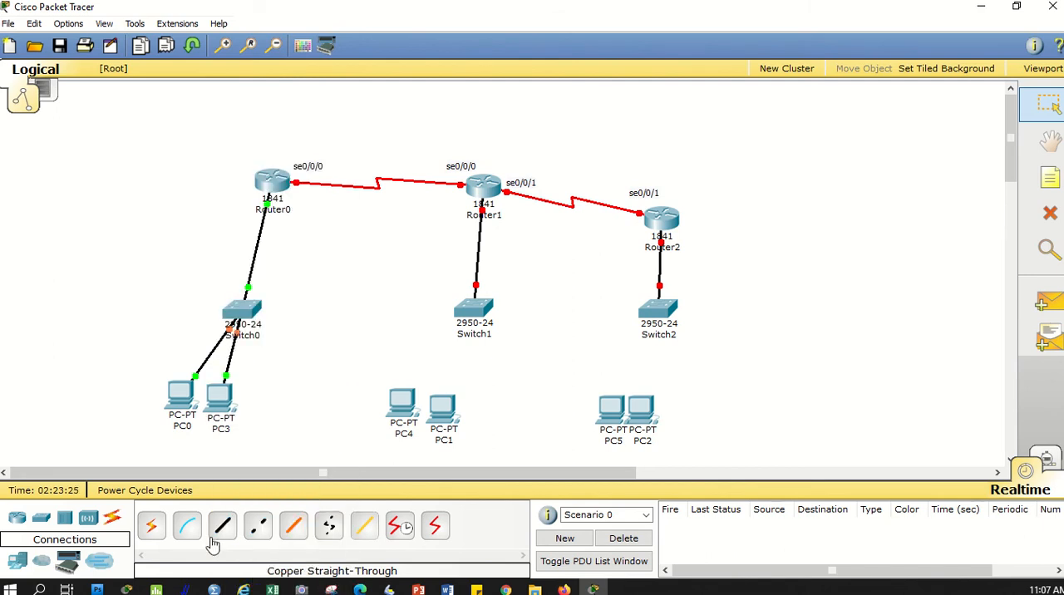
Step: Cable PC4 and PC1 to Switch1, and PC5 and PC2 to Switch2
{"action": "left_click", "coordinate": [474, 308]}
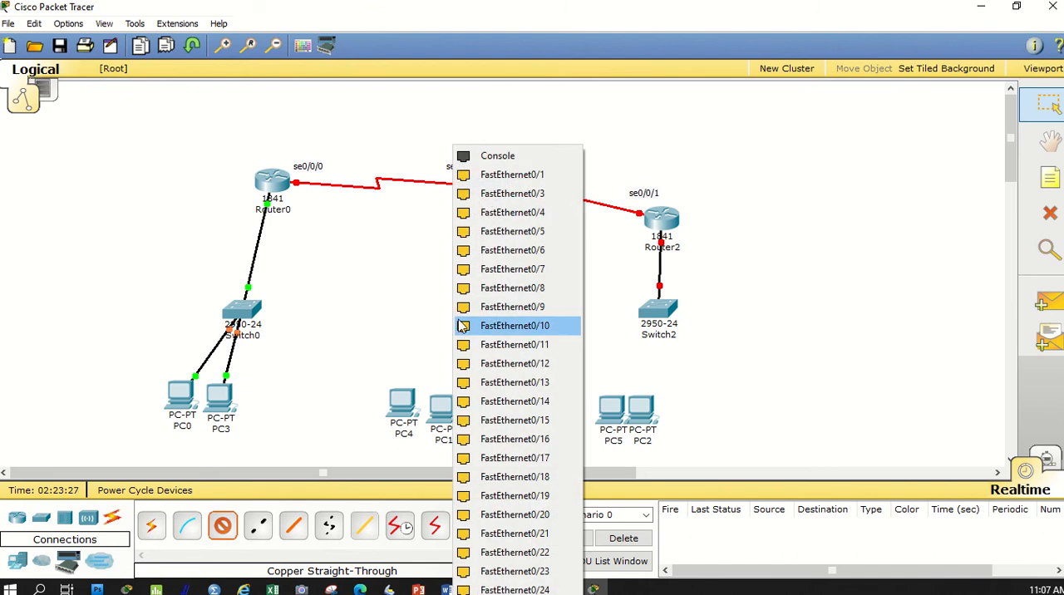
{"action": "left_click", "coordinate": [515, 326]}
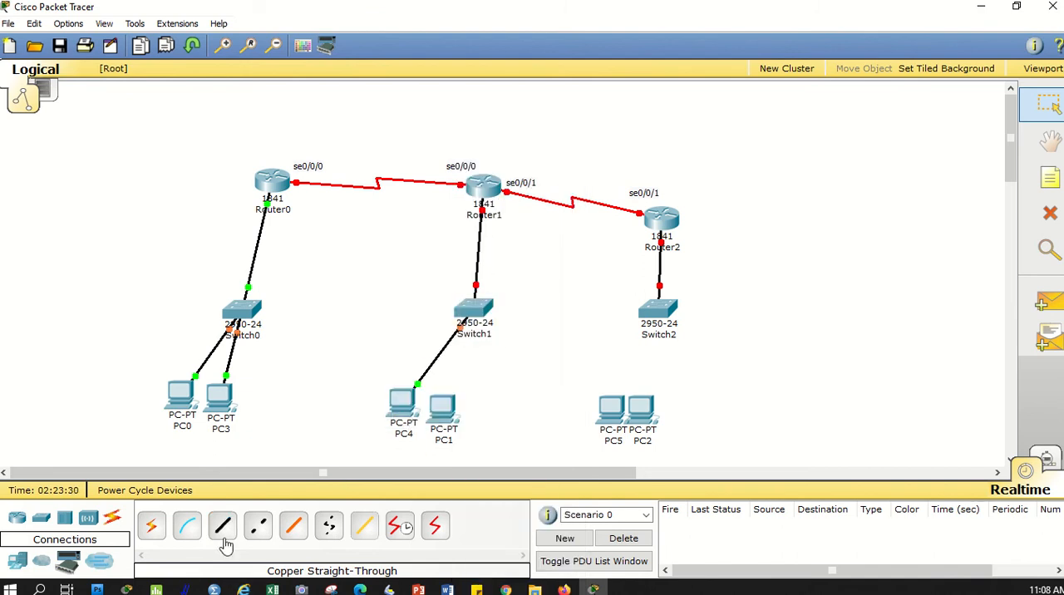
{"action": "left_click", "coordinate": [474, 306]}
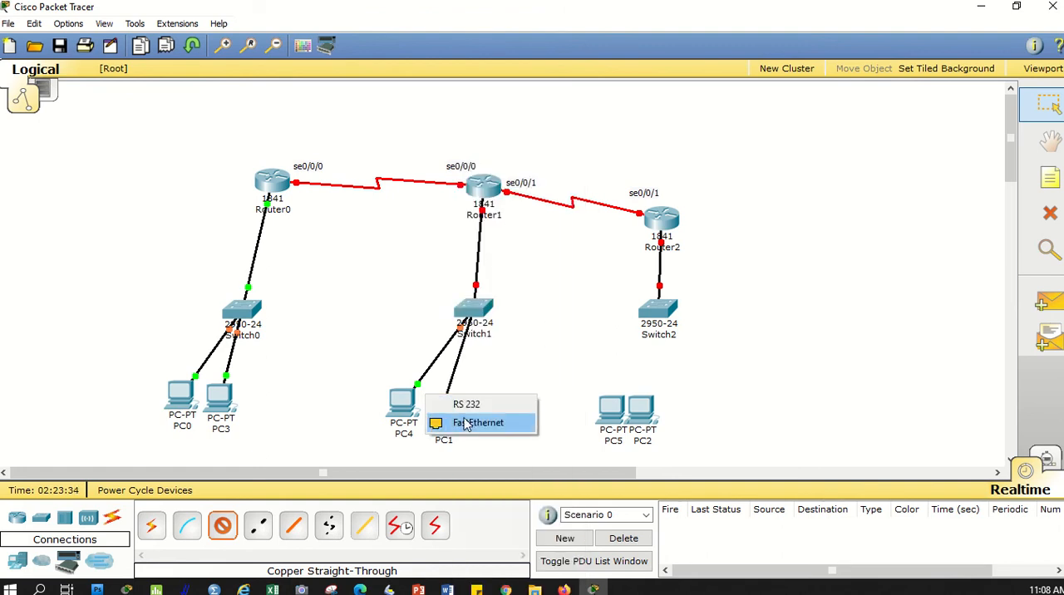
{"action": "left_click", "coordinate": [479, 422]}
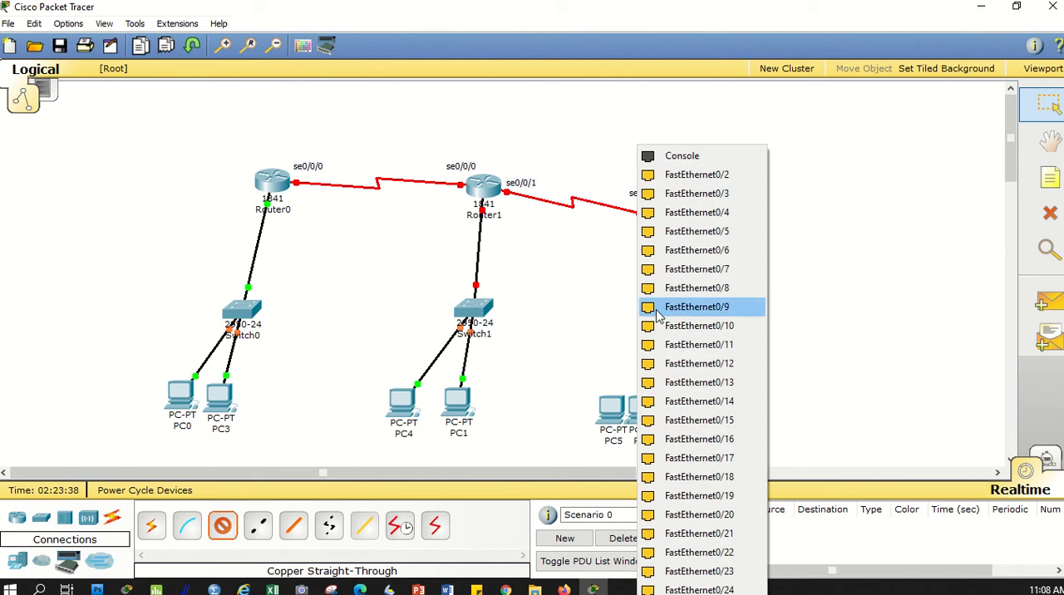
{"action": "left_click", "coordinate": [697, 306]}
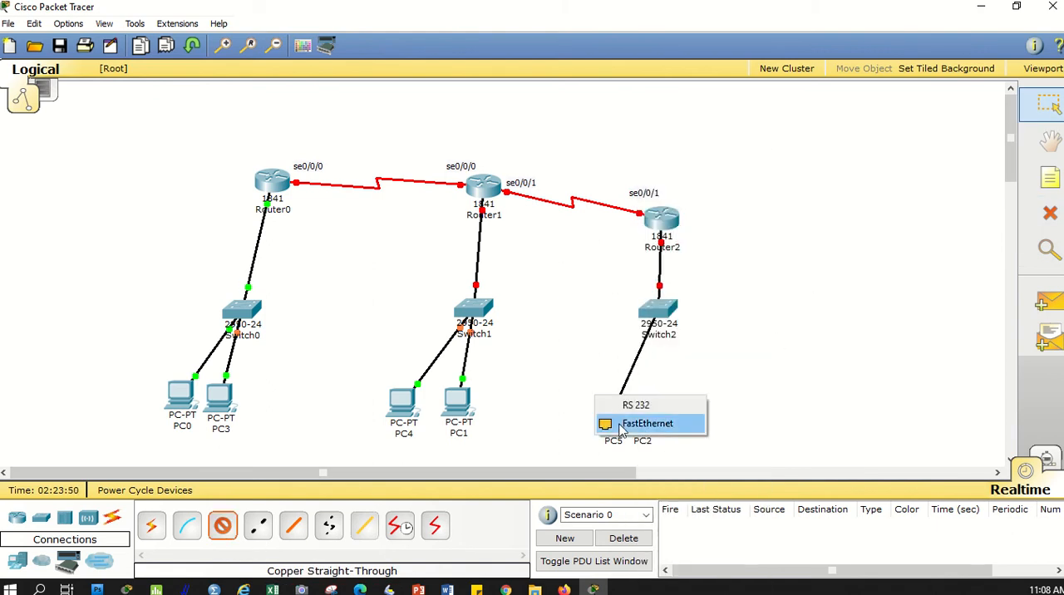
{"action": "left_click", "coordinate": [646, 422]}
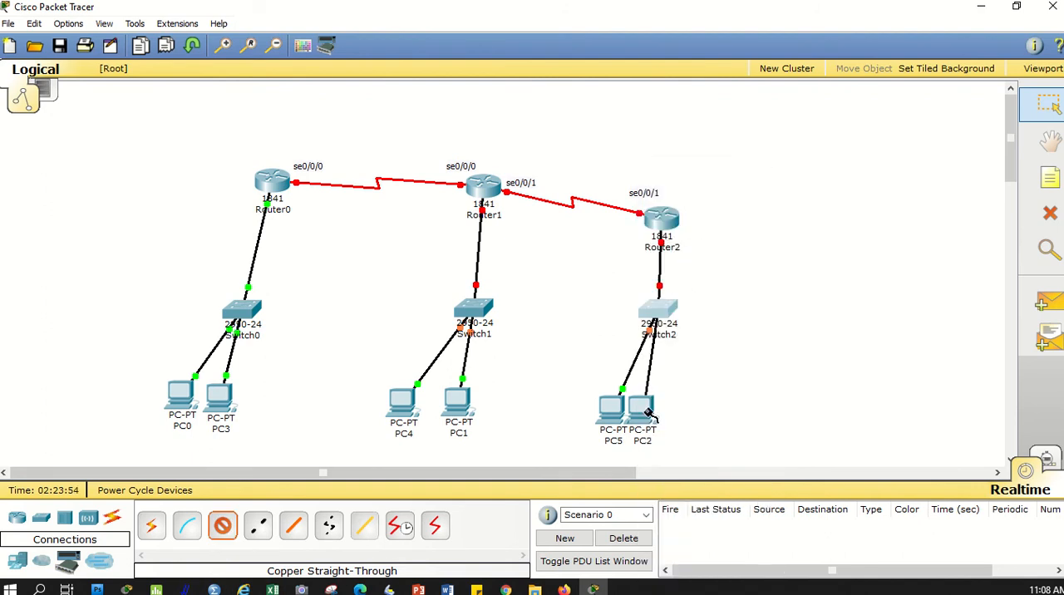
{"action": "left_click", "coordinate": [641, 412]}
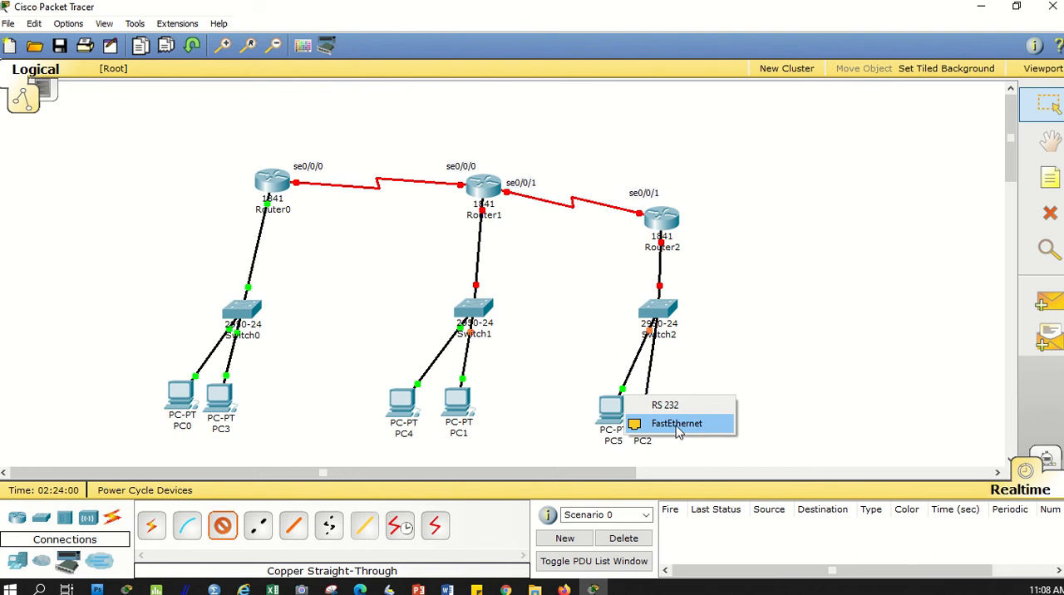
{"action": "mouse_move", "coordinate": [674, 405]}
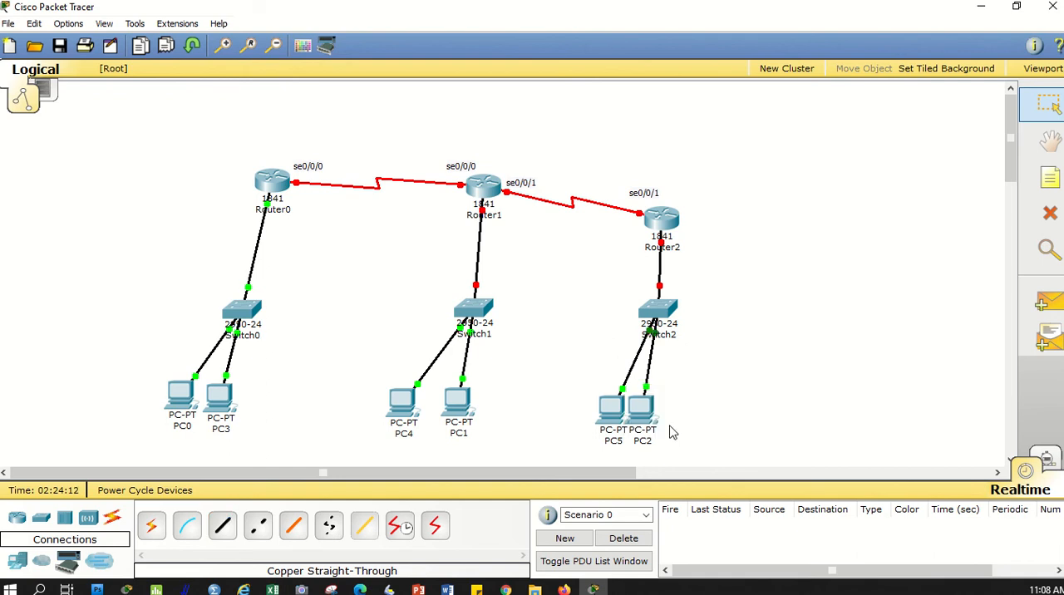
{"action": "left_click", "coordinate": [186, 526]}
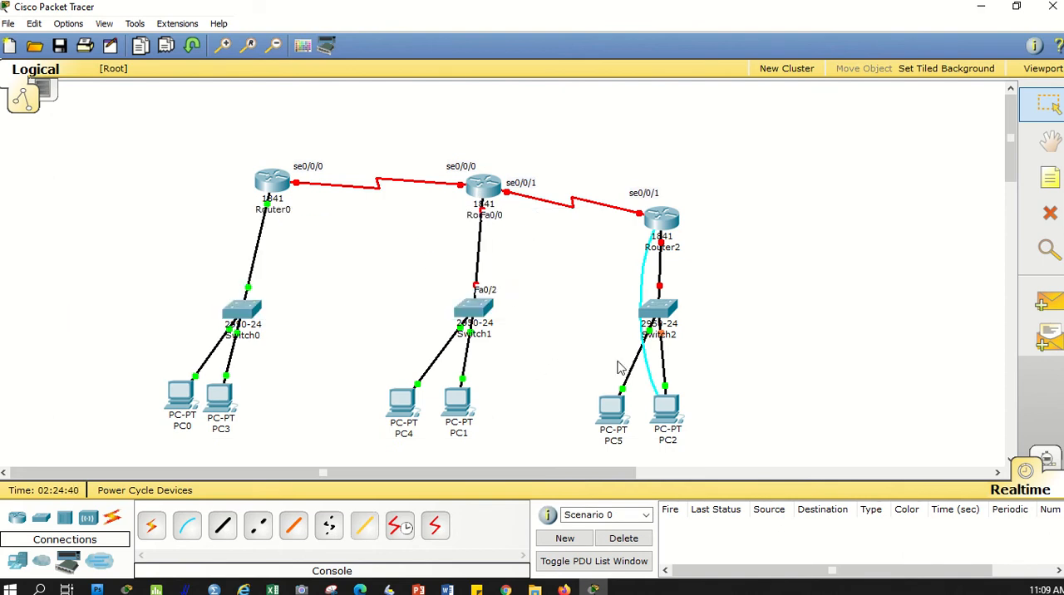
{"action": "left_click", "coordinate": [1051, 213]}
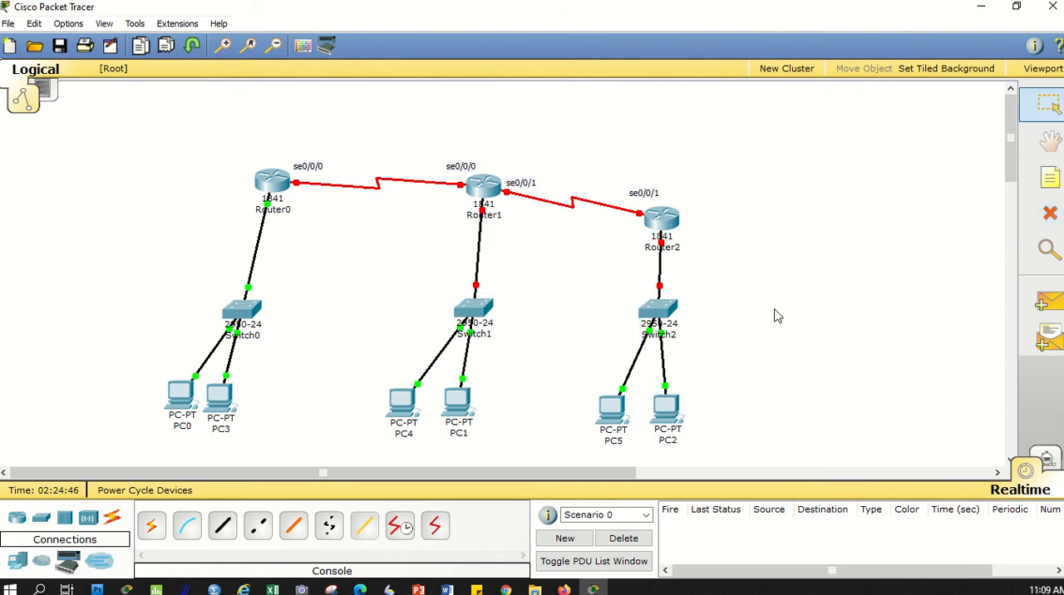
{"action": "mouse_move", "coordinate": [357, 353]}
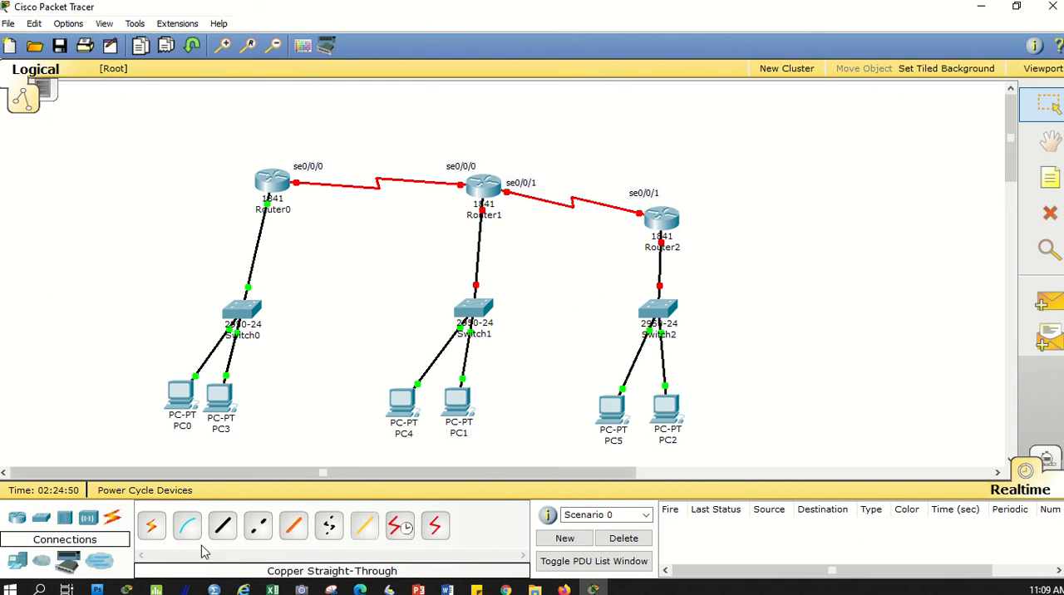
{"action": "mouse_move", "coordinate": [296, 384]}
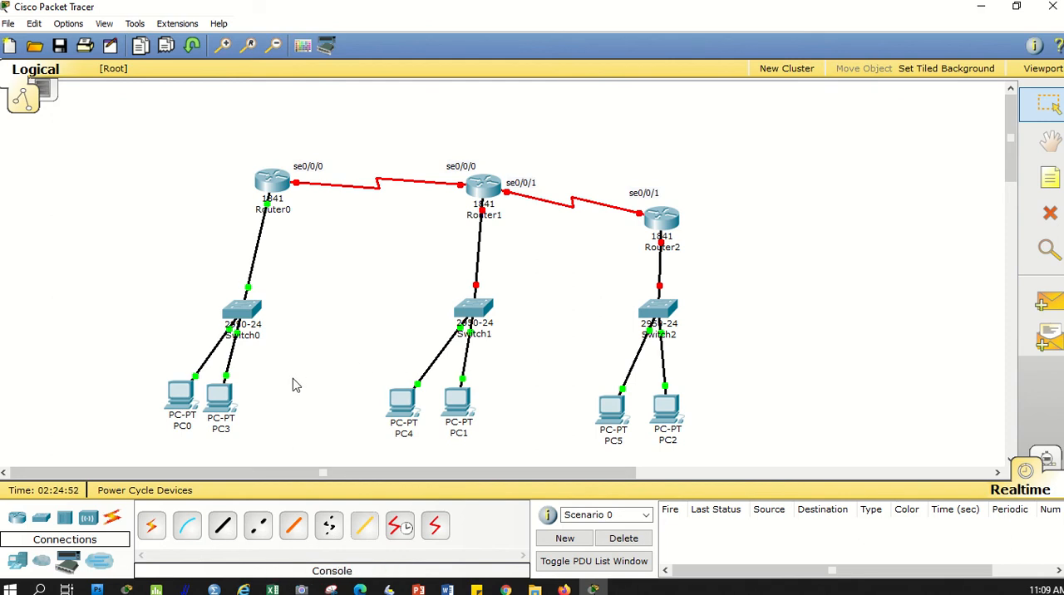
{"action": "mouse_move", "coordinate": [274, 221]}
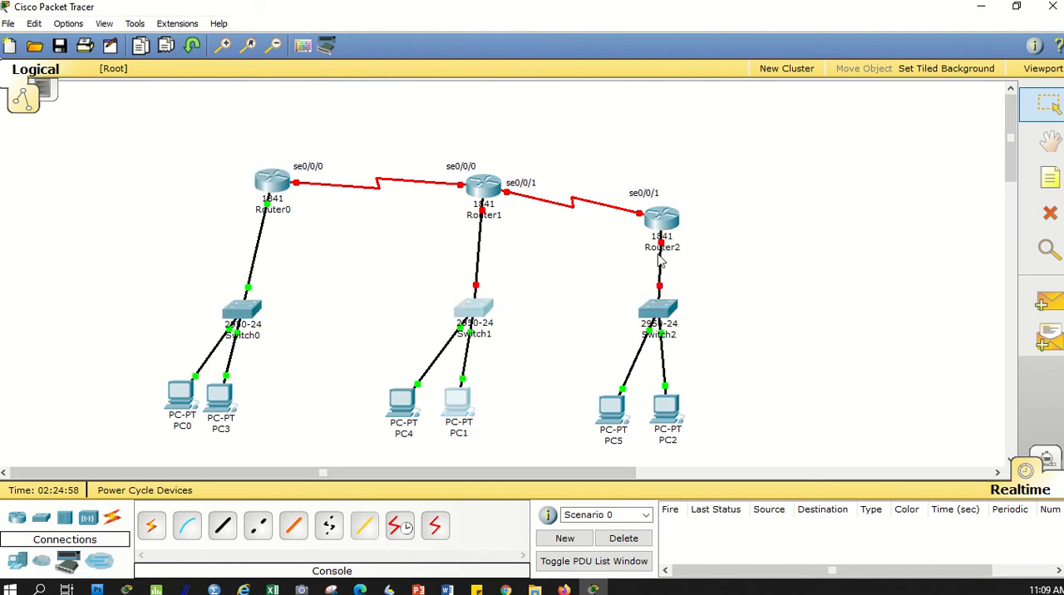
{"action": "mouse_move", "coordinate": [180, 126]}
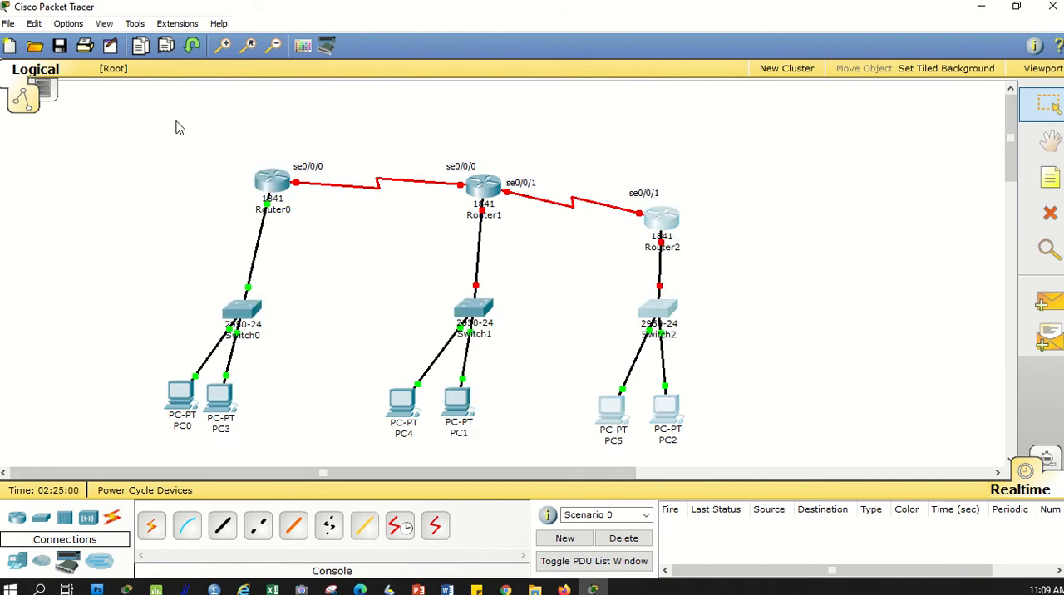
{"action": "mouse_move", "coordinate": [765, 468]}
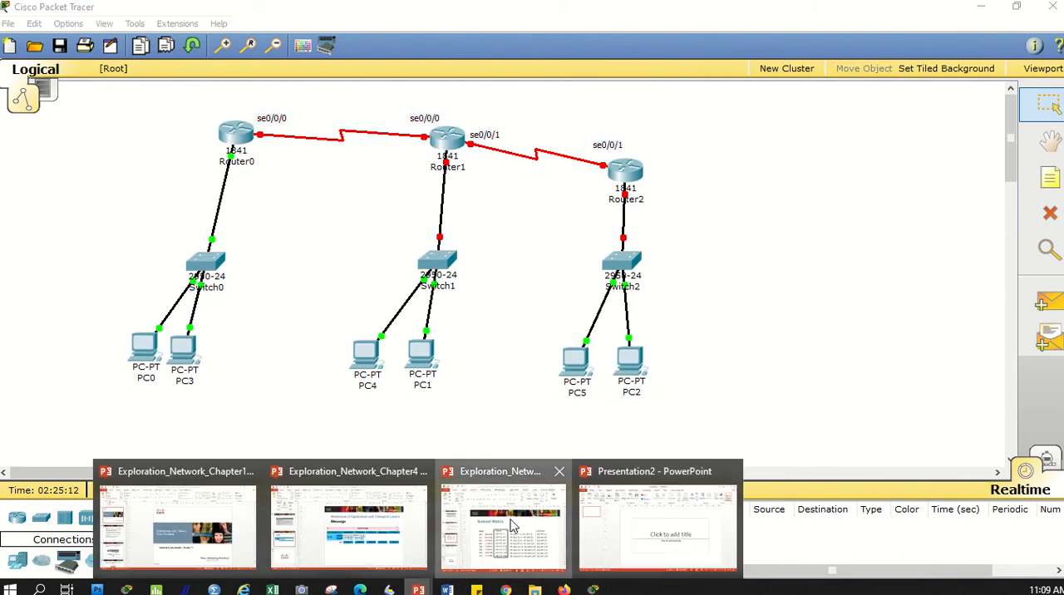
Step: Bring up the PowerPoint Subnet Matrix slide beside the topology
{"action": "left_click", "coordinate": [502, 524]}
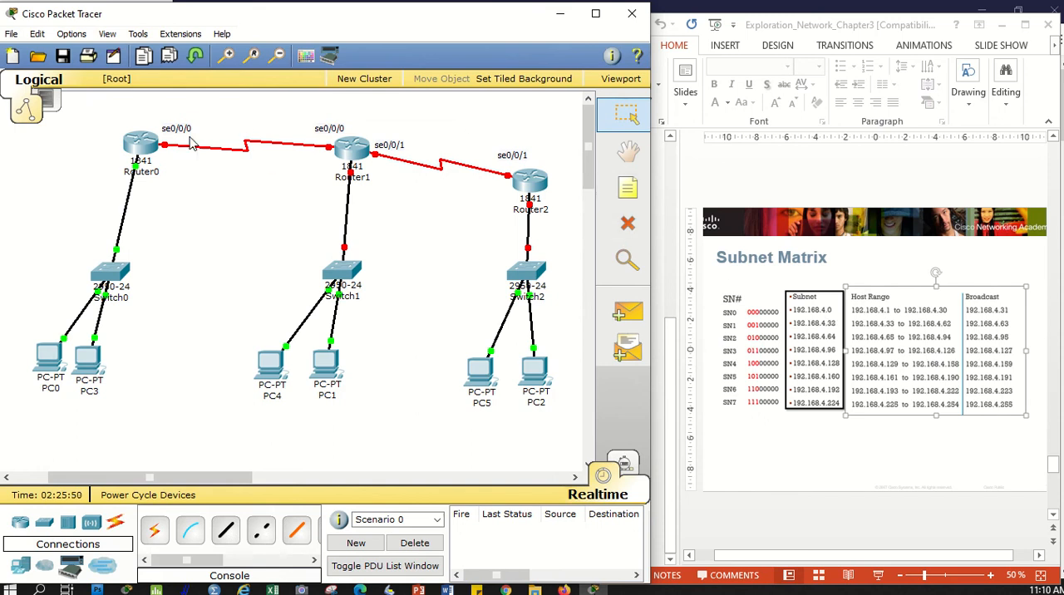
{"action": "mouse_move", "coordinate": [280, 163]}
{"action": "type", "text": "1"}
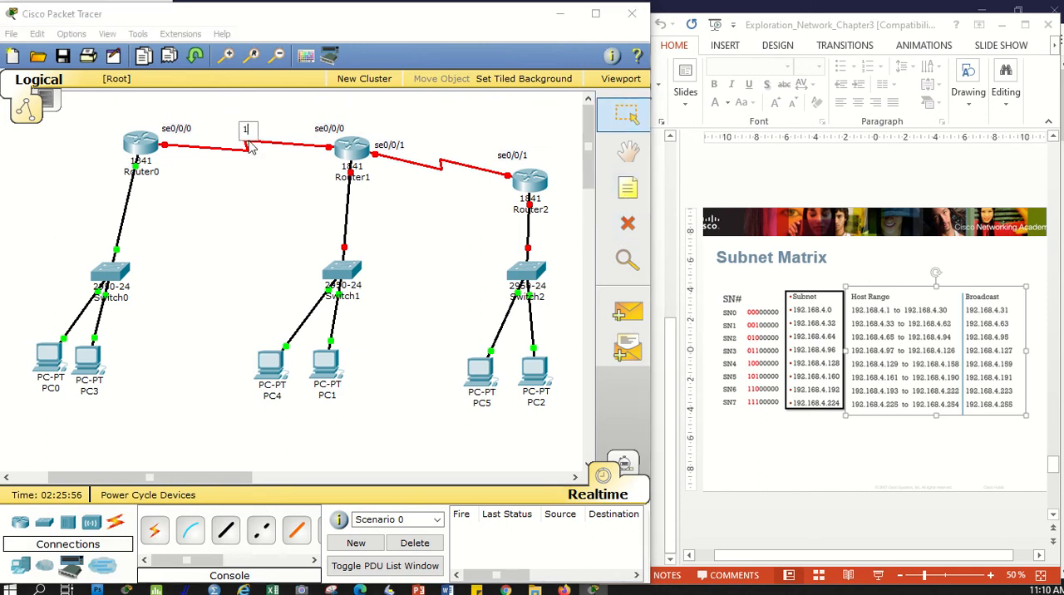
Step: Type the 192.168.4.0 subnet note beside the Router0–Router1 serial link
{"action": "type", "text": "92.16"}
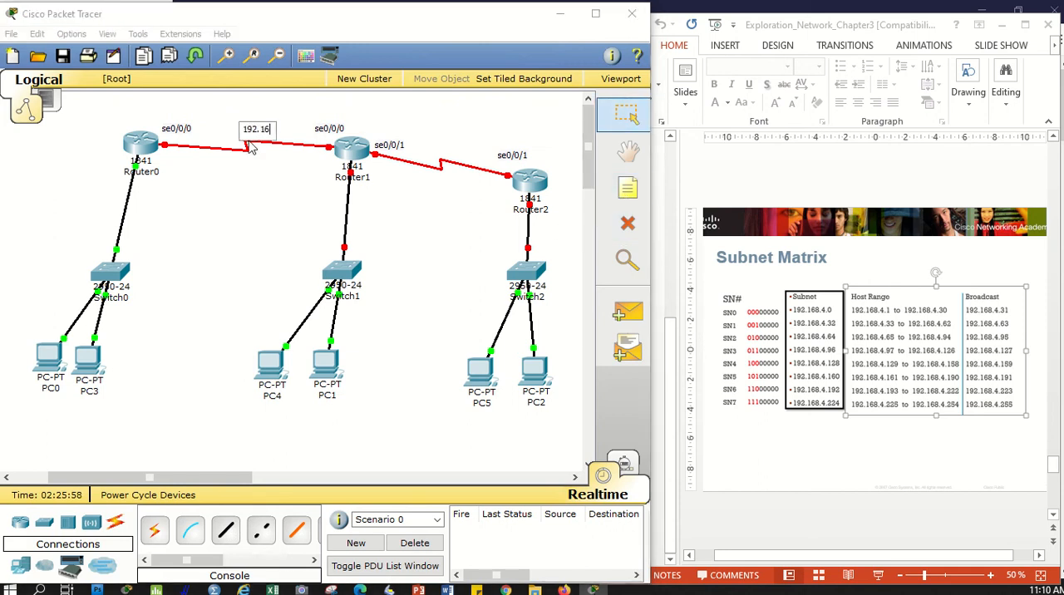
{"action": "type", "text": "6"}
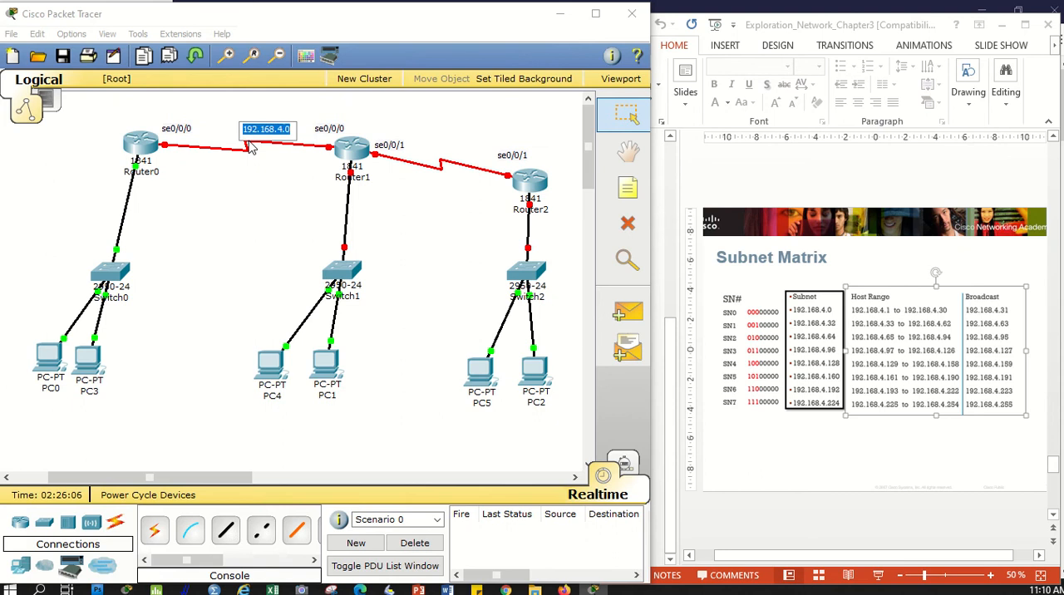
{"action": "mouse_move", "coordinate": [848, 345]}
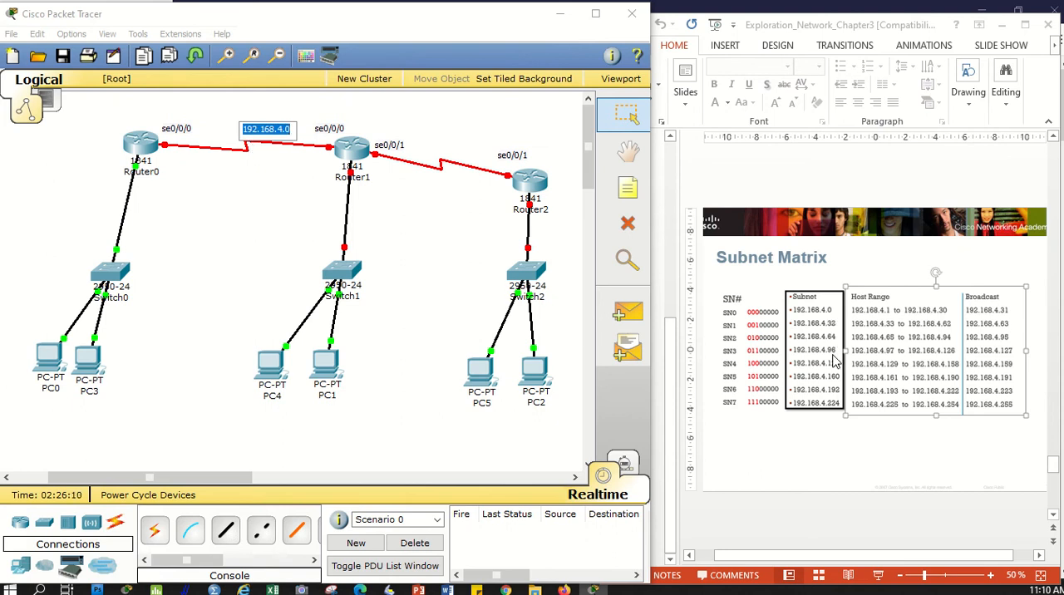
{"action": "mouse_move", "coordinate": [834, 415]}
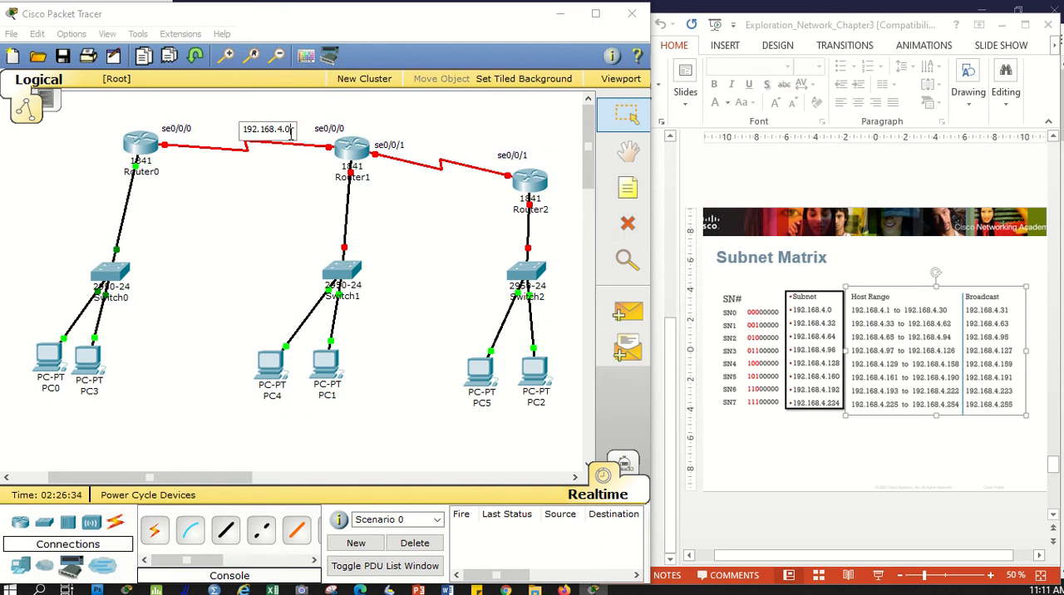
{"action": "mouse_move", "coordinate": [219, 153]}
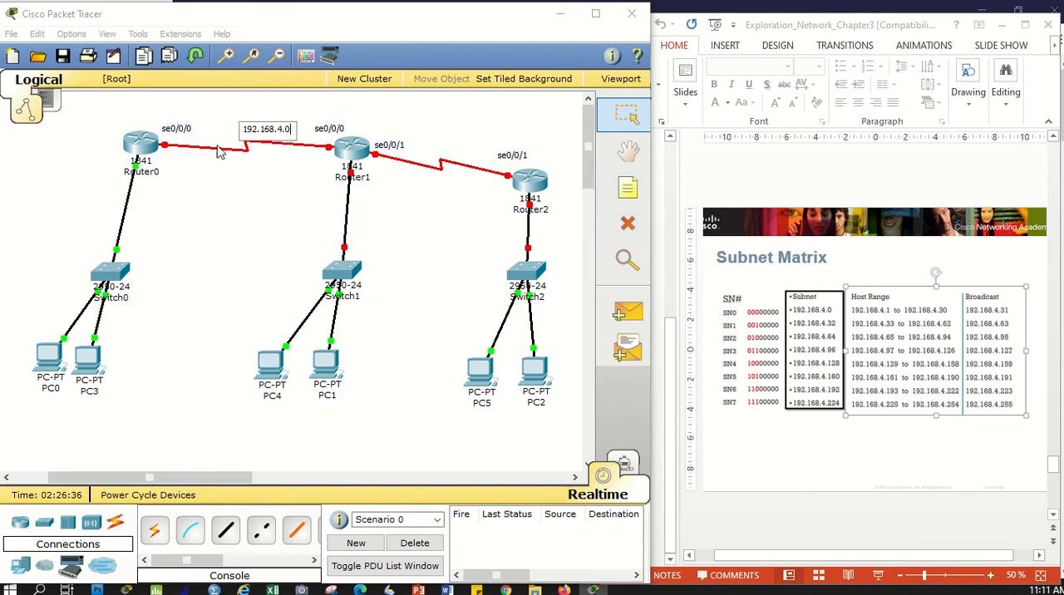
{"action": "mouse_move", "coordinate": [339, 146]}
{"action": "type", "text": "(.1 to .30)"}
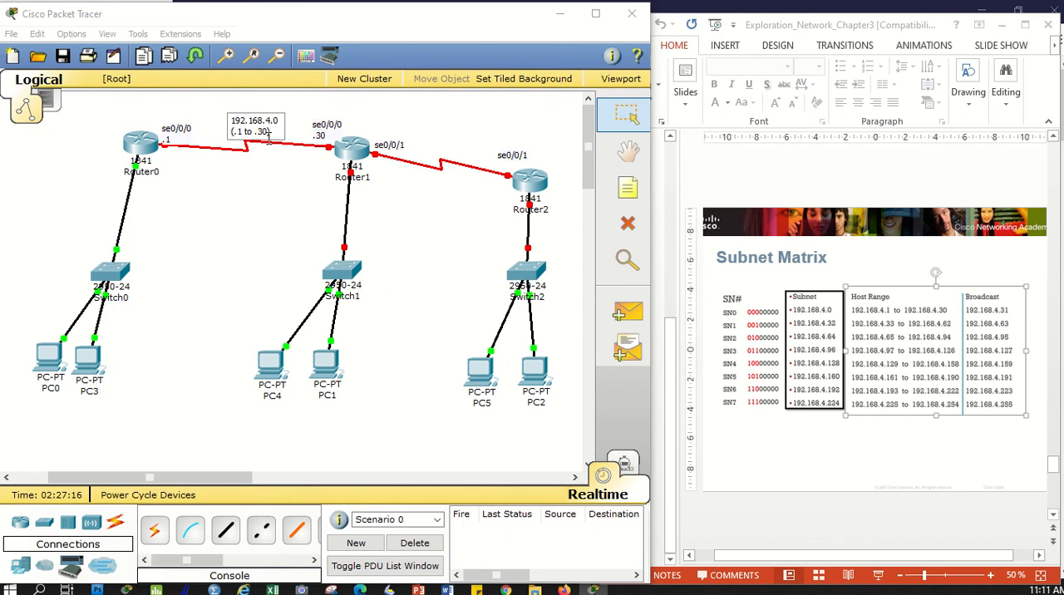
{"action": "mouse_move", "coordinate": [697, 296]}
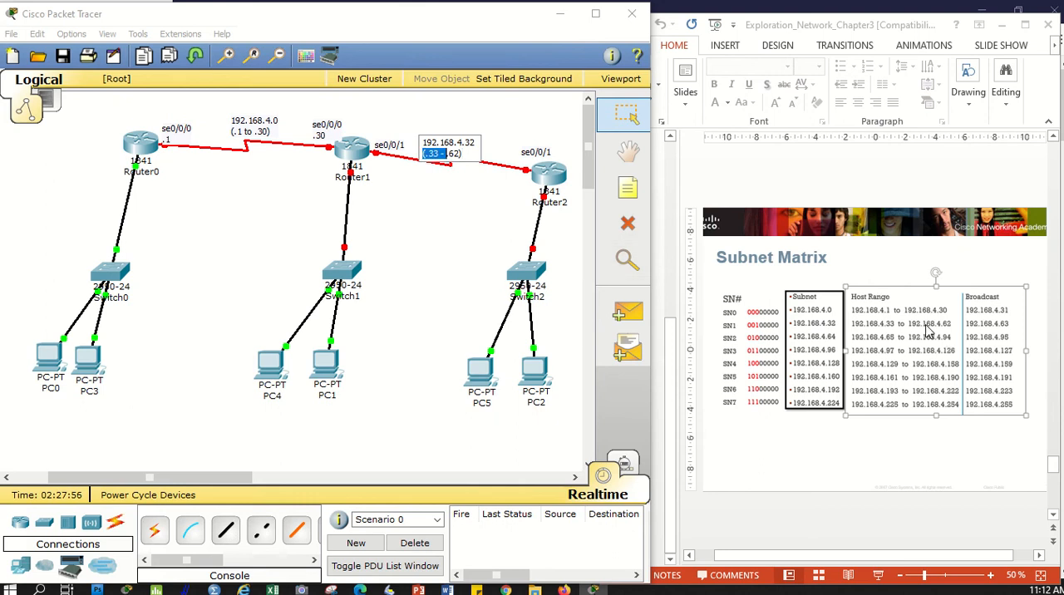
{"action": "mouse_move", "coordinate": [890, 334]}
{"action": "type", "text": ".34"}
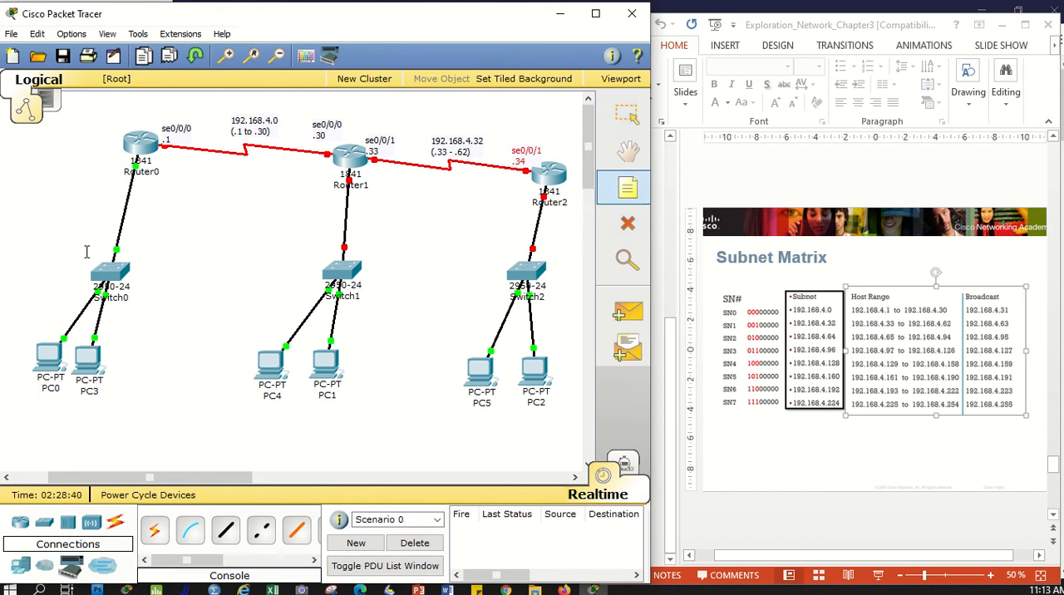
{"action": "mouse_move", "coordinate": [137, 174]}
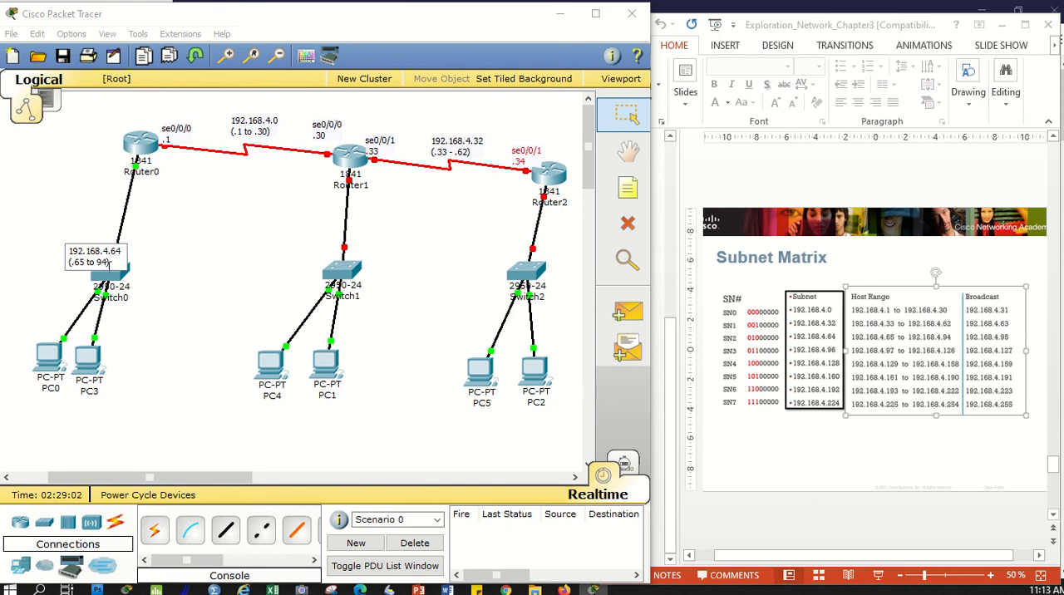
Step: Edit Router0's LAN note to read 192.168.4.64 (.65 to 94)
{"action": "double_click", "coordinate": [93, 251]}
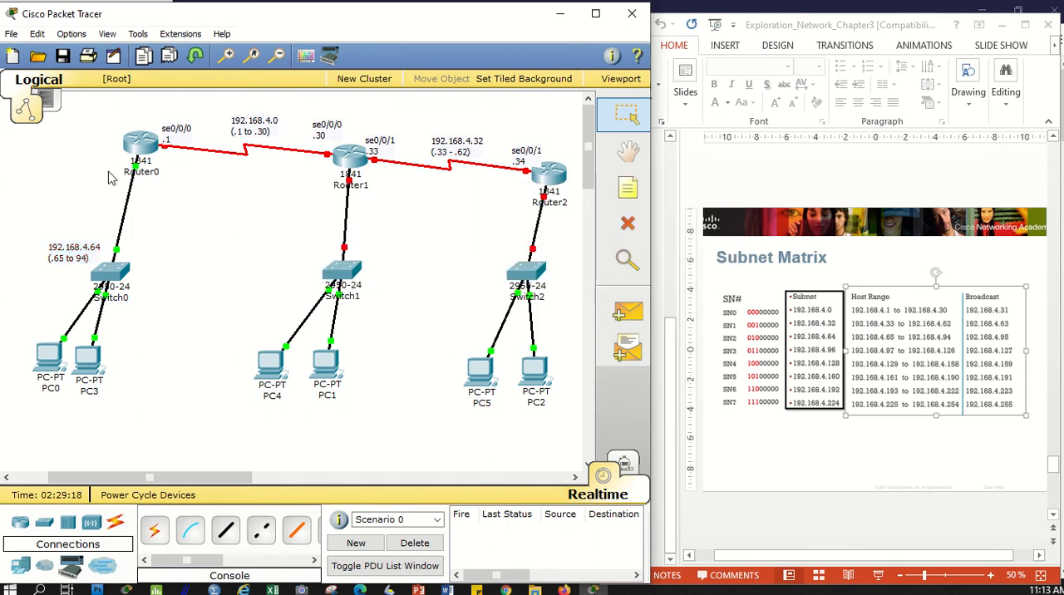
{"action": "mouse_move", "coordinate": [138, 173]}
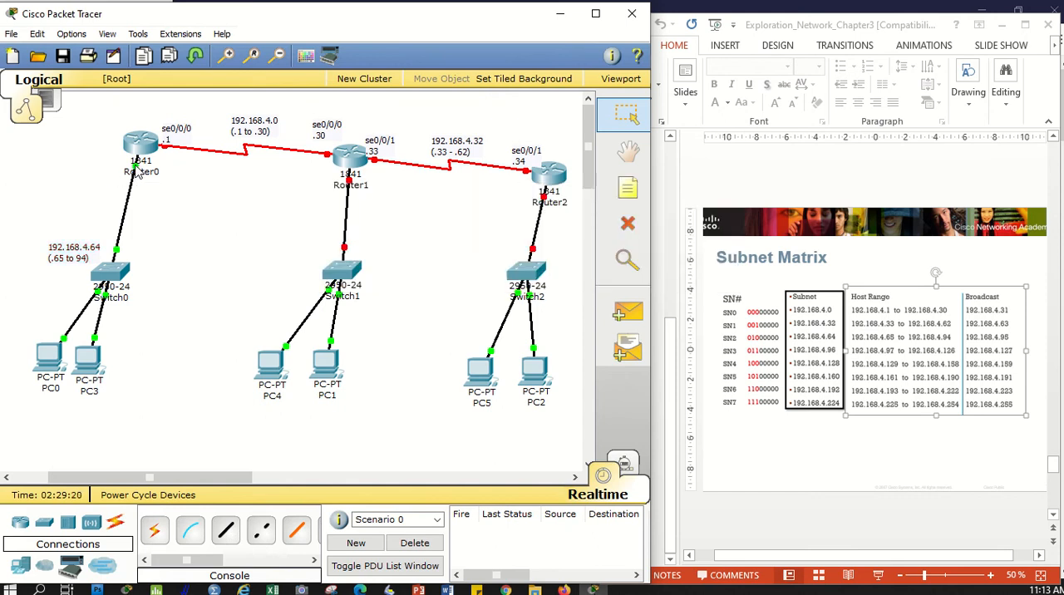
{"action": "mouse_move", "coordinate": [626, 187]}
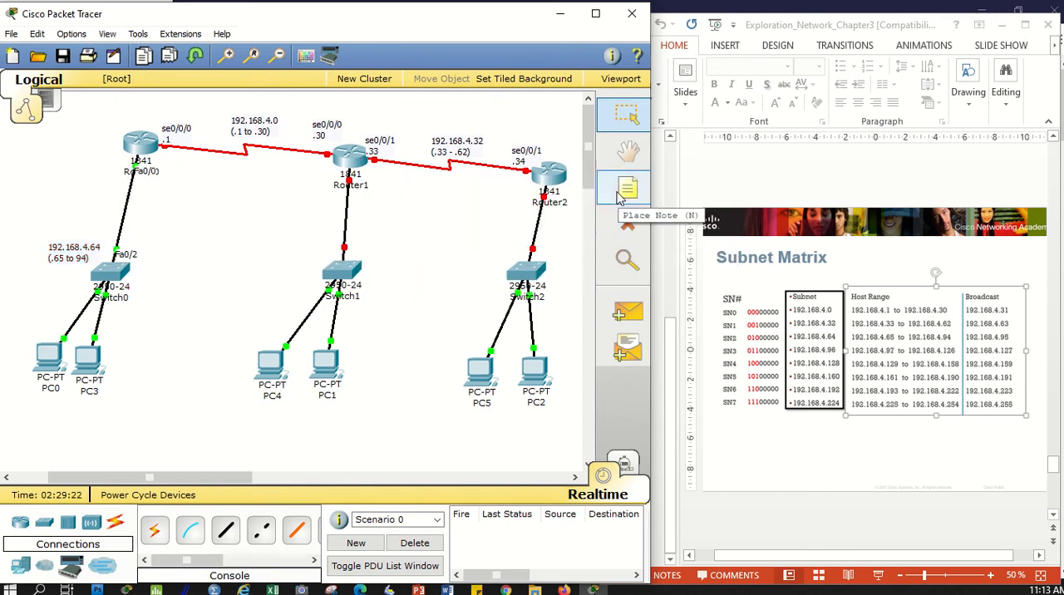
Step: Place an 'fa0/0 .65' note beside Router0's LAN interface
{"action": "left_click", "coordinate": [625, 186]}
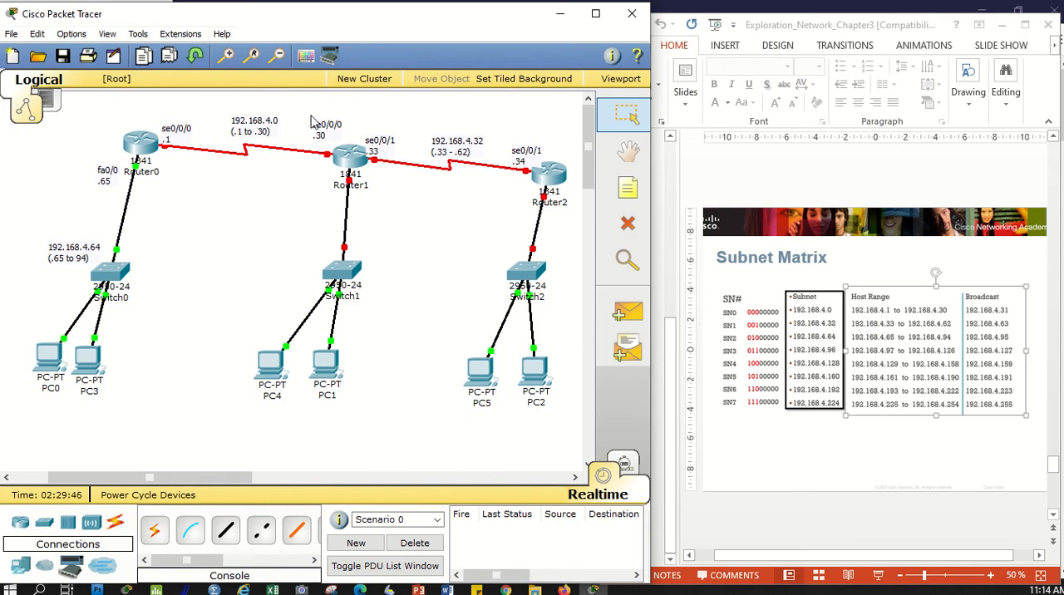
{"action": "mouse_move", "coordinate": [153, 159]}
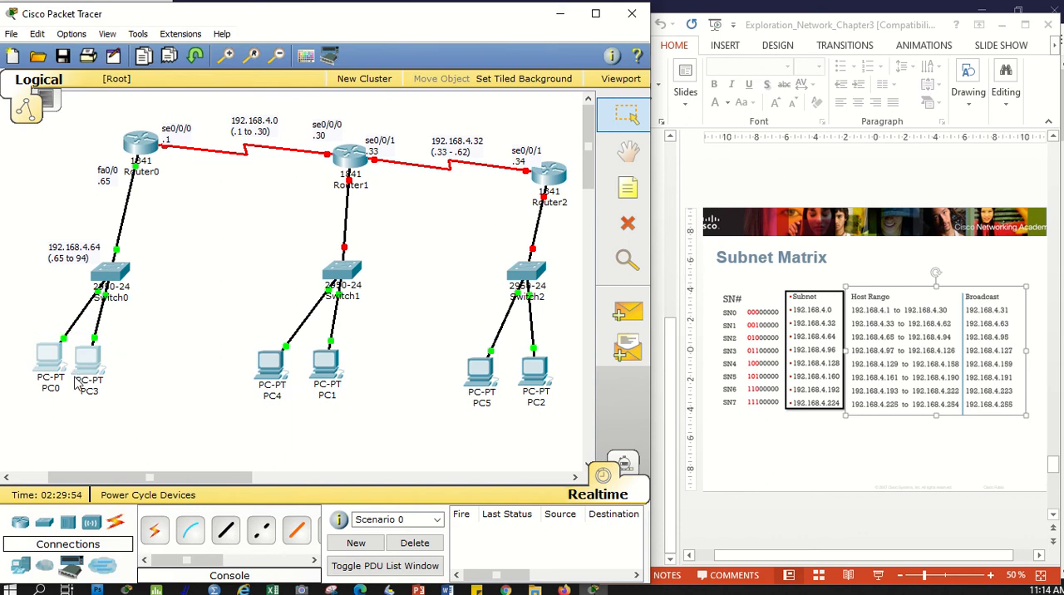
{"action": "mouse_move", "coordinate": [137, 173]}
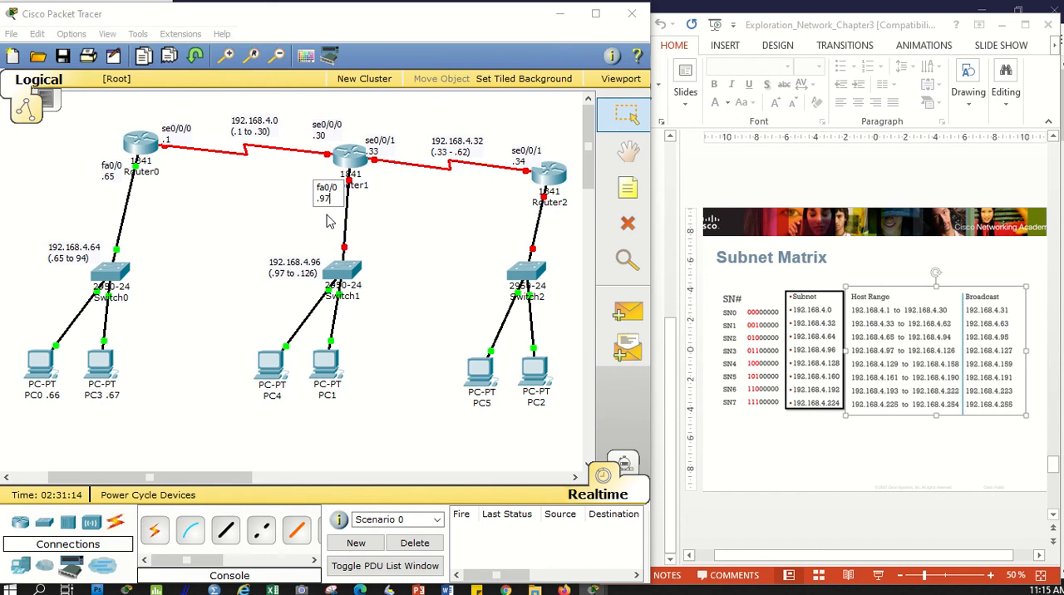
{"action": "mouse_move", "coordinate": [314, 246]}
{"action": "type", "text": " .125"}
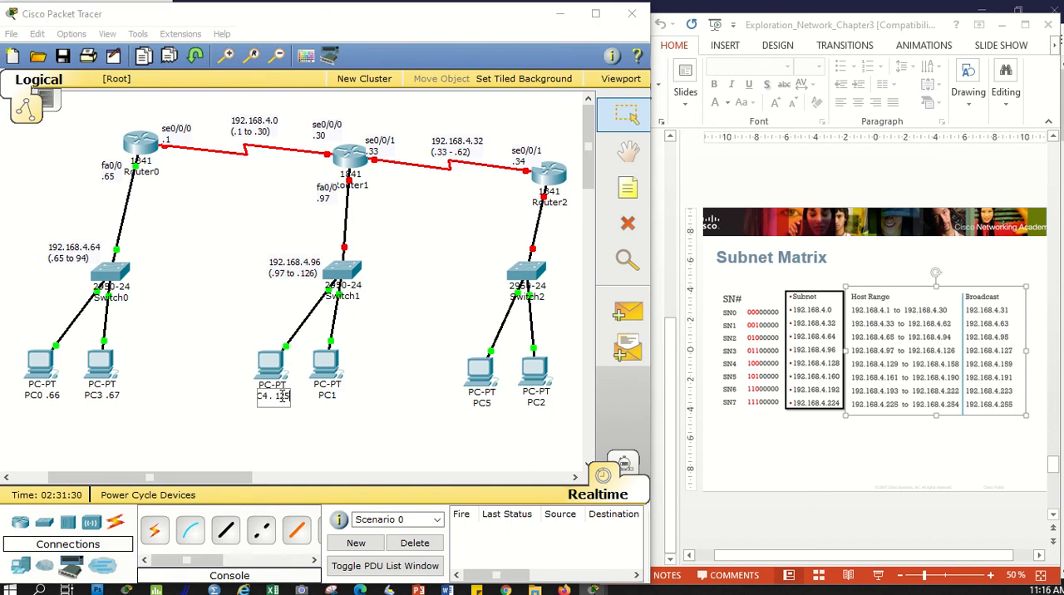
Step: Edit PC4's address note to .125 on the 192.168.4.96 LAN
{"action": "double_click", "coordinate": [326, 395]}
{"action": "type", "text": " . 127"}
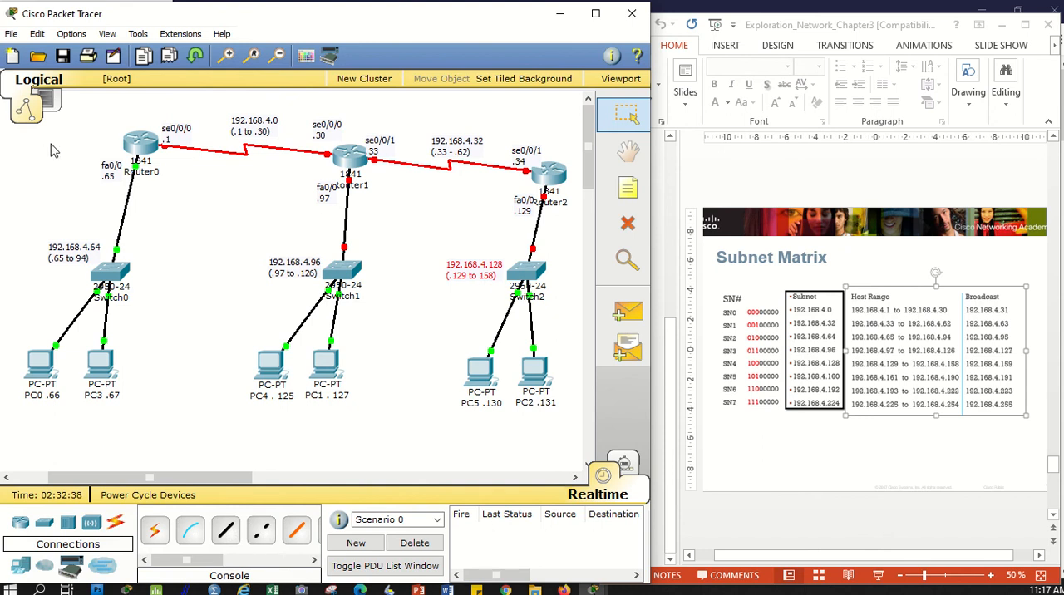
{"action": "mouse_move", "coordinate": [223, 265]}
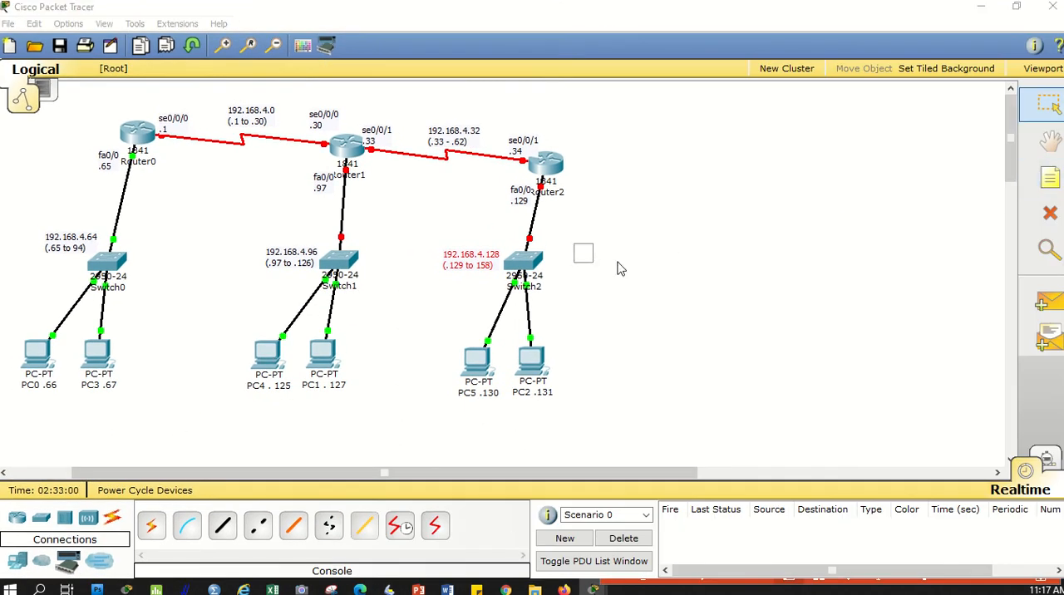
Step: Add the note 'SM: 255.255.255.224' and move it beside Switch2
{"action": "type", "text": "SM"}
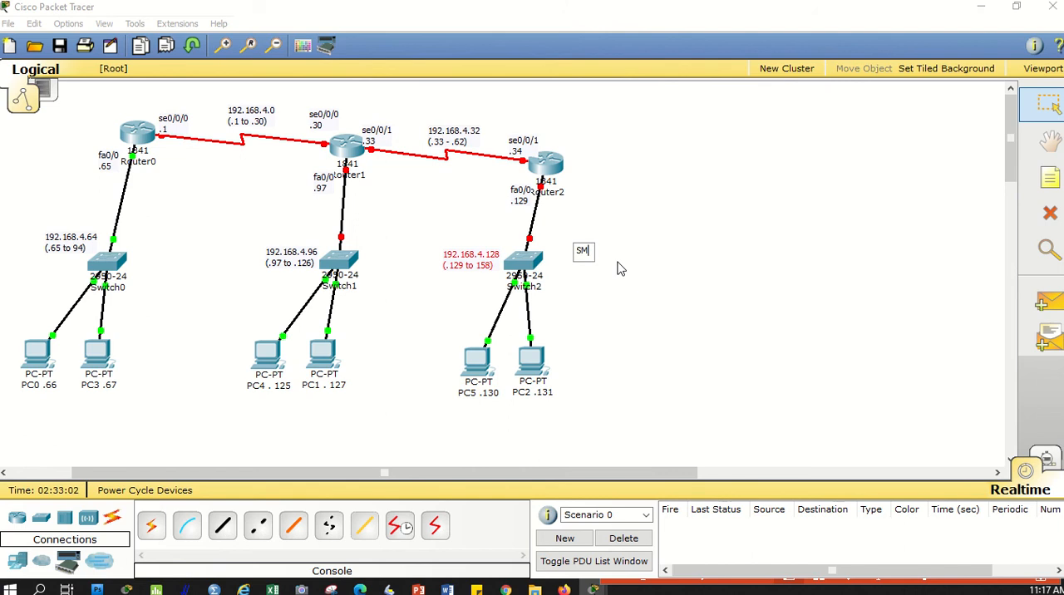
{"action": "type", "text": ": 255.255.255.224"}
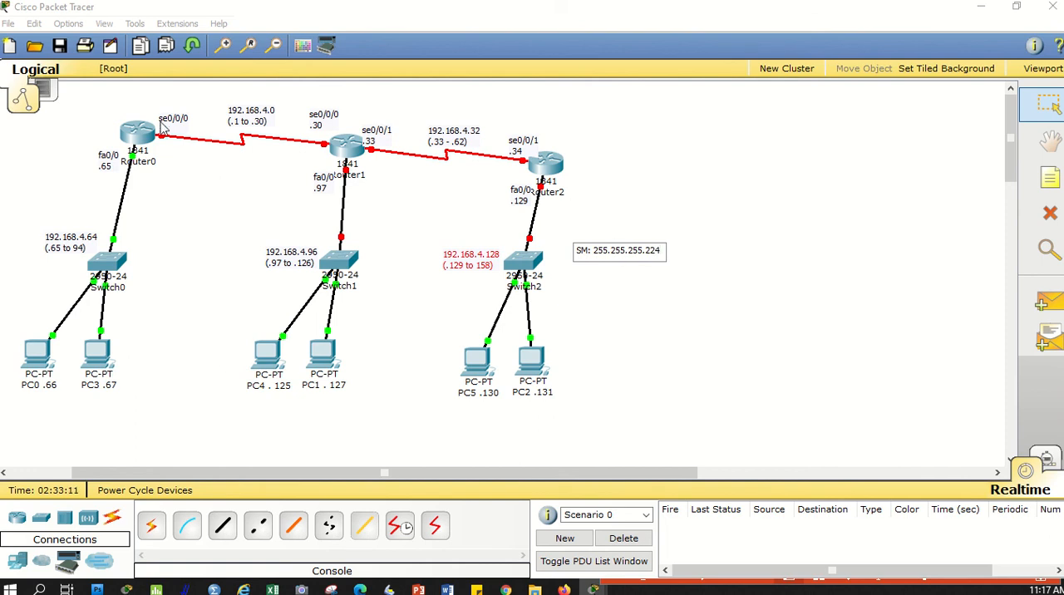
{"action": "left_click_drag", "start_coordinate": [65, 119], "coordinate": [562, 432]}
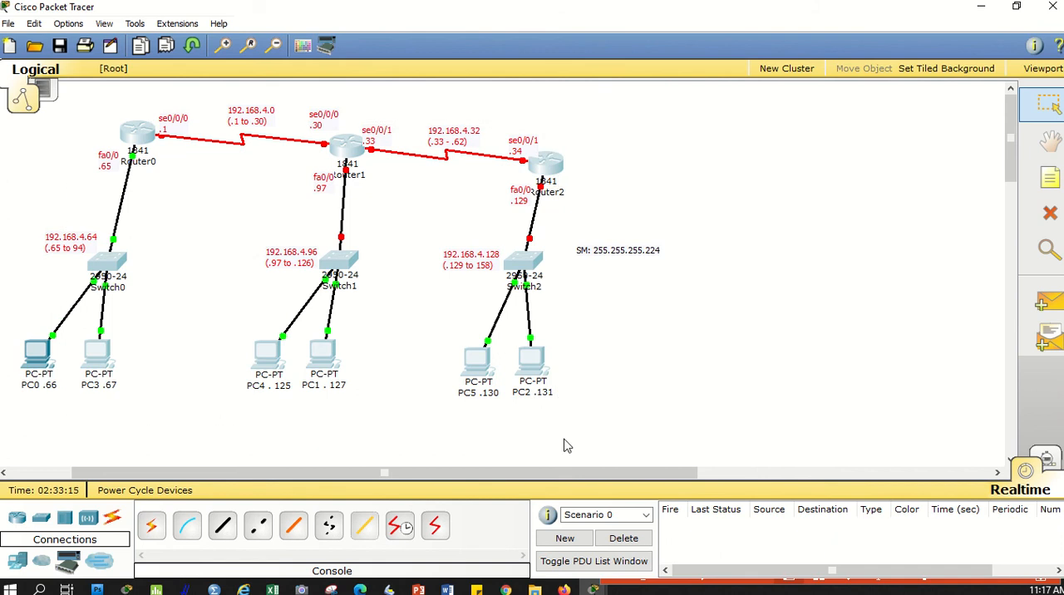
{"action": "mouse_move", "coordinate": [509, 324]}
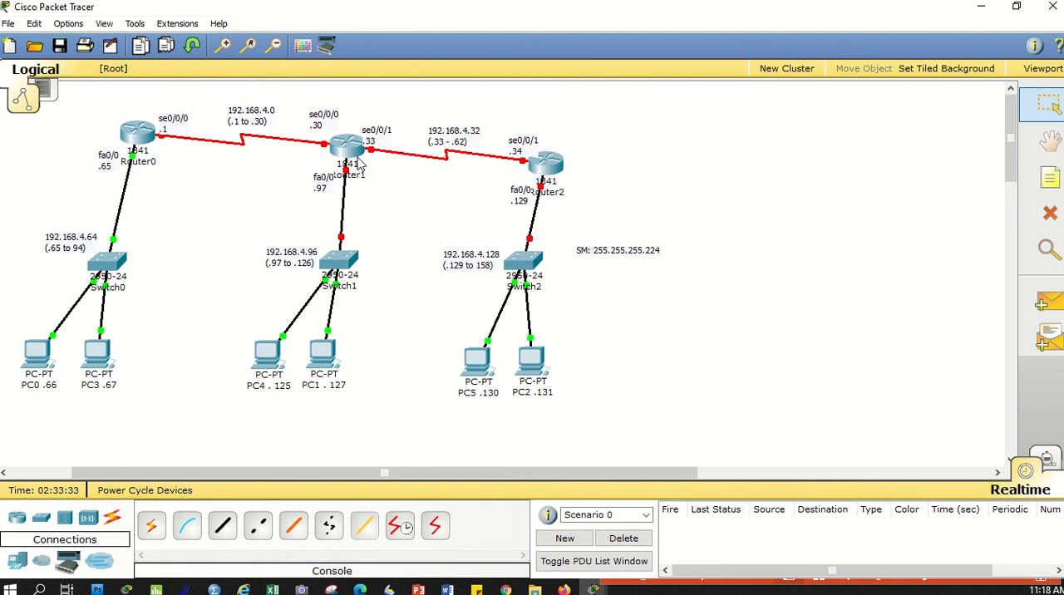
{"action": "mouse_move", "coordinate": [183, 233]}
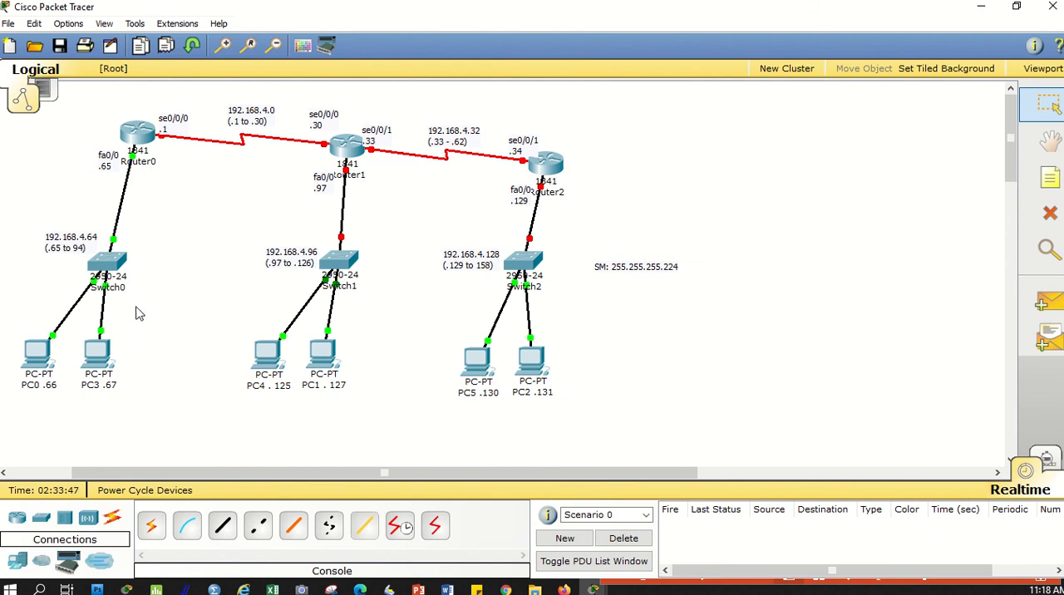
{"action": "mouse_move", "coordinate": [139, 136]}
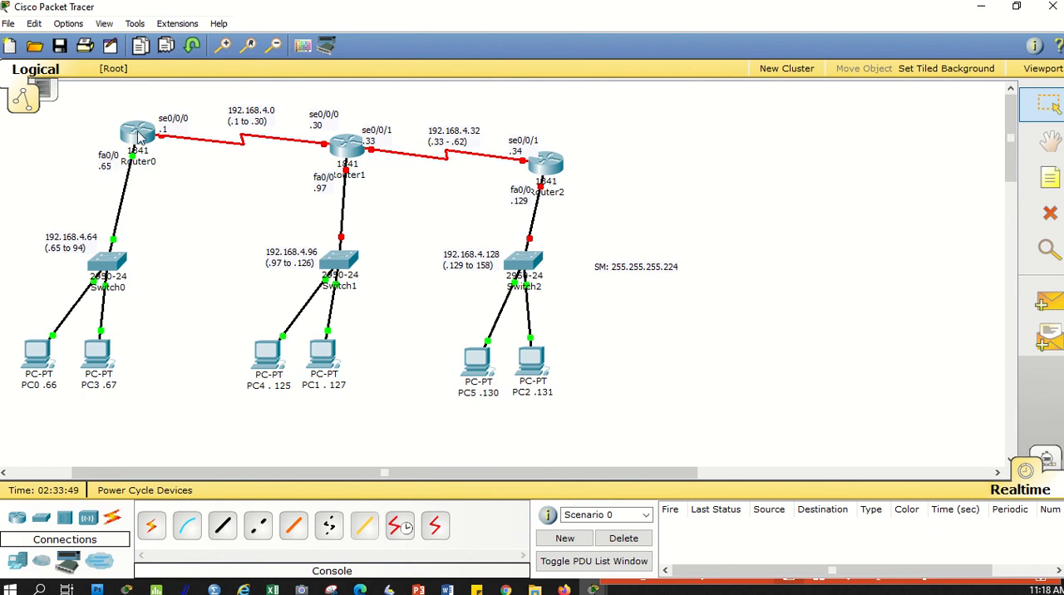
{"action": "mouse_move", "coordinate": [146, 173]}
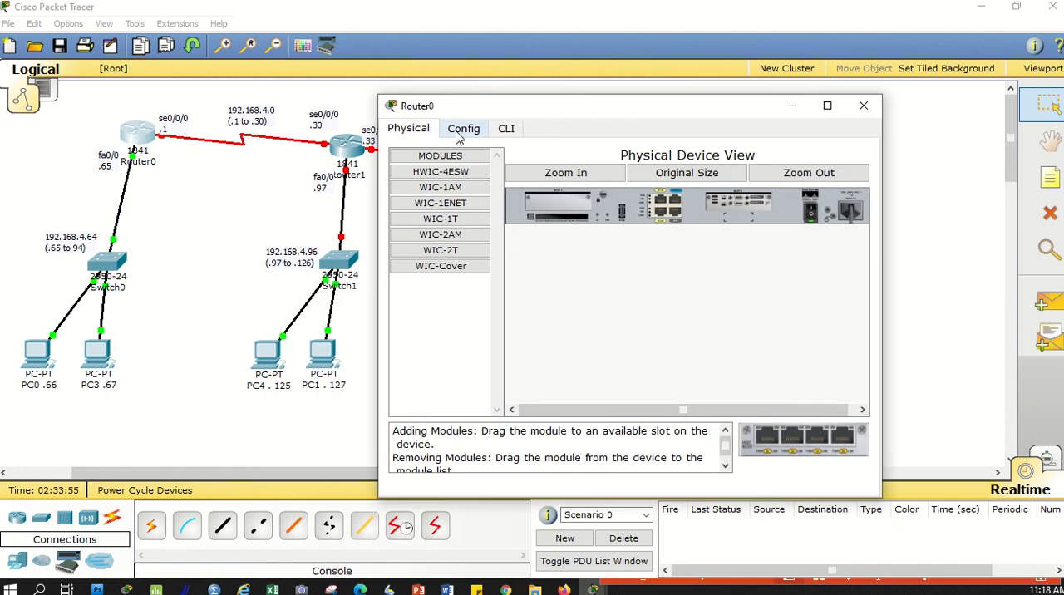
Step: In Router0's Config, set FastEthernet0/0 to 192.168.4.65 with mask 255.255.255.224
{"action": "left_click", "coordinate": [462, 128]}
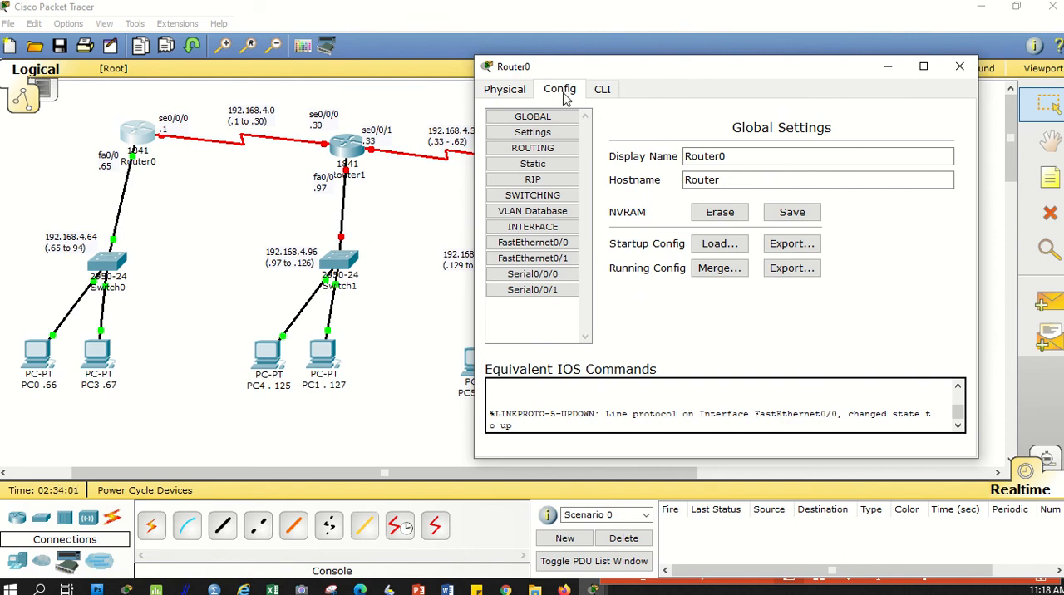
{"action": "left_click", "coordinate": [602, 89]}
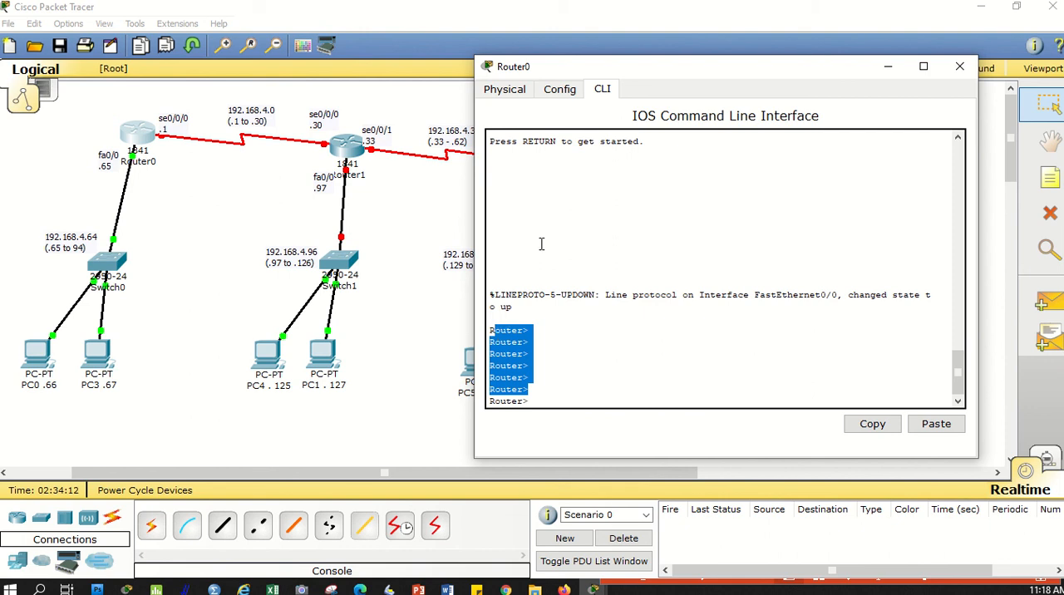
{"action": "left_click", "coordinate": [558, 90]}
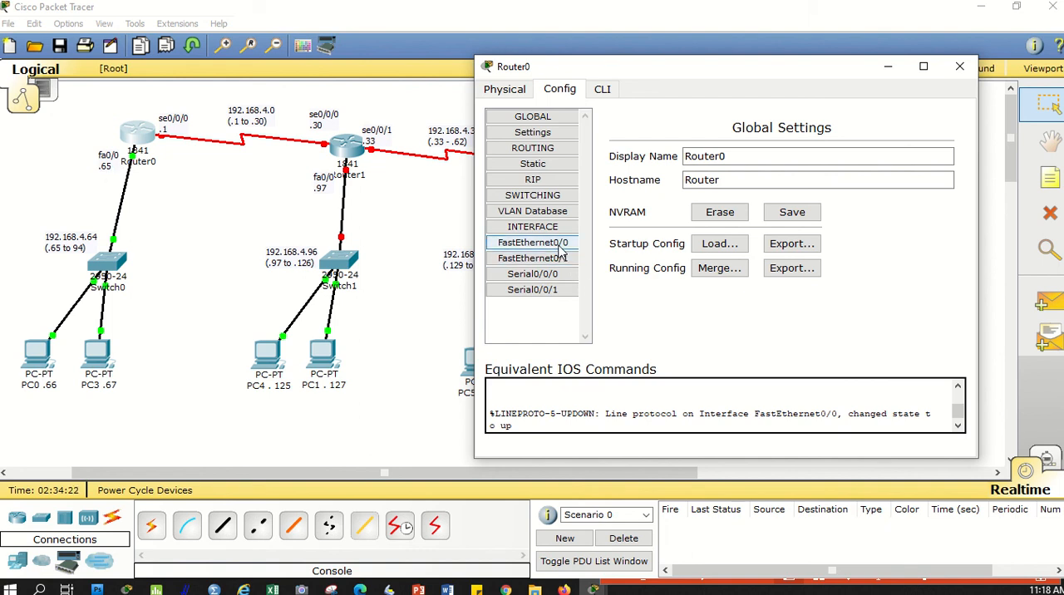
{"action": "left_click", "coordinate": [532, 243]}
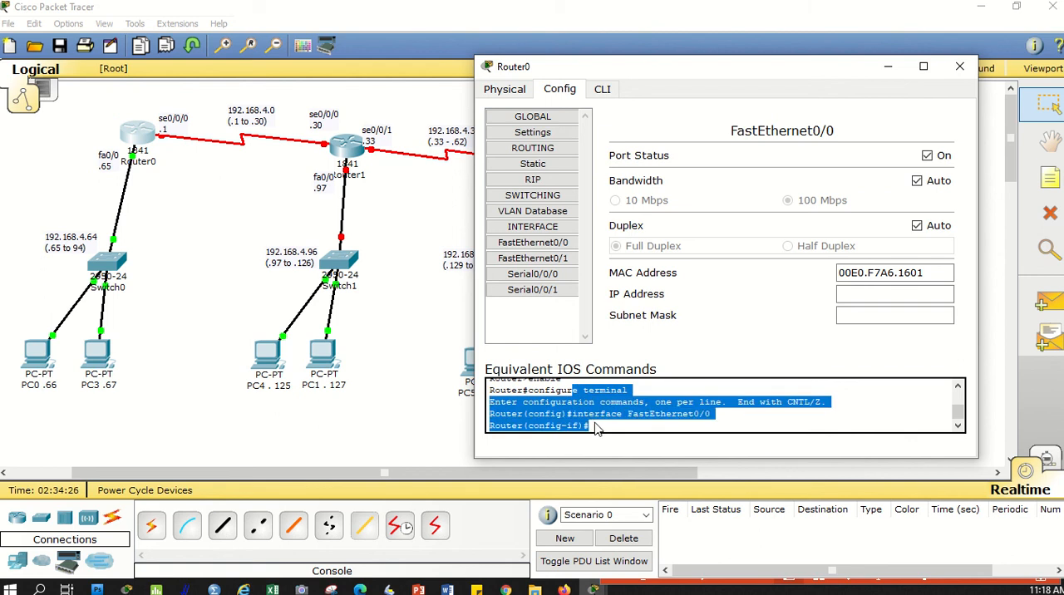
{"action": "left_click", "coordinate": [895, 292]}
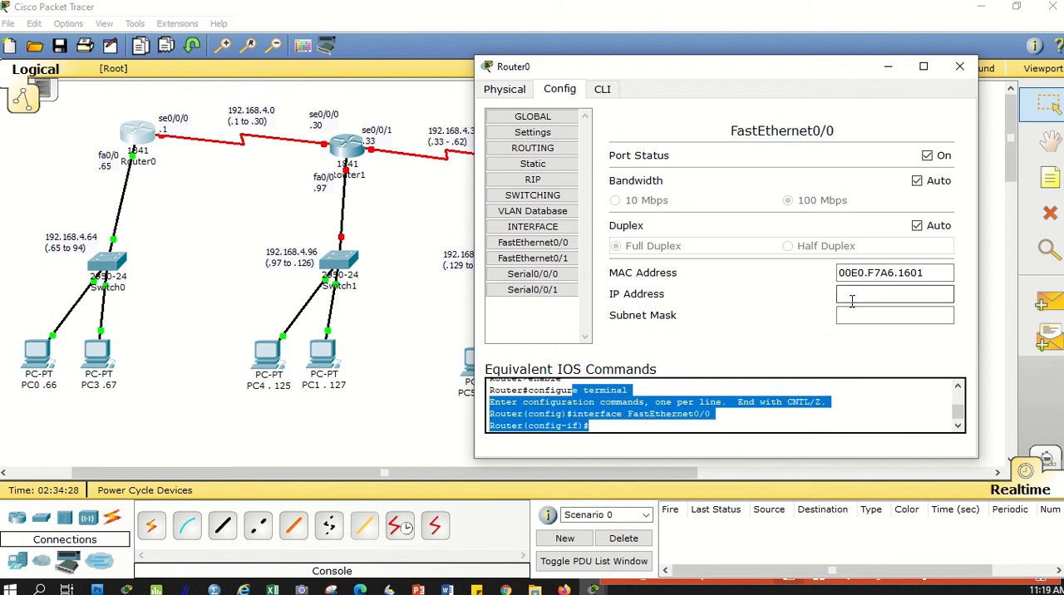
{"action": "type", "text": "192.168.4.0"}
{"action": "type", "text": "255.255.255.224"}
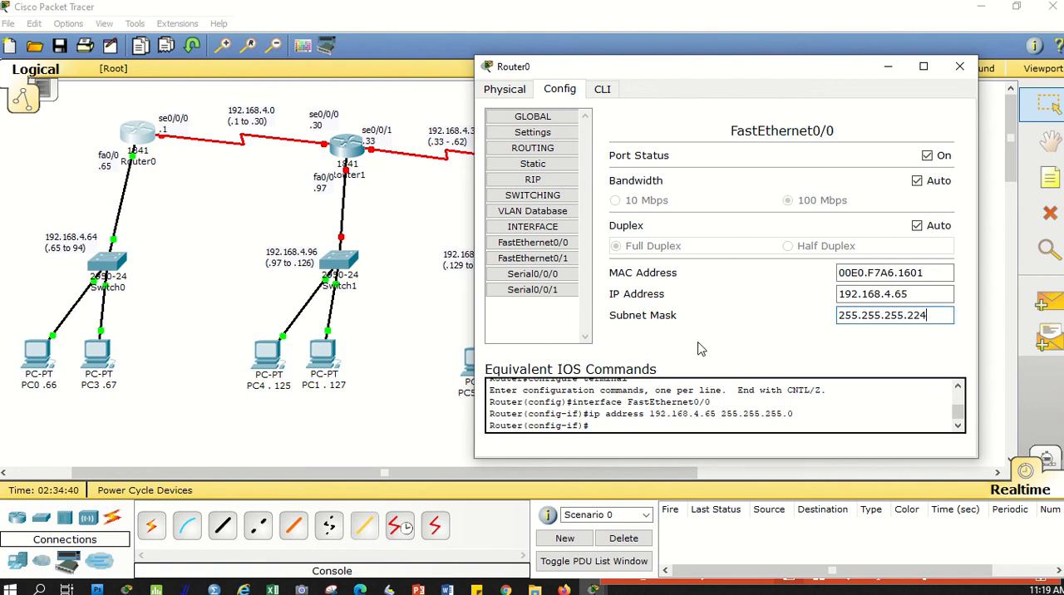
{"action": "mouse_move", "coordinate": [787, 331]}
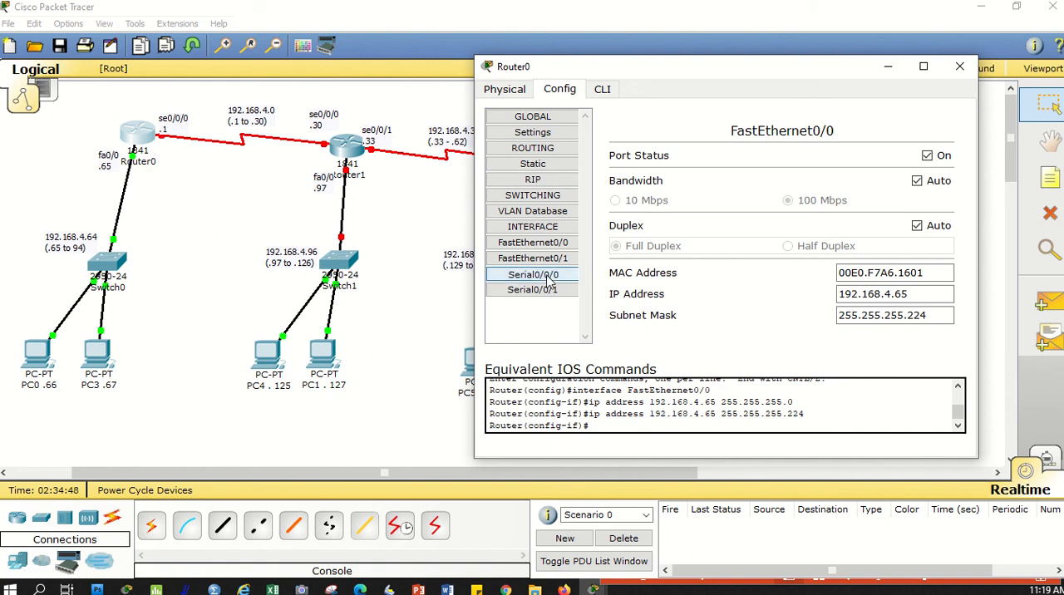
{"action": "left_click", "coordinate": [532, 274]}
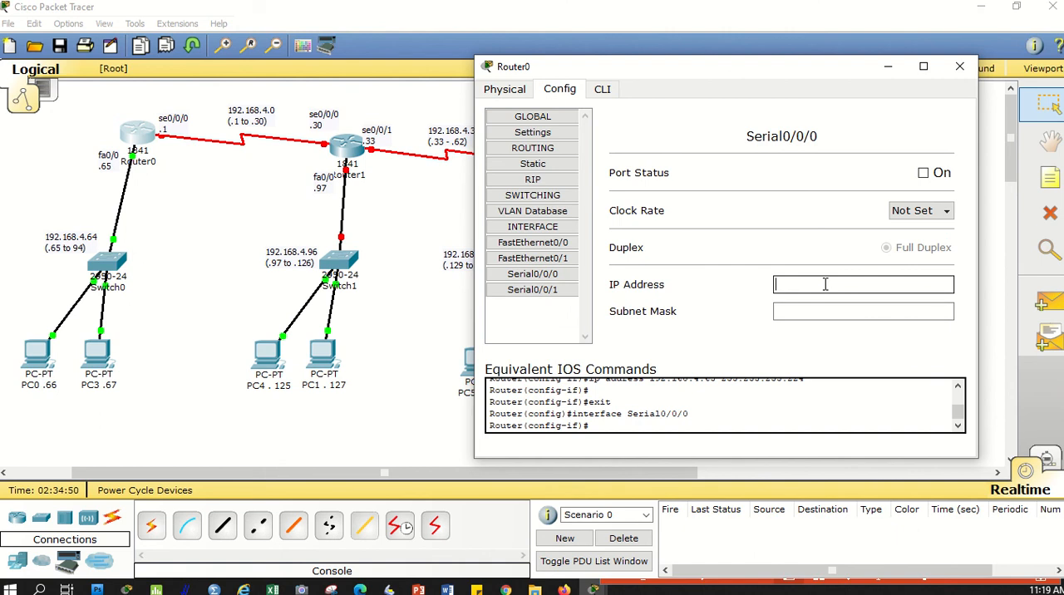
{"action": "type", "text": "192.168.4.0"}
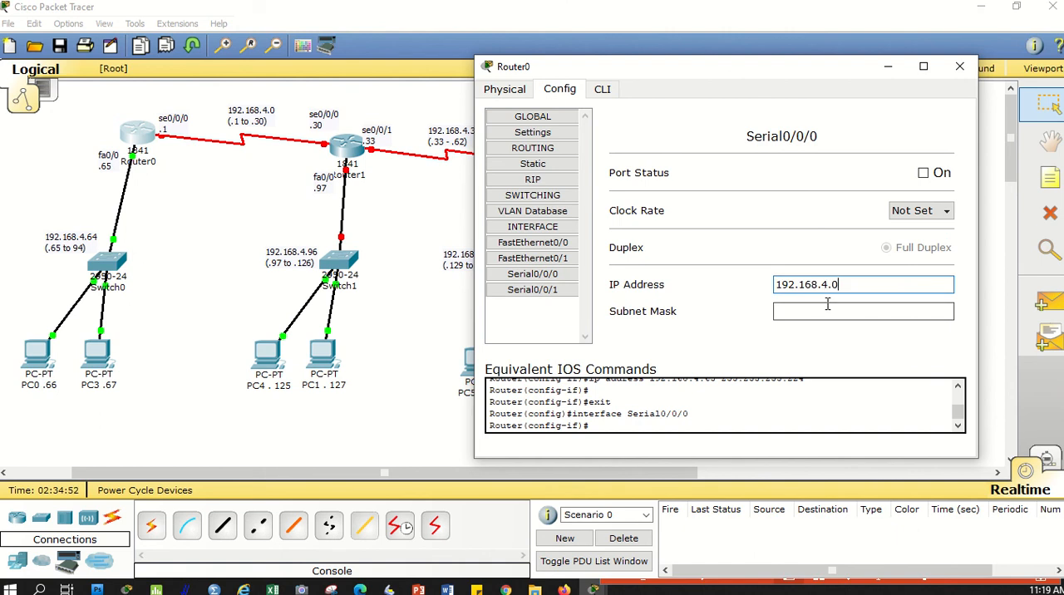
{"action": "left_click", "coordinate": [861, 311]}
{"action": "type", "text": "255.255.255.224"}
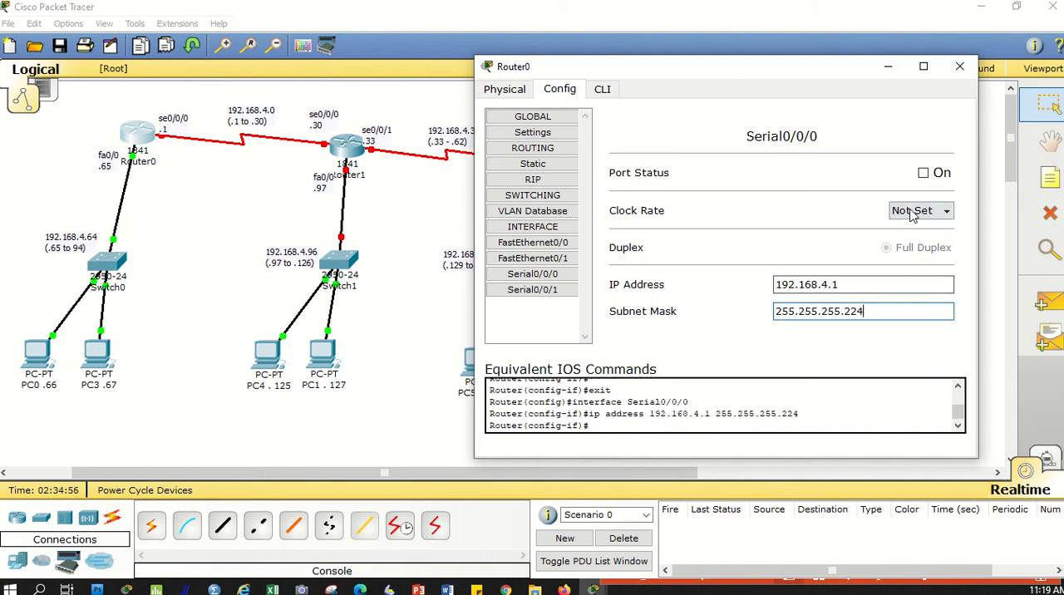
{"action": "left_click", "coordinate": [923, 172]}
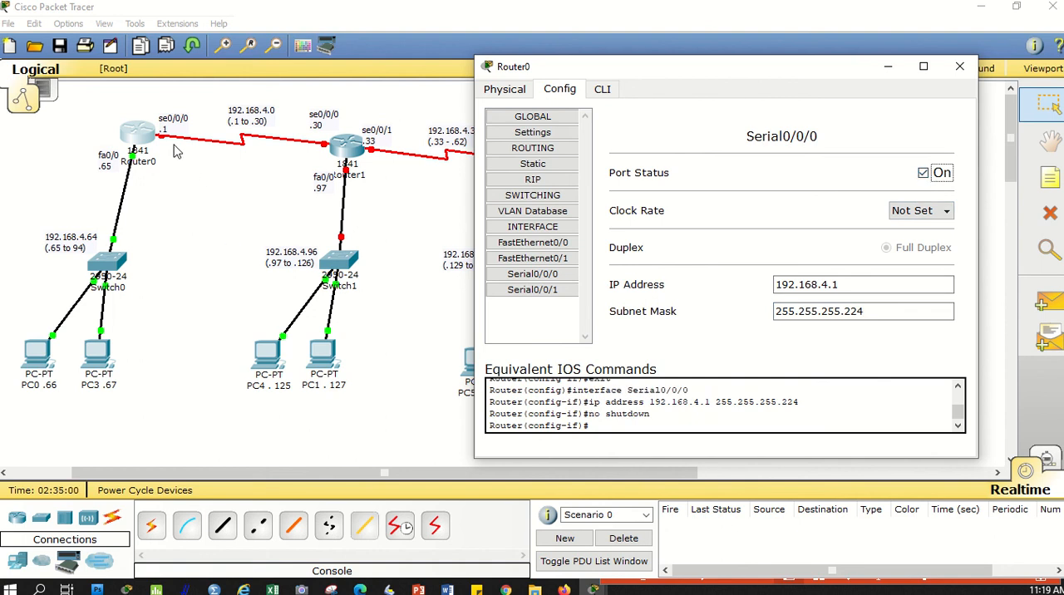
{"action": "left_click", "coordinate": [960, 67]}
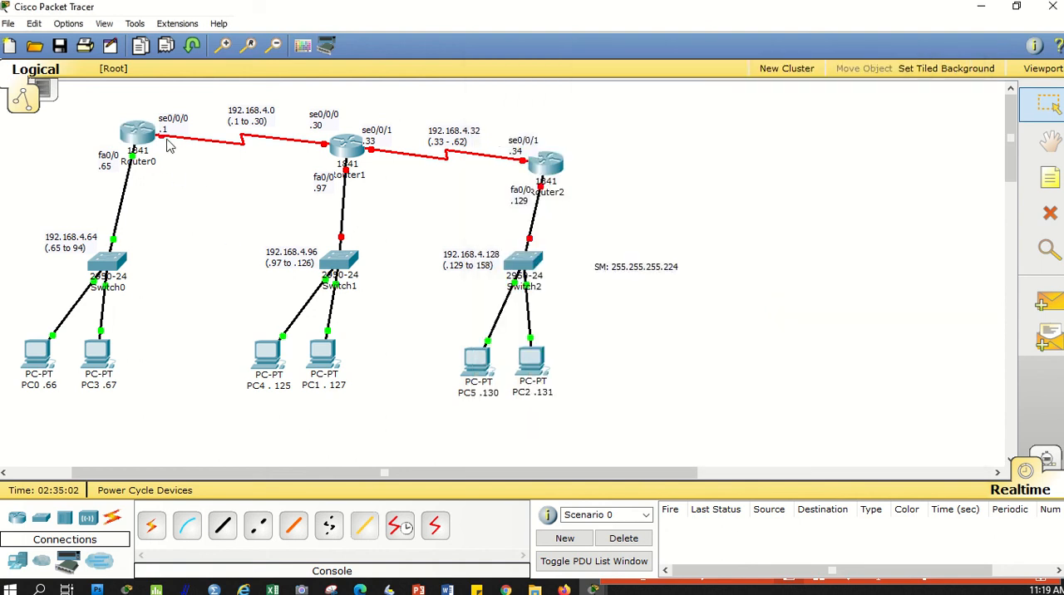
{"action": "mouse_move", "coordinate": [166, 141]}
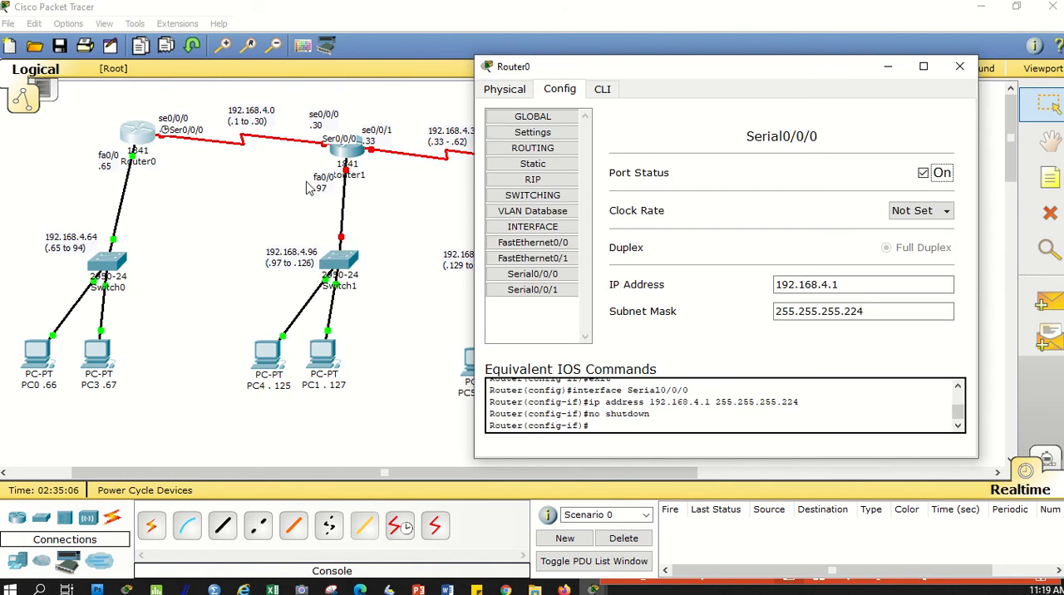
{"action": "left_click", "coordinate": [944, 210]}
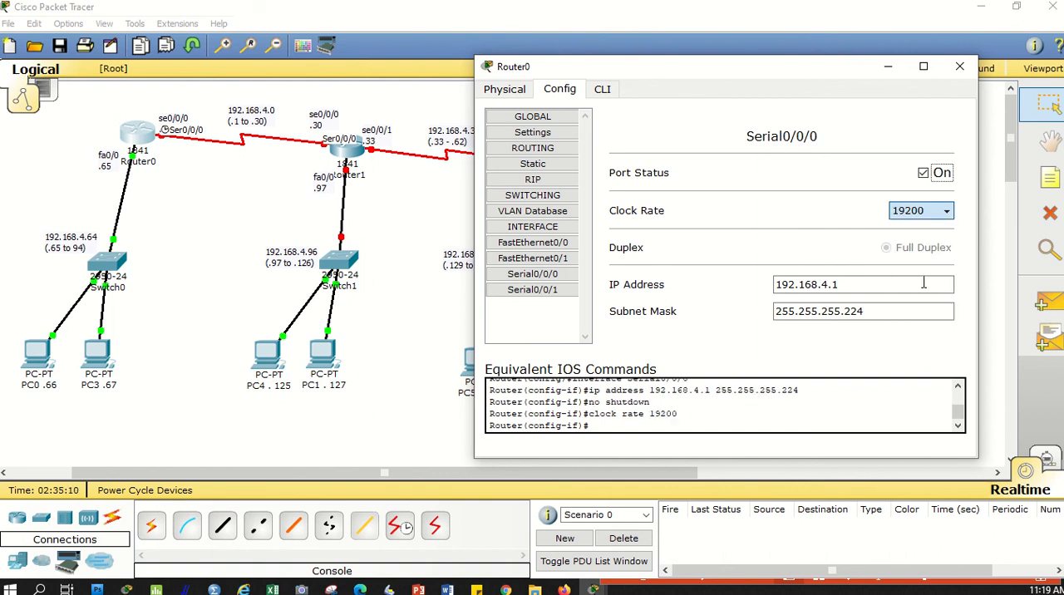
{"action": "left_click", "coordinate": [921, 209]}
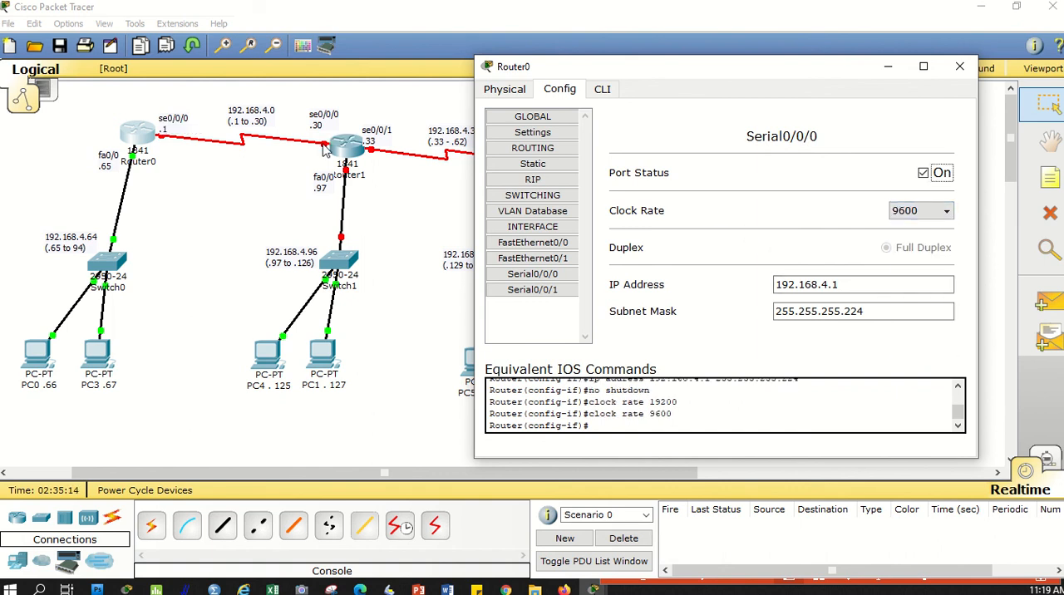
{"action": "left_click", "coordinate": [961, 66]}
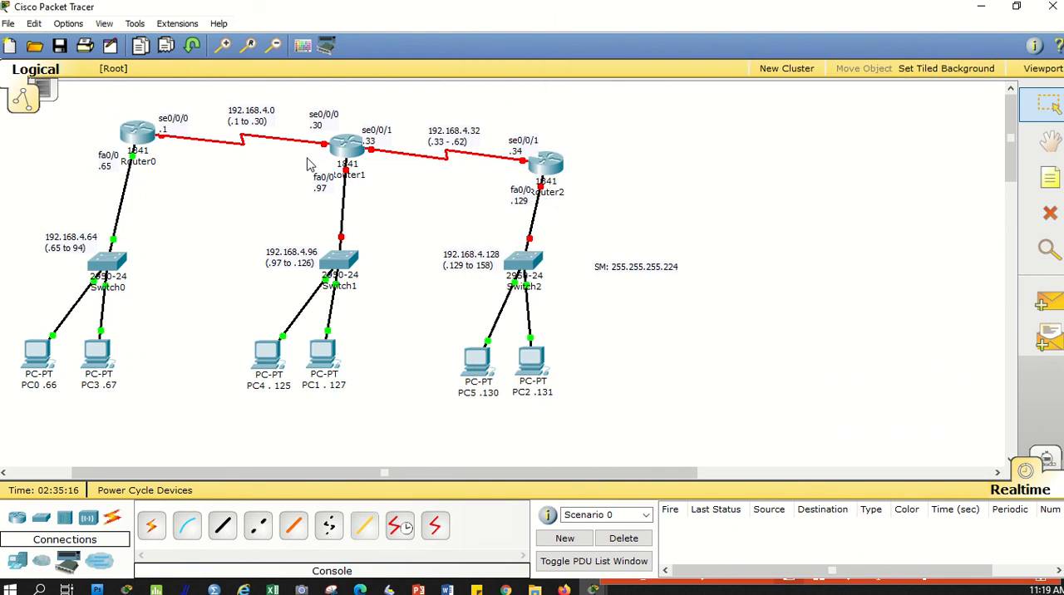
{"action": "mouse_move", "coordinate": [322, 150]}
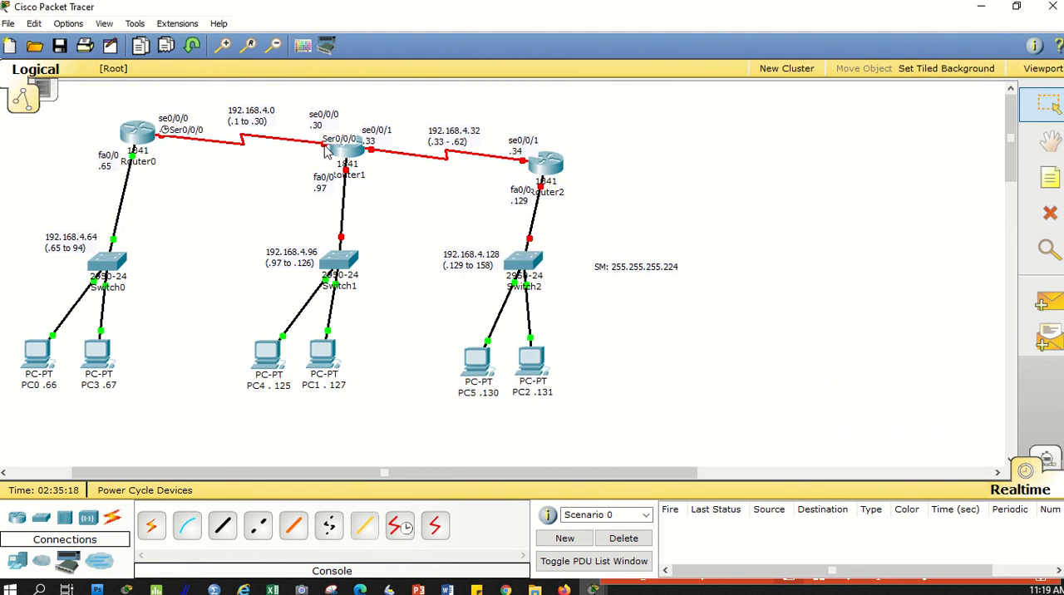
{"action": "mouse_move", "coordinate": [286, 156]}
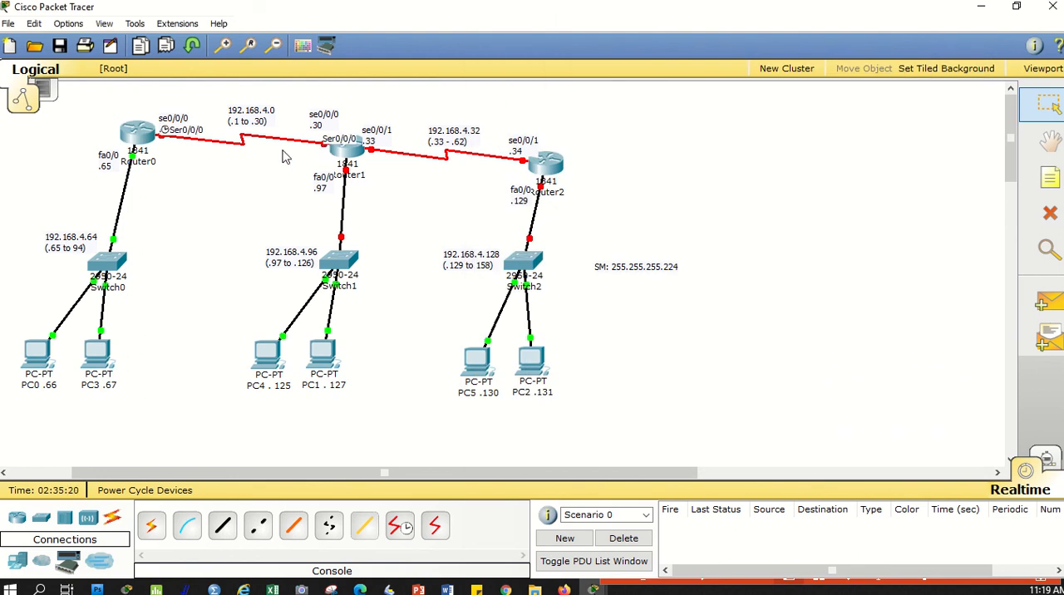
{"action": "double_click", "coordinate": [136, 133]}
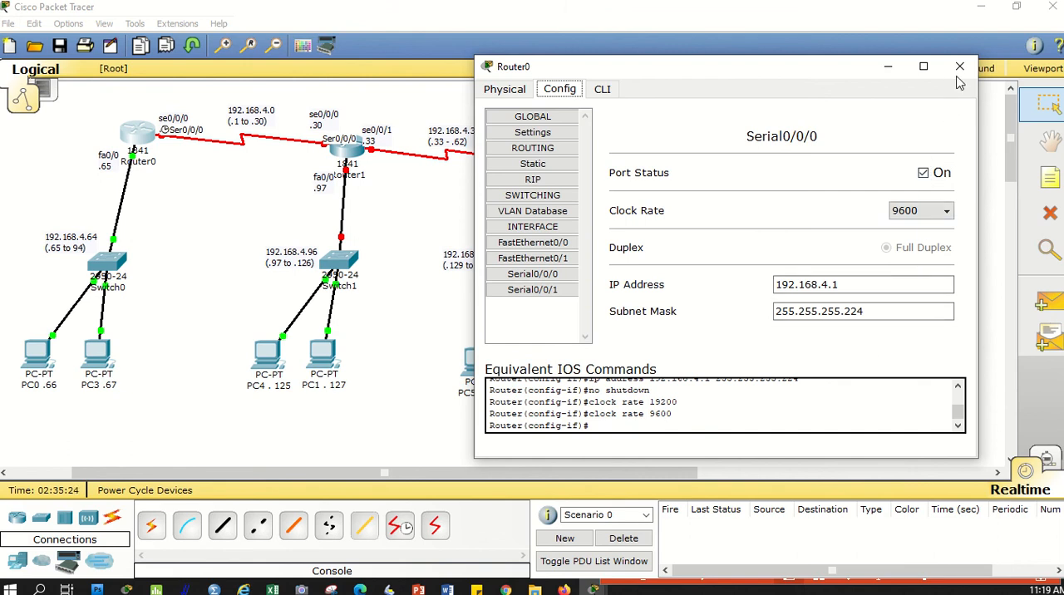
{"action": "left_click", "coordinate": [960, 66]}
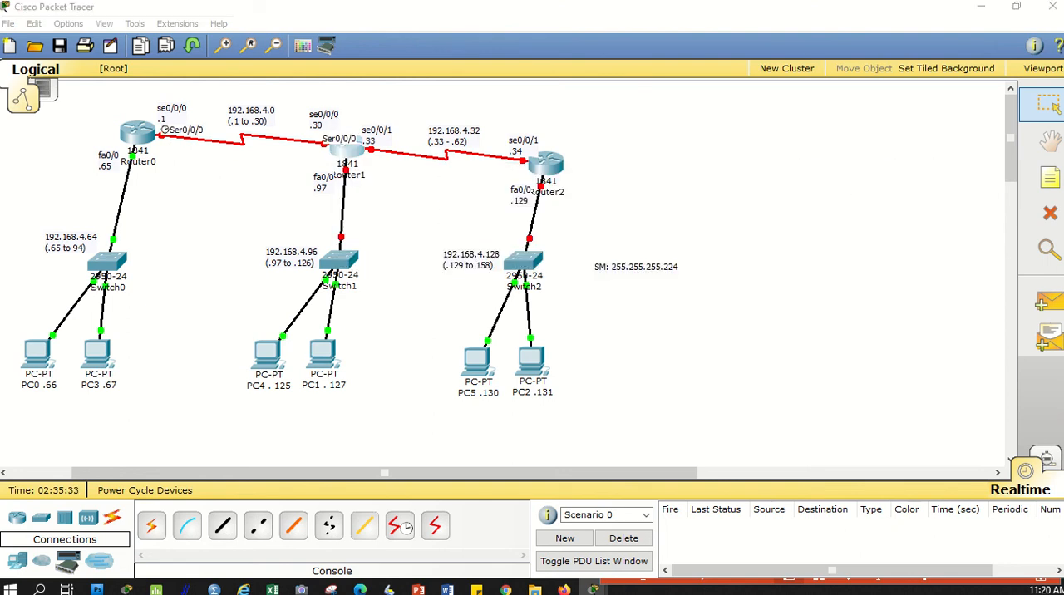
Step: In Router1's Config, turn Serial0/0/0 on with 192.168.4.30 / 255.255.255.224 and close
{"action": "double_click", "coordinate": [340, 153]}
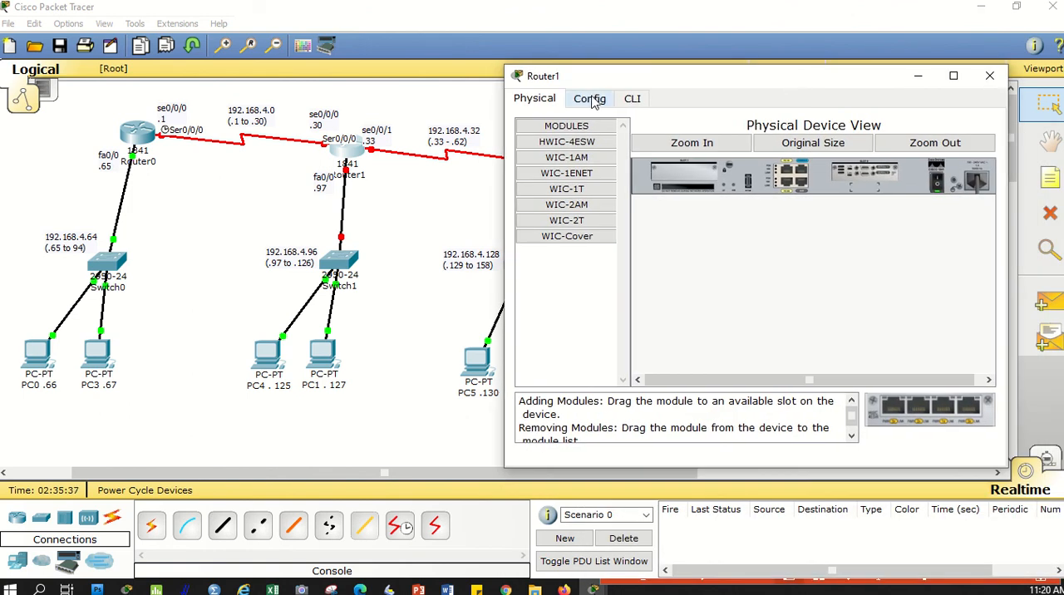
{"action": "left_click", "coordinate": [588, 98]}
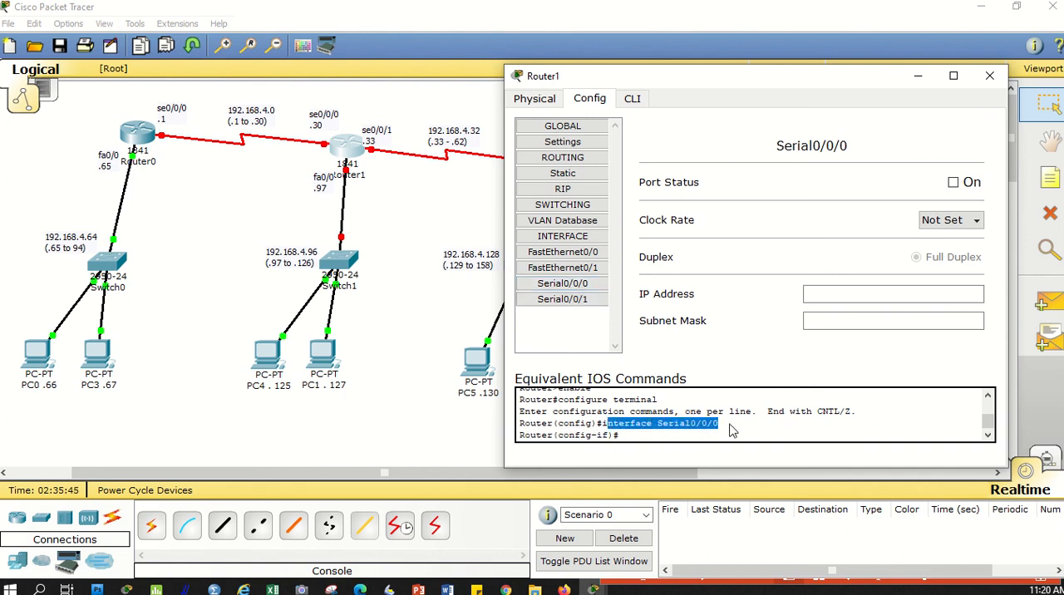
{"action": "mouse_move", "coordinate": [590, 440]}
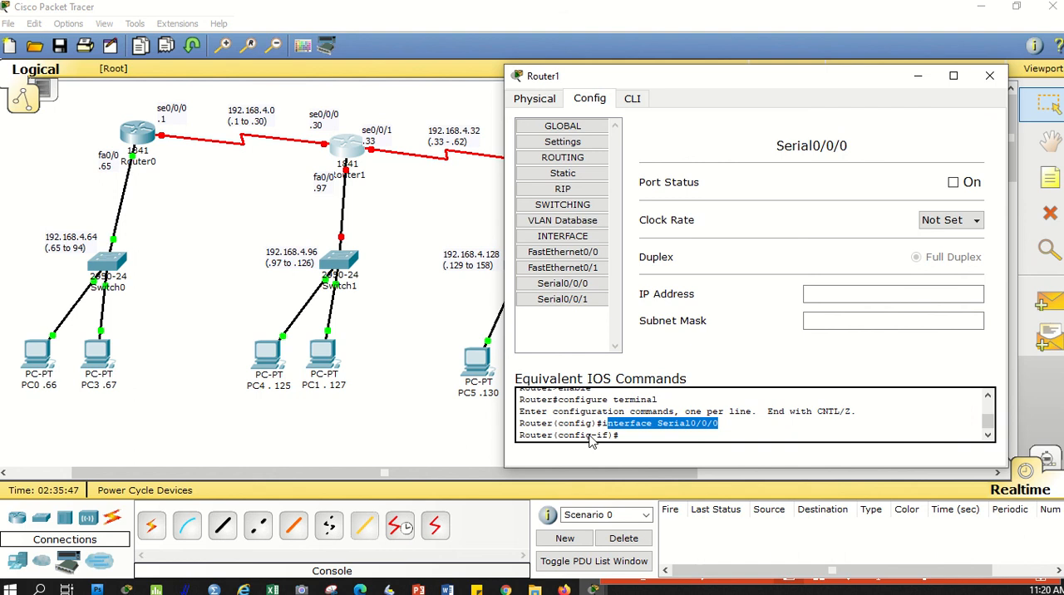
{"action": "left_click", "coordinate": [953, 183]}
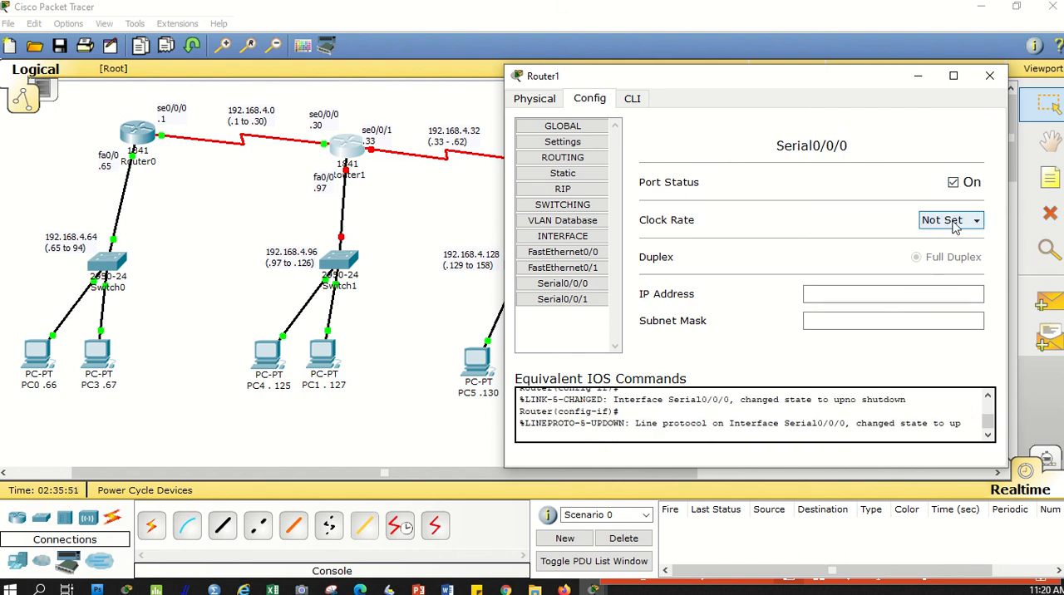
{"action": "left_click", "coordinate": [892, 293]}
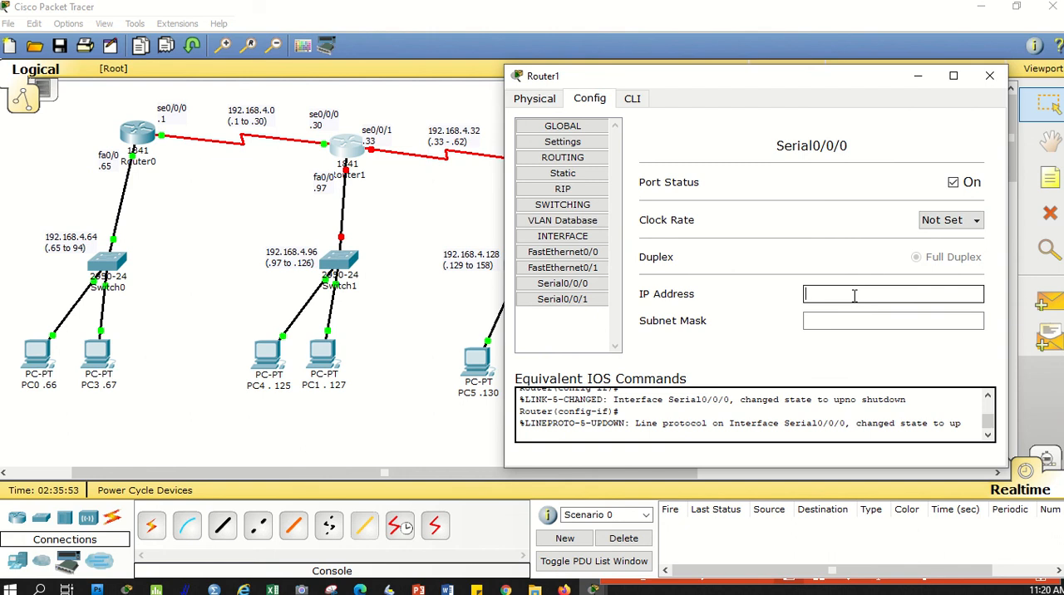
{"action": "type", "text": "192.168.4.0"}
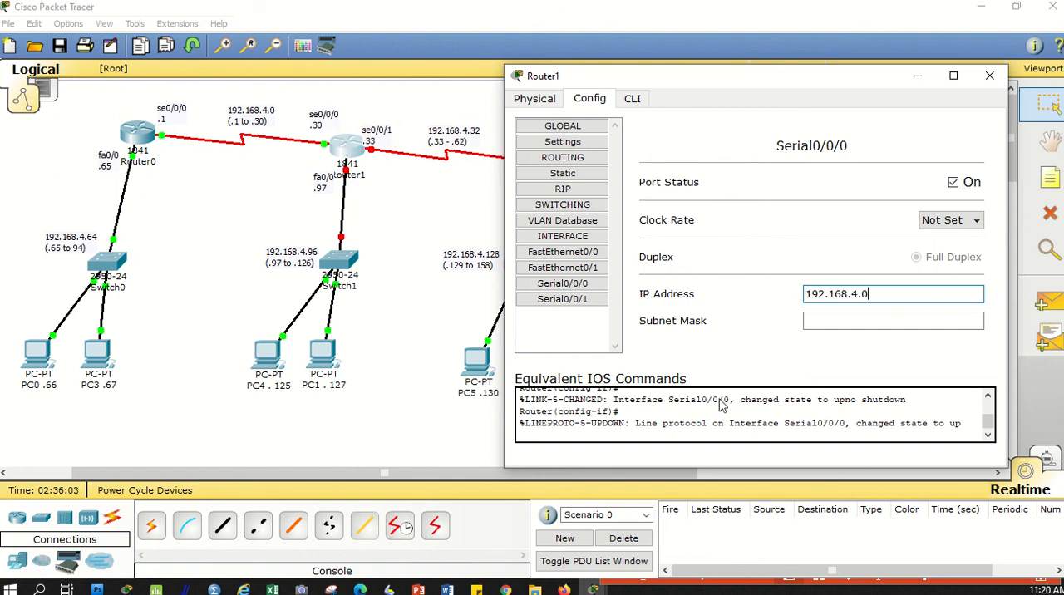
{"action": "type", "text": "30"}
{"action": "left_click", "coordinate": [892, 321]}
{"action": "type", "text": "255.255.255.224"}
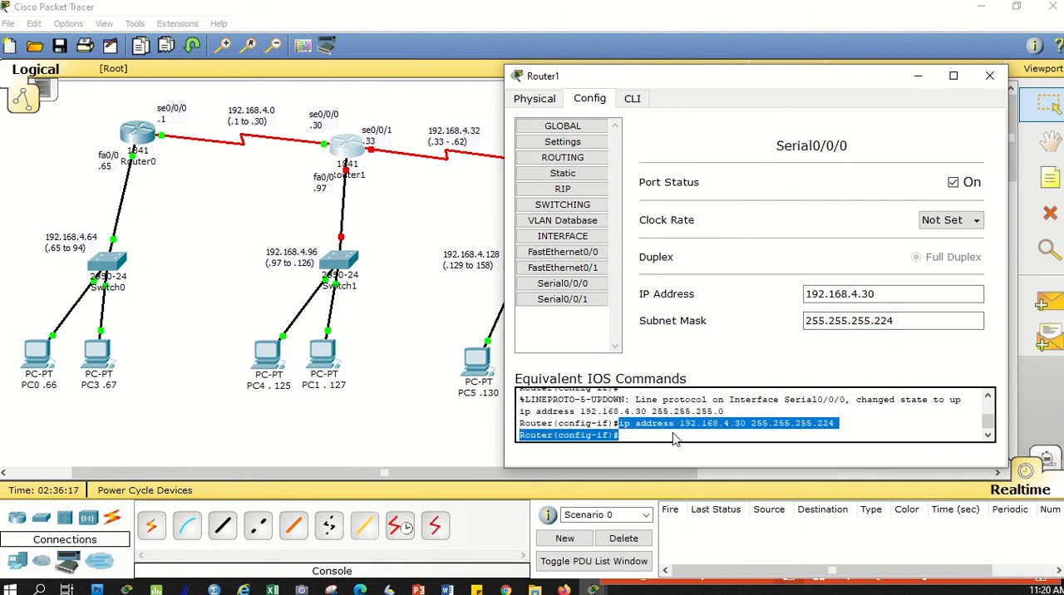
{"action": "mouse_move", "coordinate": [741, 439]}
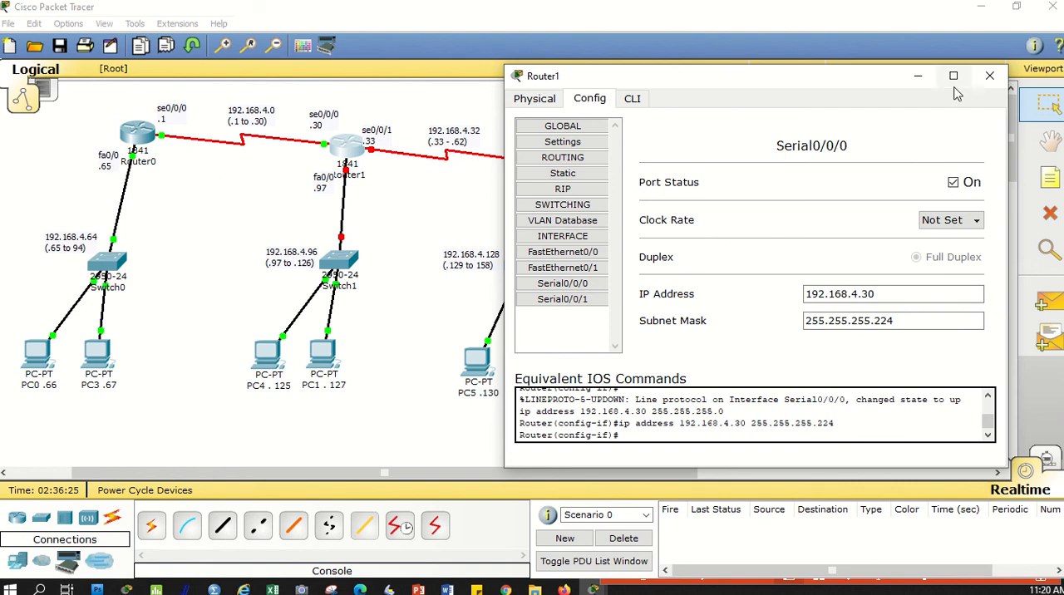
{"action": "left_click", "coordinate": [989, 77]}
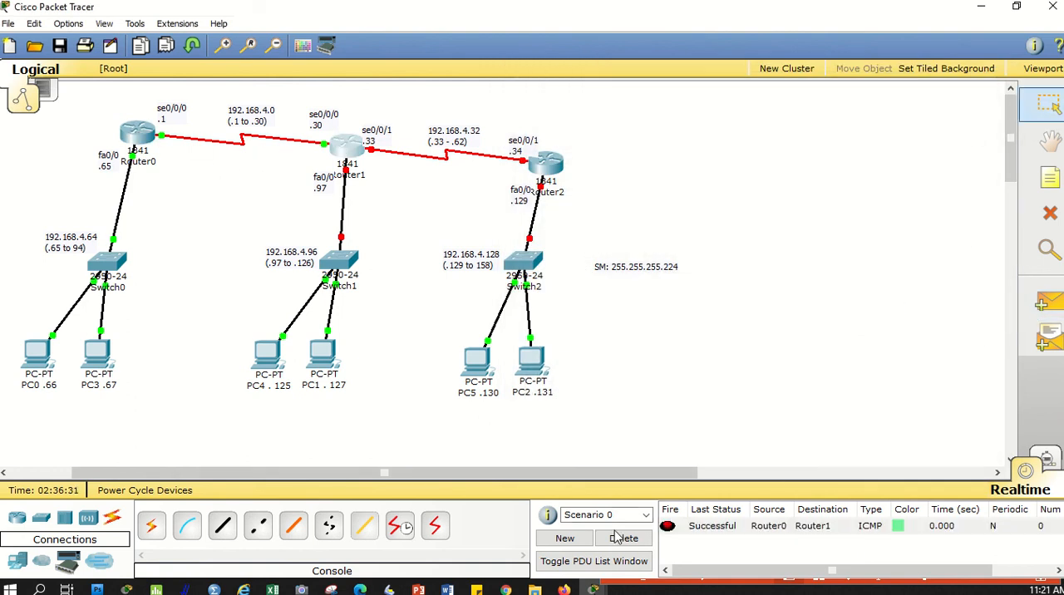
{"action": "mouse_move", "coordinate": [1049, 307]}
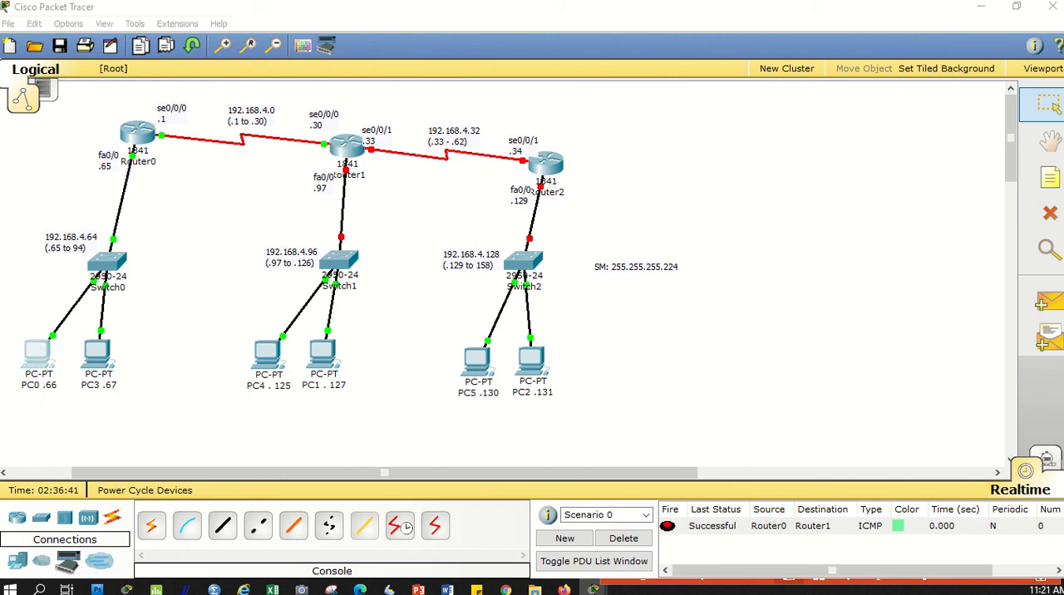
Step: Assign PC0 static IP 192.168.4.66, mask 255.255.255.224, gateway 192.168.4.65 via IP Configuration
{"action": "double_click", "coordinate": [37, 354]}
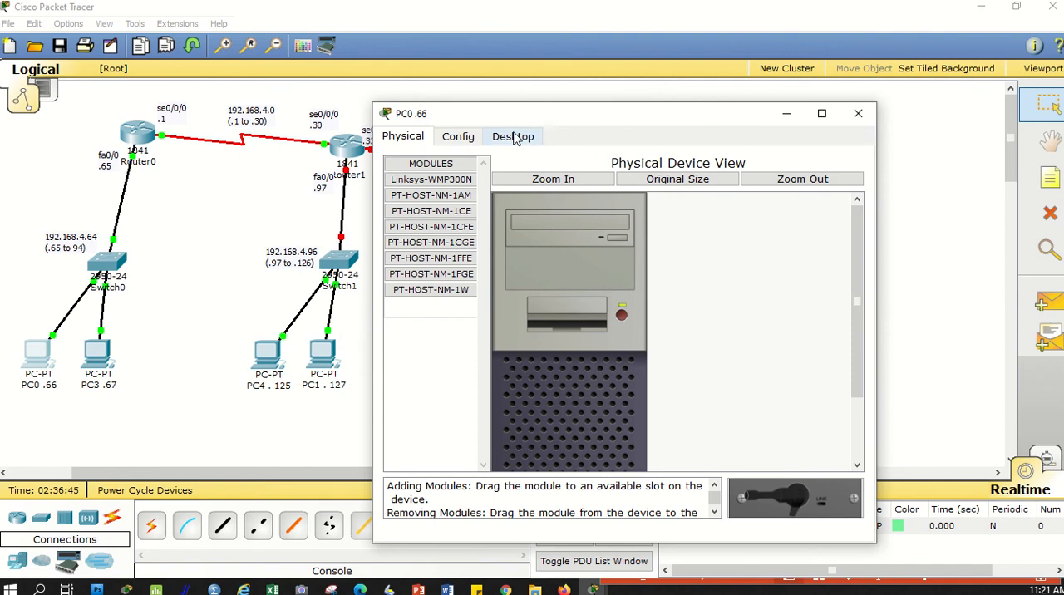
{"action": "left_click", "coordinate": [457, 137]}
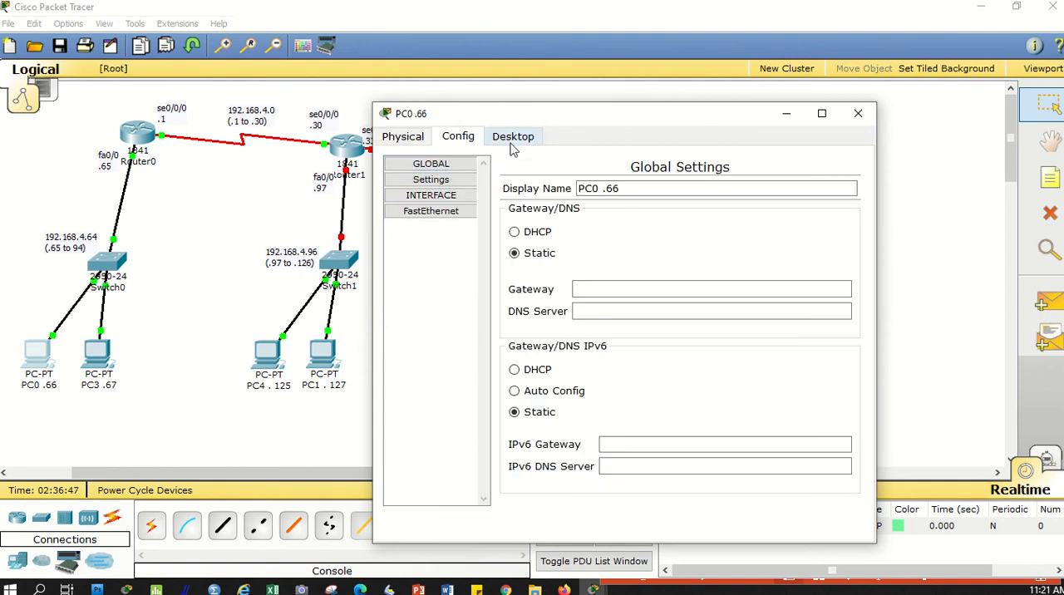
{"action": "left_click", "coordinate": [512, 137]}
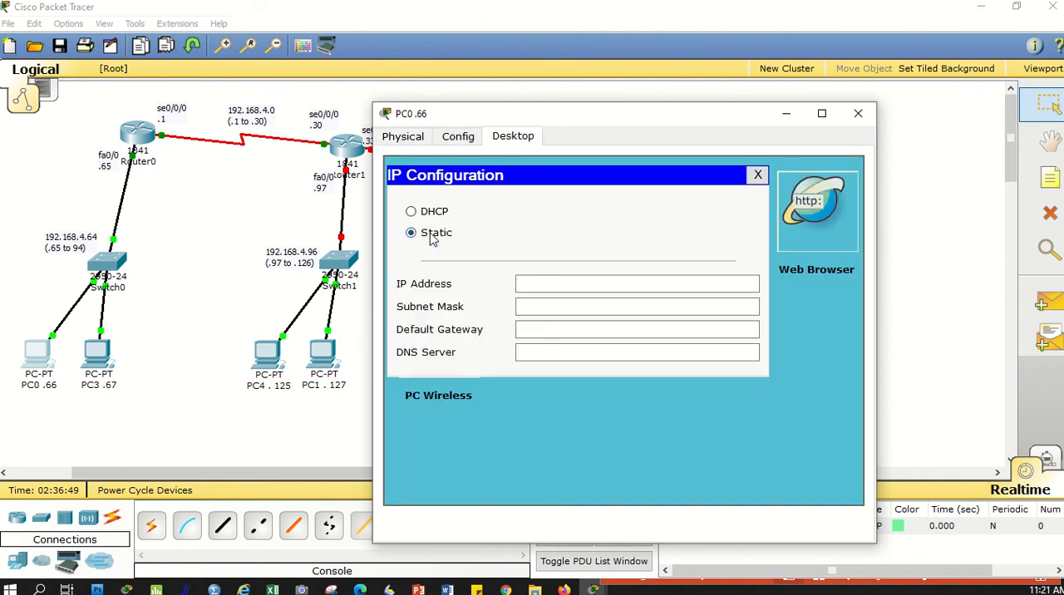
{"action": "type", "text": "192.168.4.0"}
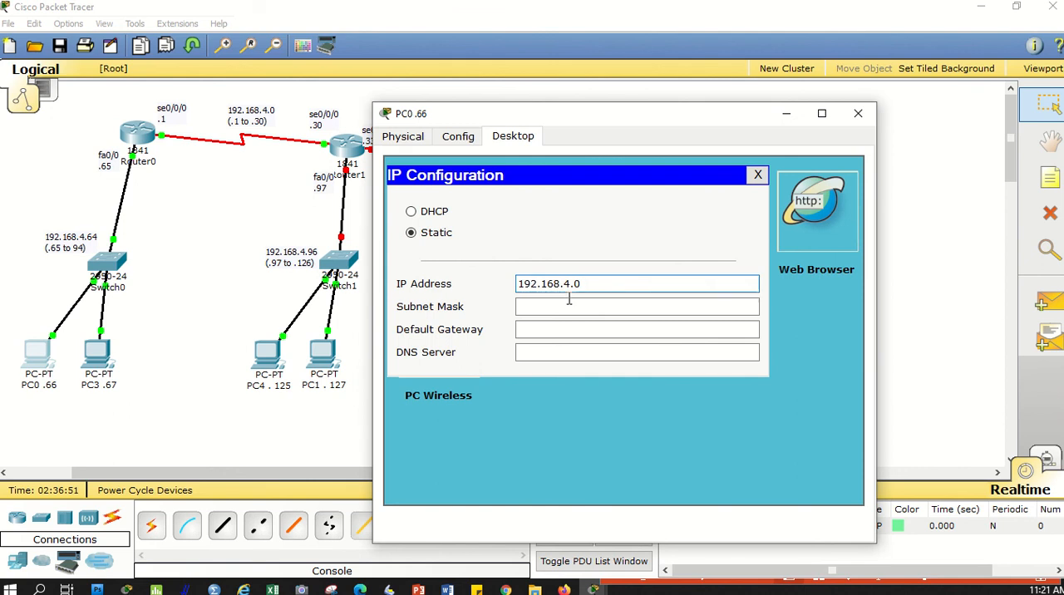
{"action": "key", "text": "Backspace"}
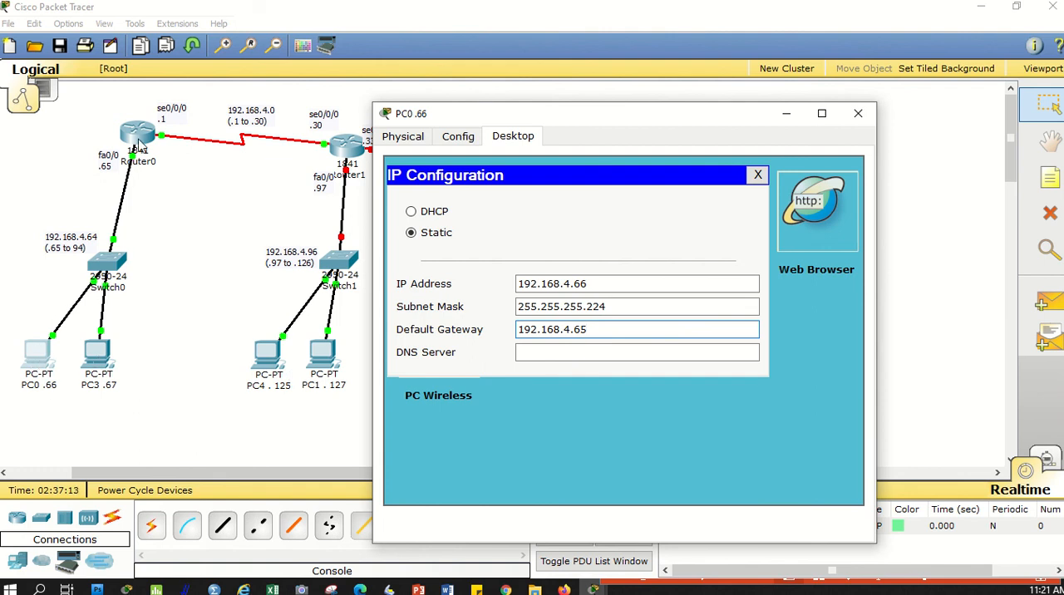
{"action": "mouse_move", "coordinate": [108, 266]}
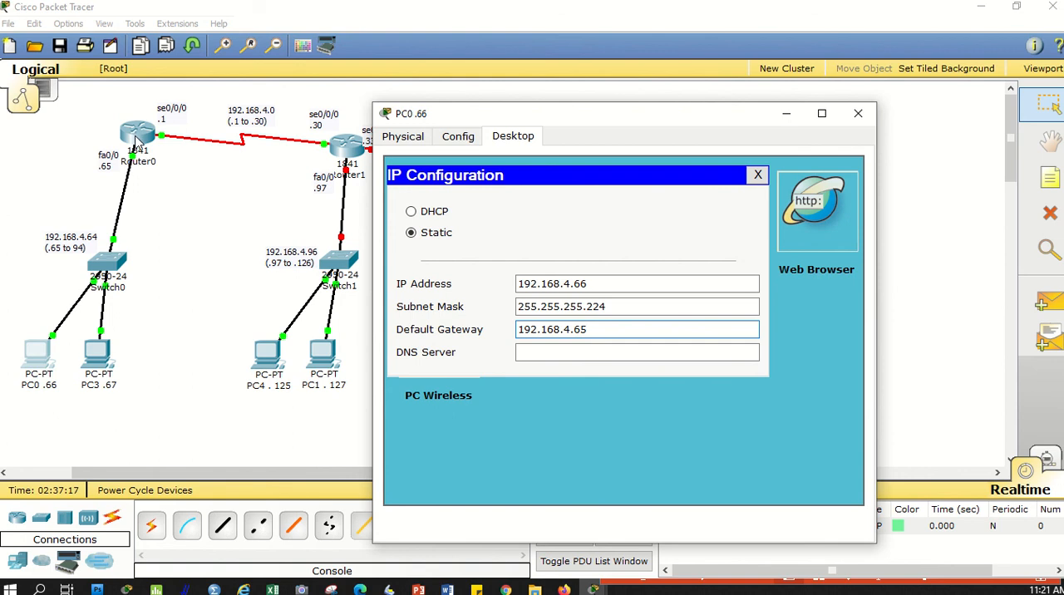
{"action": "left_click", "coordinate": [635, 329]}
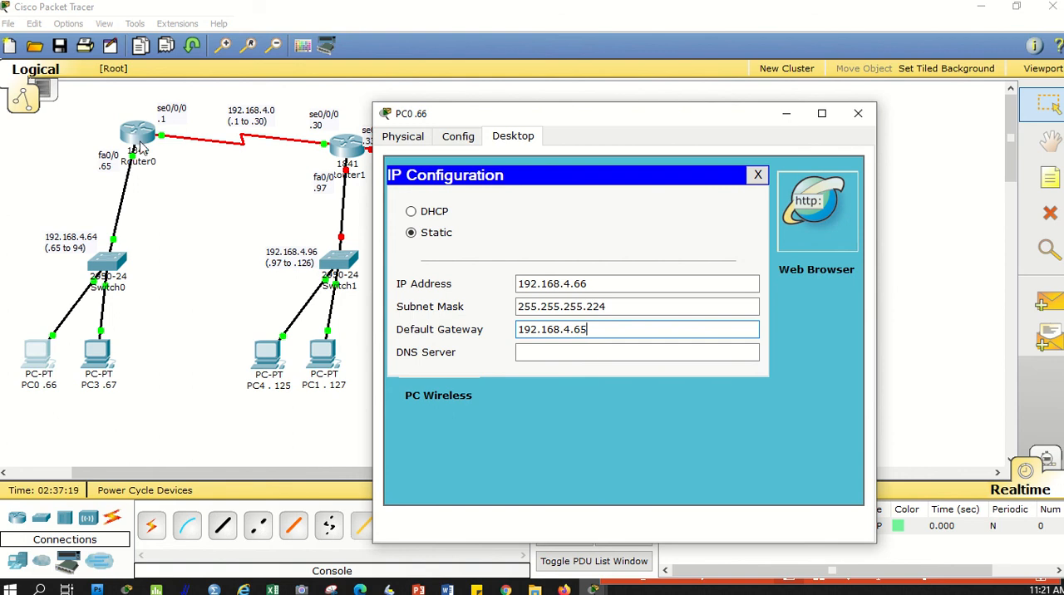
{"action": "mouse_move", "coordinate": [869, 111]}
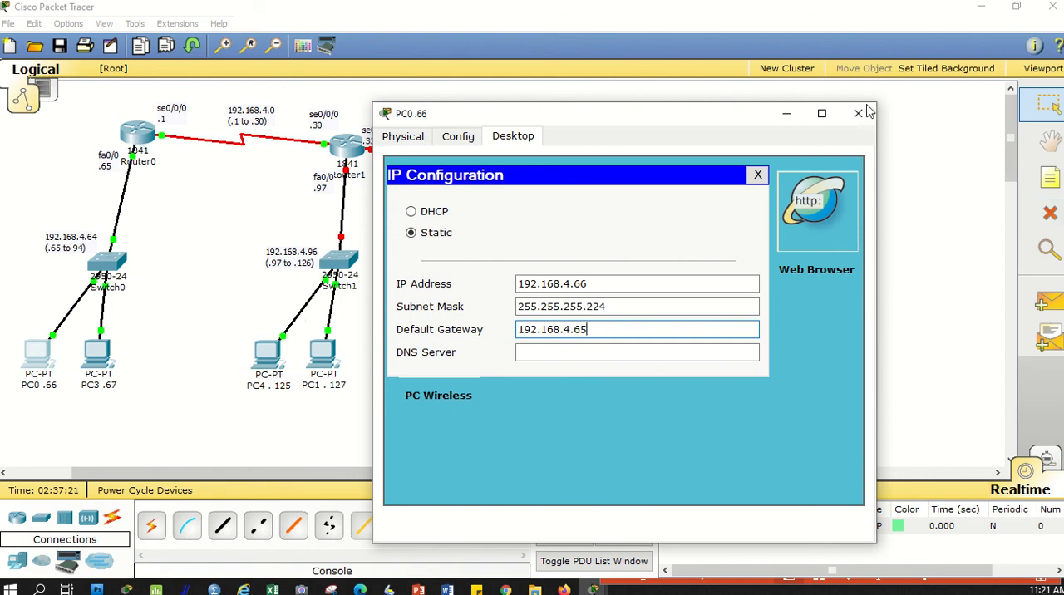
{"action": "left_click", "coordinate": [858, 113]}
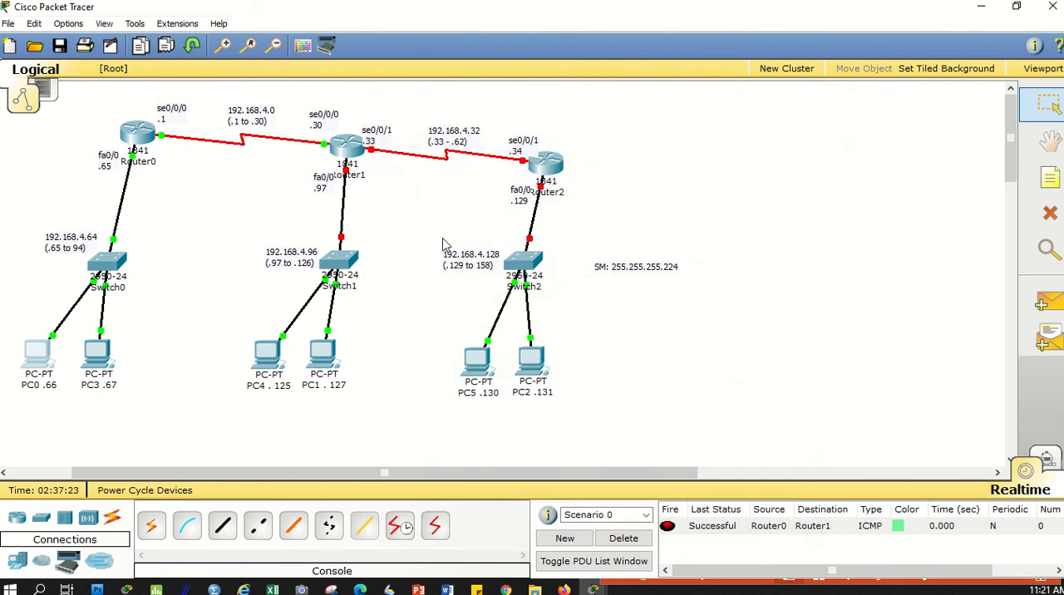
{"action": "mouse_move", "coordinate": [99, 361]}
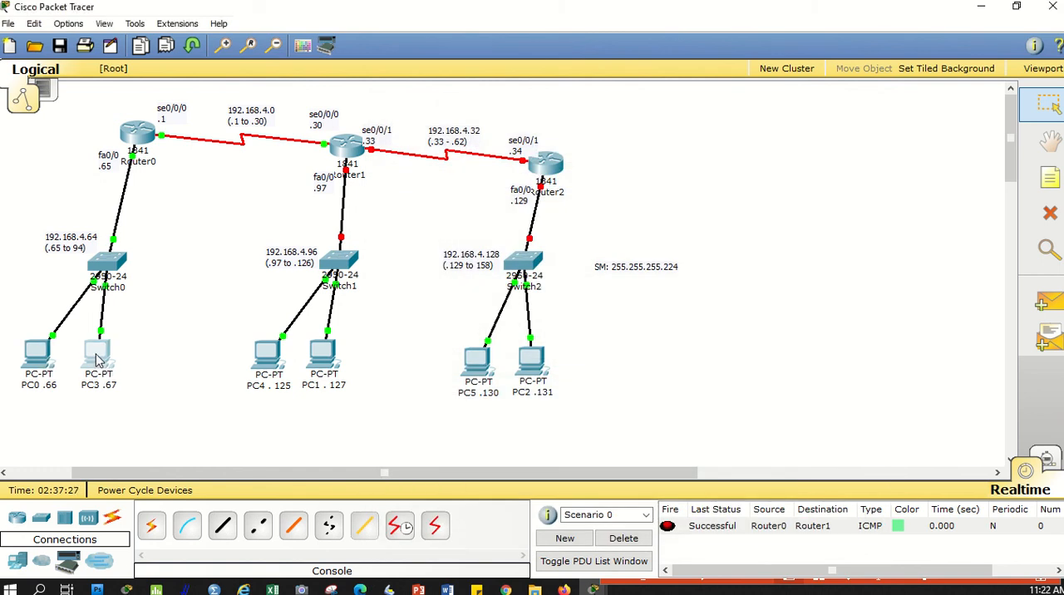
Step: Assign PC3 static IP 192.168.4.67, mask 255.255.255.224, gateway 192.168.4.65 and close its window
{"action": "double_click", "coordinate": [98, 356]}
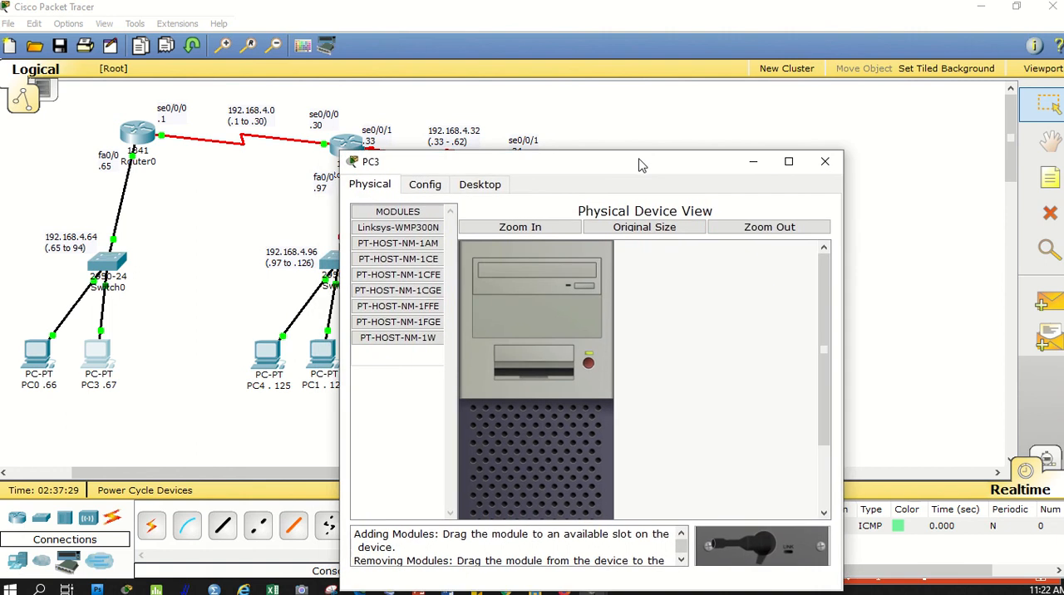
{"action": "left_click", "coordinate": [479, 184]}
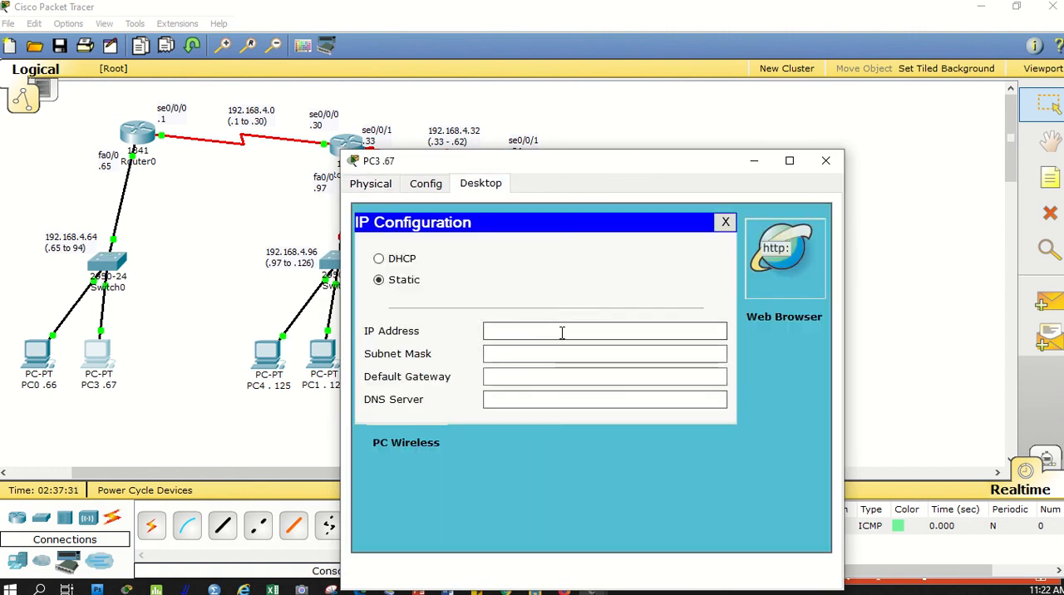
{"action": "type", "text": "192.168.4.0"}
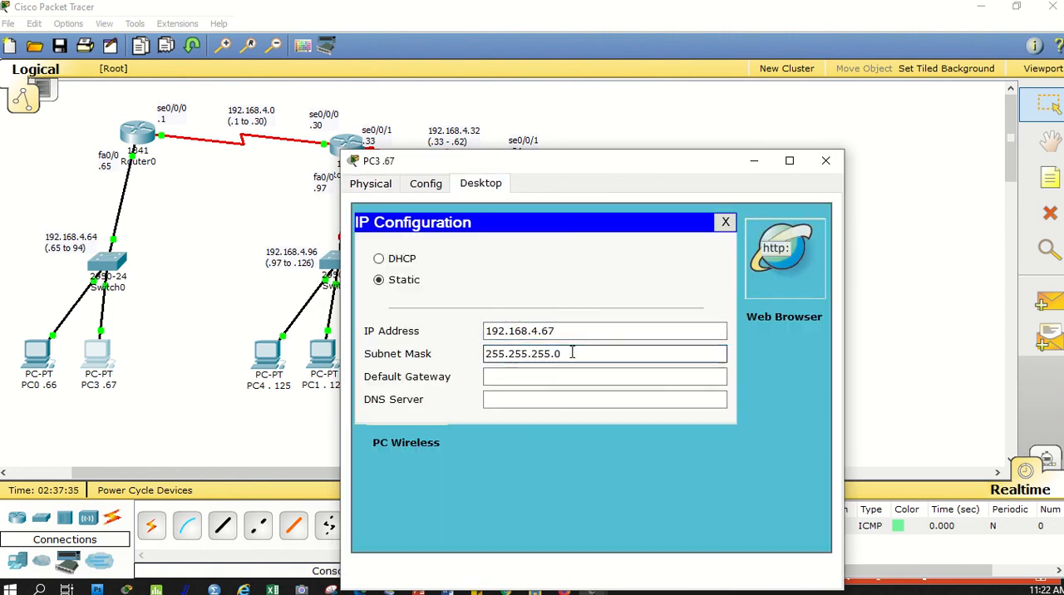
{"action": "type", "text": "224"}
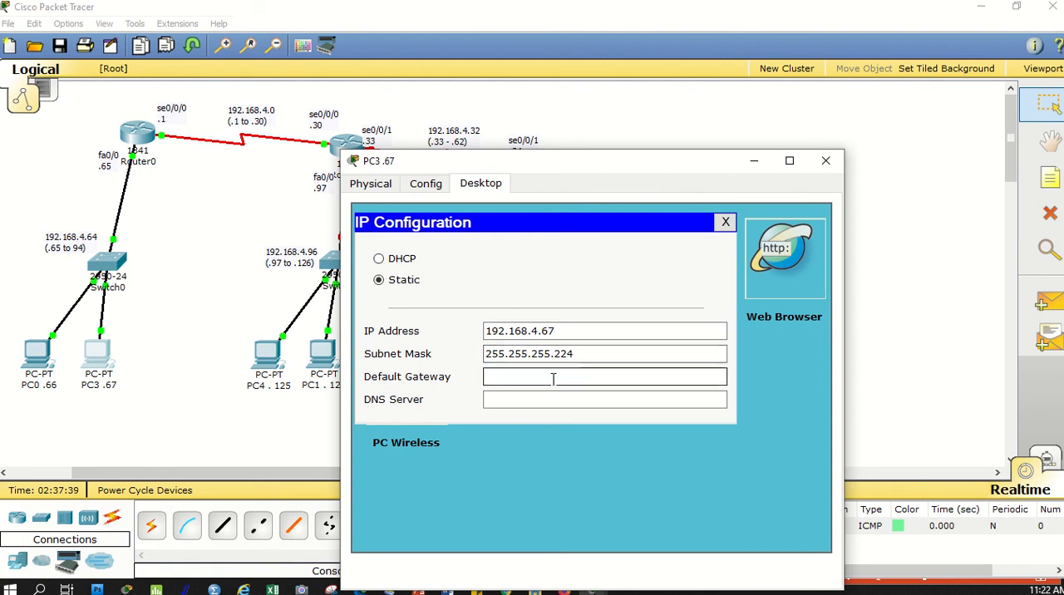
{"action": "type", "text": "192.168.4.0"}
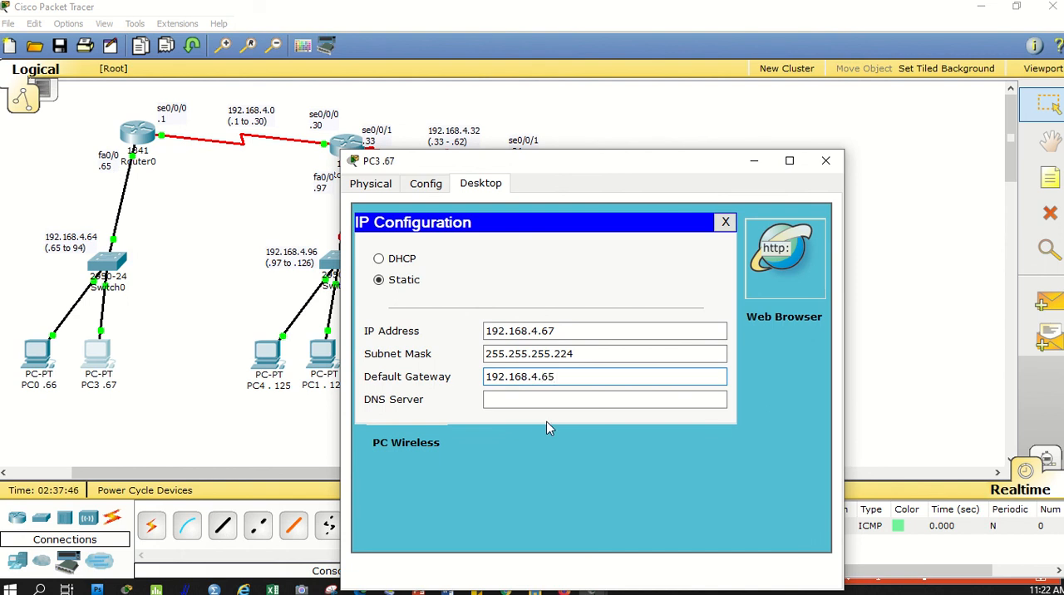
{"action": "left_click", "coordinate": [725, 222]}
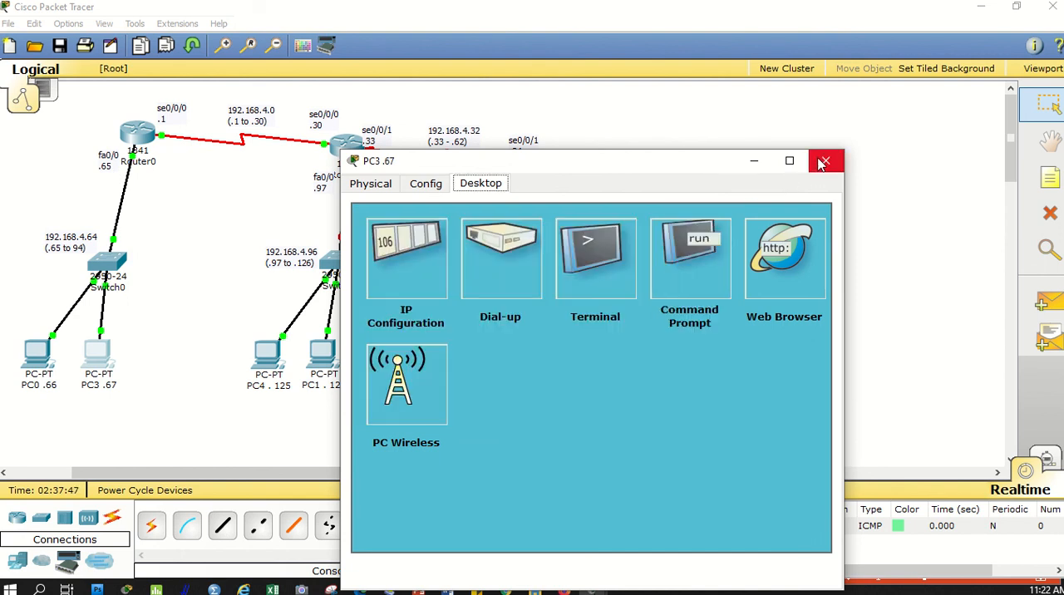
Step: Close PC3's window and delete the recorded test pings under Scenario 0
{"action": "left_click", "coordinate": [825, 161]}
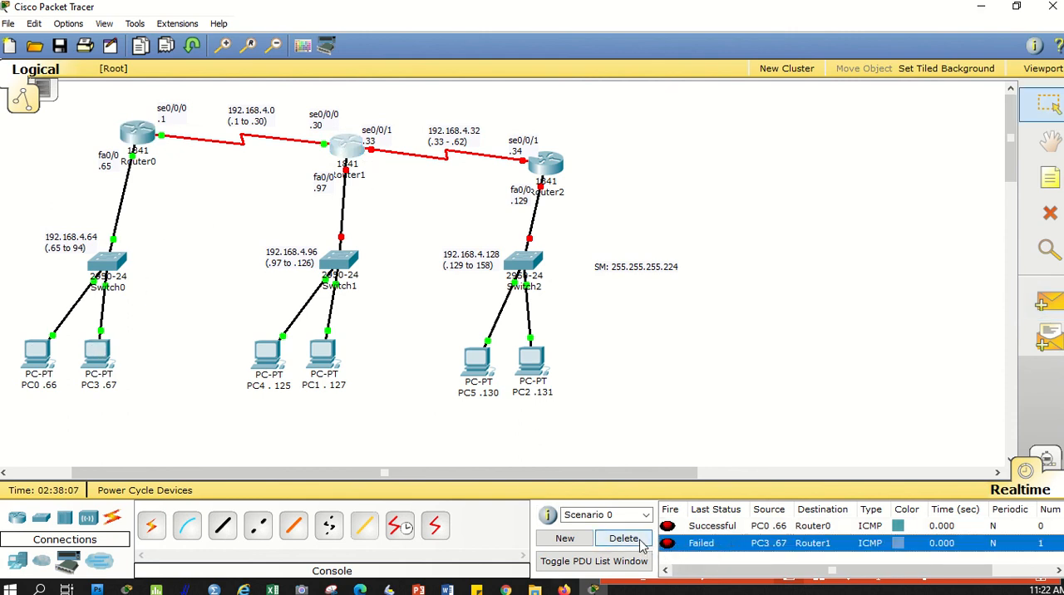
{"action": "left_click", "coordinate": [623, 538]}
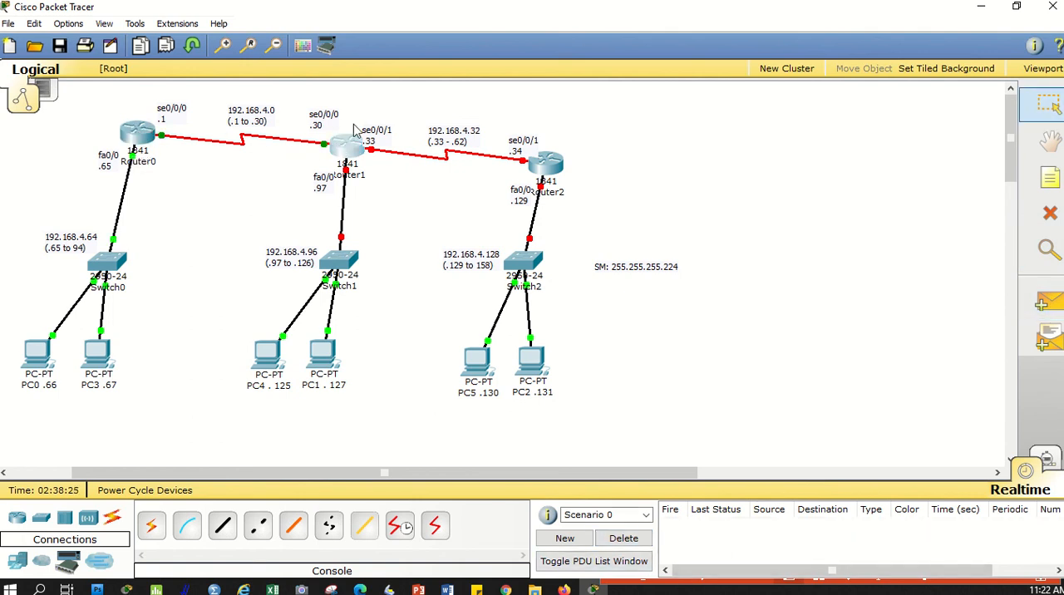
{"action": "mouse_move", "coordinate": [213, 153]}
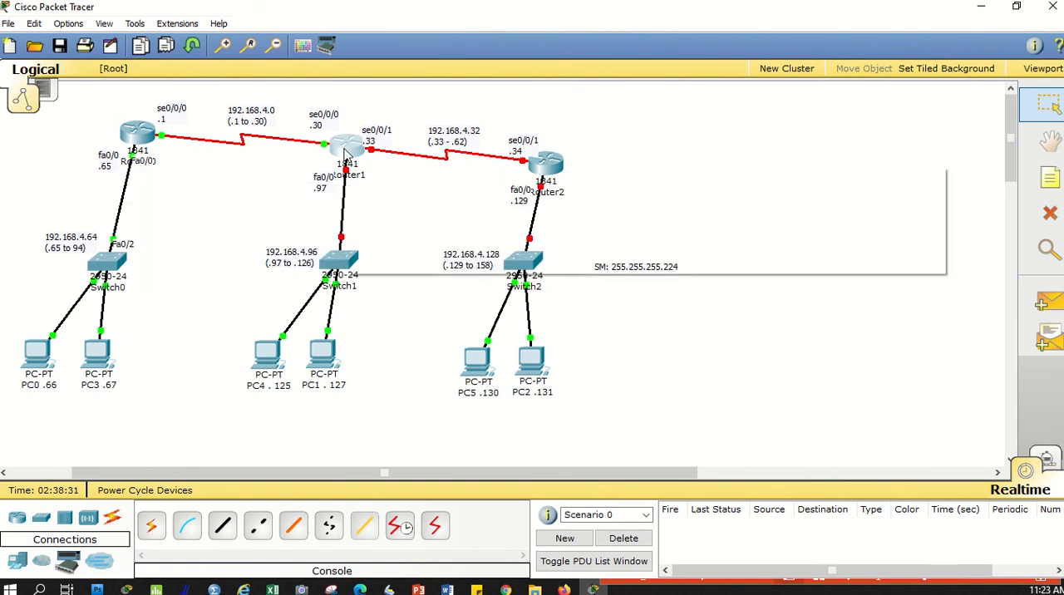
{"action": "mouse_move", "coordinate": [342, 153]}
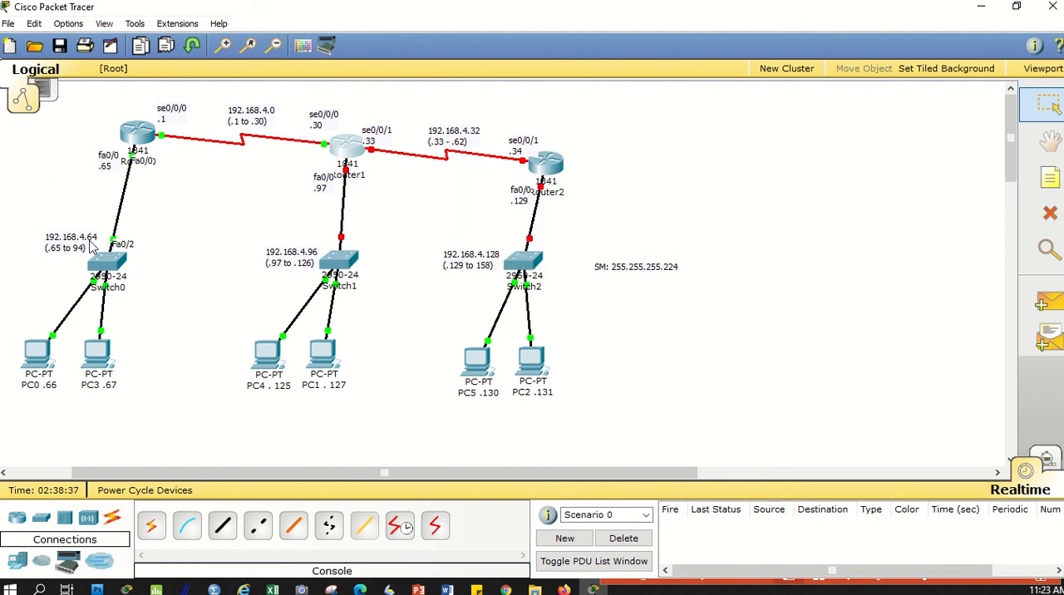
{"action": "mouse_move", "coordinate": [345, 146]}
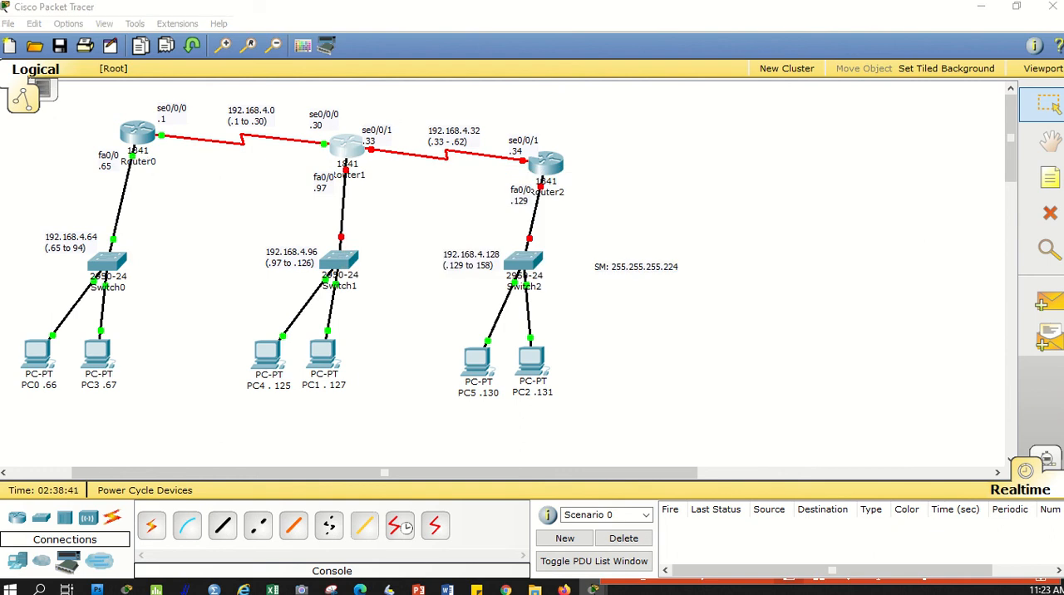
Step: Add network 192.168.4.0 to Router1's RIP routing and select its list entry
{"action": "double_click", "coordinate": [340, 153]}
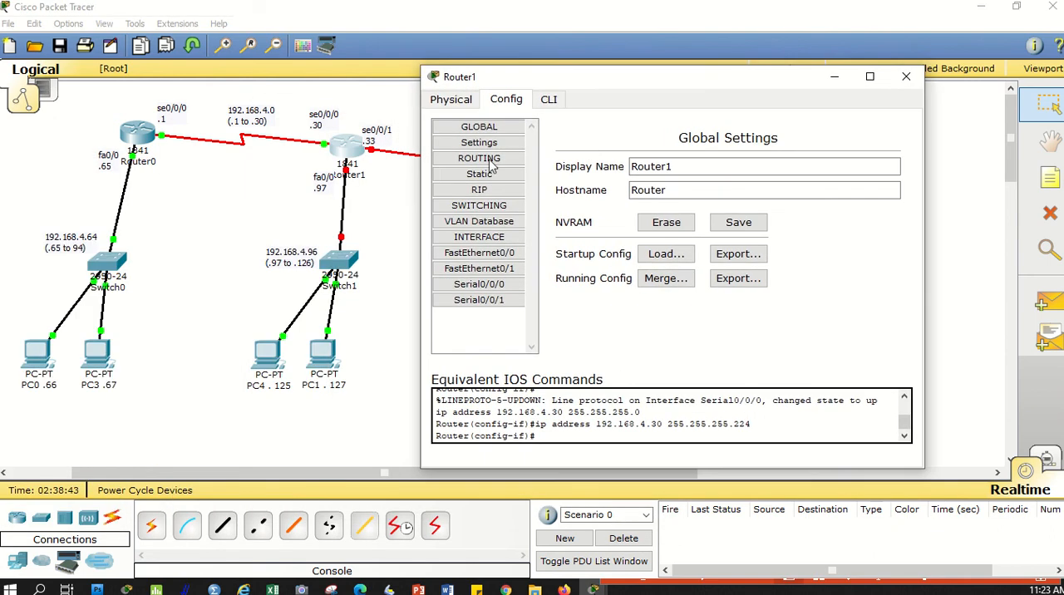
{"action": "left_click", "coordinate": [479, 189]}
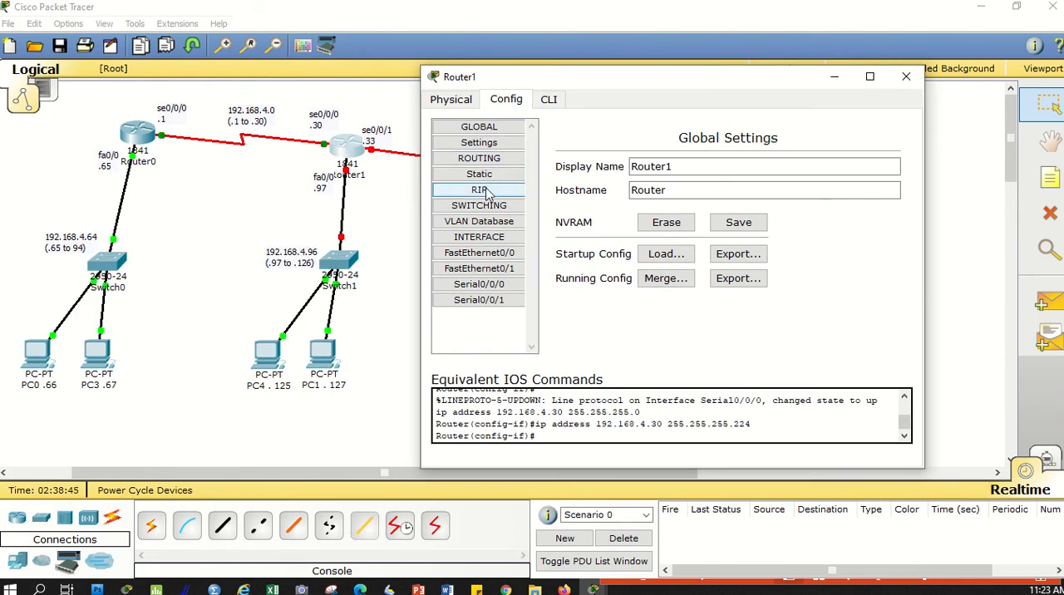
{"action": "left_click", "coordinate": [479, 190]}
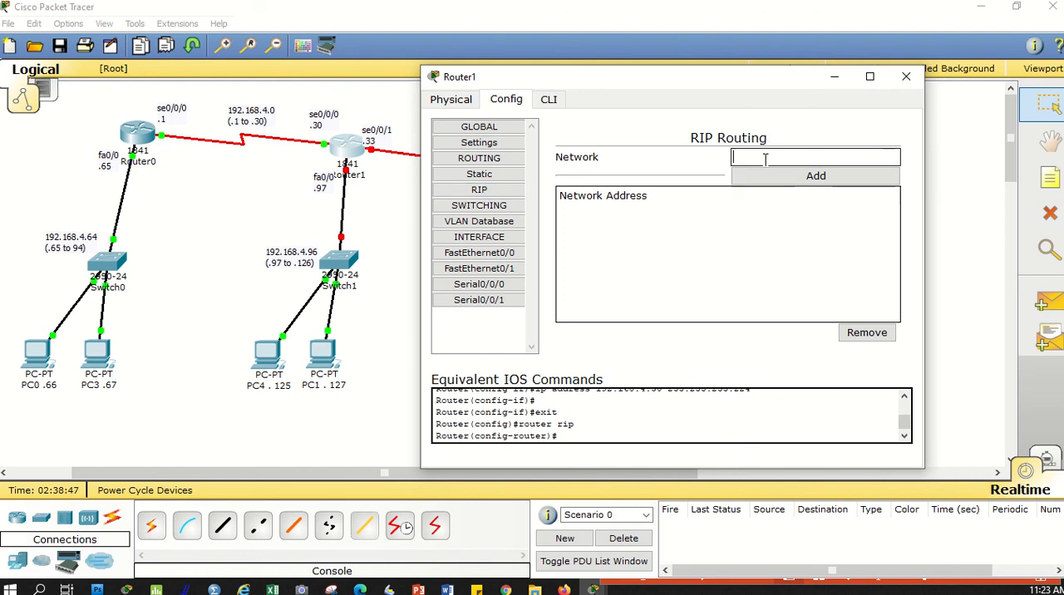
{"action": "type", "text": "192.168.4.0"}
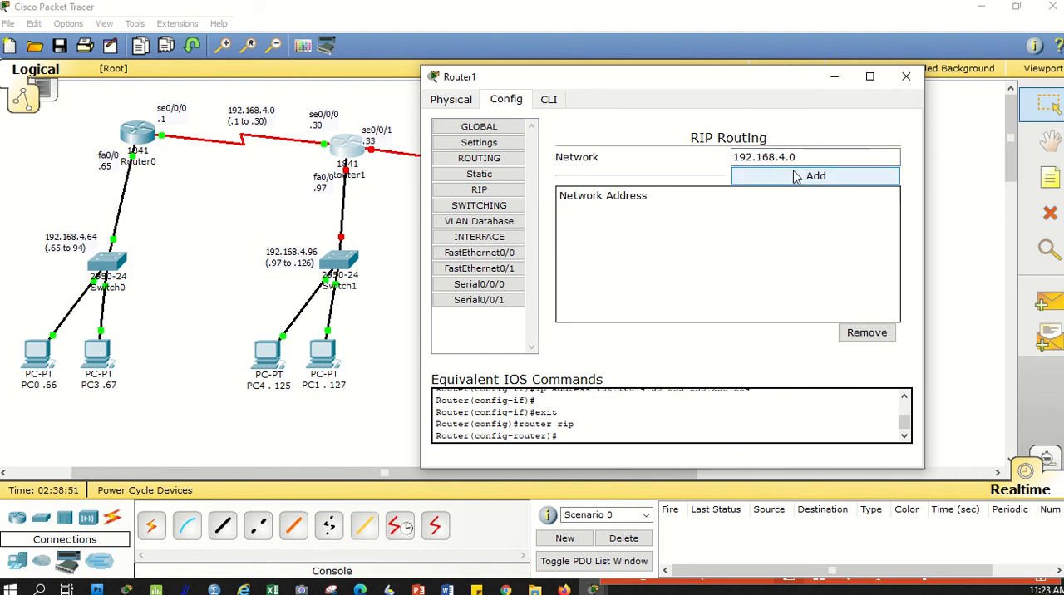
{"action": "left_click", "coordinate": [815, 176]}
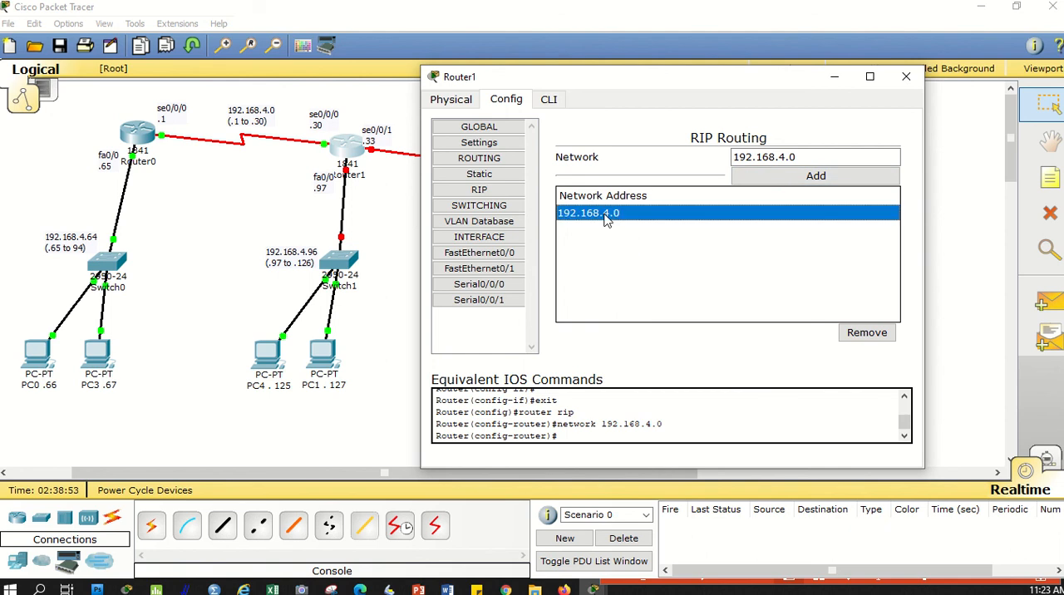
{"action": "left_click", "coordinate": [811, 157]}
{"action": "type", "text": "64"}
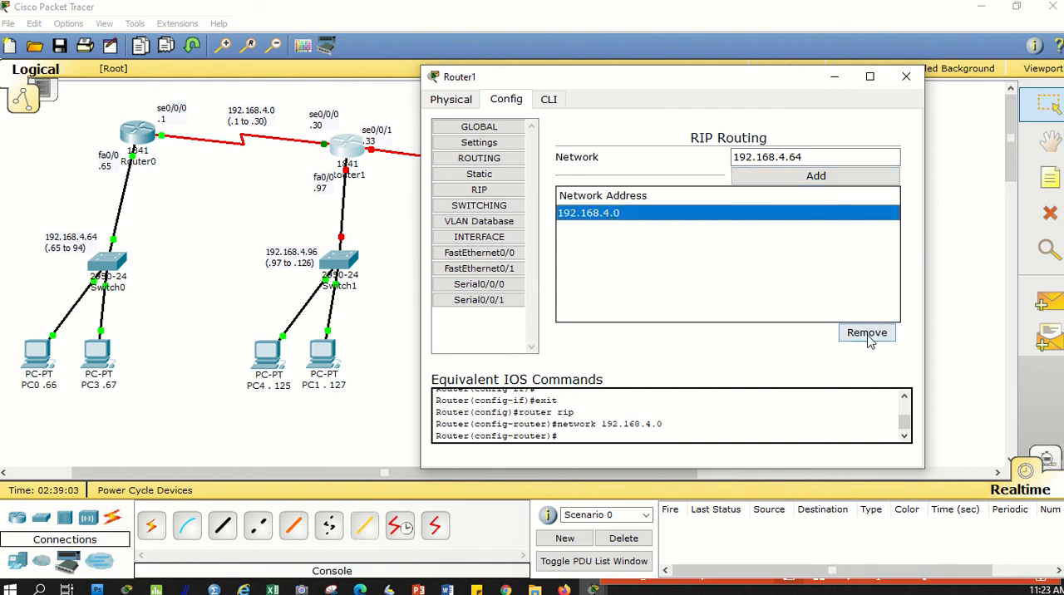
{"action": "mouse_move", "coordinate": [701, 262]}
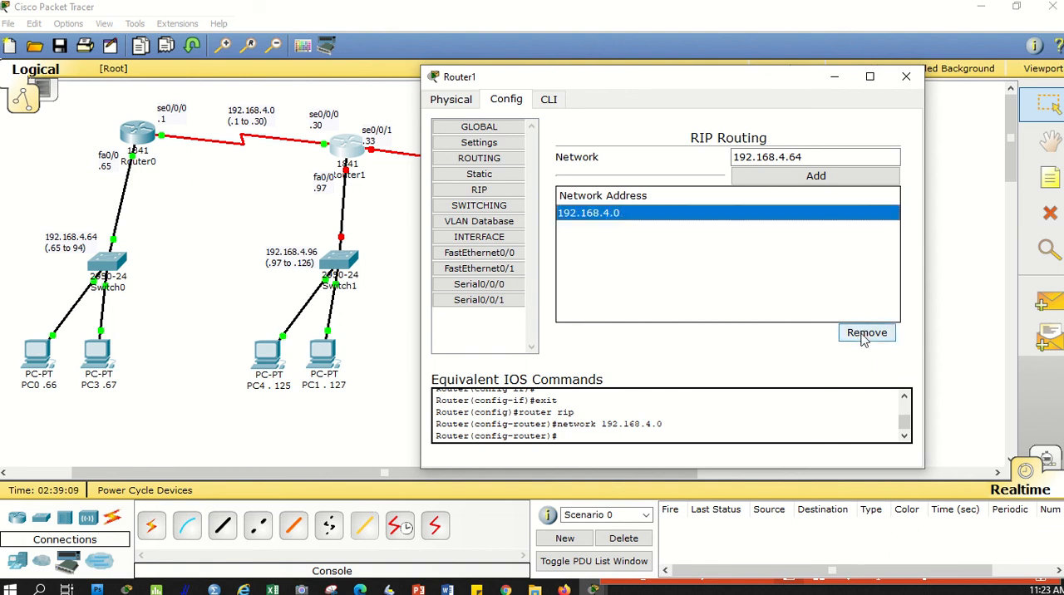
{"action": "mouse_move", "coordinate": [906, 76]}
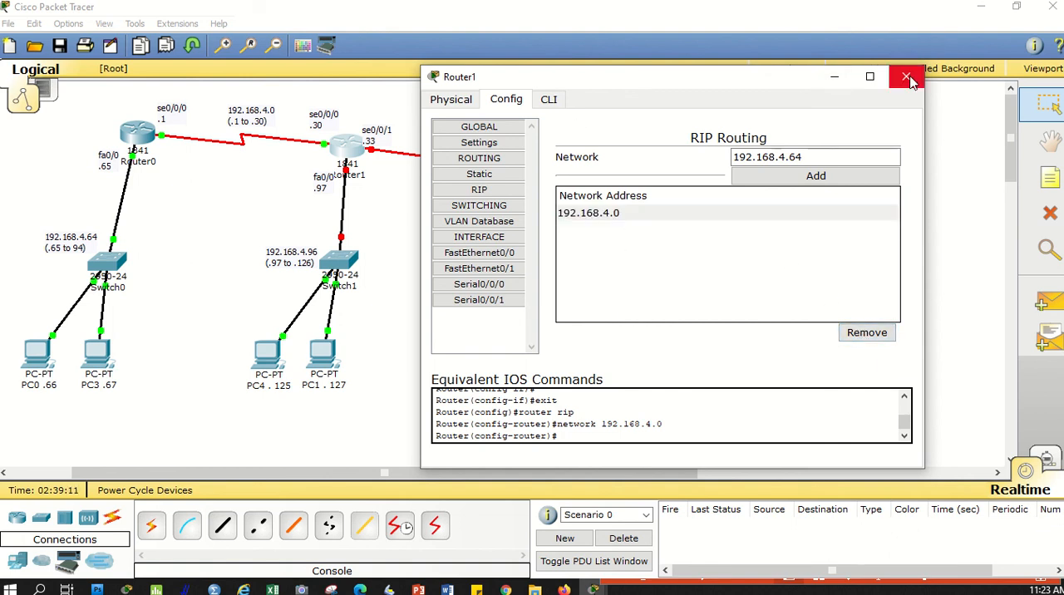
Step: Remove Router1's 192.168.4.0 RIP network and re-add it as 192.168.4.64
{"action": "left_click", "coordinate": [908, 76]}
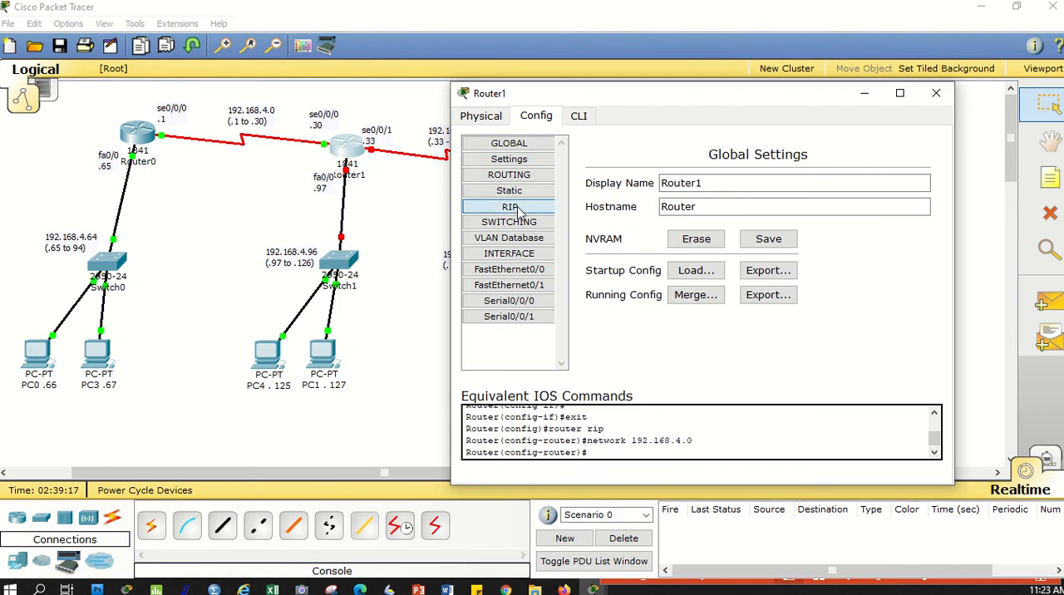
{"action": "left_click", "coordinate": [509, 207]}
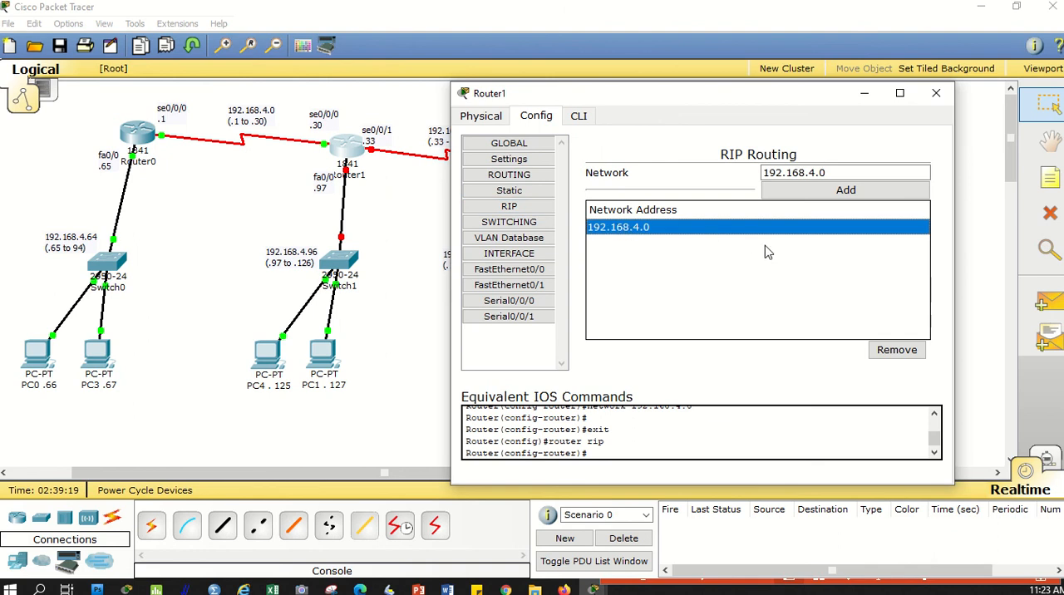
{"action": "left_click", "coordinate": [896, 349]}
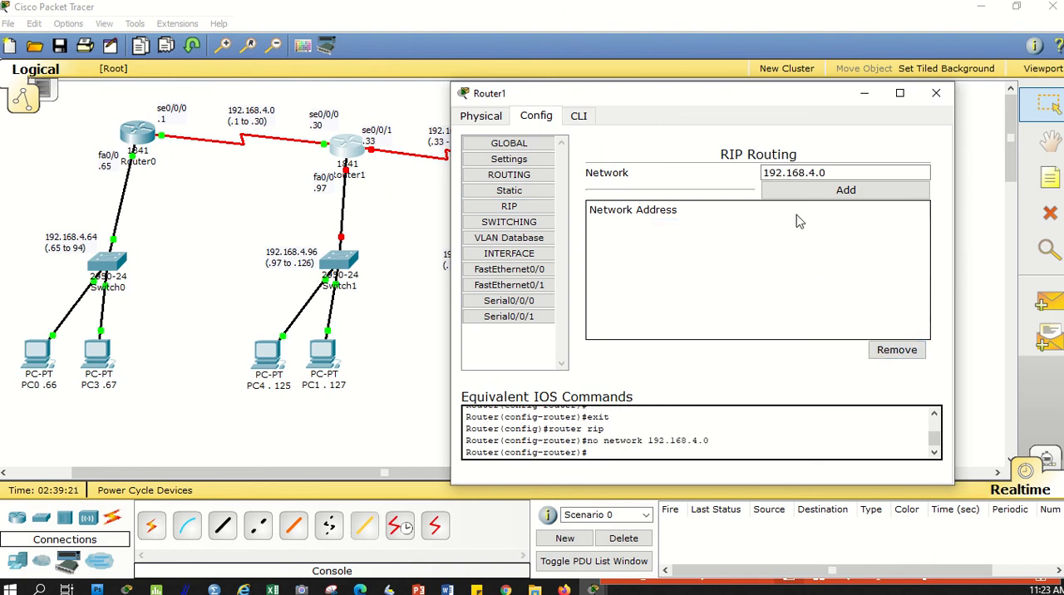
{"action": "left_click", "coordinate": [844, 173]}
{"action": "type", "text": "64"}
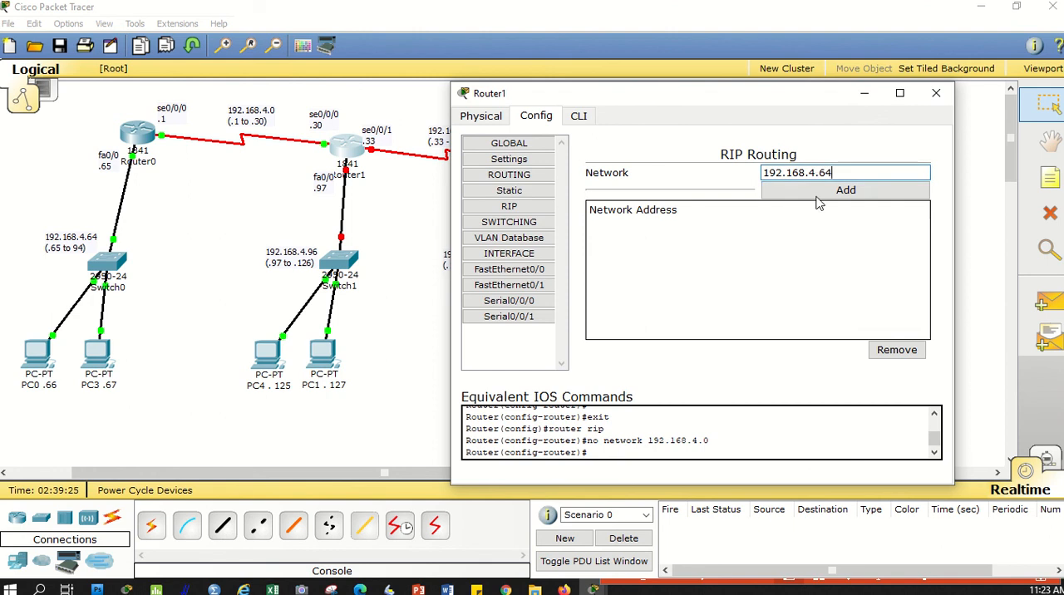
{"action": "left_click", "coordinate": [844, 189]}
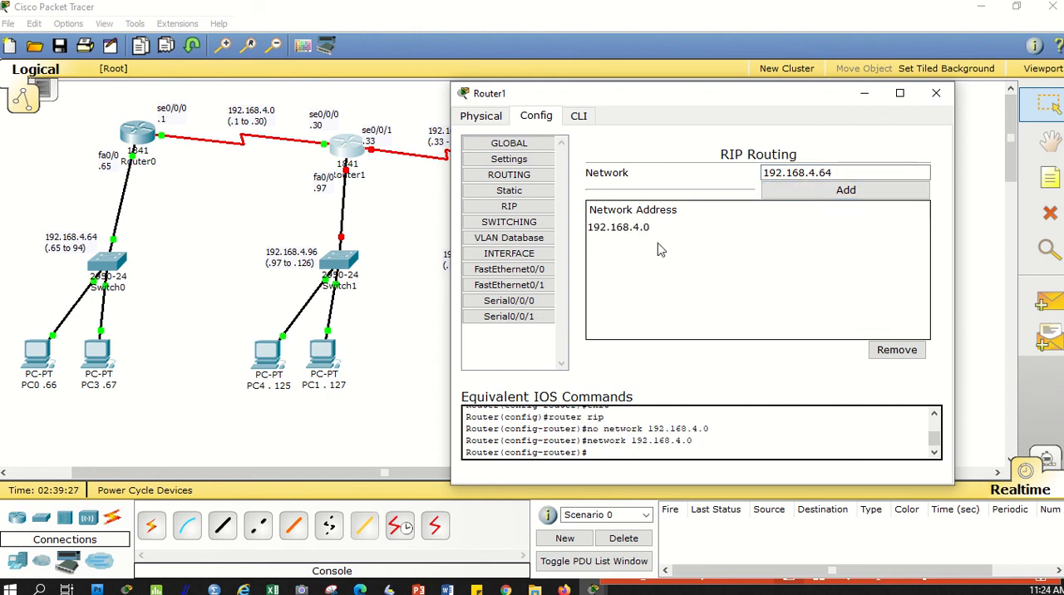
{"action": "mouse_move", "coordinate": [649, 236]}
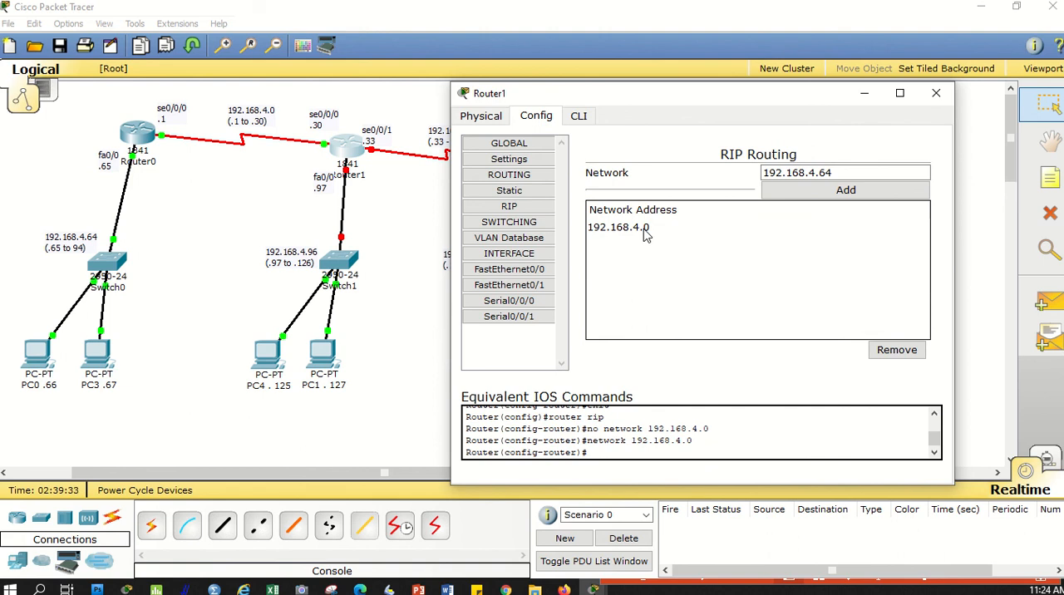
{"action": "mouse_move", "coordinate": [659, 354]}
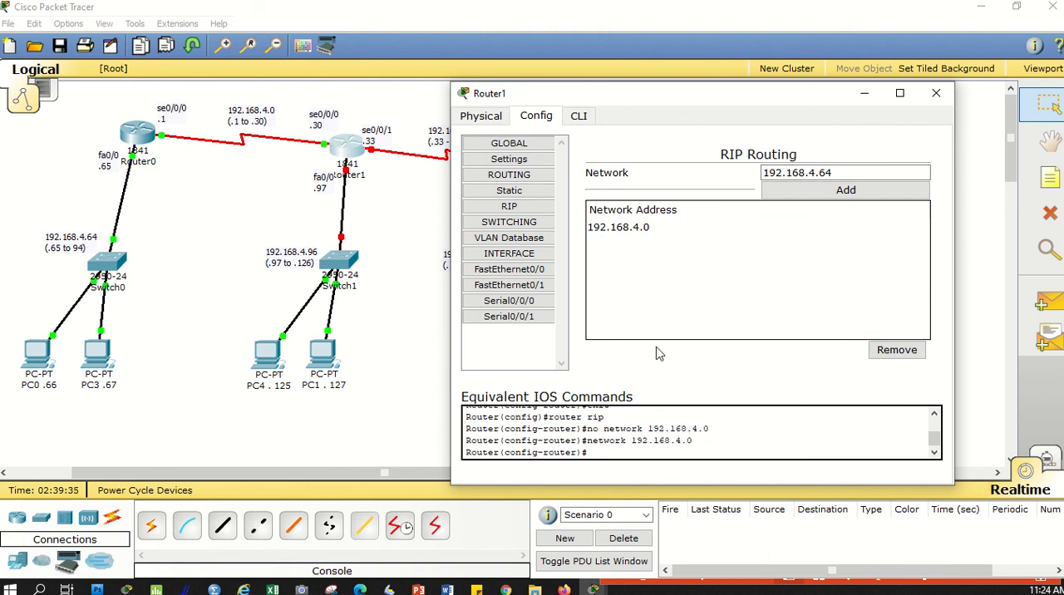
{"action": "mouse_move", "coordinate": [605, 449]}
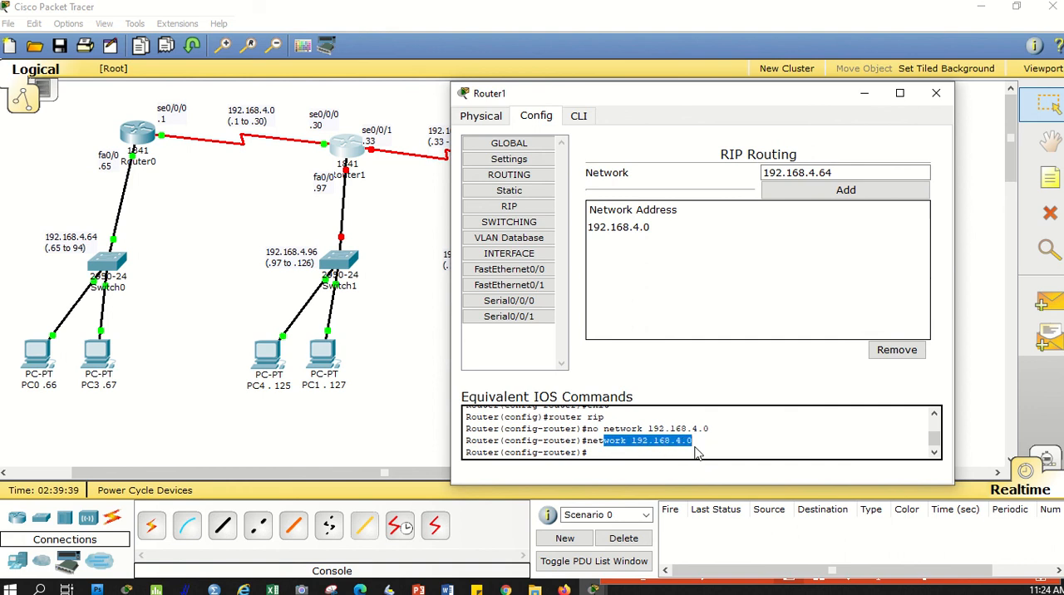
{"action": "mouse_move", "coordinate": [979, 46]}
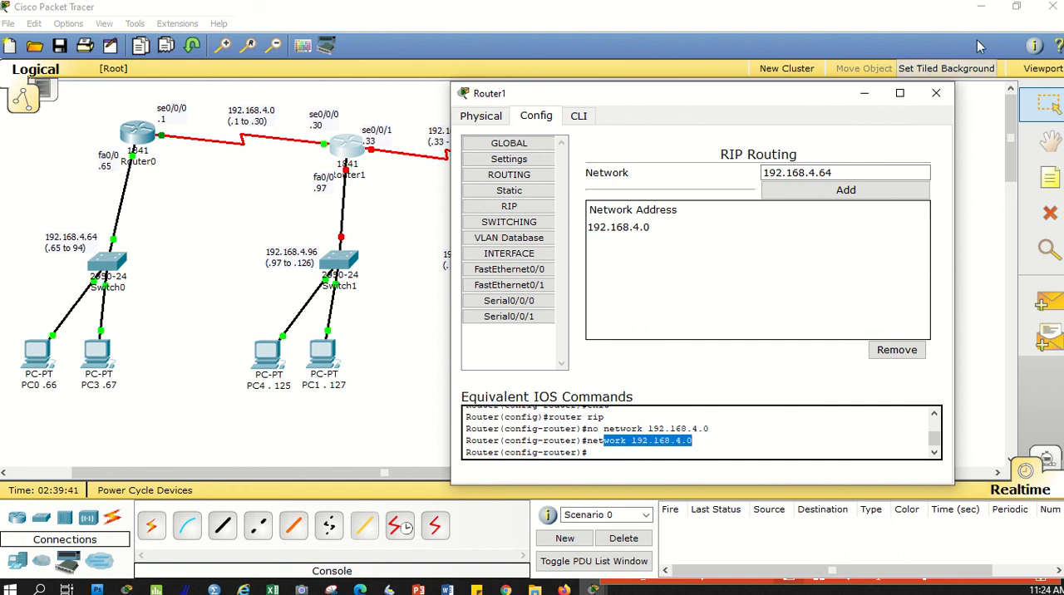
Step: Add network 192.168.4.0 to Router0's RIP routing and close its window
{"action": "left_click", "coordinate": [936, 92]}
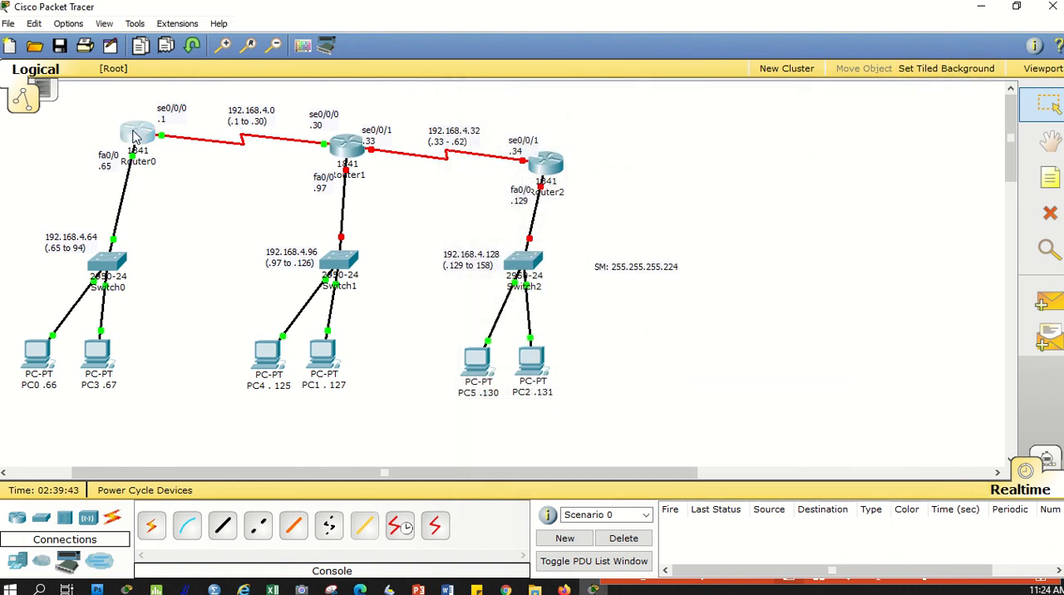
{"action": "double_click", "coordinate": [136, 133]}
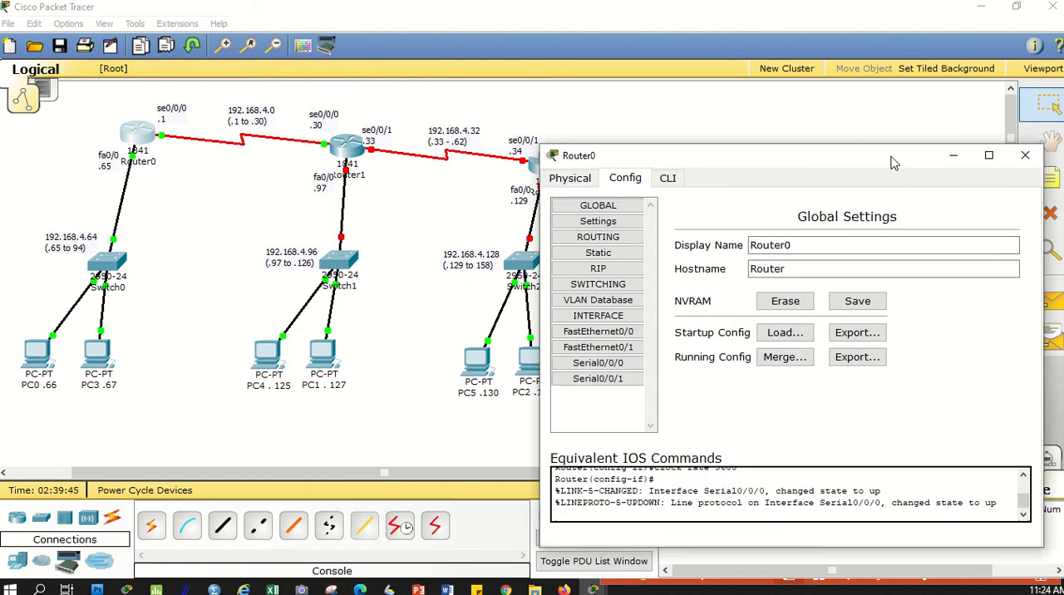
{"action": "left_click", "coordinate": [599, 267]}
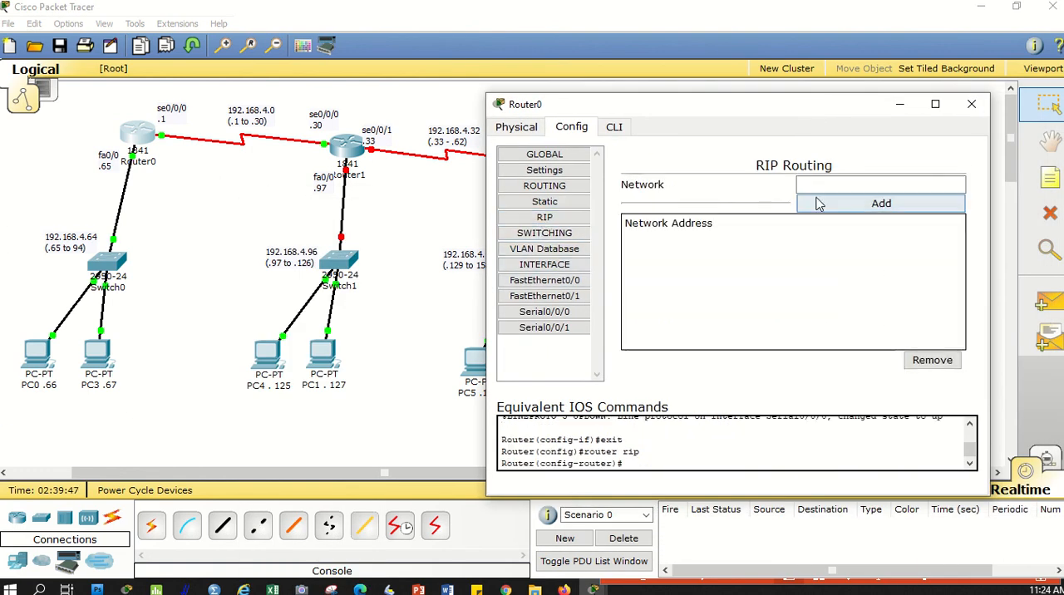
{"action": "left_click", "coordinate": [881, 203]}
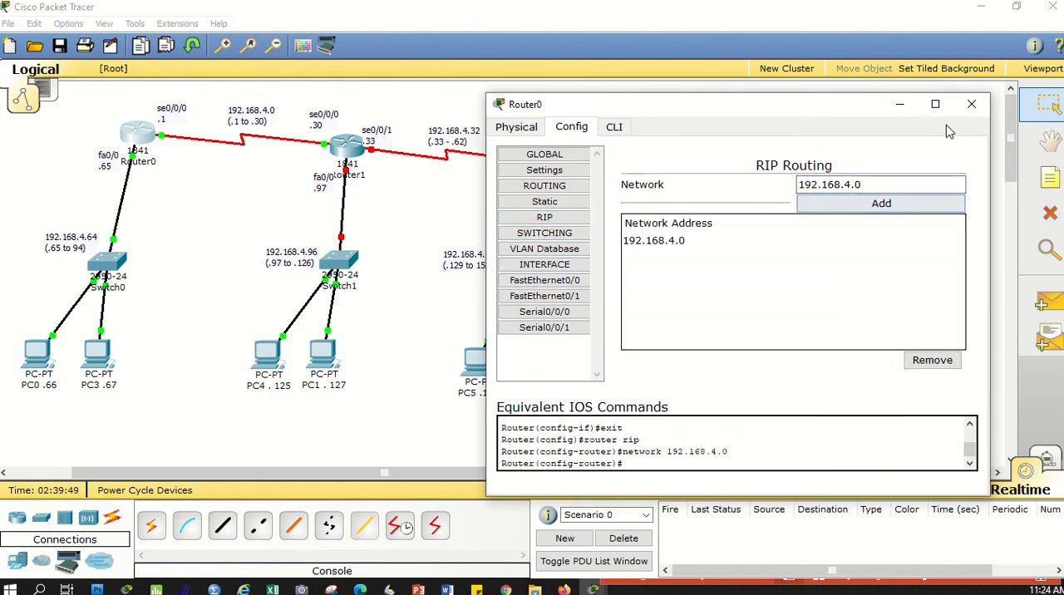
{"action": "left_click", "coordinate": [970, 103]}
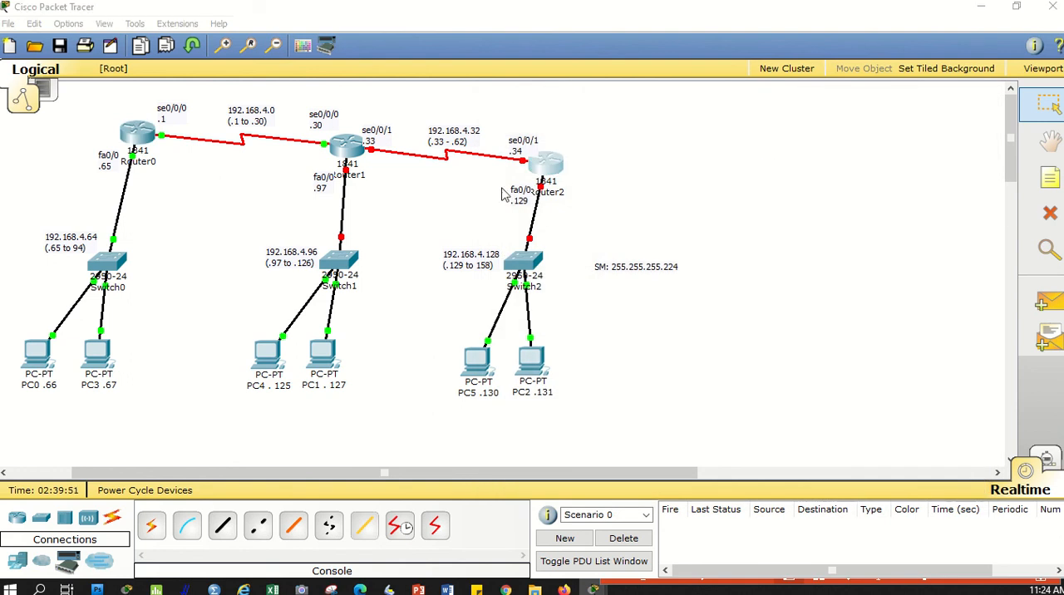
Step: Reach Router2's RIP routing settings through its Config tab and start a network entry
{"action": "double_click", "coordinate": [545, 161]}
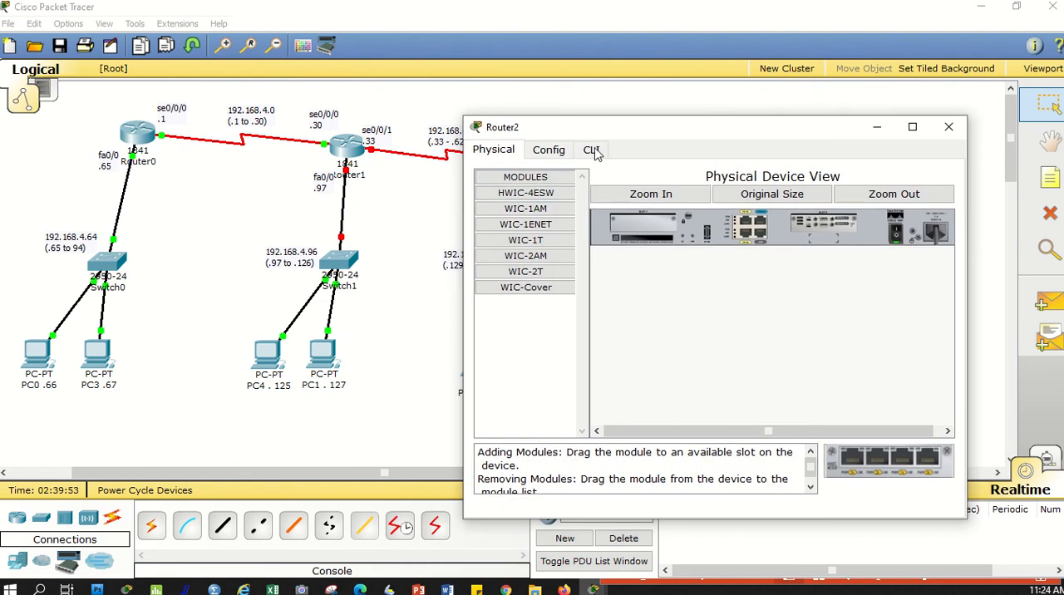
{"action": "left_click", "coordinate": [549, 149]}
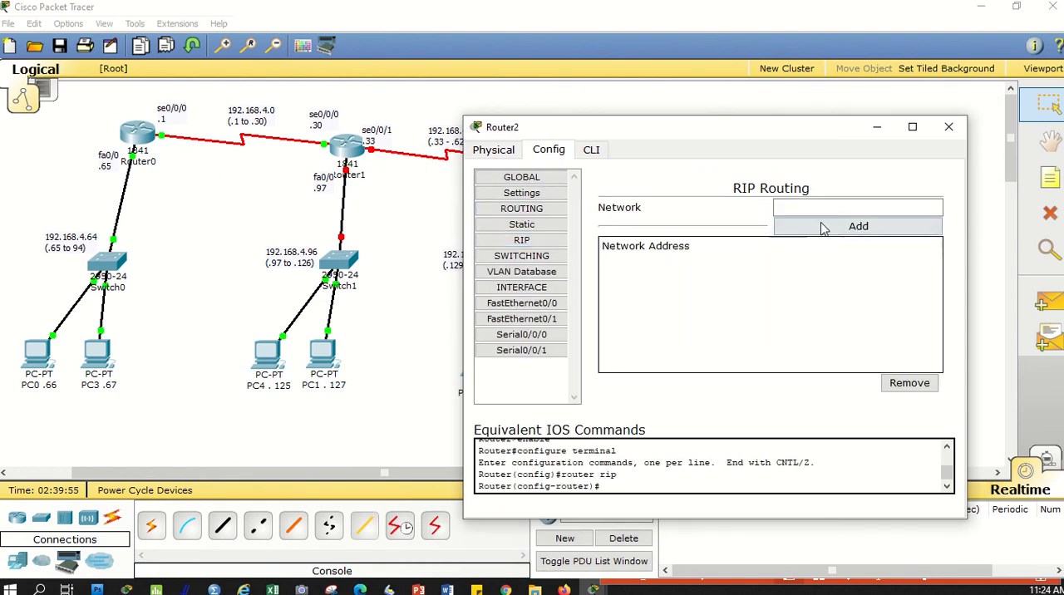
{"action": "left_click", "coordinate": [857, 226]}
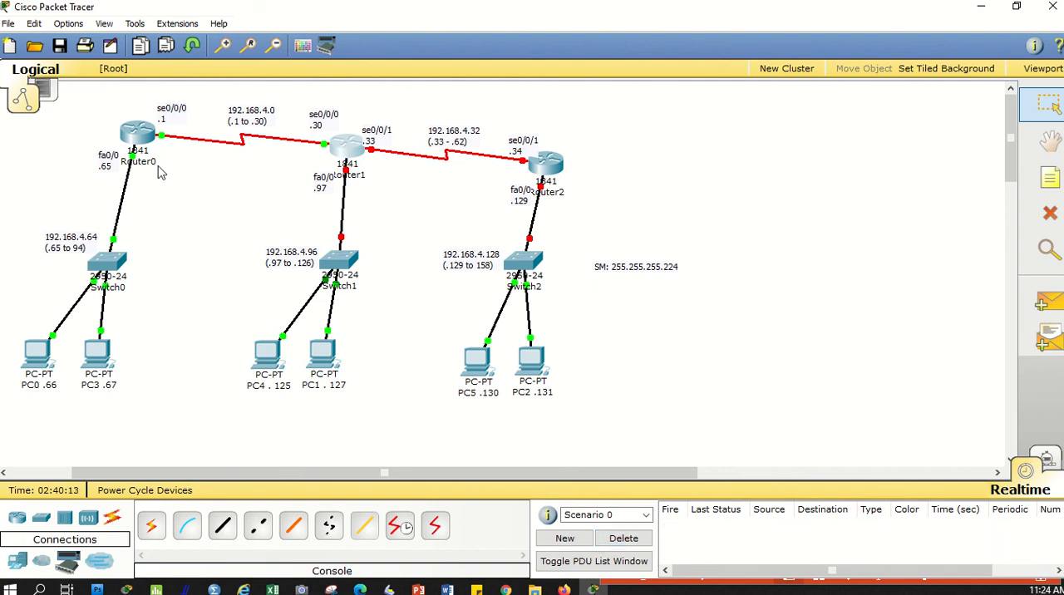
{"action": "mouse_move", "coordinate": [20, 256]}
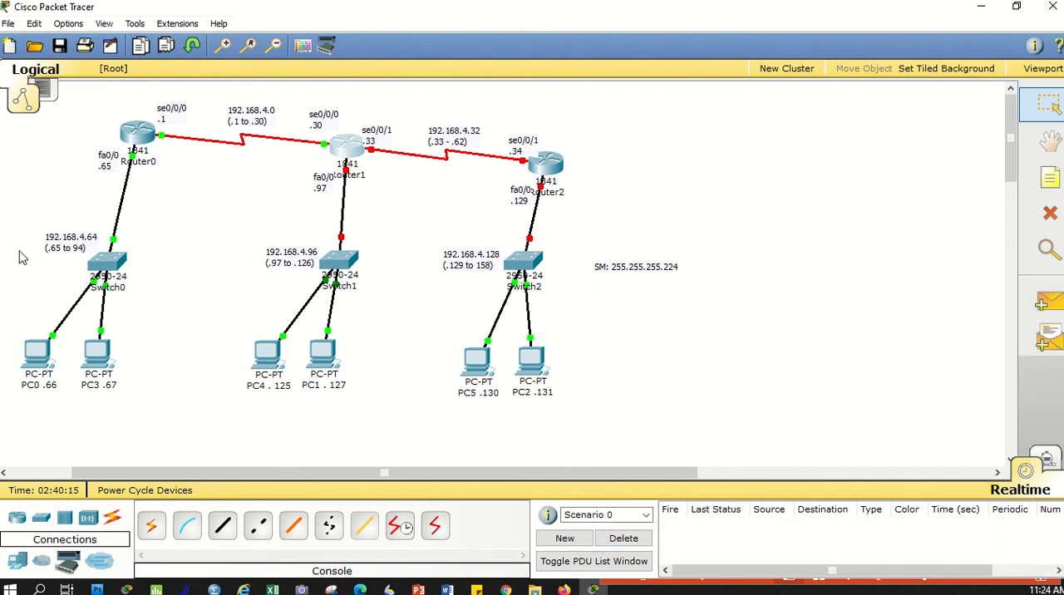
{"action": "mouse_move", "coordinate": [142, 153]}
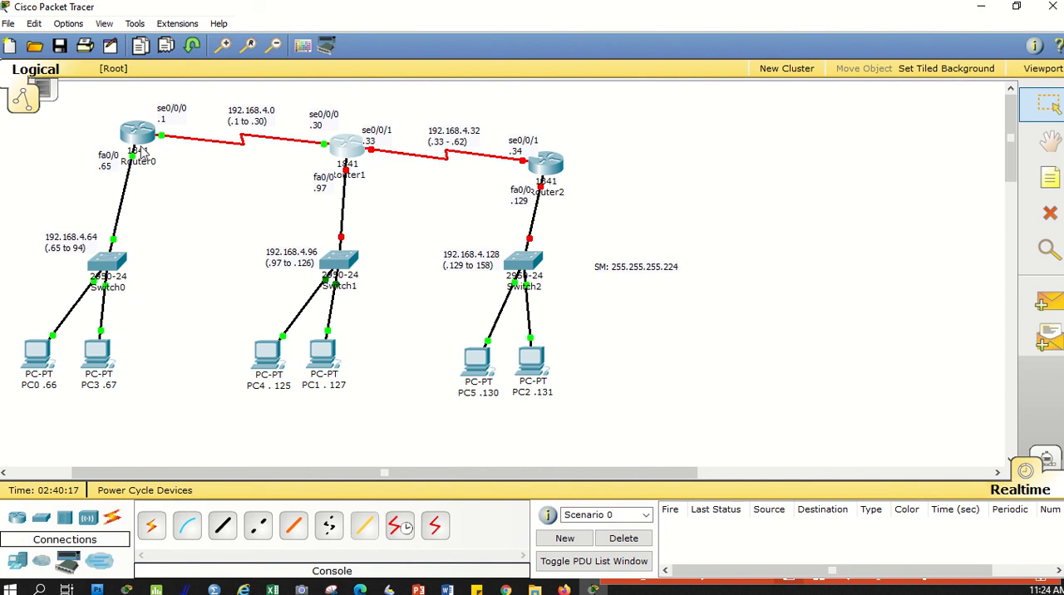
{"action": "mouse_move", "coordinate": [183, 222]}
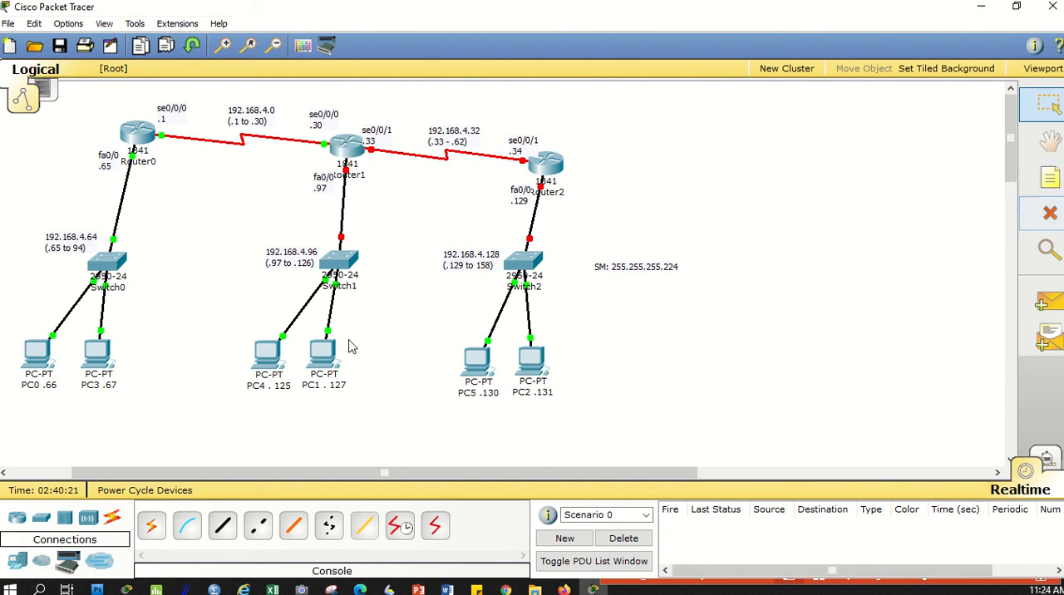
{"action": "mouse_move", "coordinate": [497, 196]}
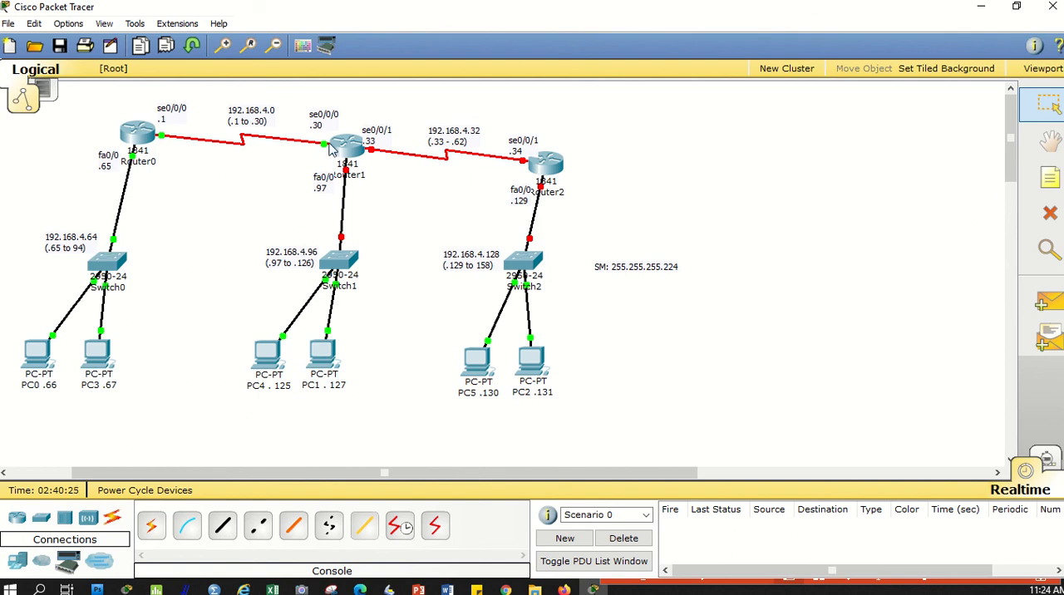
{"action": "mouse_move", "coordinate": [370, 156]}
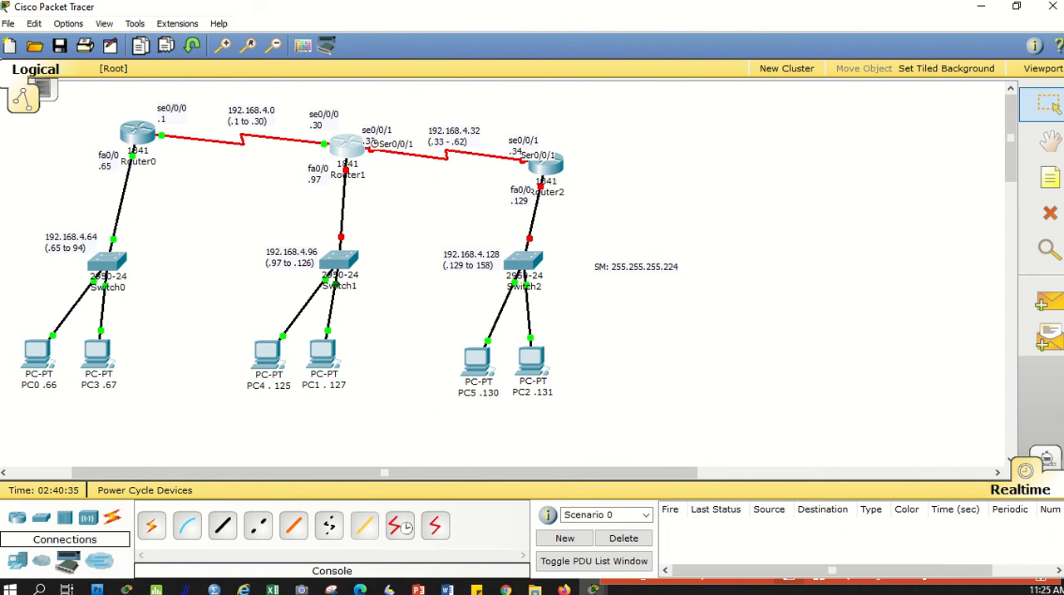
Step: Set Router1's FastEthernet0/0 to 192.168.4.97, mask 255.255.255.224, with Port Status On
{"action": "double_click", "coordinate": [340, 146]}
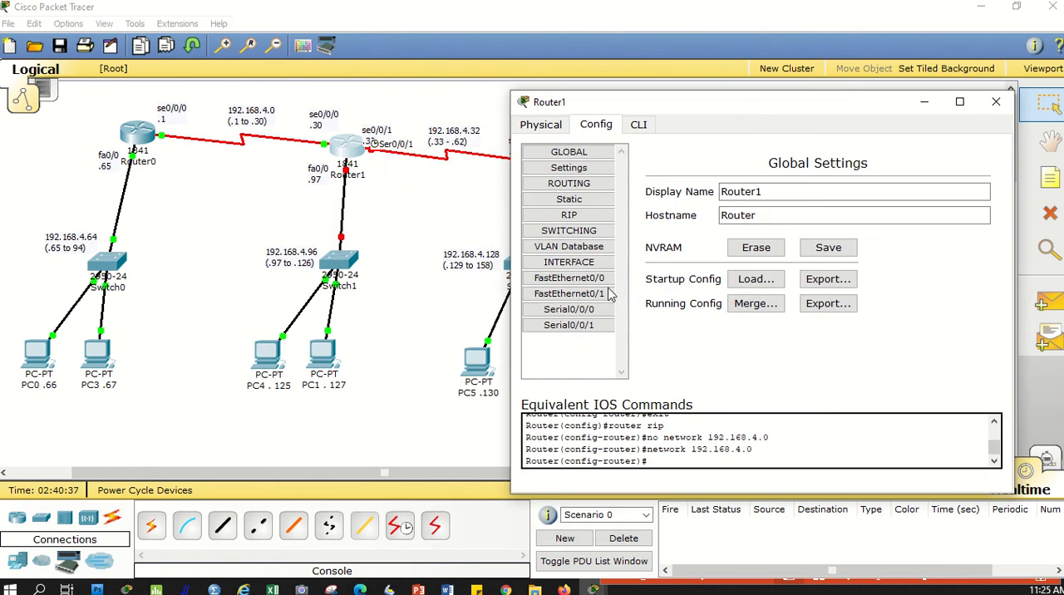
{"action": "left_click", "coordinate": [568, 277]}
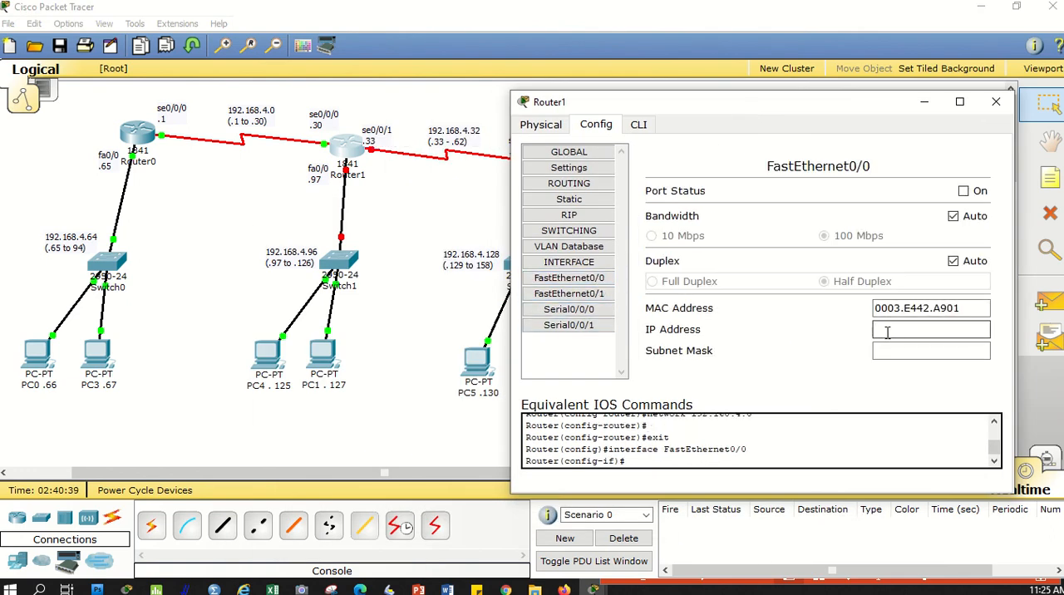
{"action": "type", "text": "192.168.4.0"}
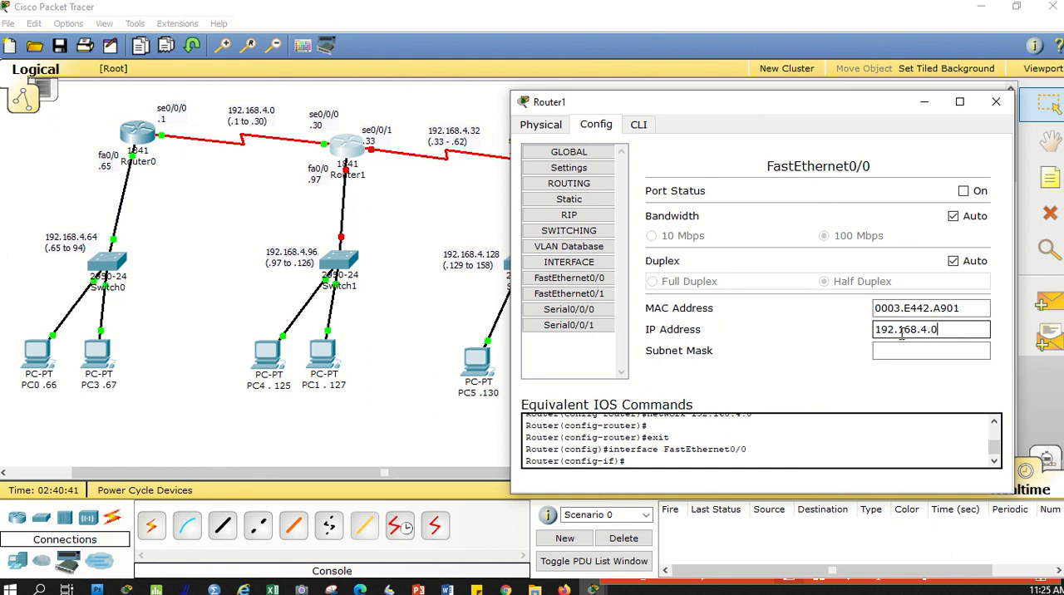
{"action": "type", "text": "9"}
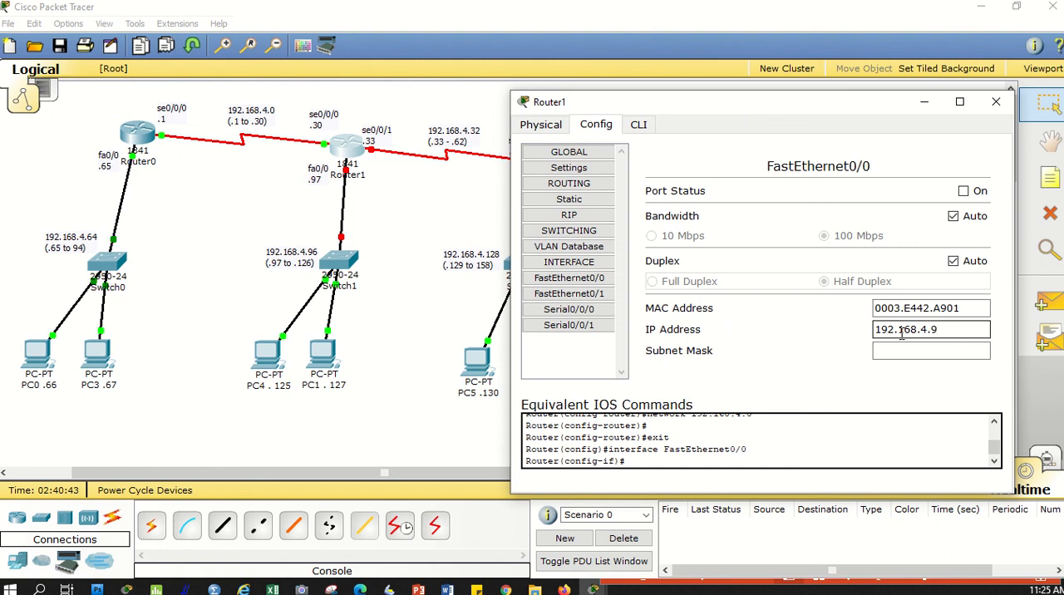
{"action": "type", "text": "7"}
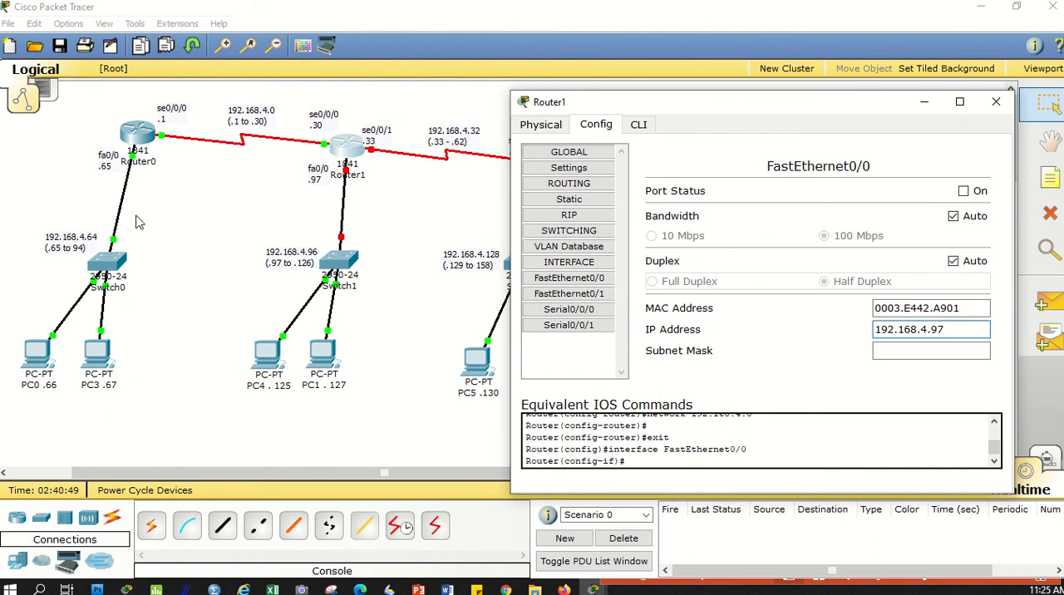
{"action": "mouse_move", "coordinate": [108, 172]}
{"action": "type", "text": "255.255.255.224"}
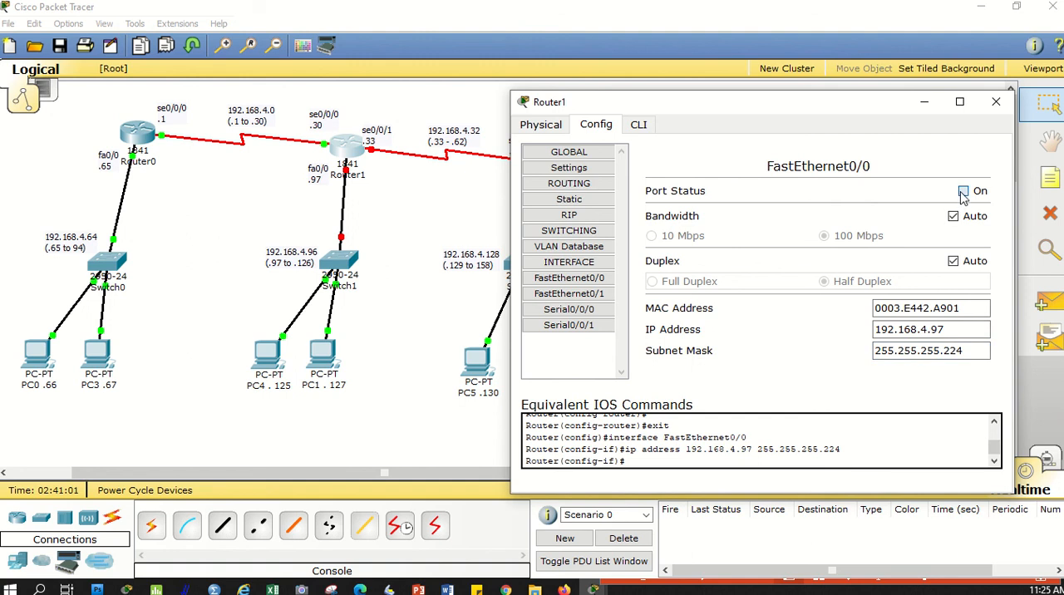
{"action": "left_click", "coordinate": [962, 189]}
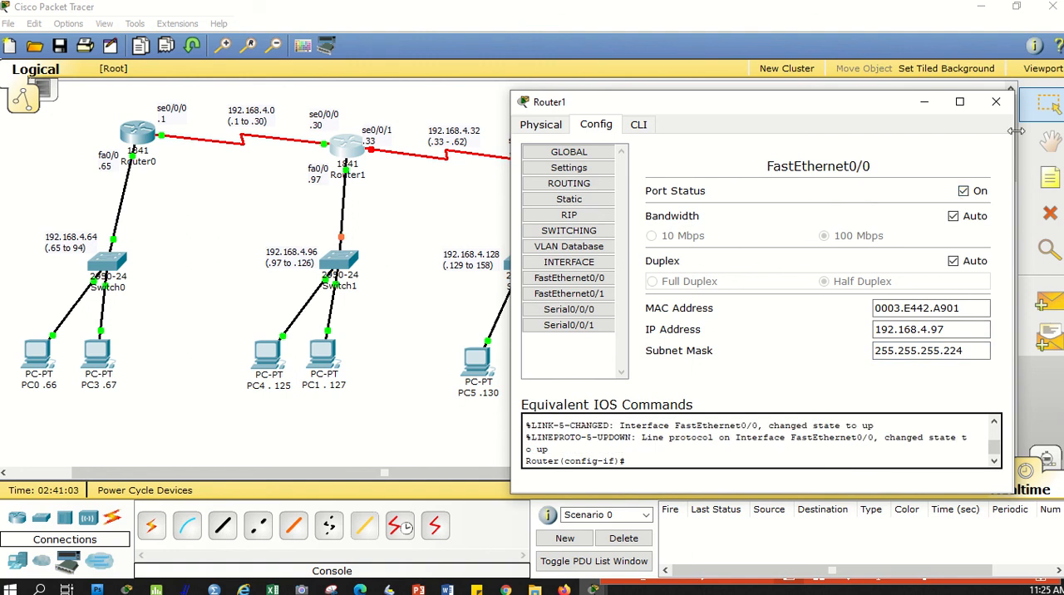
{"action": "left_click", "coordinate": [995, 101]}
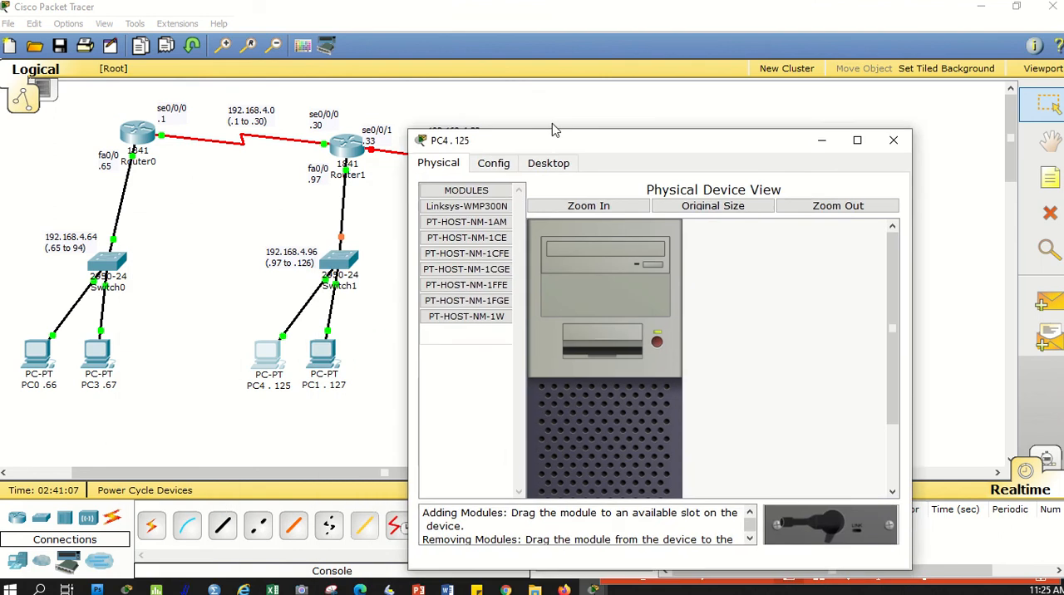
Step: Assign PC4 static IP 192.168.4.125, mask 255.255.255.224, gateway 192.168.4.97 and close its window
{"action": "left_click", "coordinate": [582, 124]}
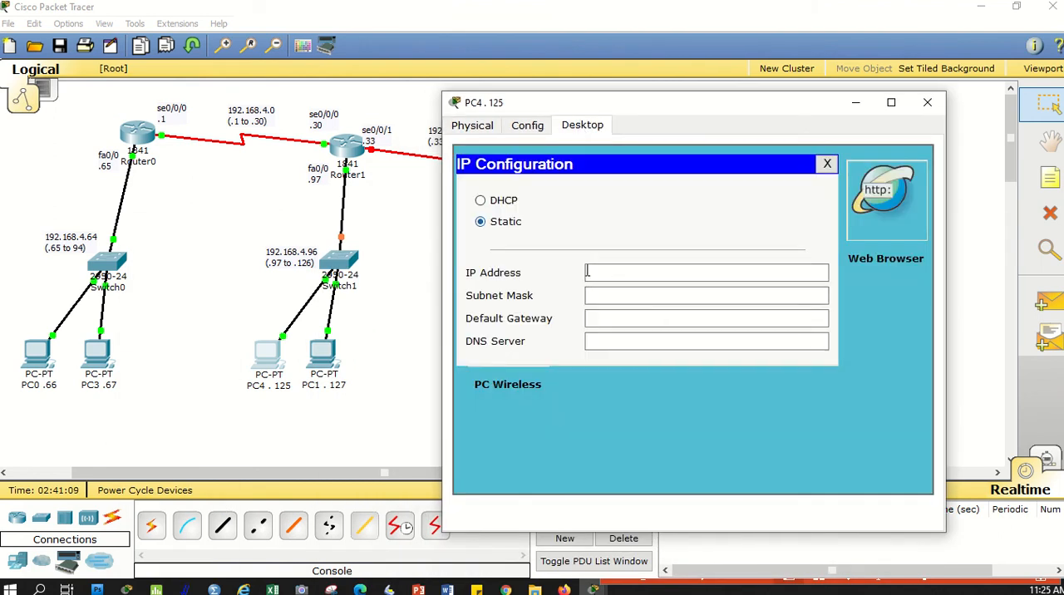
{"action": "type", "text": "192.168.4.0"}
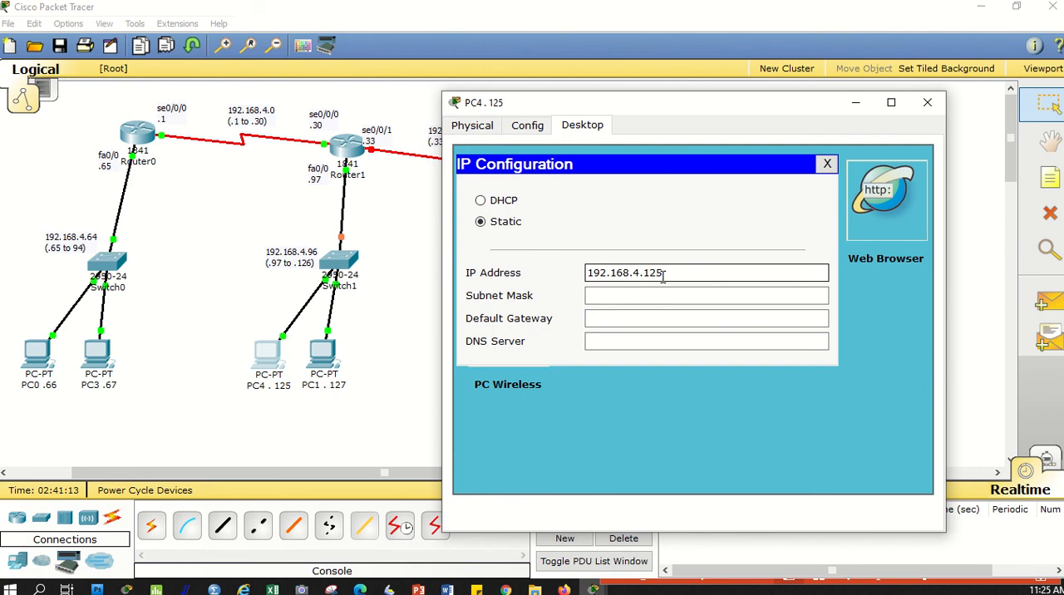
{"action": "left_click", "coordinate": [704, 296]}
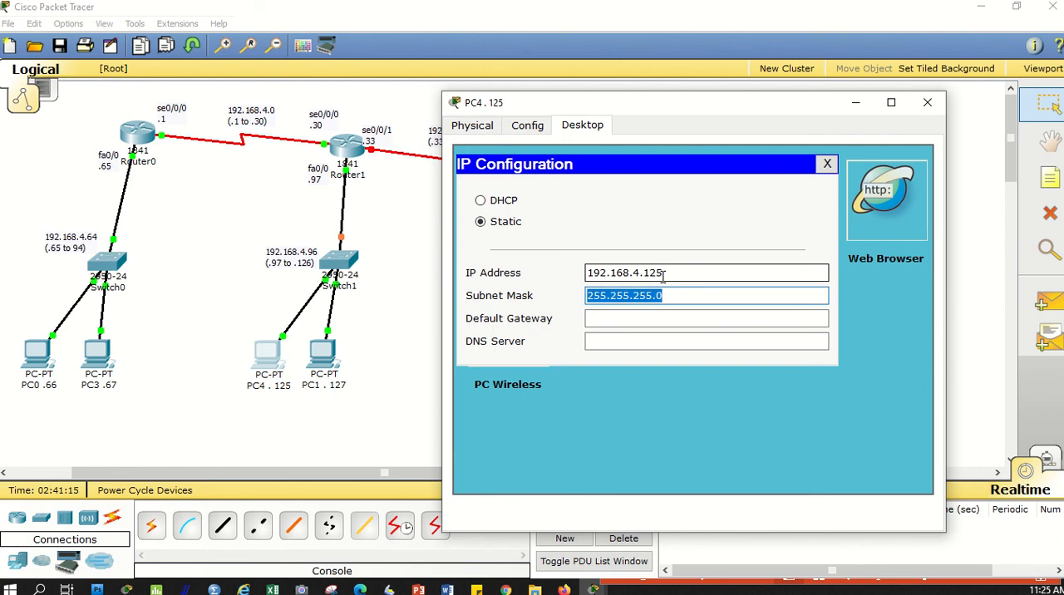
{"action": "left_click", "coordinate": [673, 296]}
{"action": "type", "text": "224"}
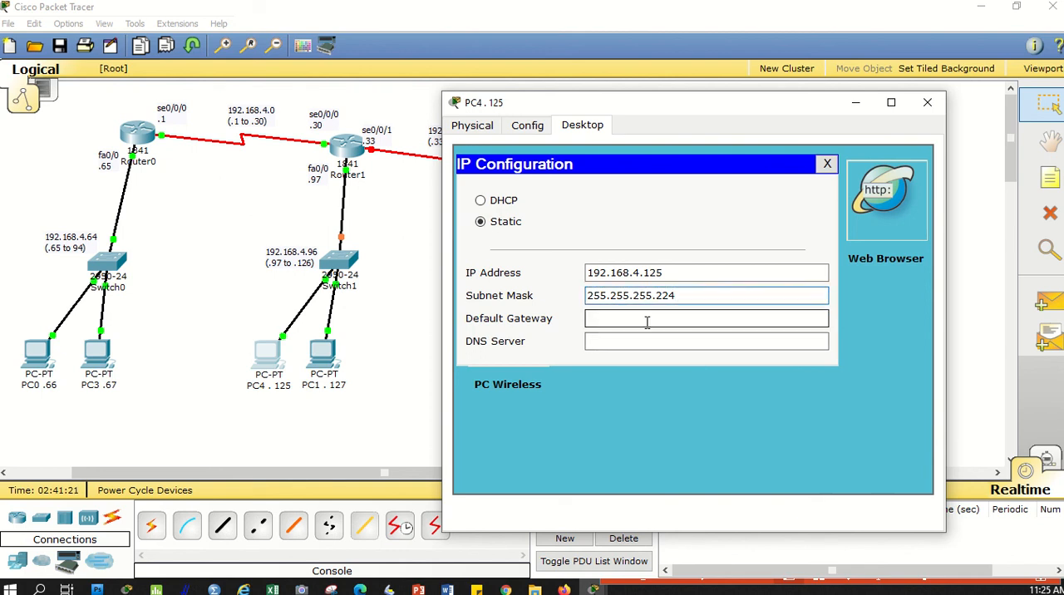
{"action": "type", "text": "192.168.4.0"}
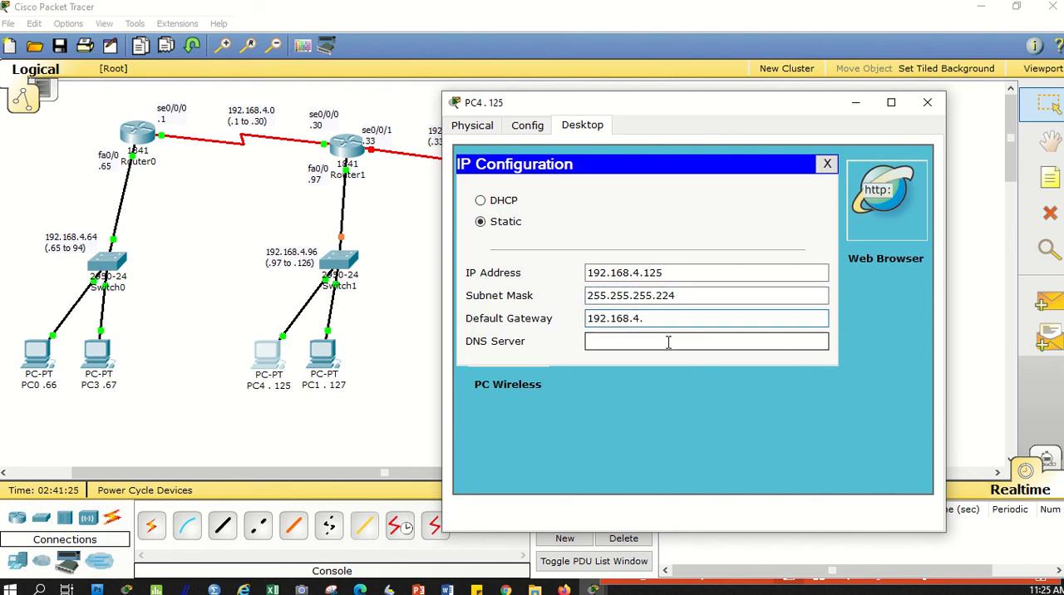
{"action": "type", "text": "97"}
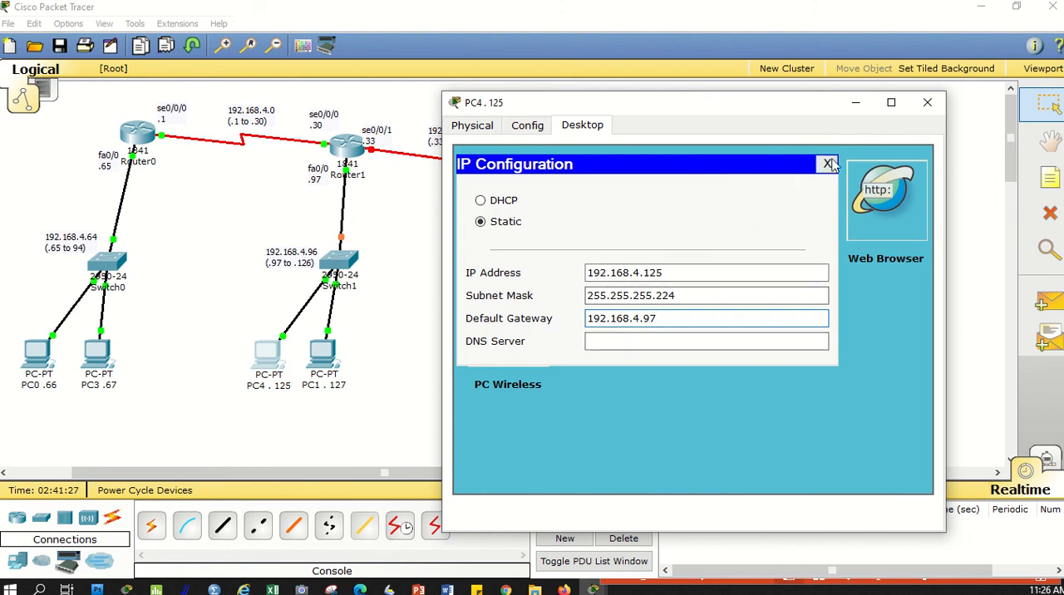
{"action": "left_click", "coordinate": [828, 163]}
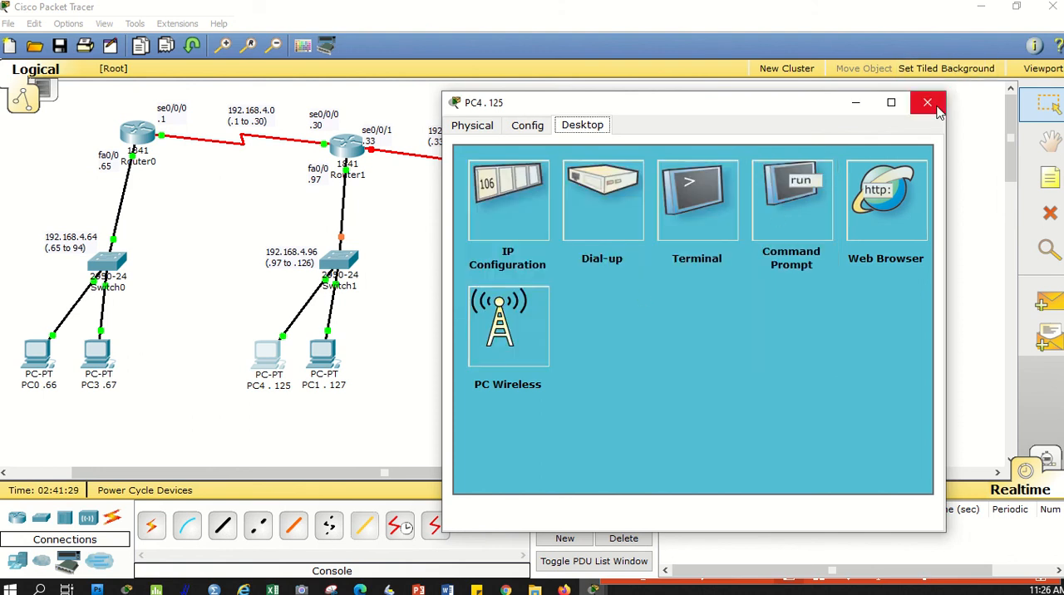
{"action": "left_click", "coordinate": [928, 103]}
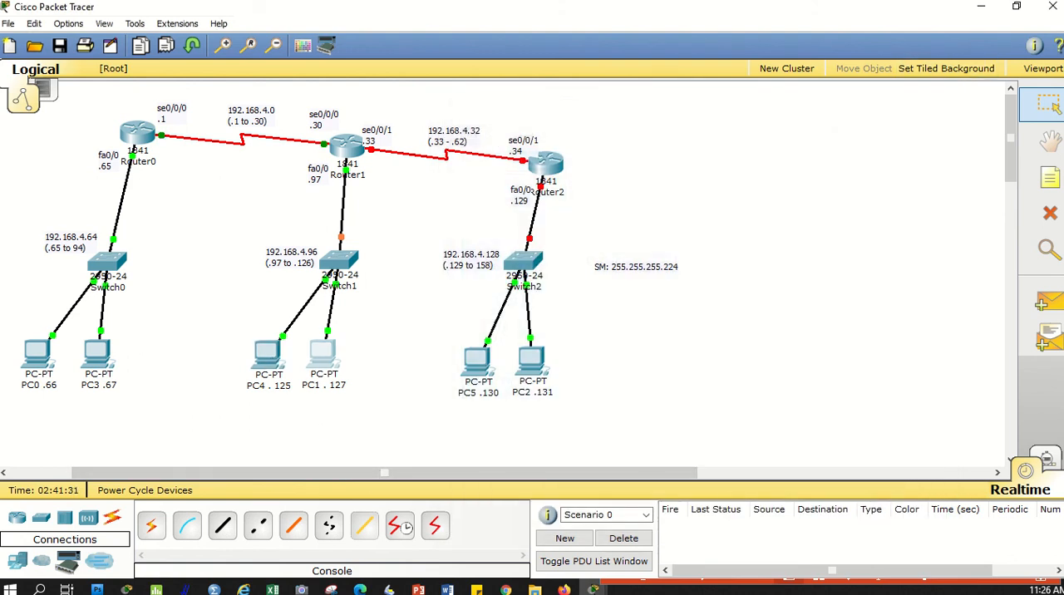
{"action": "double_click", "coordinate": [322, 354]}
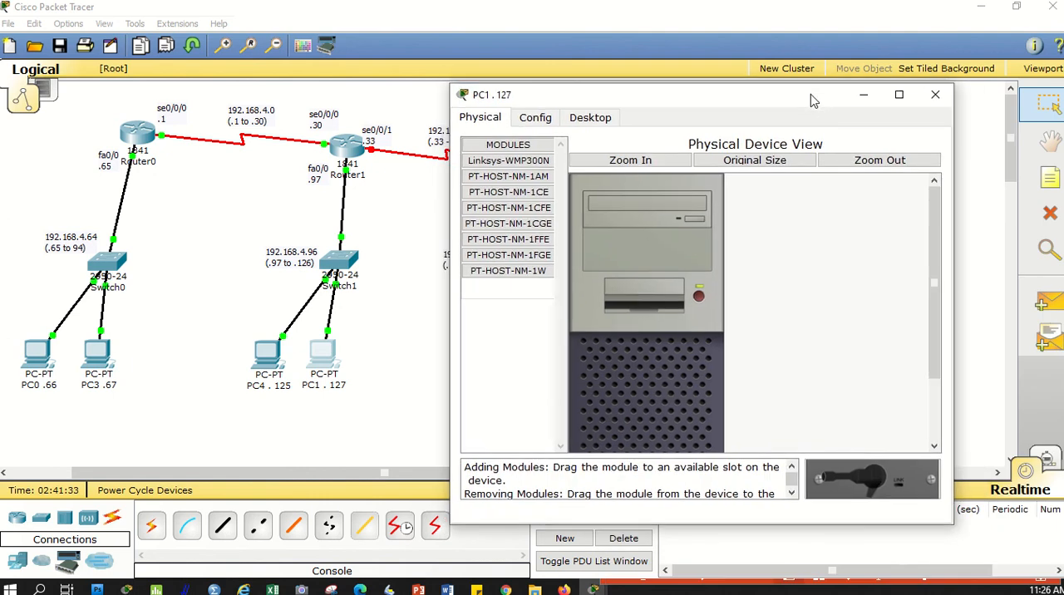
{"action": "left_click", "coordinate": [588, 116]}
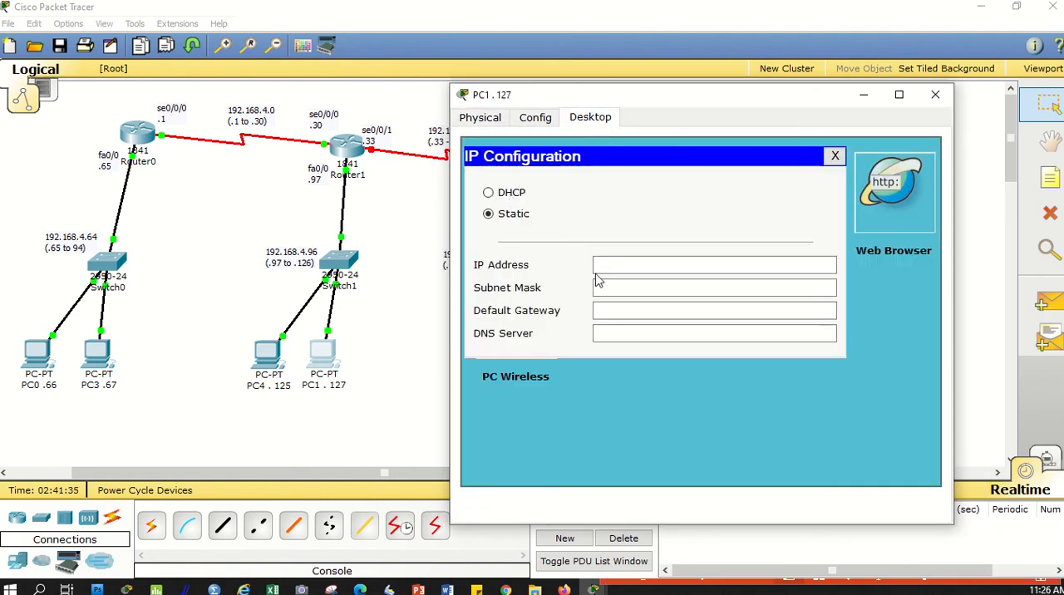
{"action": "type", "text": "192.168.4.0"}
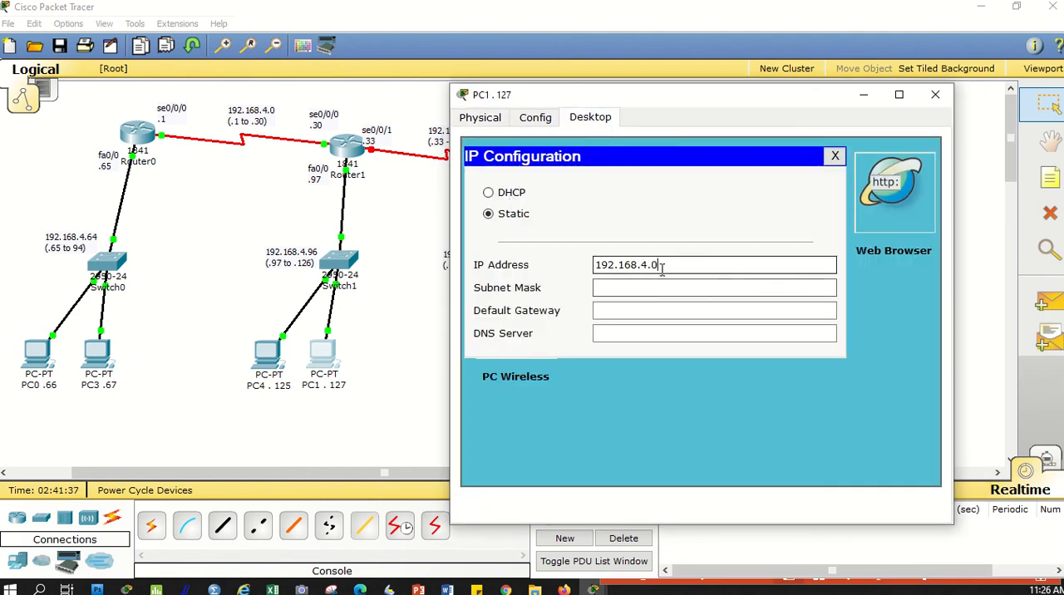
{"action": "left_click", "coordinate": [713, 287]}
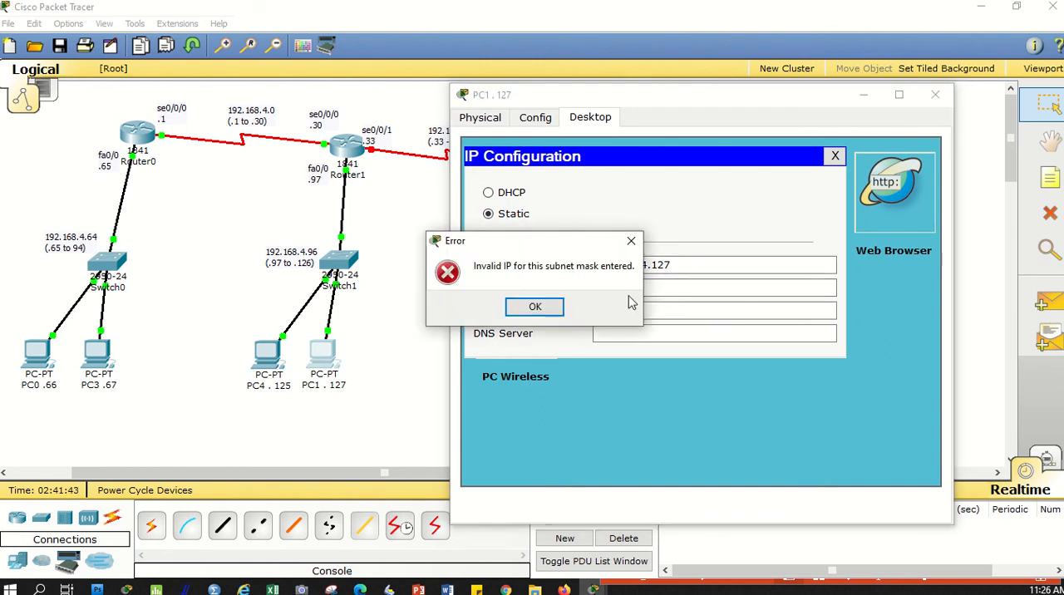
{"action": "left_click", "coordinate": [535, 306]}
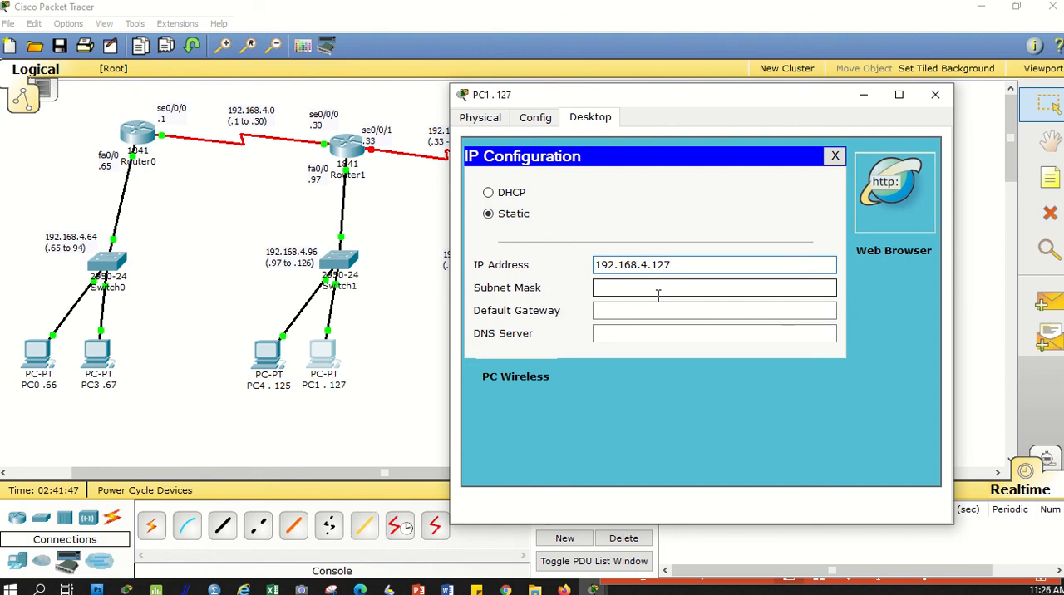
{"action": "type", "text": "255.255.255.0"}
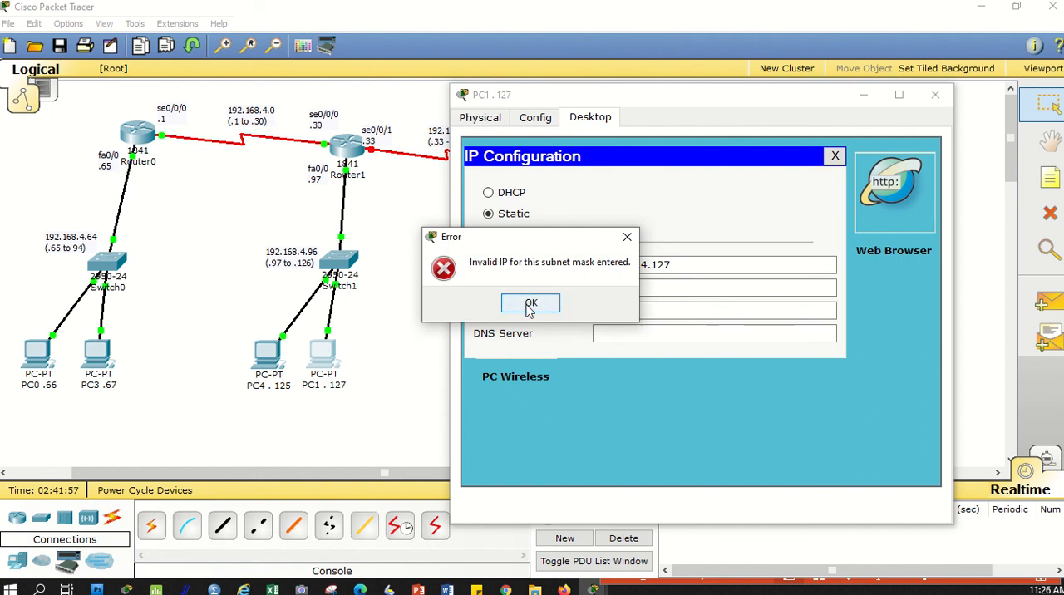
{"action": "left_click", "coordinate": [530, 302]}
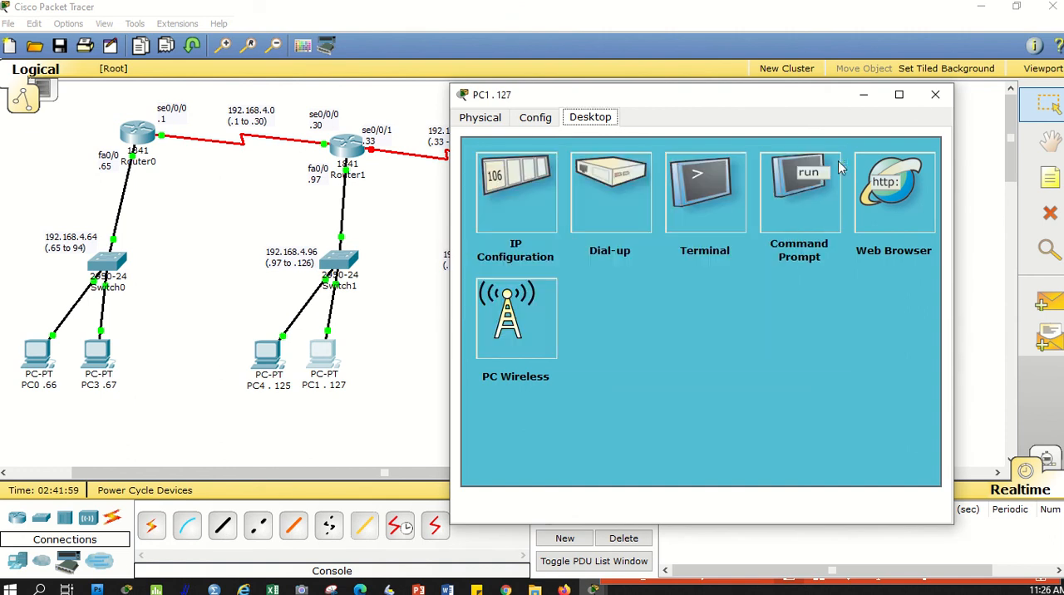
{"action": "left_click", "coordinate": [934, 93]}
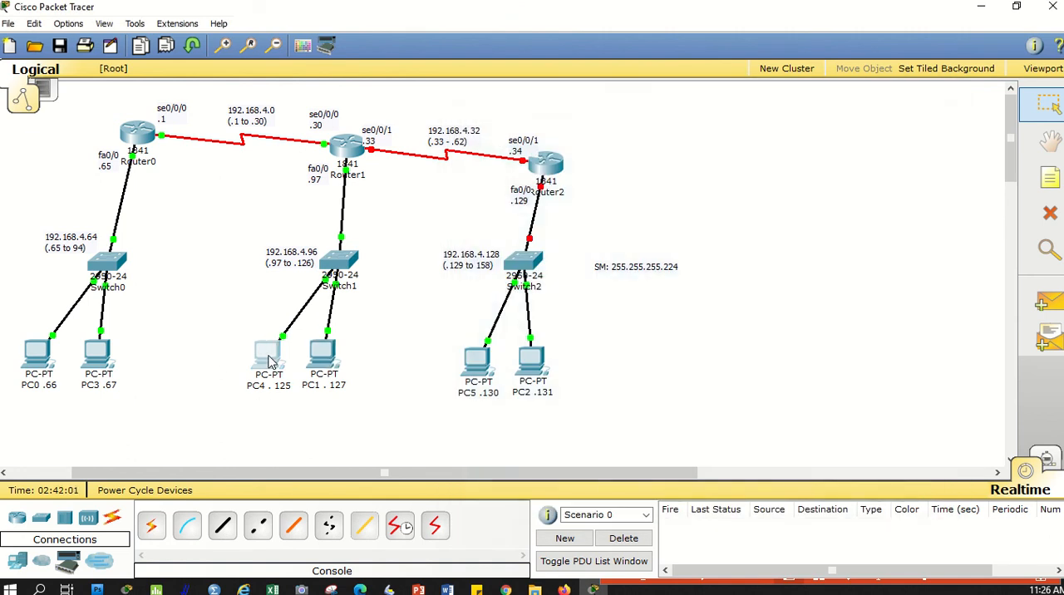
{"action": "double_click", "coordinate": [269, 354]}
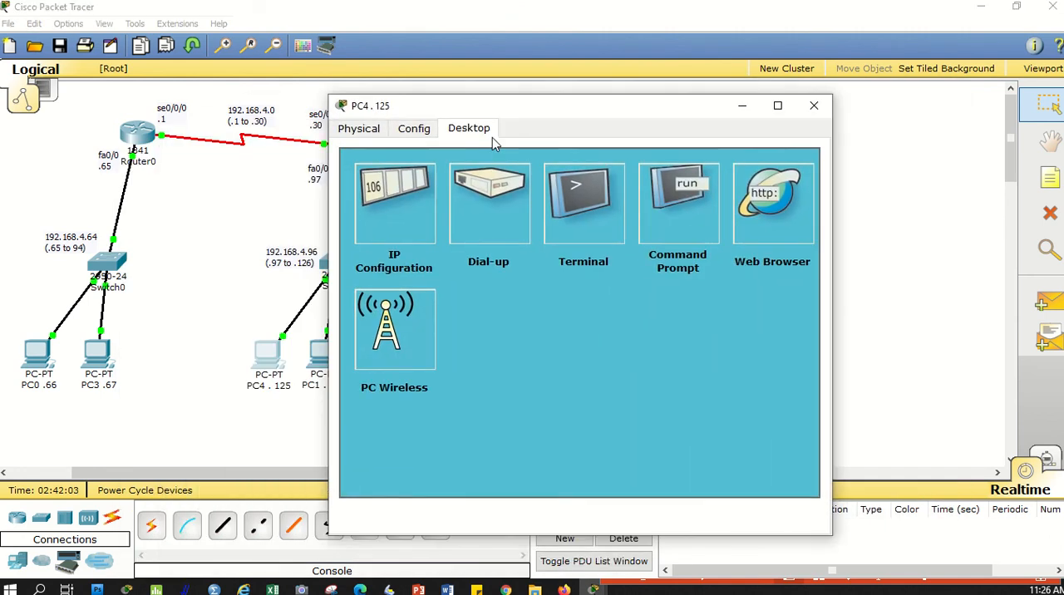
{"action": "left_click", "coordinate": [394, 203]}
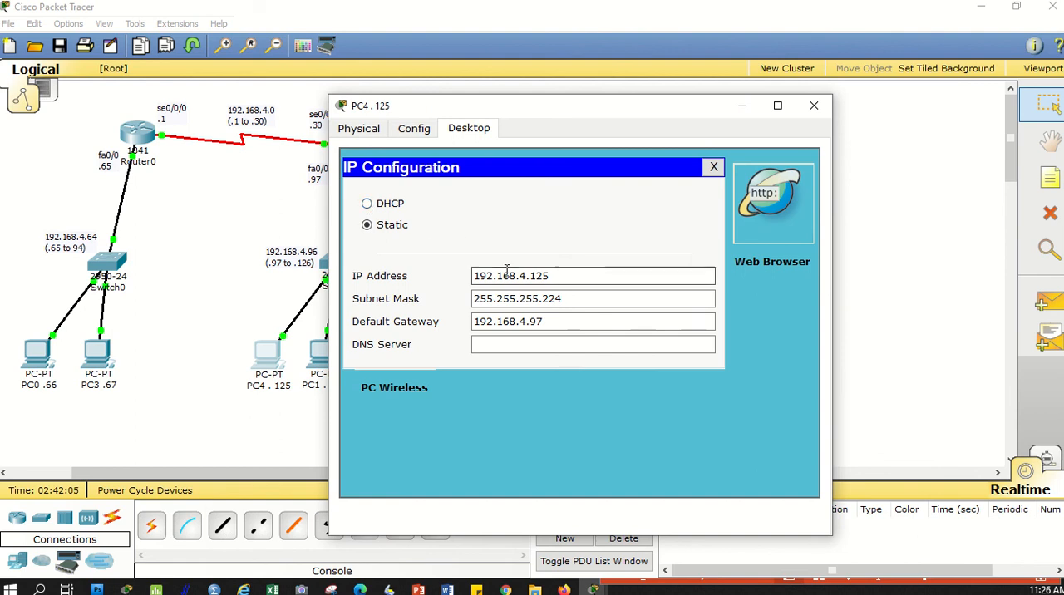
{"action": "mouse_move", "coordinate": [547, 263]}
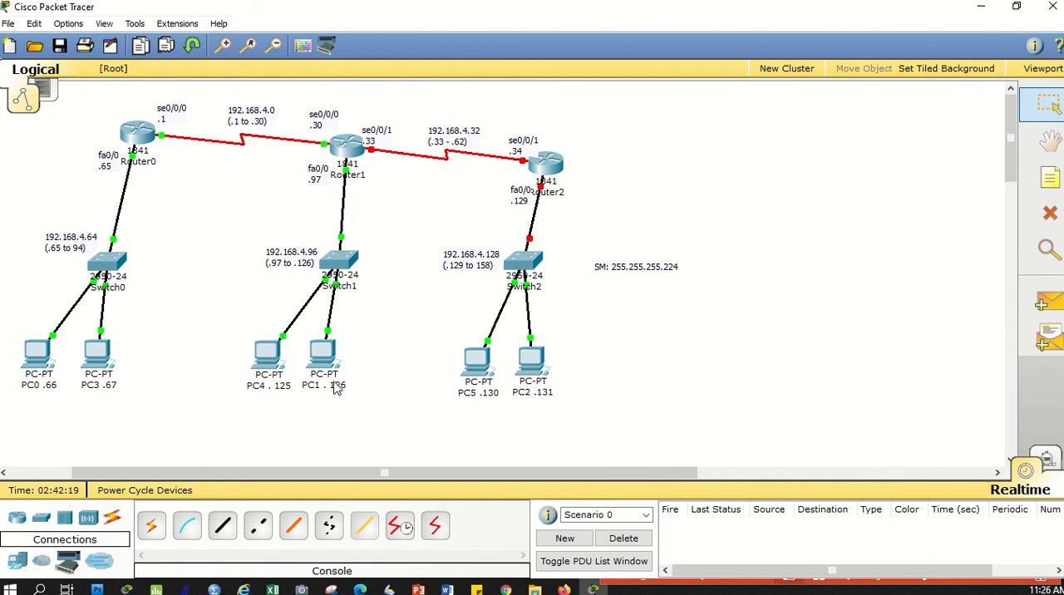
{"action": "mouse_move", "coordinate": [323, 306]}
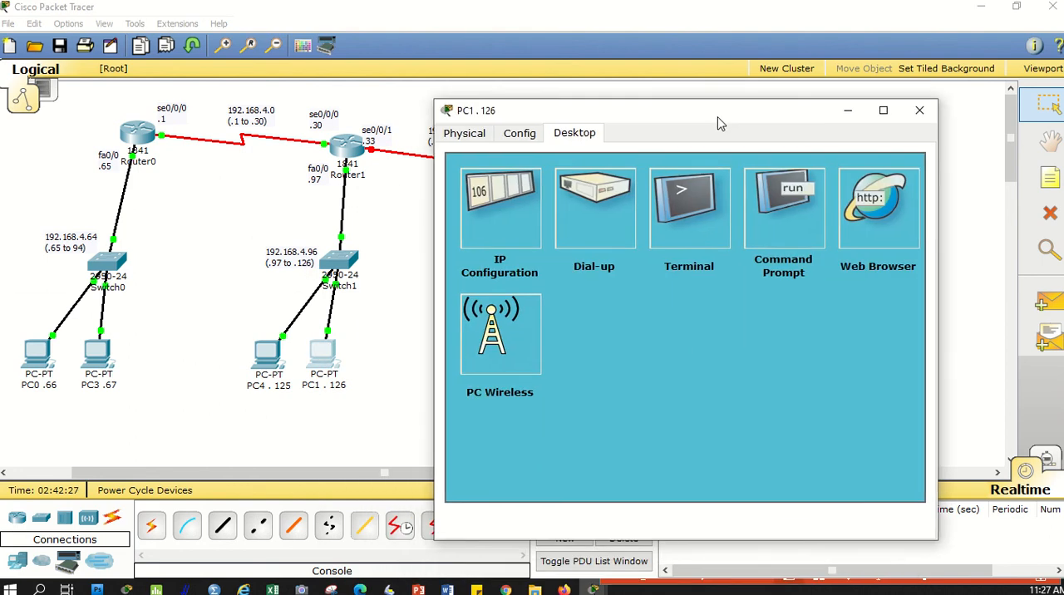
Step: Enter default gateway 192.168.4.97 in PC1's IP Configuration
{"action": "left_click", "coordinate": [498, 208]}
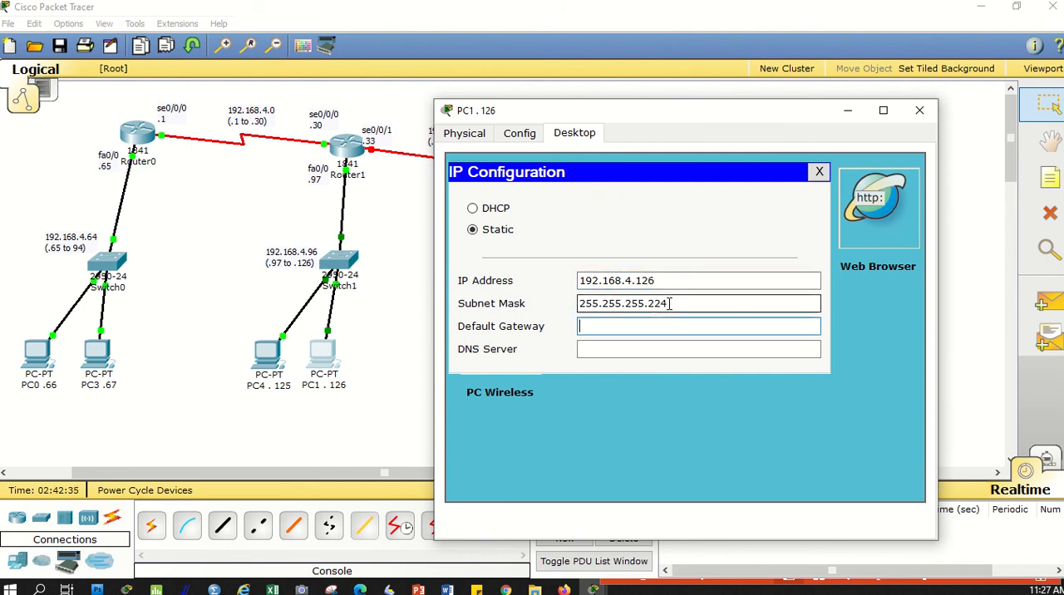
{"action": "type", "text": "192.168.4.0"}
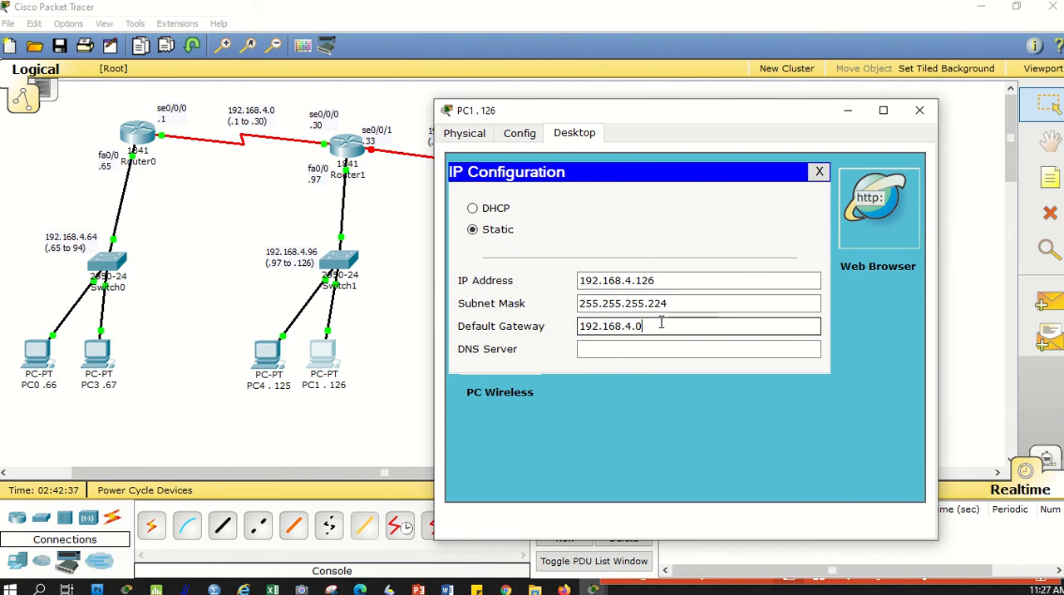
{"action": "key", "text": "Backspace"}
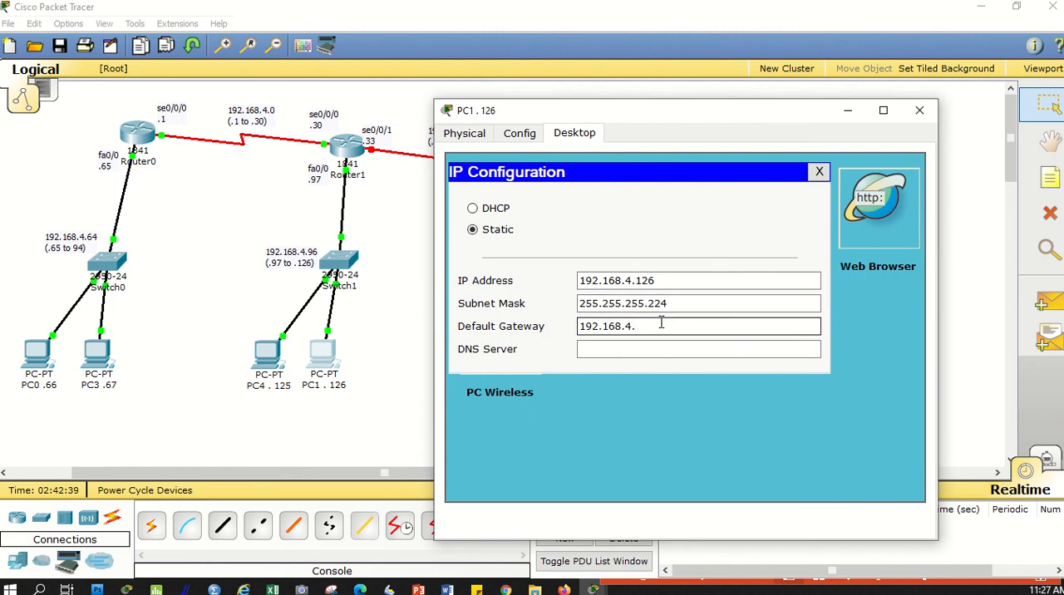
{"action": "type", "text": "97"}
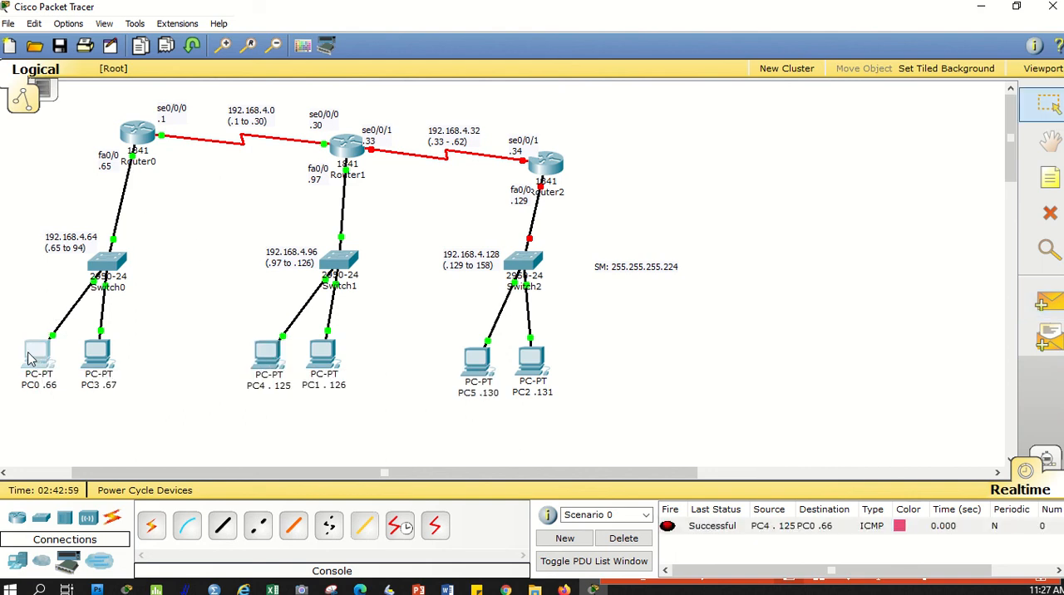
{"action": "mouse_move", "coordinate": [98, 334]}
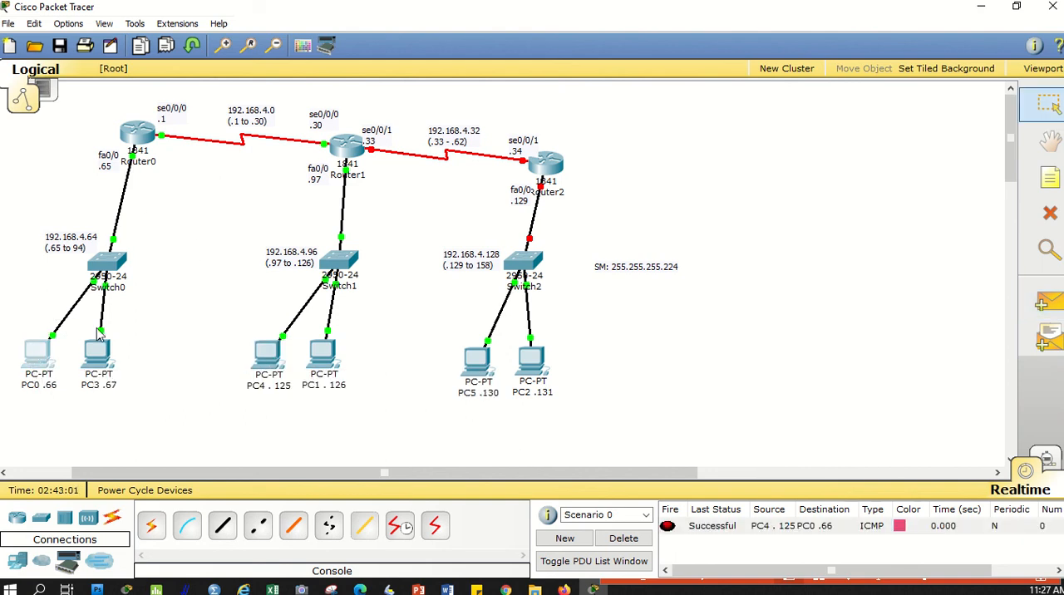
{"action": "mouse_move", "coordinate": [487, 273]}
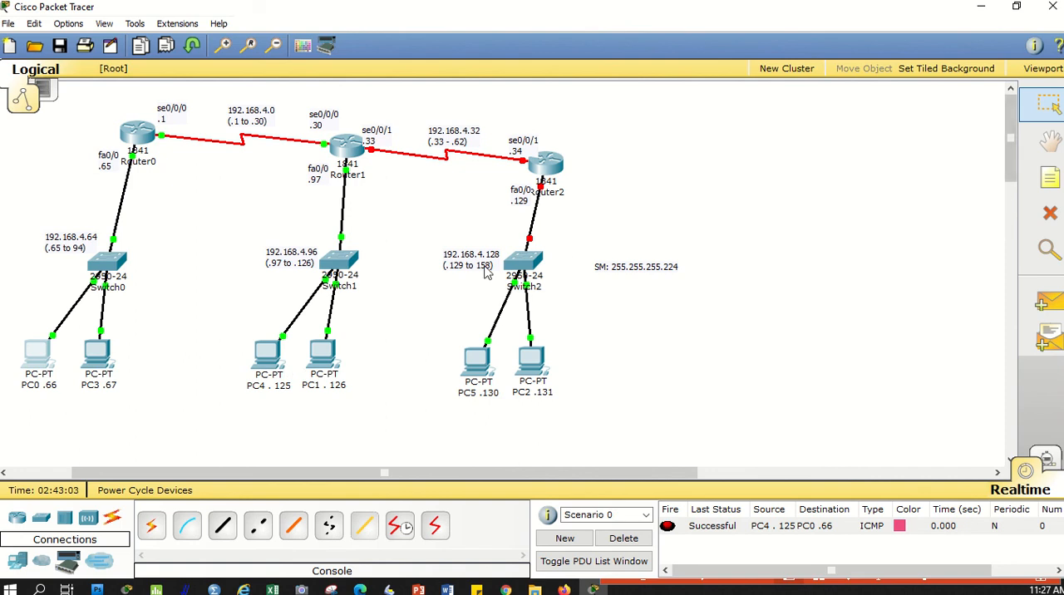
{"action": "mouse_move", "coordinate": [100, 175]}
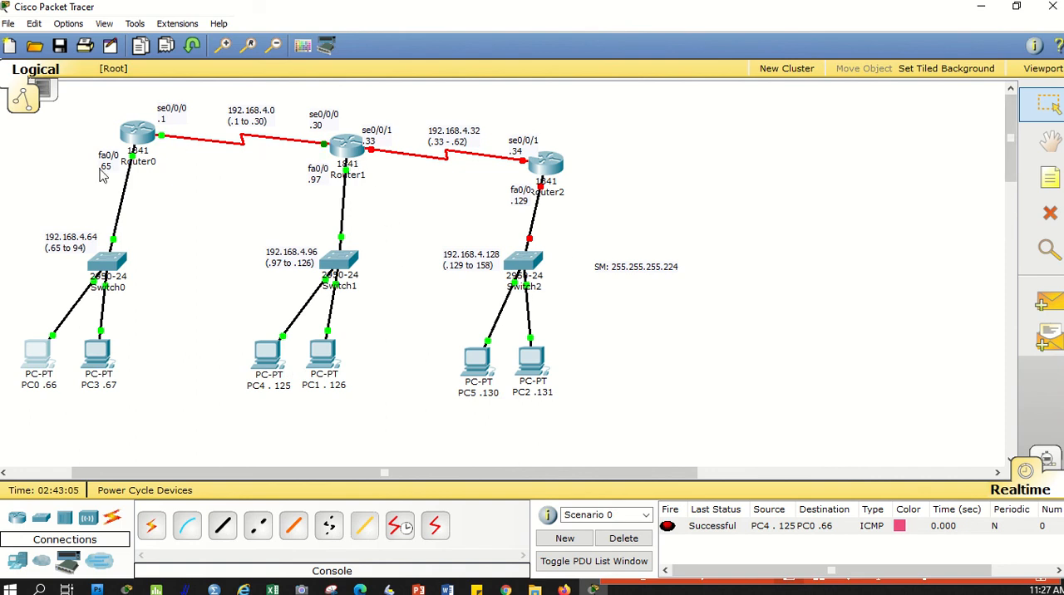
{"action": "mouse_move", "coordinate": [392, 158]}
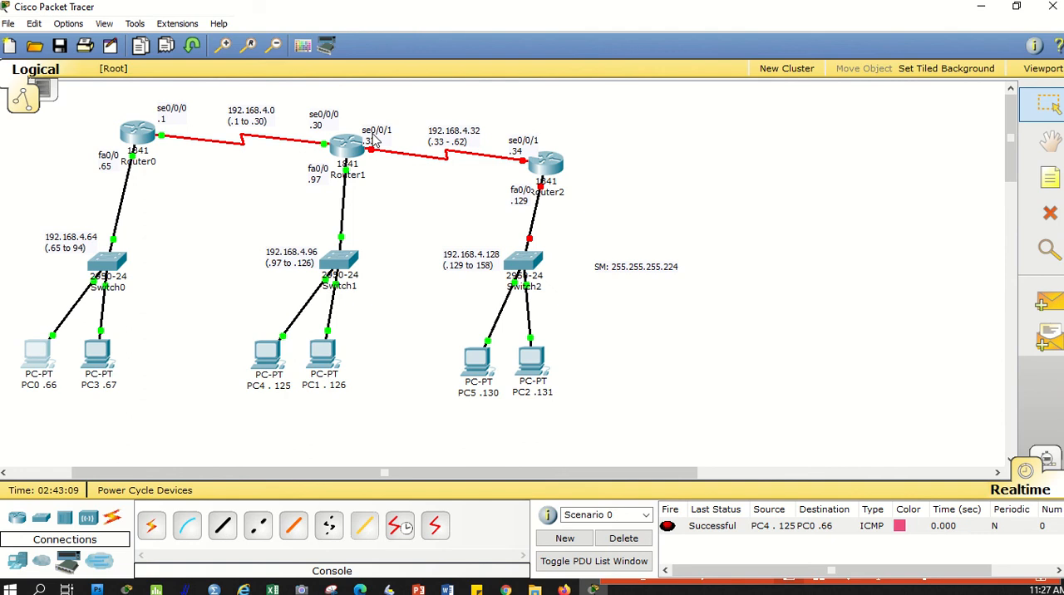
{"action": "mouse_move", "coordinate": [345, 146]}
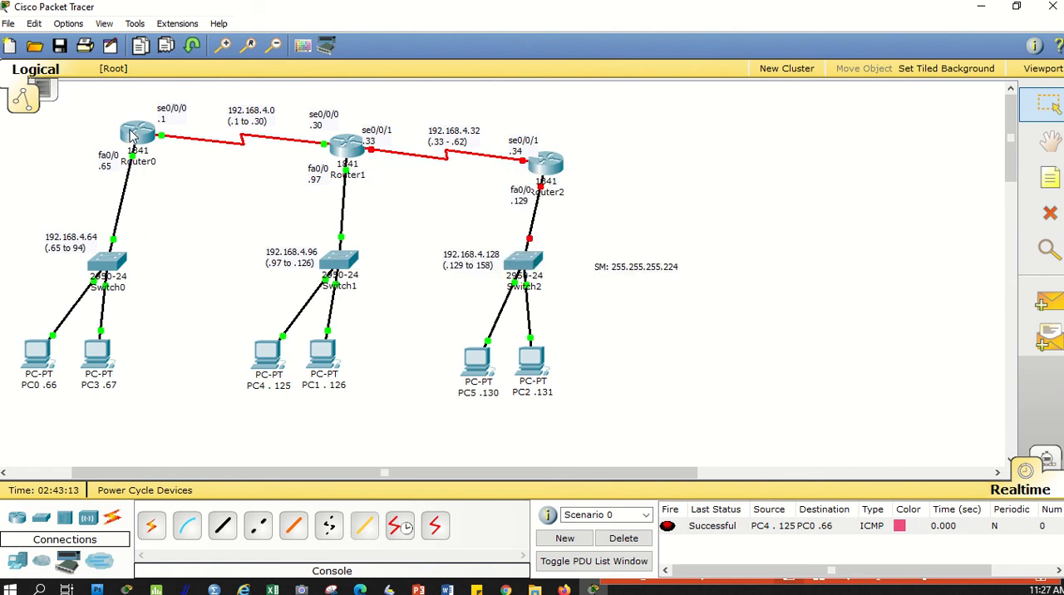
{"action": "mouse_move", "coordinate": [136, 136]}
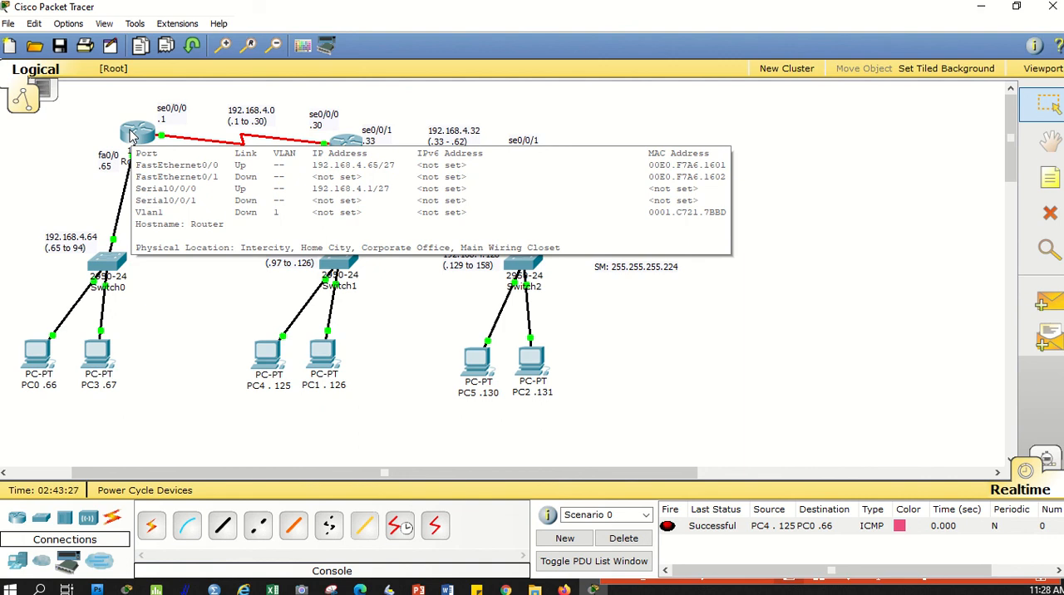
{"action": "mouse_move", "coordinate": [159, 173]}
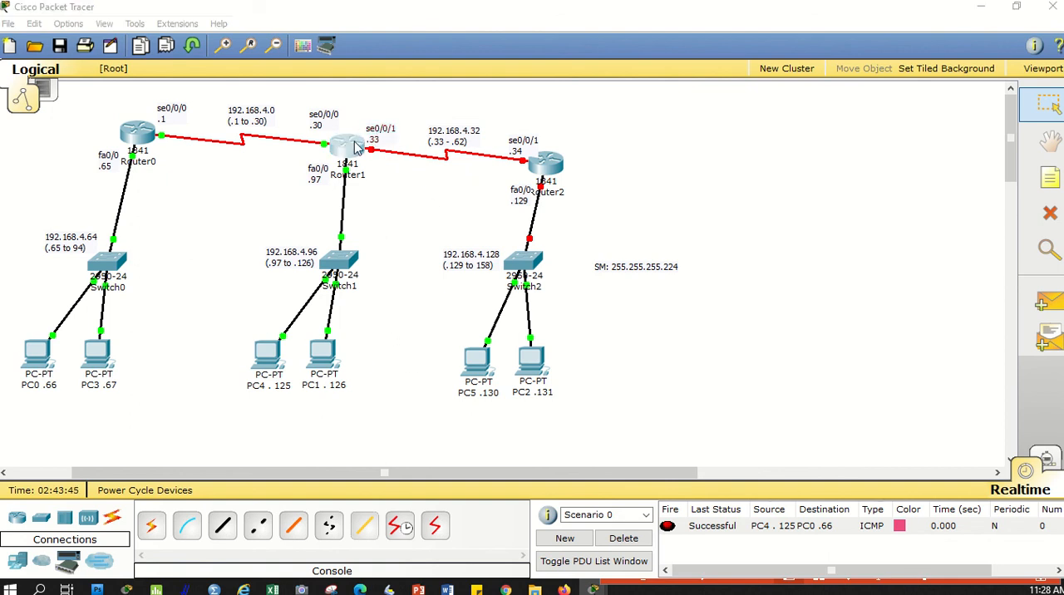
Step: Set Router1 Serial0/0/1 to 192.168.4.33/255.255.255.224, port on, clock rate 64000, and close
{"action": "double_click", "coordinate": [346, 146]}
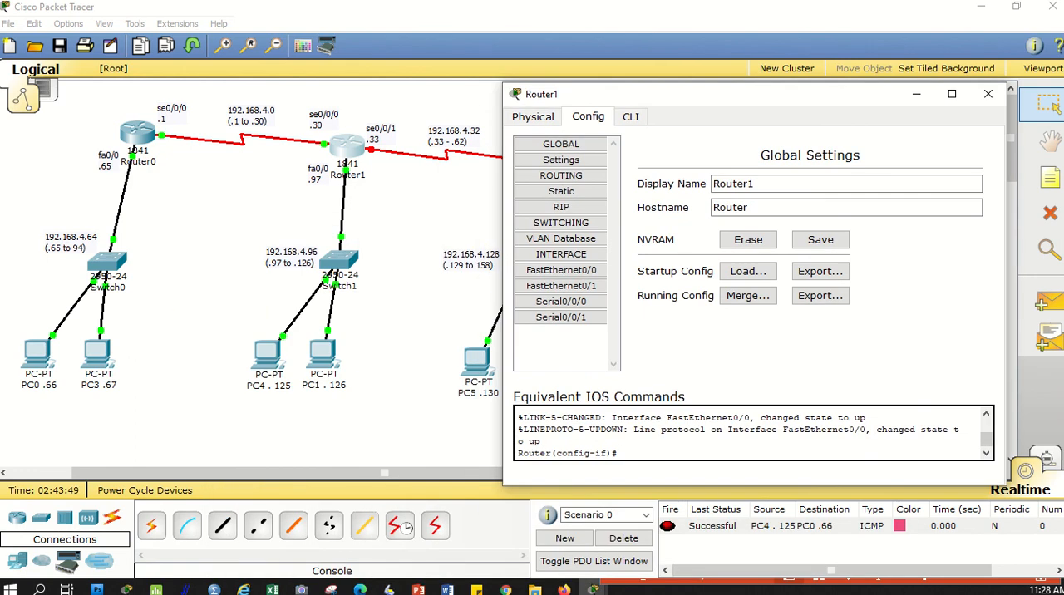
{"action": "left_click", "coordinate": [561, 316]}
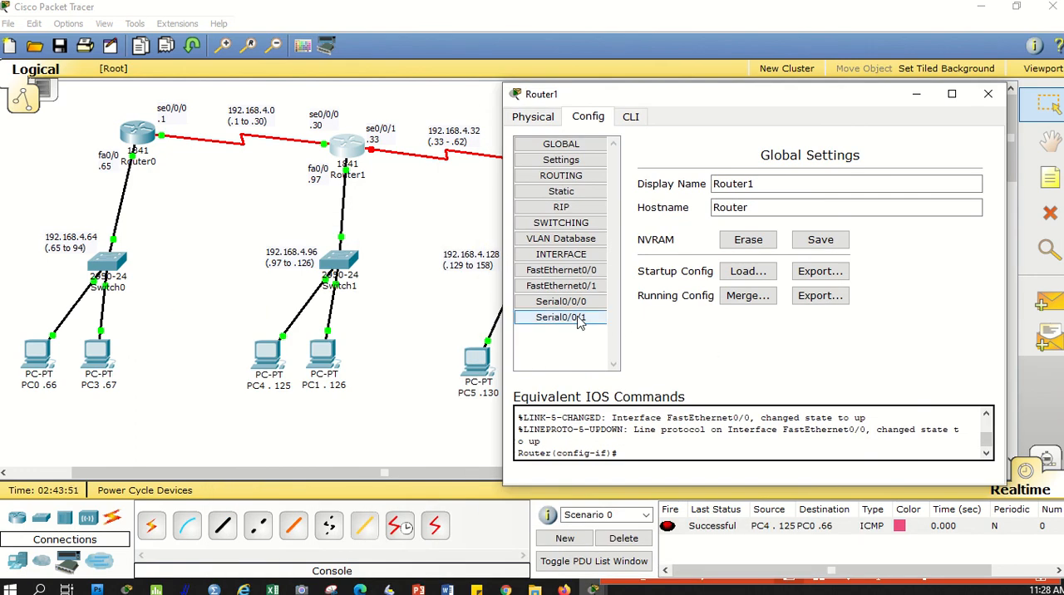
{"action": "left_click", "coordinate": [560, 316]}
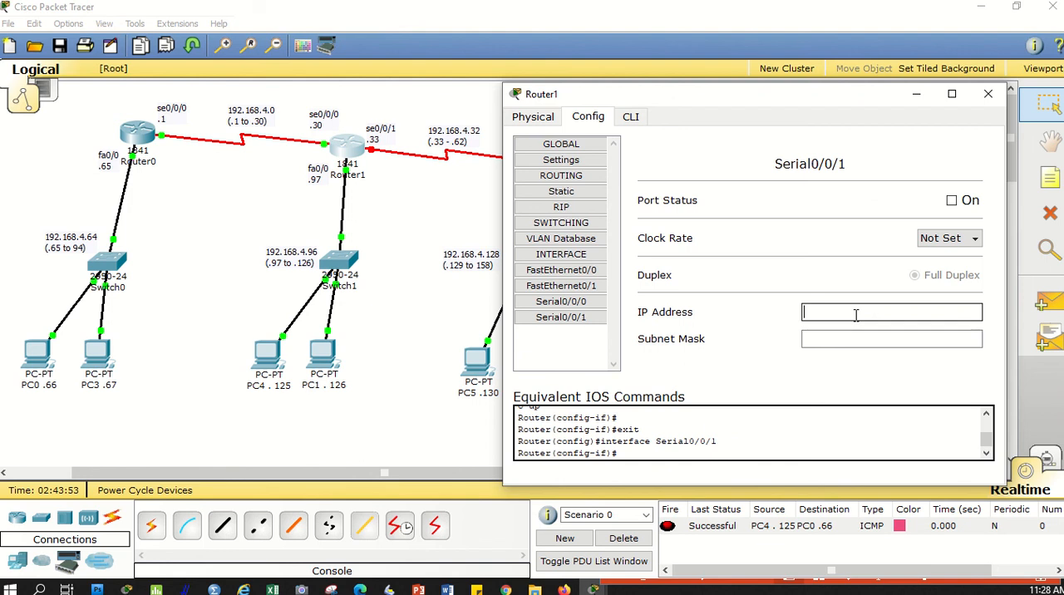
{"action": "type", "text": "192.168.4.0"}
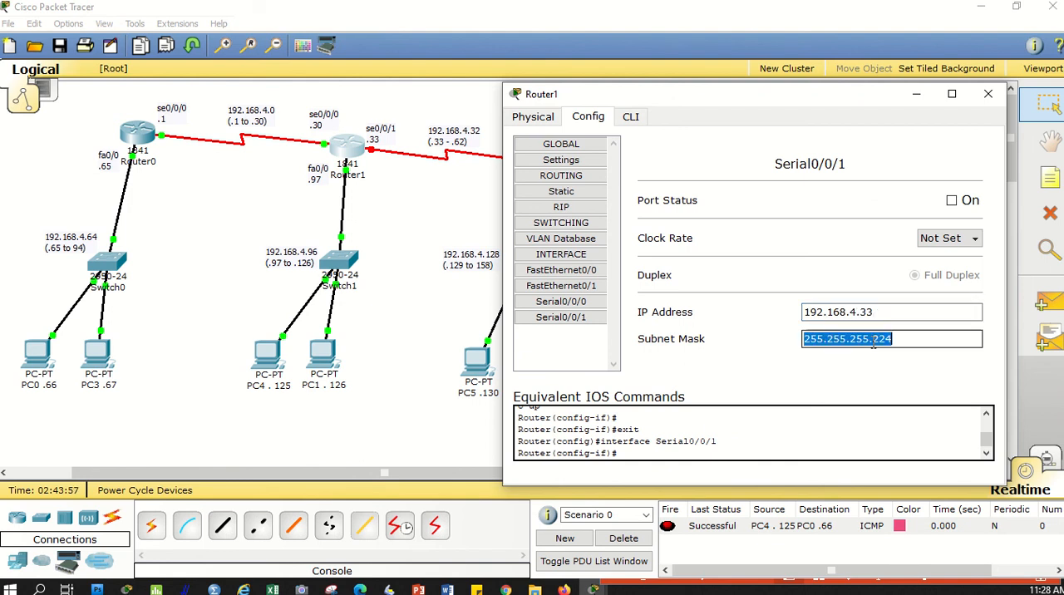
{"action": "left_click", "coordinate": [951, 199]}
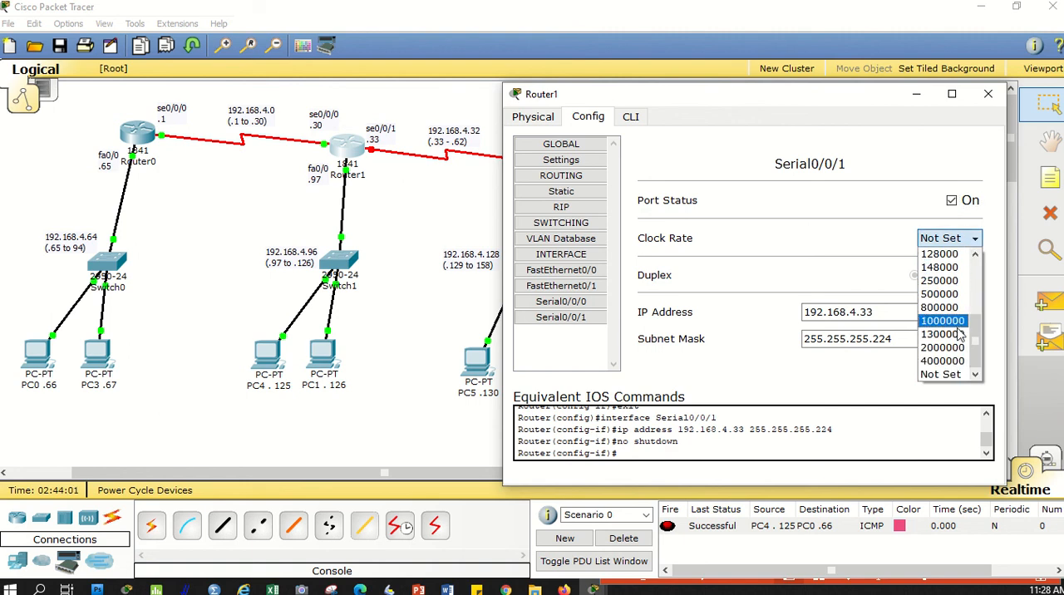
{"action": "scroll", "scroll_direction": "up", "scroll_amount": 3}
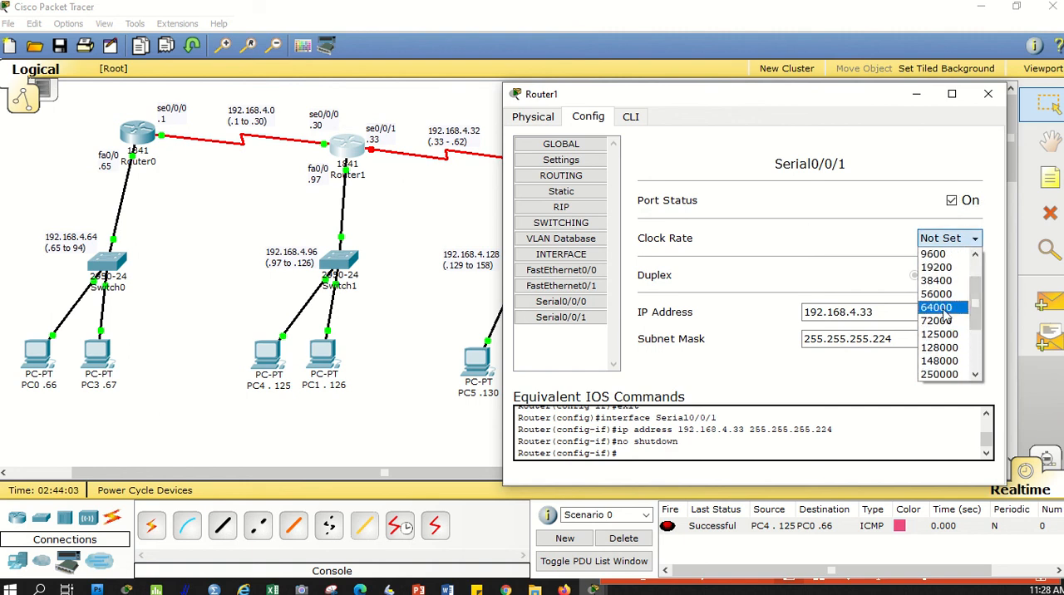
{"action": "left_click", "coordinate": [936, 306]}
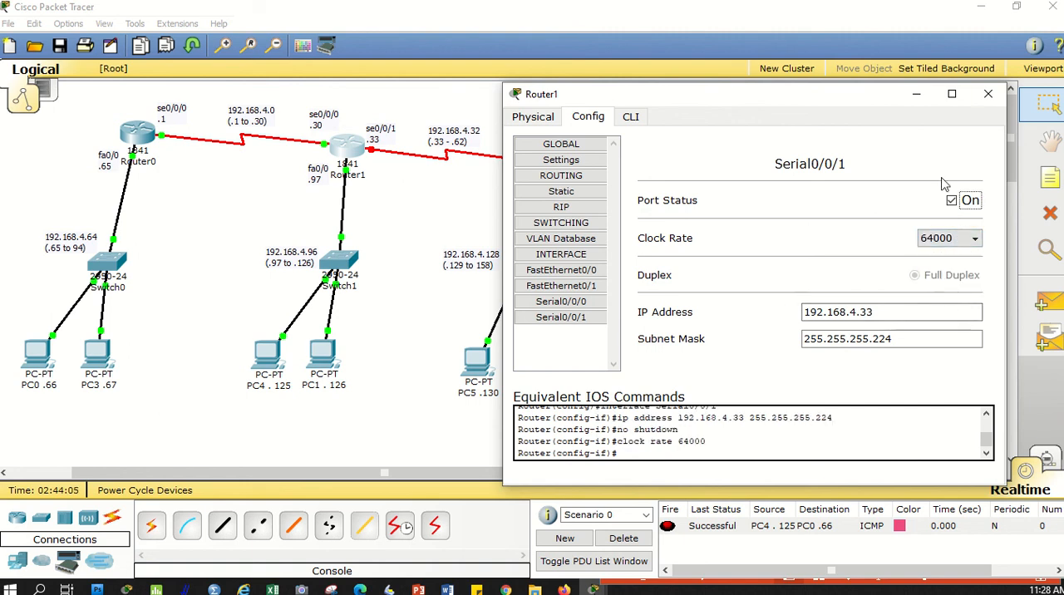
{"action": "left_click", "coordinate": [987, 93]}
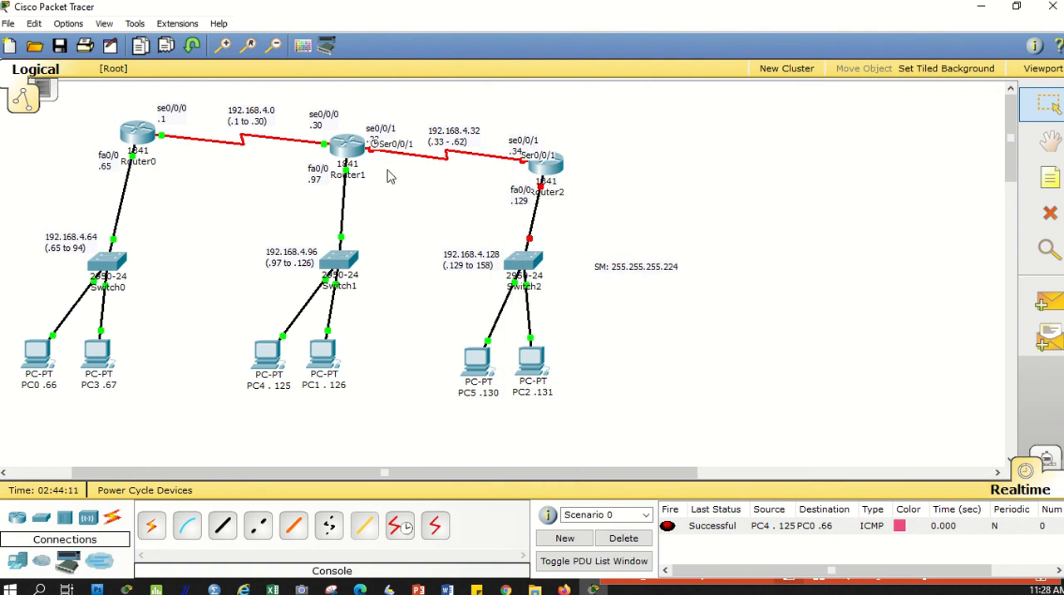
{"action": "mouse_move", "coordinate": [373, 439]}
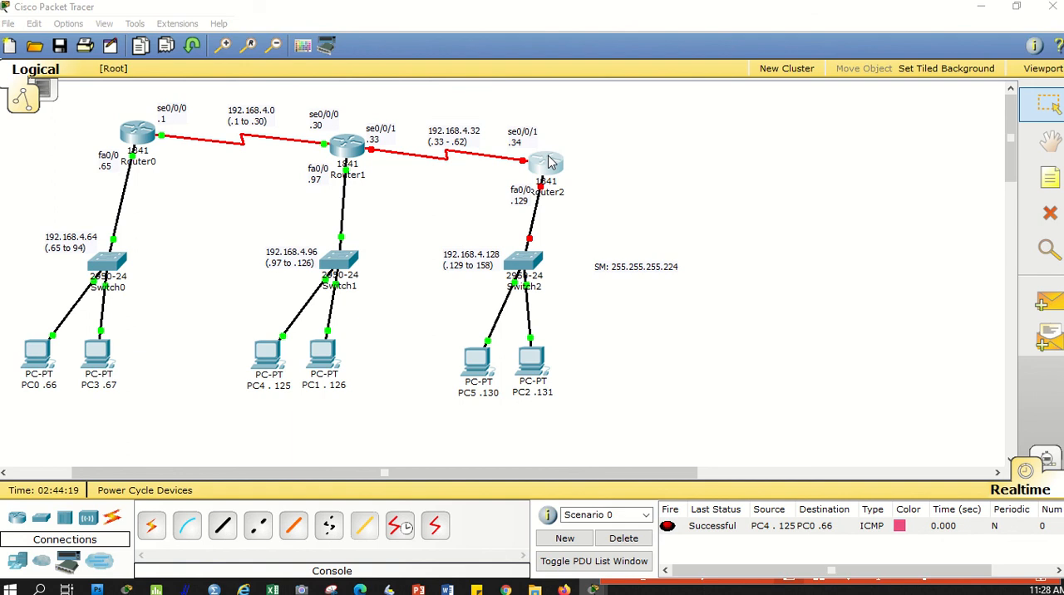
{"action": "mouse_move", "coordinate": [525, 149]}
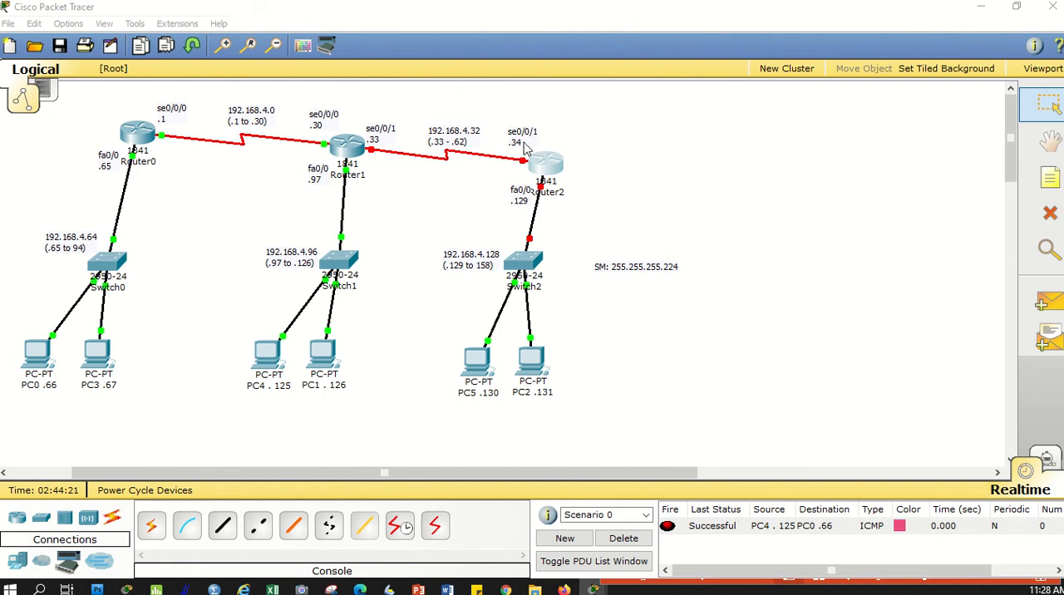
Step: Set Router2 Serial0/0/1 to 192.168.4.34/255.255.255.224 and bring the port up
{"action": "double_click", "coordinate": [545, 161]}
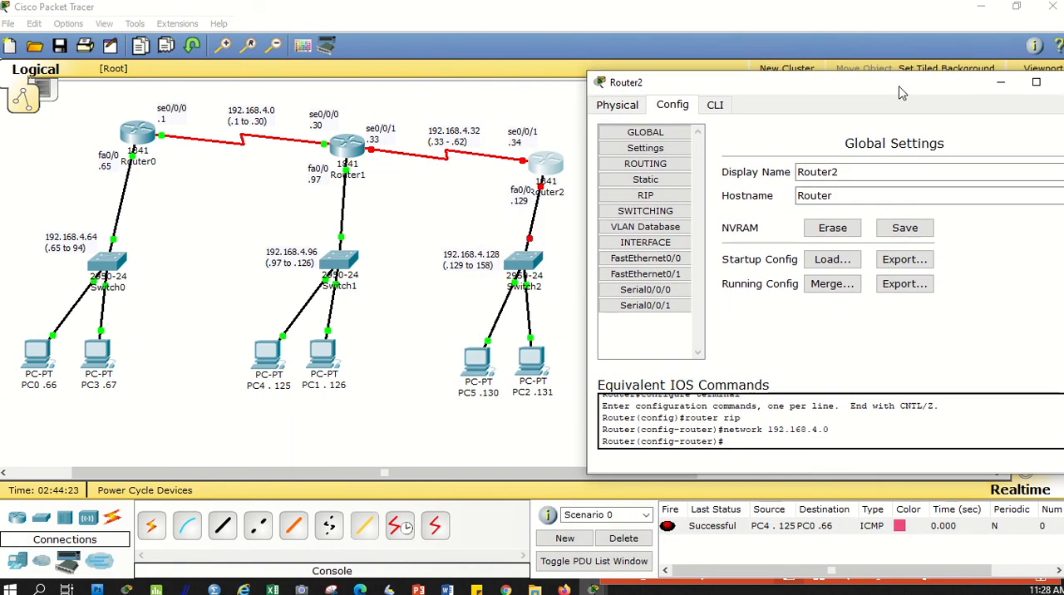
{"action": "left_click", "coordinate": [645, 306]}
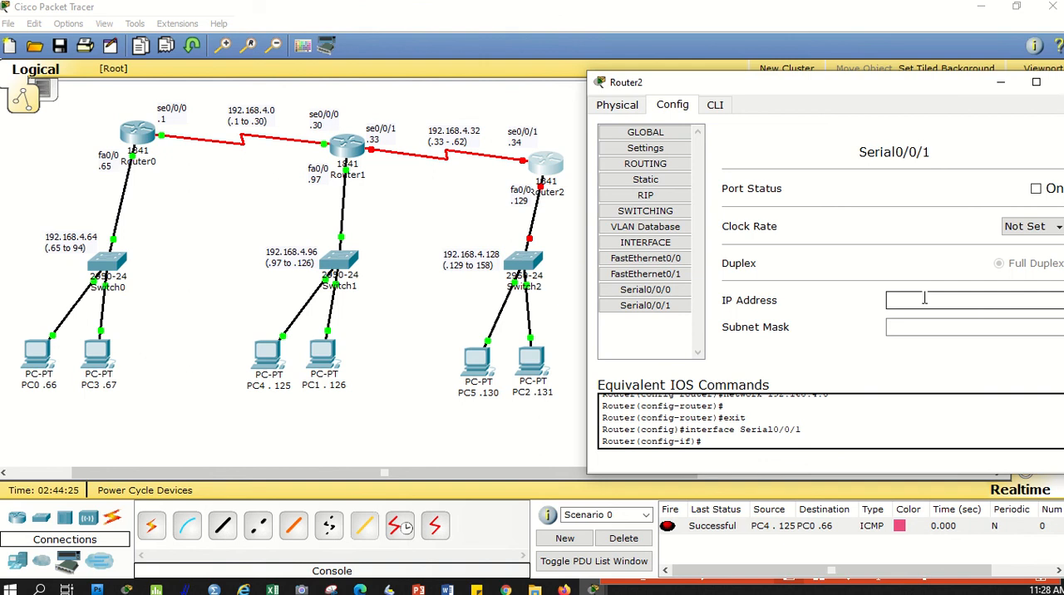
{"action": "type", "text": "192.168.4.0"}
{"action": "type", "text": "255.255.255.224"}
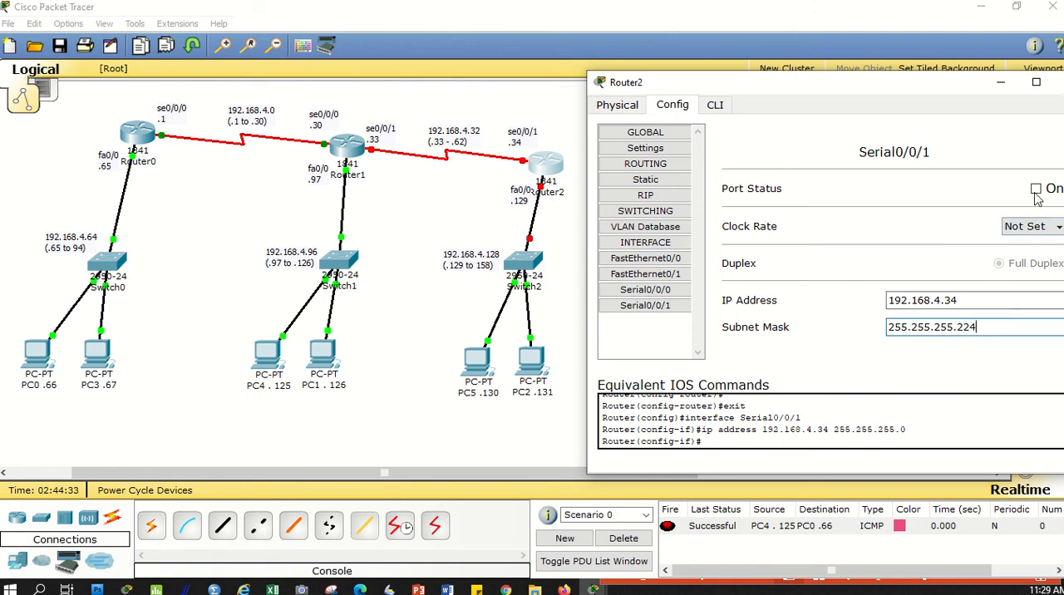
{"action": "left_click", "coordinate": [1036, 190]}
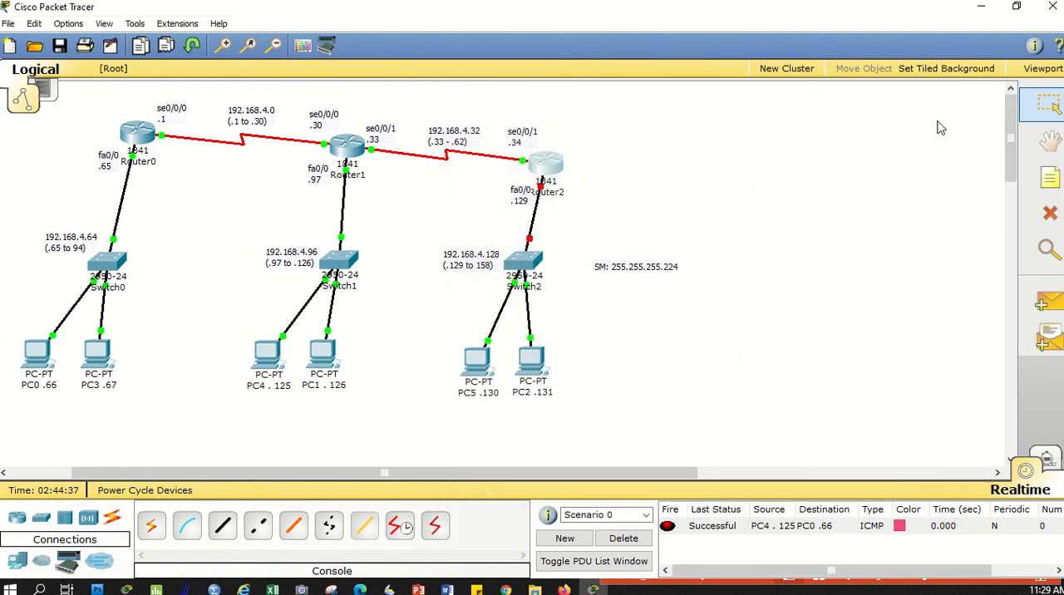
{"action": "mouse_move", "coordinate": [987, 249]}
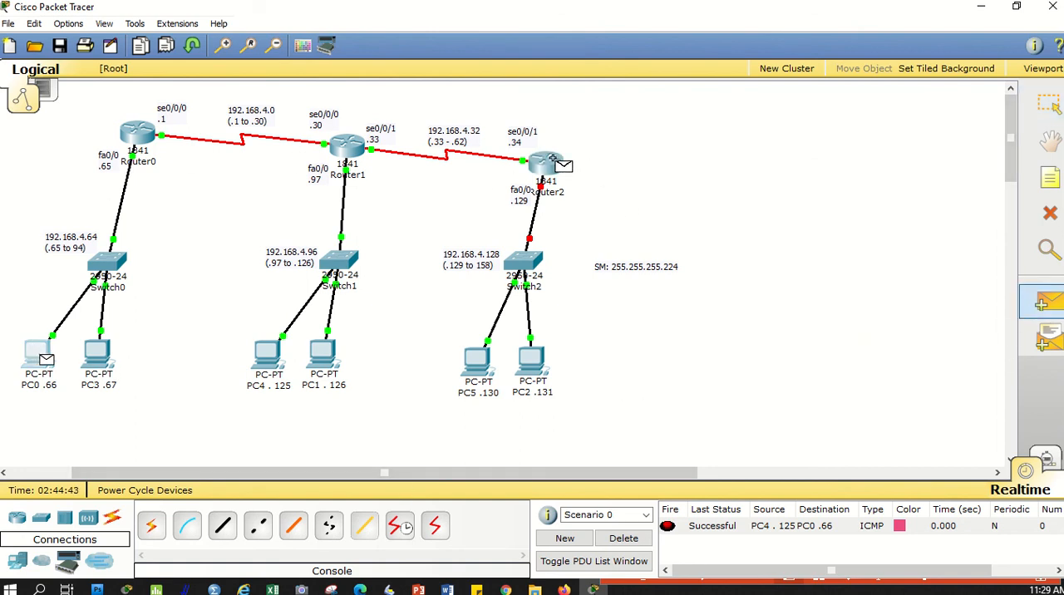
Step: Clear the earlier PC4-to-PC0 ping entry from the PDU list
{"action": "left_click", "coordinate": [624, 539]}
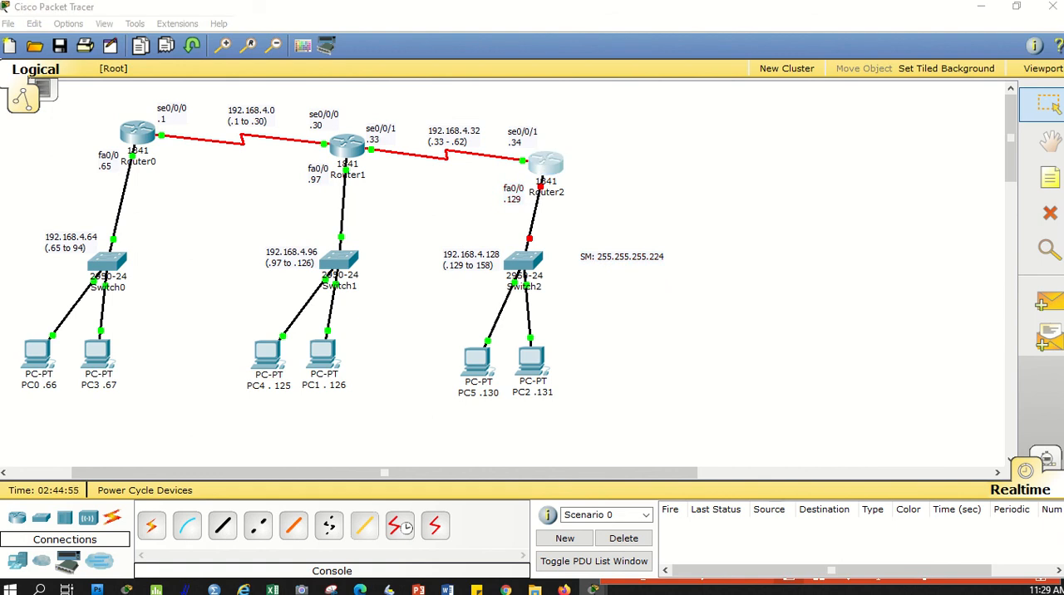
Step: Review Router2 FastEthernet0/0 showing 192.168.4.129 with mask 255.255.255.224
{"action": "double_click", "coordinate": [545, 161]}
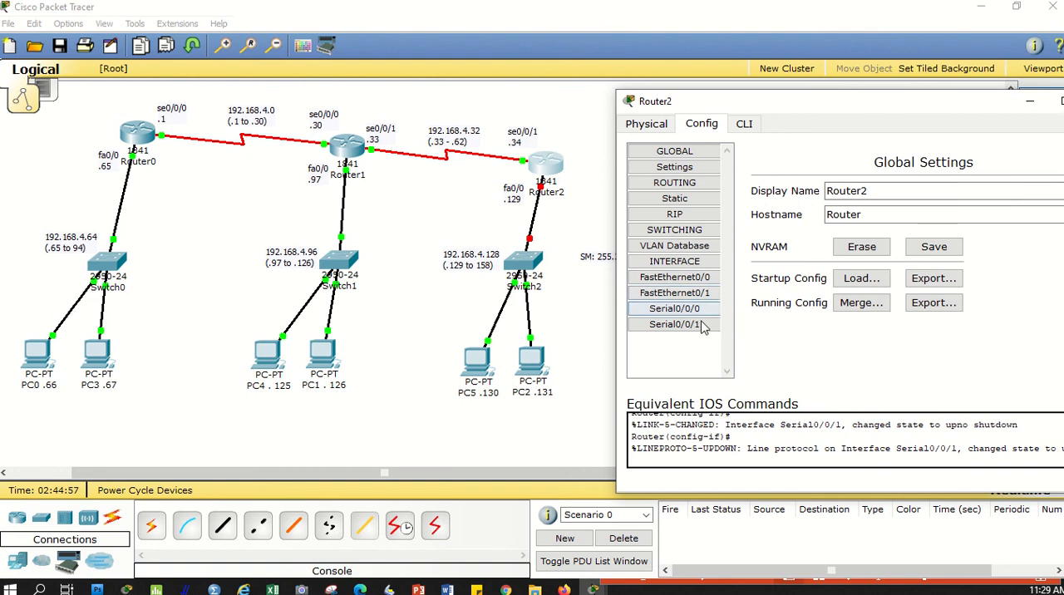
{"action": "mouse_move", "coordinate": [545, 377]}
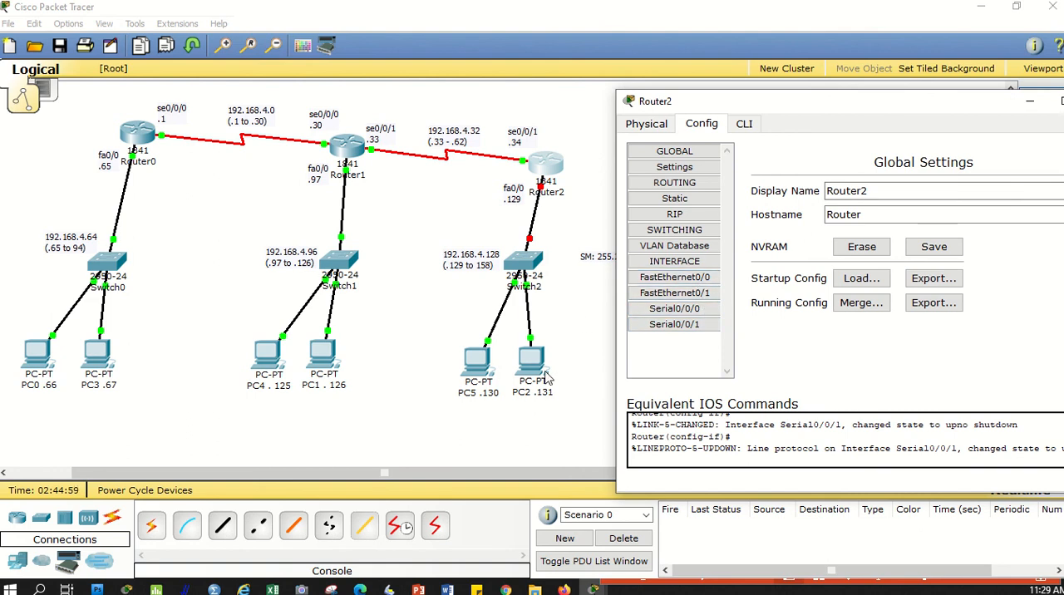
{"action": "left_click", "coordinate": [675, 276]}
{"action": "type", "text": "255.255.255.224"}
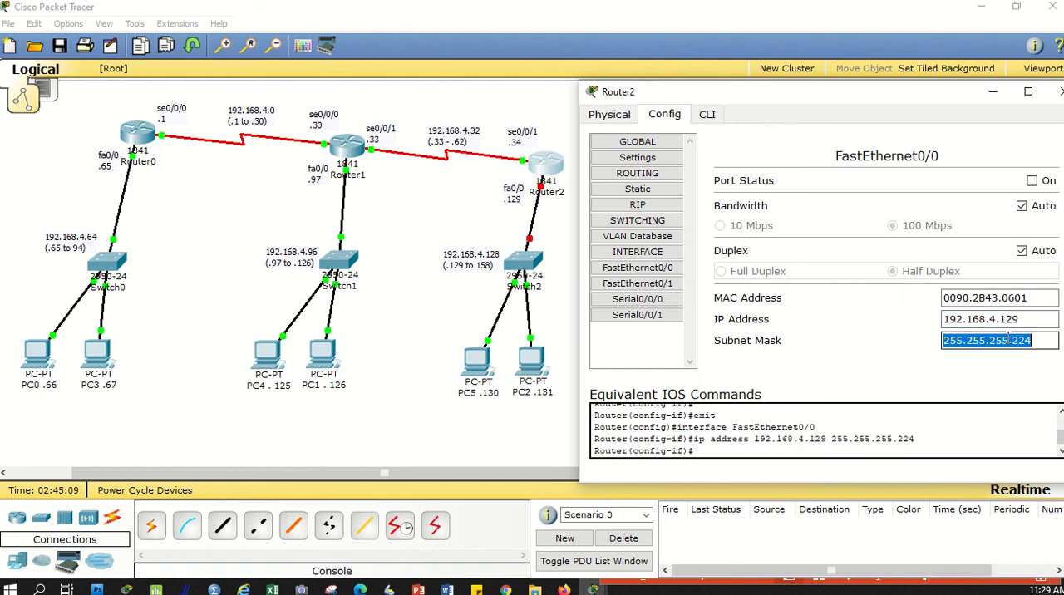
{"action": "left_click", "coordinate": [1031, 181]}
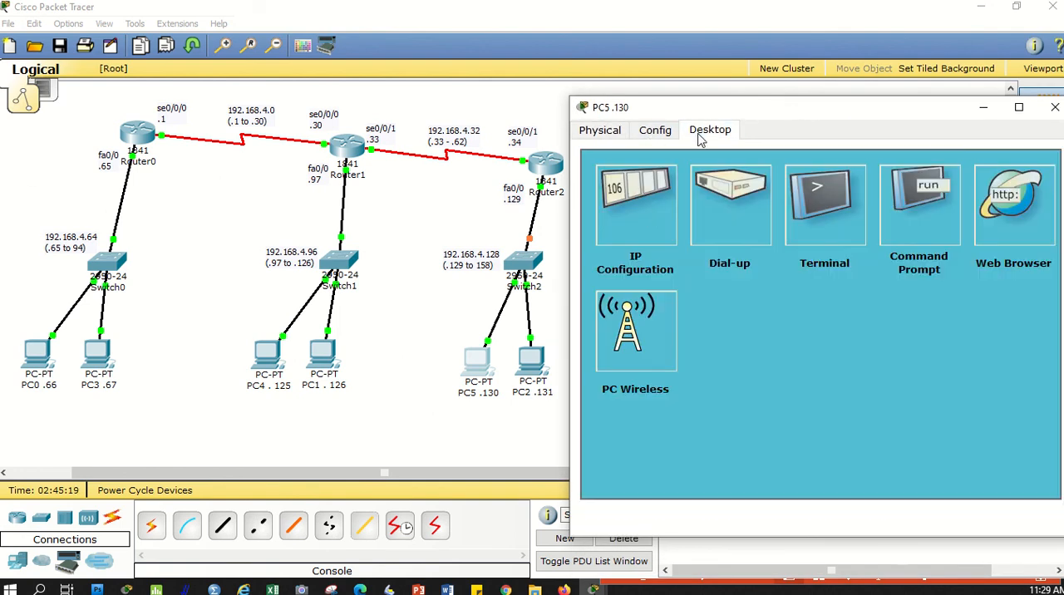
Step: Give PC5 IP 192.168.4.130, mask 255.255.255.224, gateway 192.168.4.129, and close it
{"action": "left_click", "coordinate": [635, 203]}
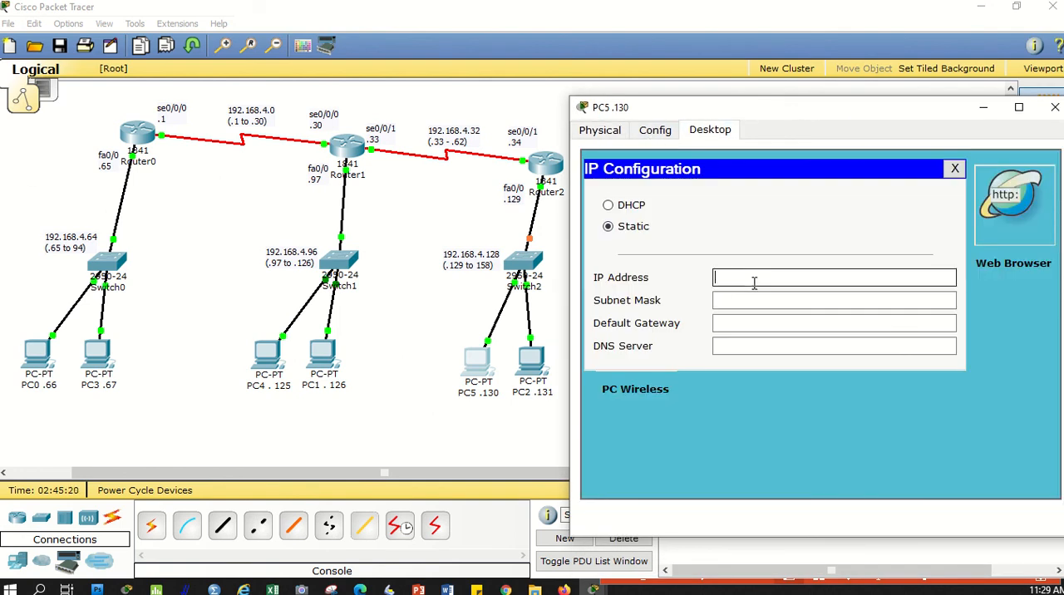
{"action": "type", "text": "192.168.4.1"}
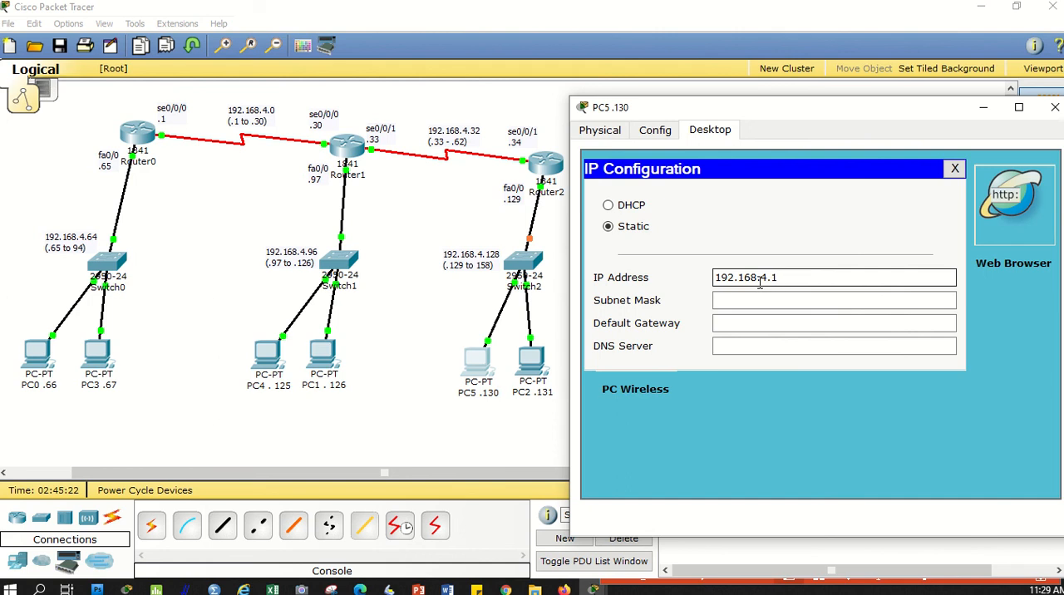
{"action": "left_click", "coordinate": [833, 300]}
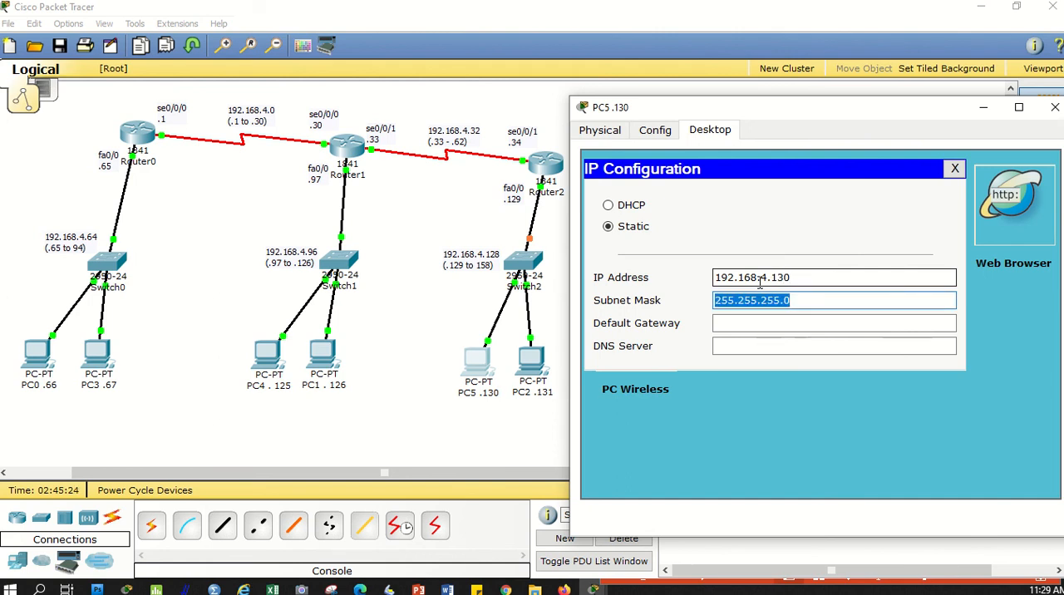
{"action": "left_click", "coordinate": [832, 300]}
{"action": "type", "text": "224"}
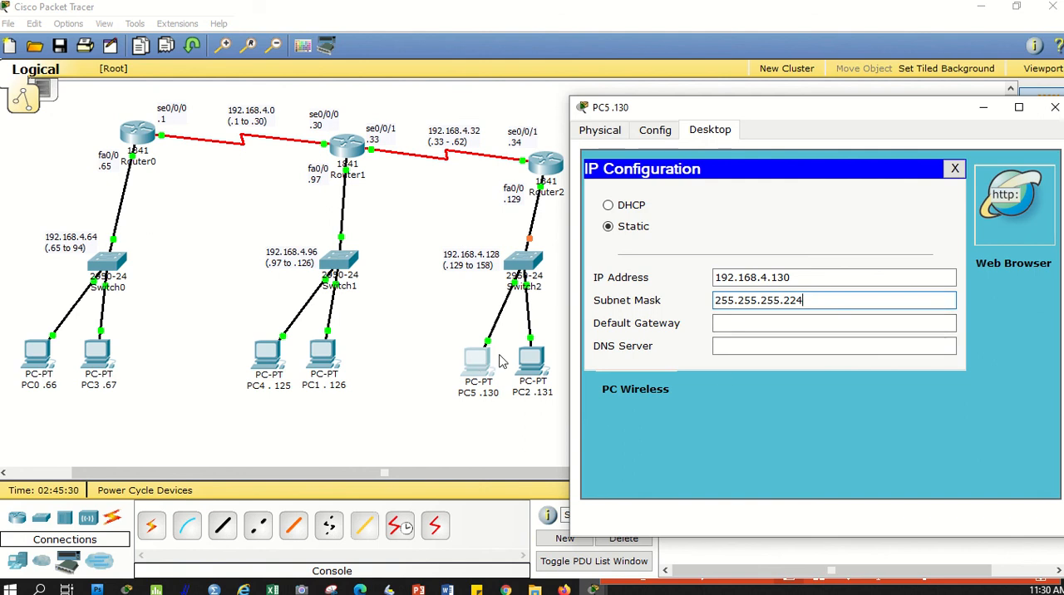
{"action": "type", "text": "192.168.4.0"}
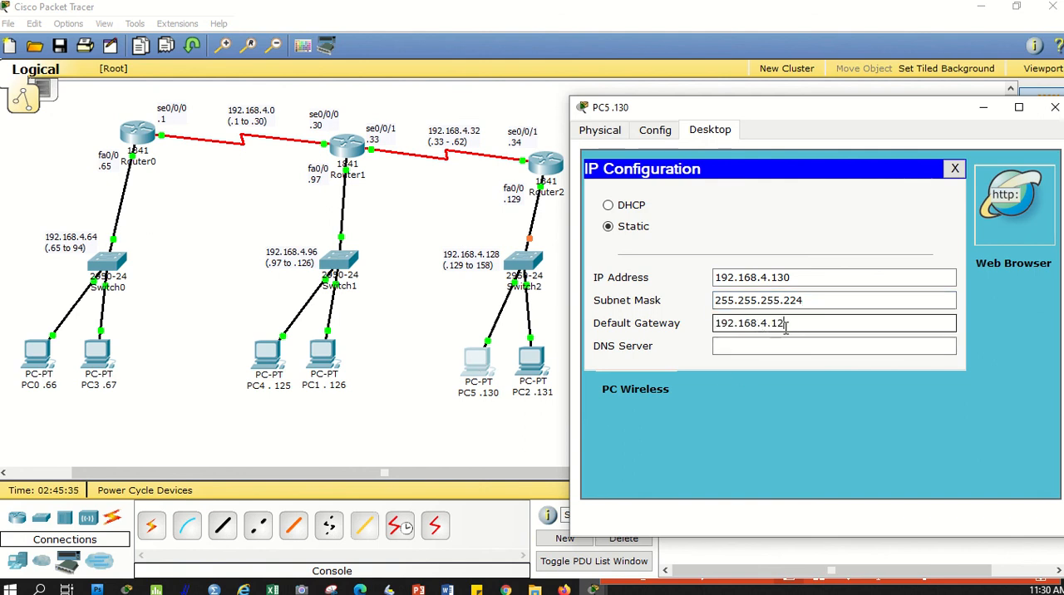
{"action": "type", "text": "9"}
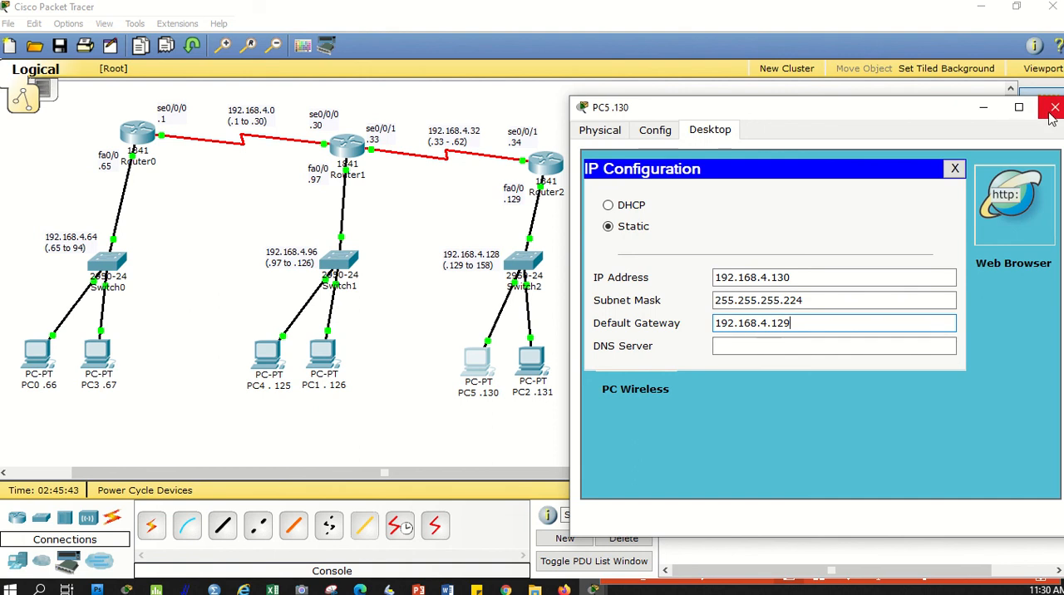
{"action": "left_click", "coordinate": [1054, 109]}
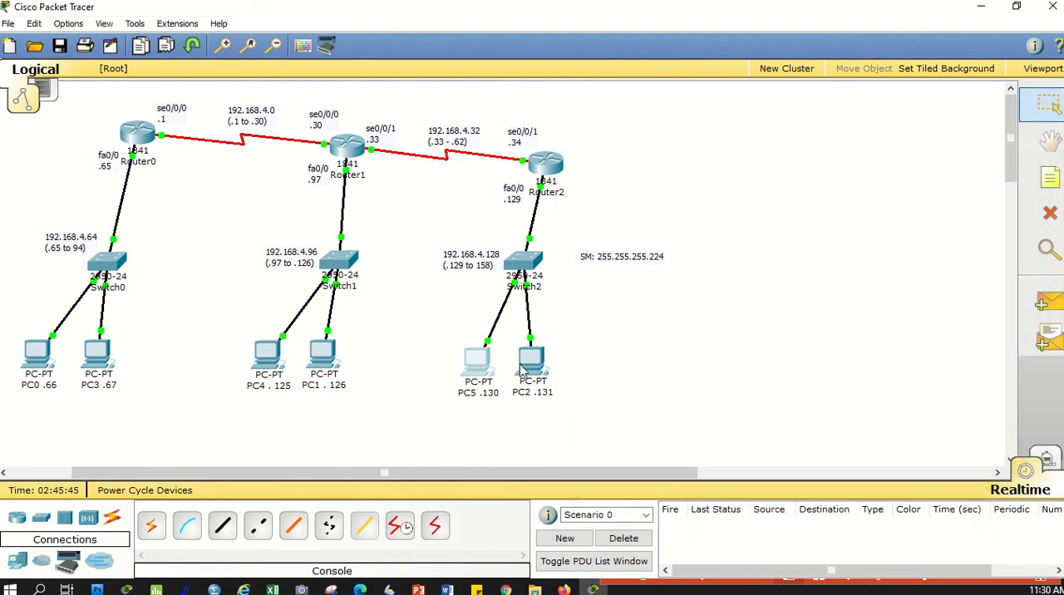
Step: Give PC2 IP 192.168.4.131, mask 255.255.255.224, gateway 192.168.4.129, and close it
{"action": "double_click", "coordinate": [532, 361]}
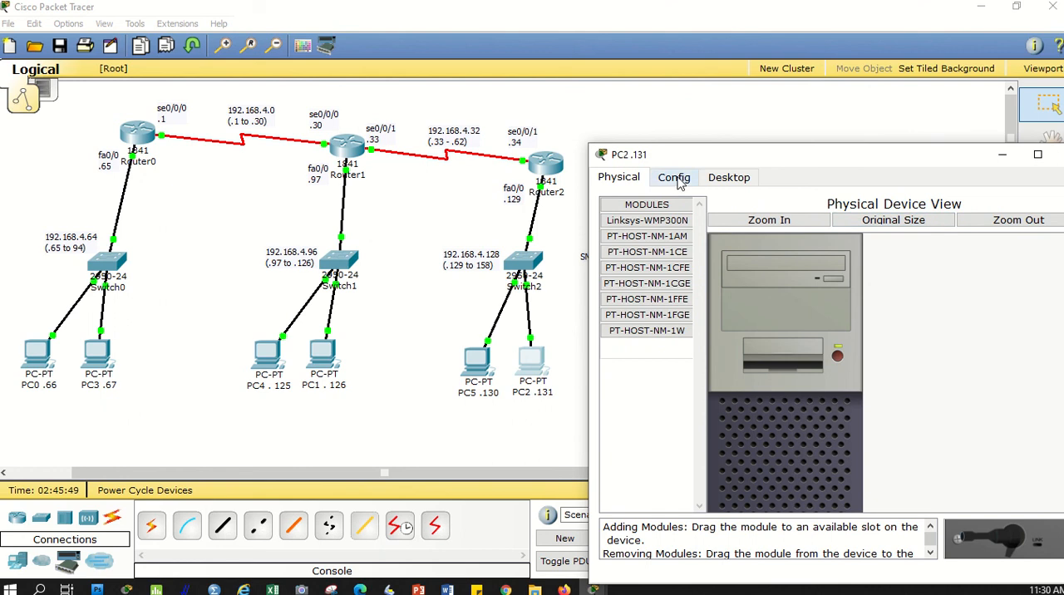
{"action": "left_click", "coordinate": [728, 176]}
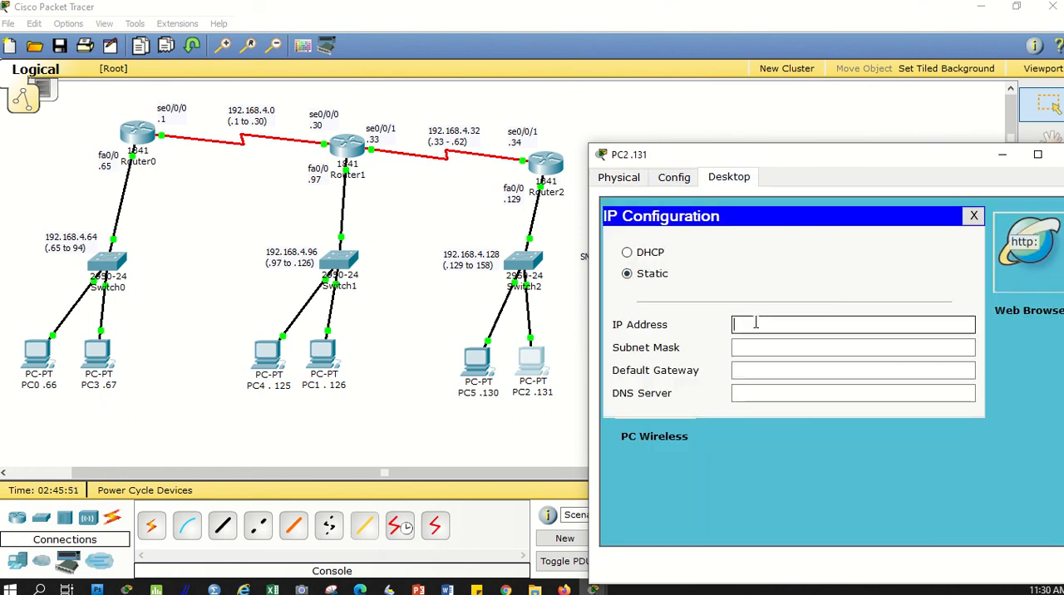
{"action": "type", "text": "192.168.4.0"}
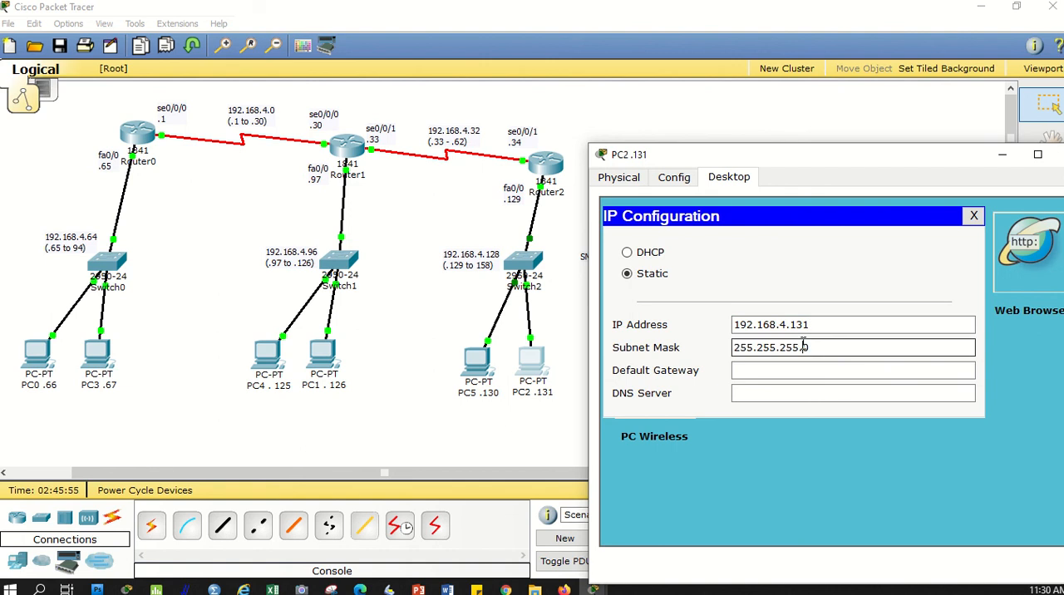
{"action": "type", "text": "224"}
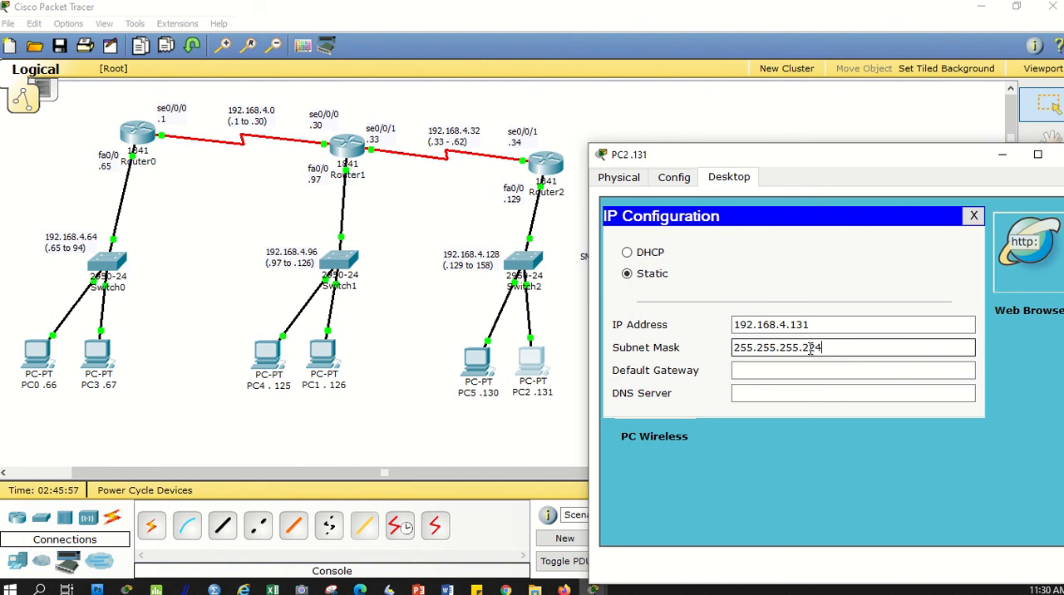
{"action": "type", "text": "192.168.4.0"}
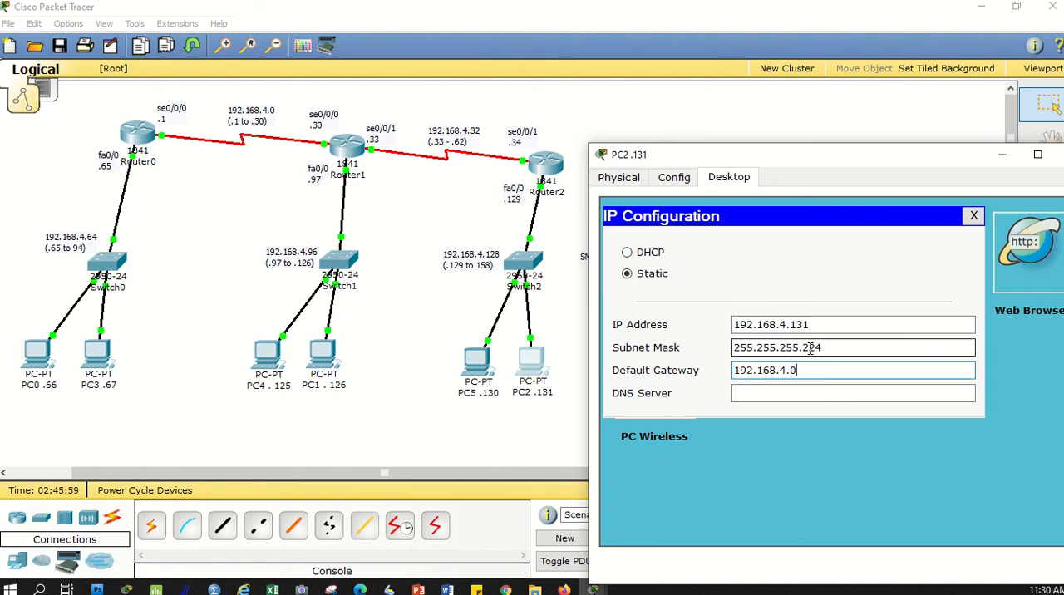
{"action": "type", "text": "1"}
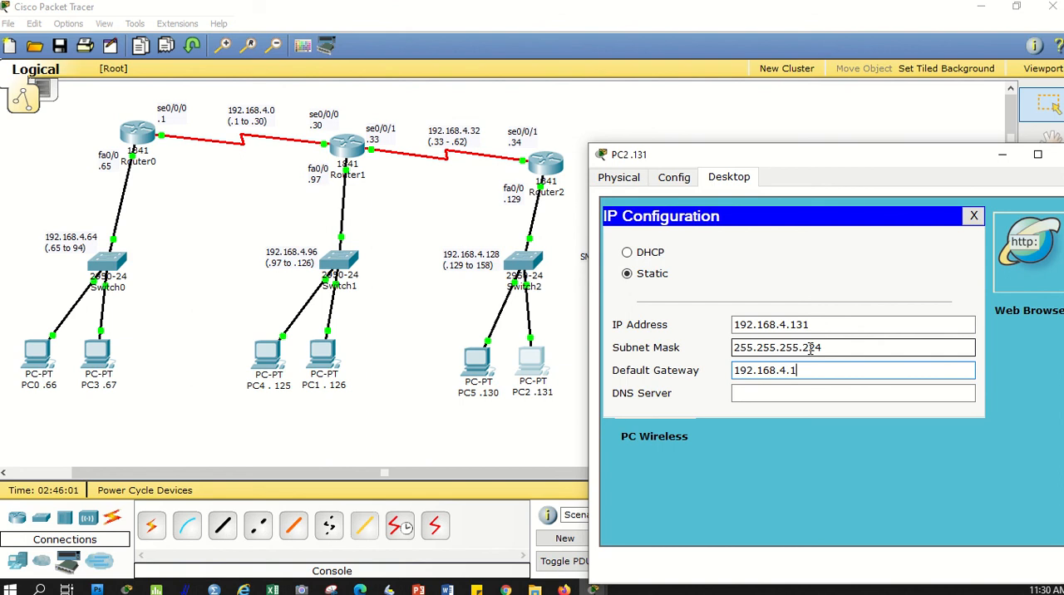
{"action": "type", "text": "29"}
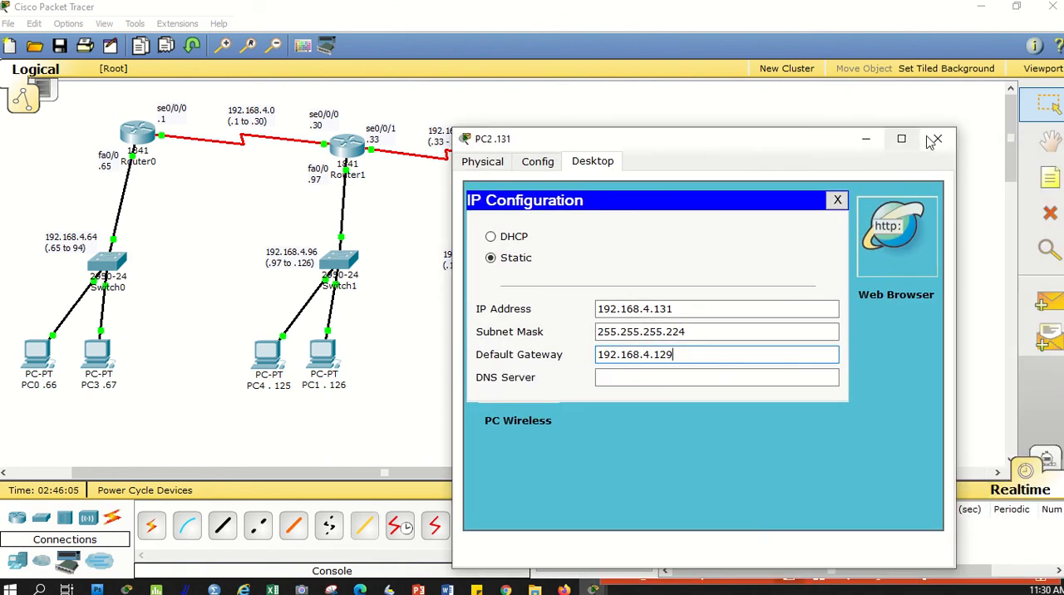
{"action": "left_click", "coordinate": [934, 139]}
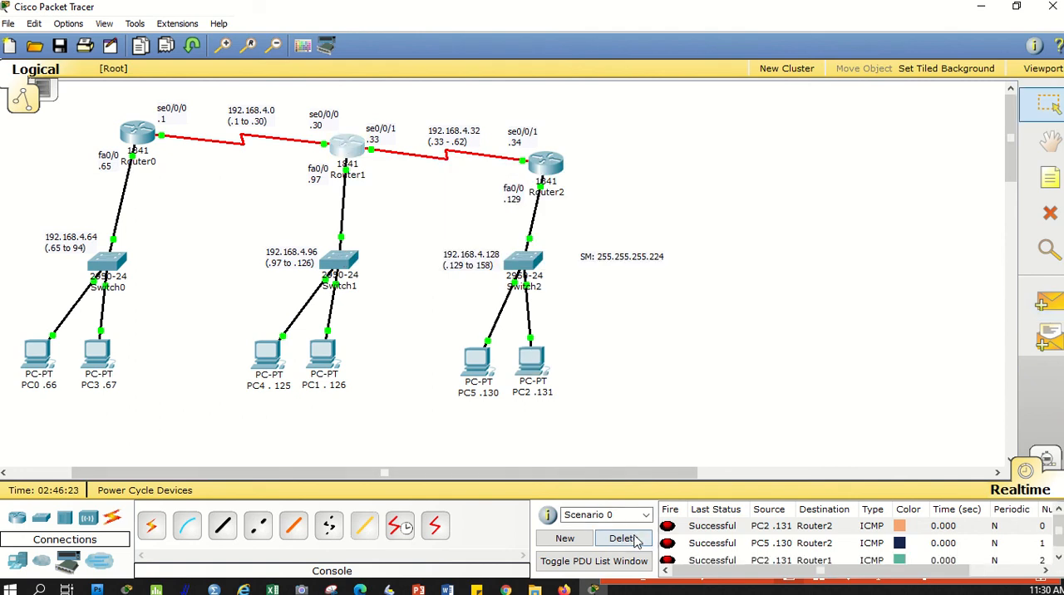
Step: Clear the successful cross-LAN ping results (PC3-PC1, PC0-PC5) from the PDU list
{"action": "left_click", "coordinate": [622, 539]}
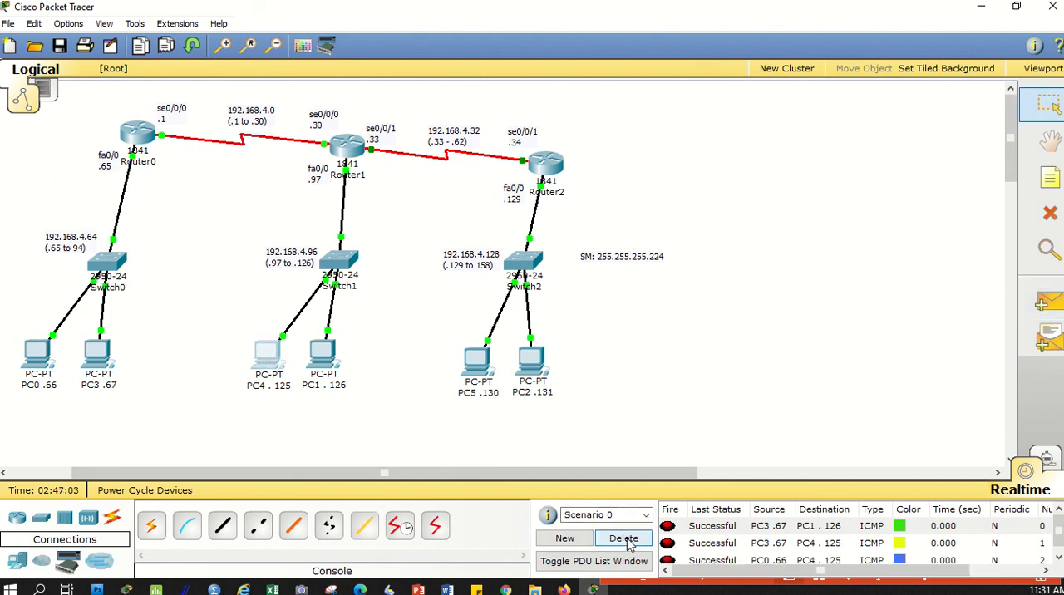
{"action": "left_click", "coordinate": [623, 539]}
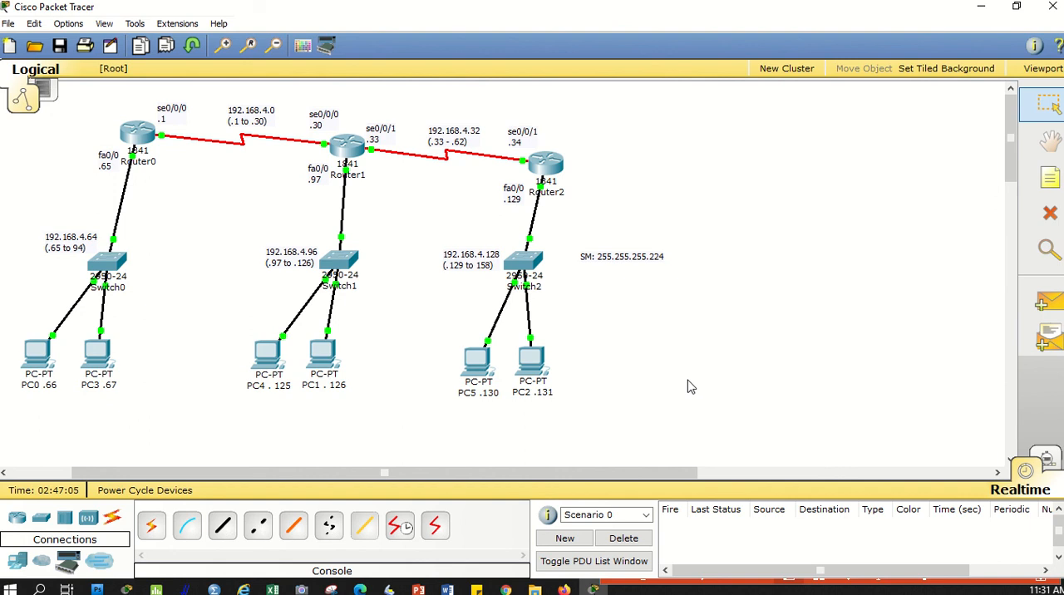
{"action": "mouse_move", "coordinate": [206, 394]}
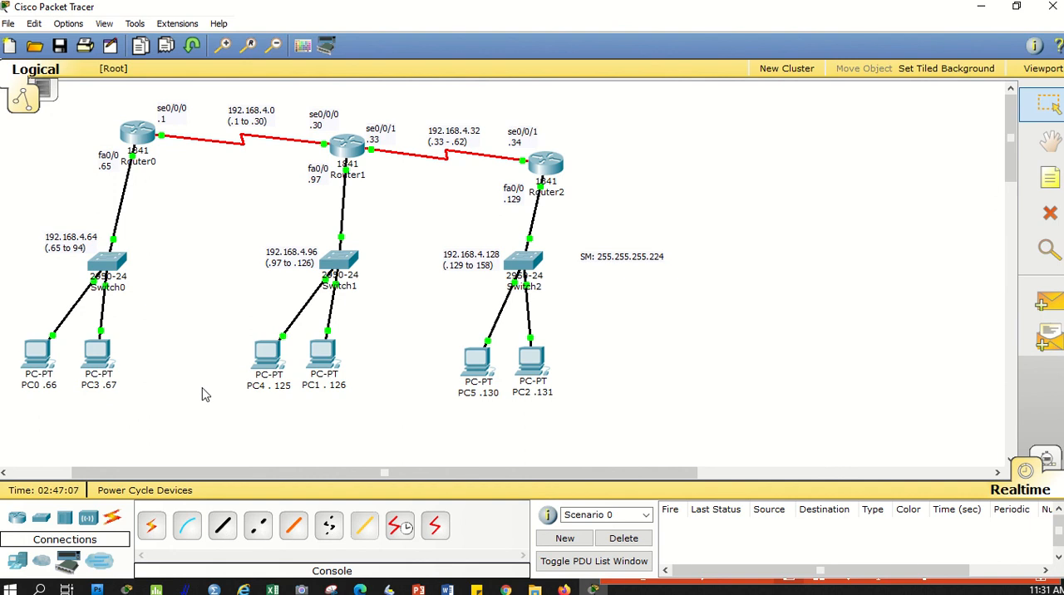